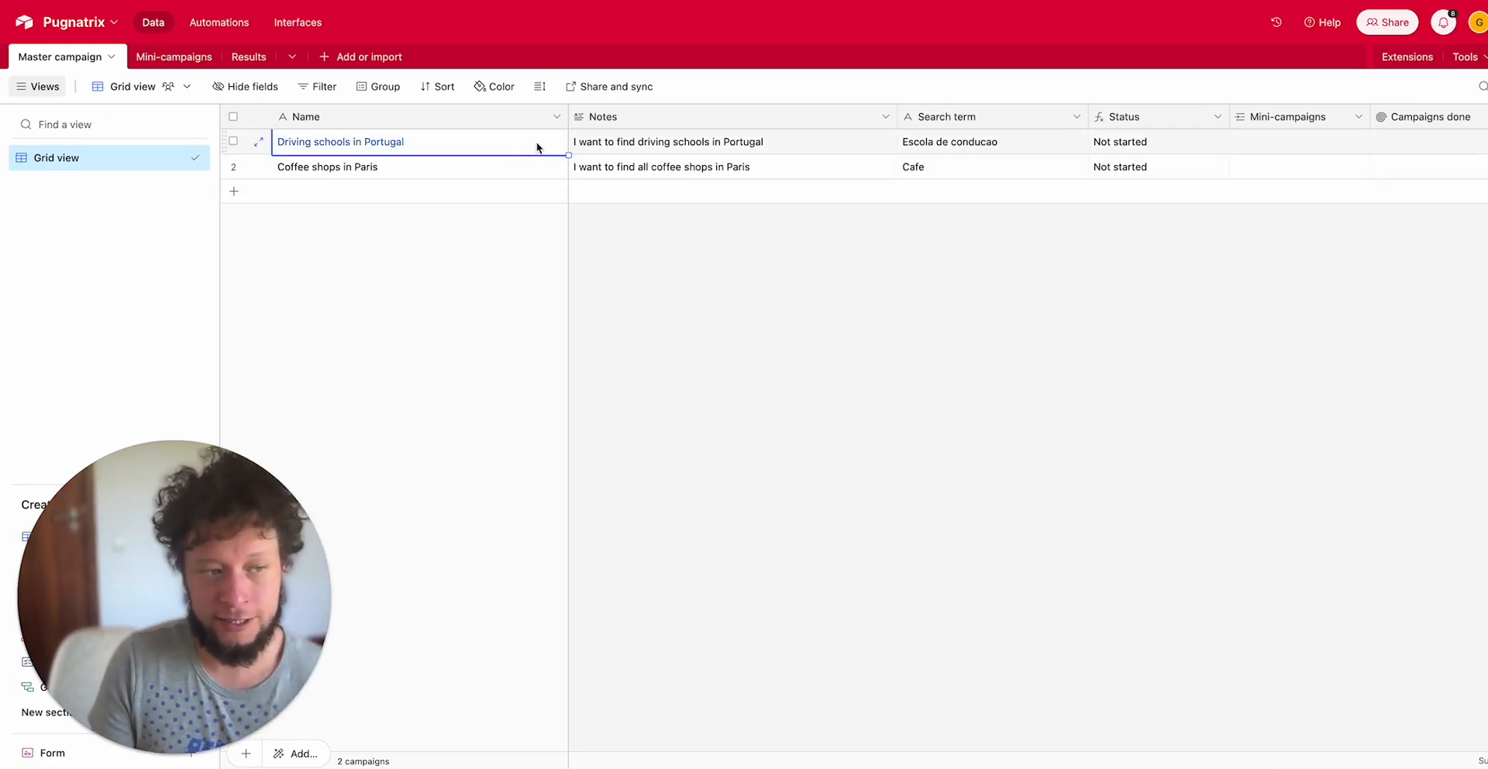
Review the Portugal and Paris campaigns' notes and search terms, then open Mini-campaigns
{"action": "left_click", "coordinate": [731, 141]}
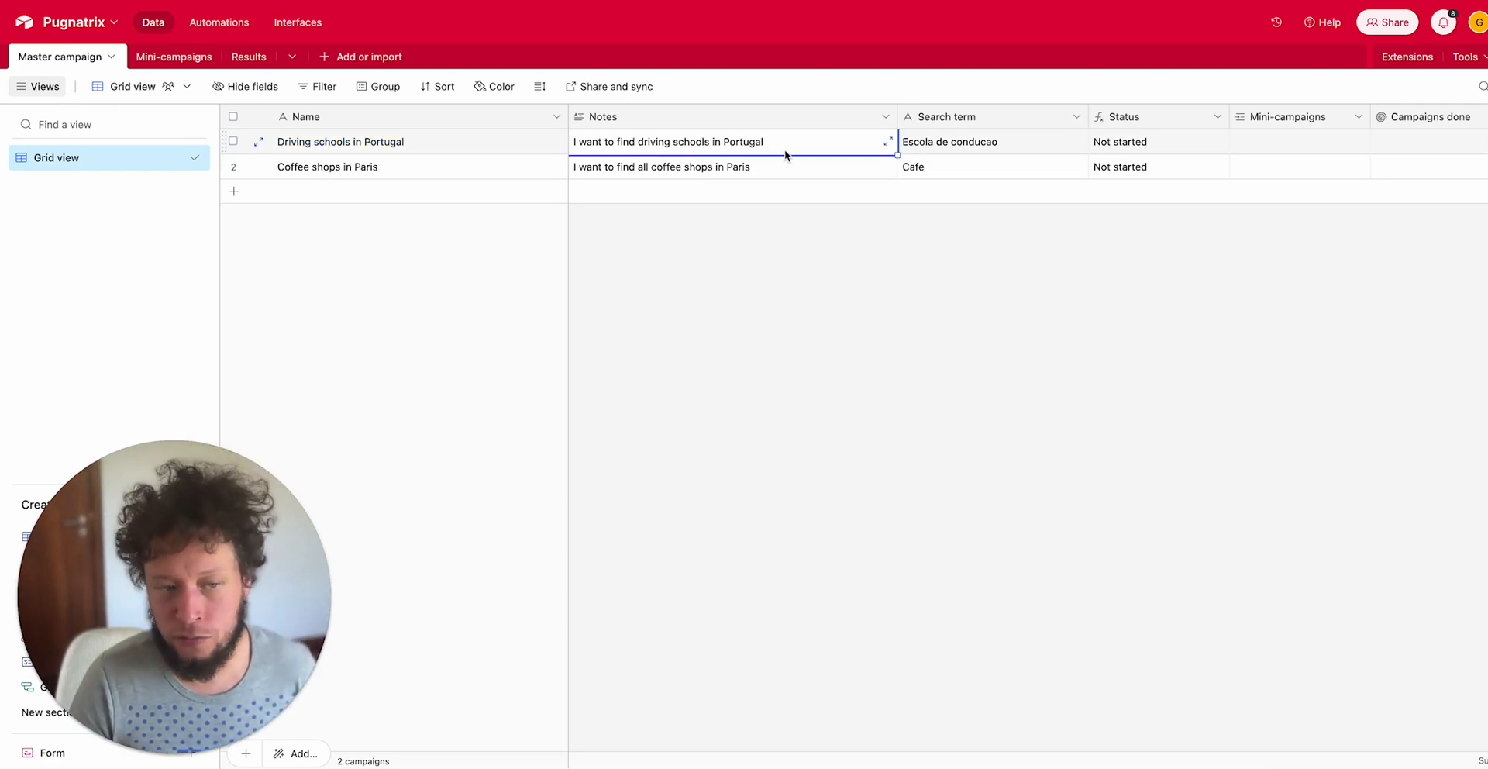
{"action": "left_click", "coordinate": [731, 166]}
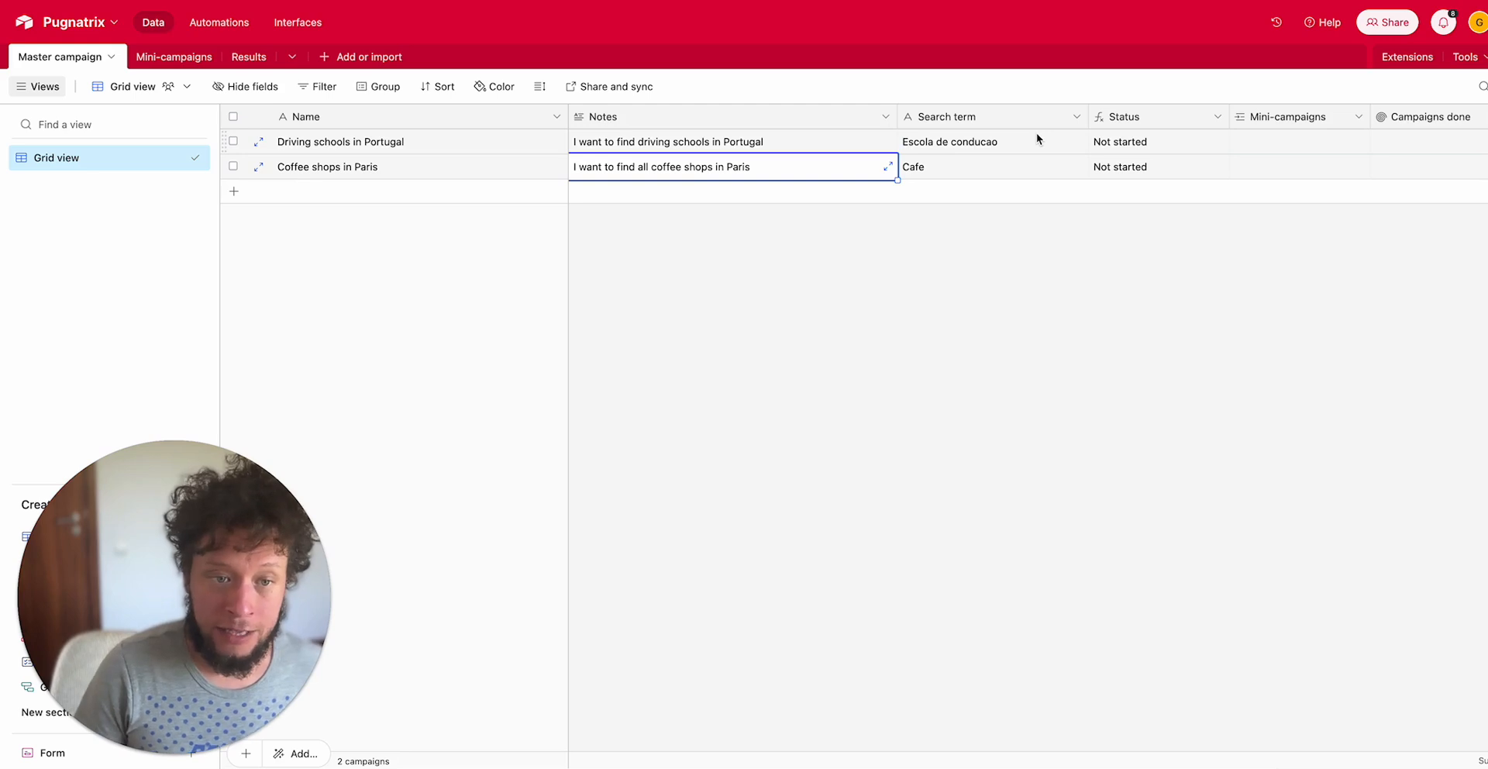
{"action": "left_click", "coordinate": [987, 167]}
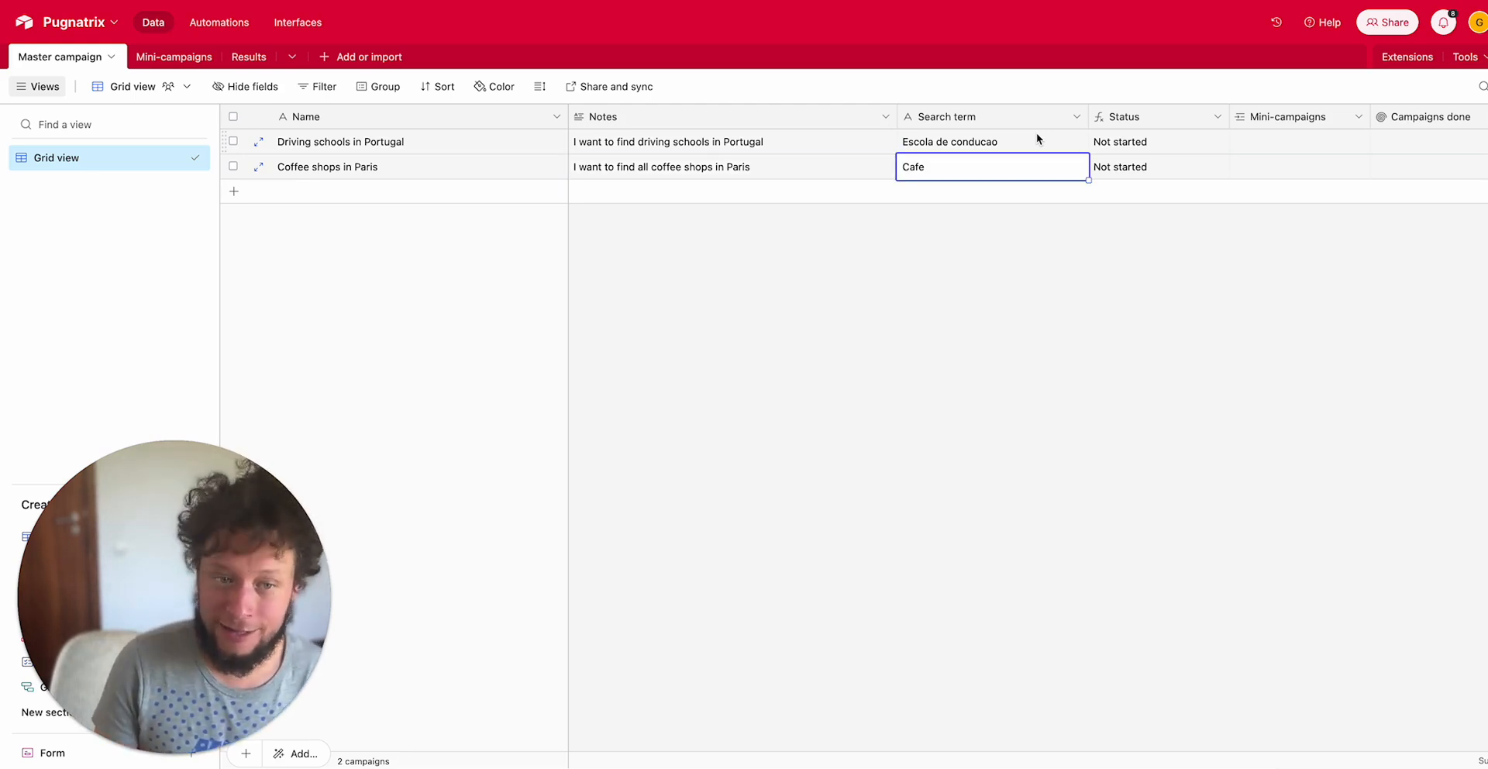
{"action": "left_click", "coordinate": [992, 142]}
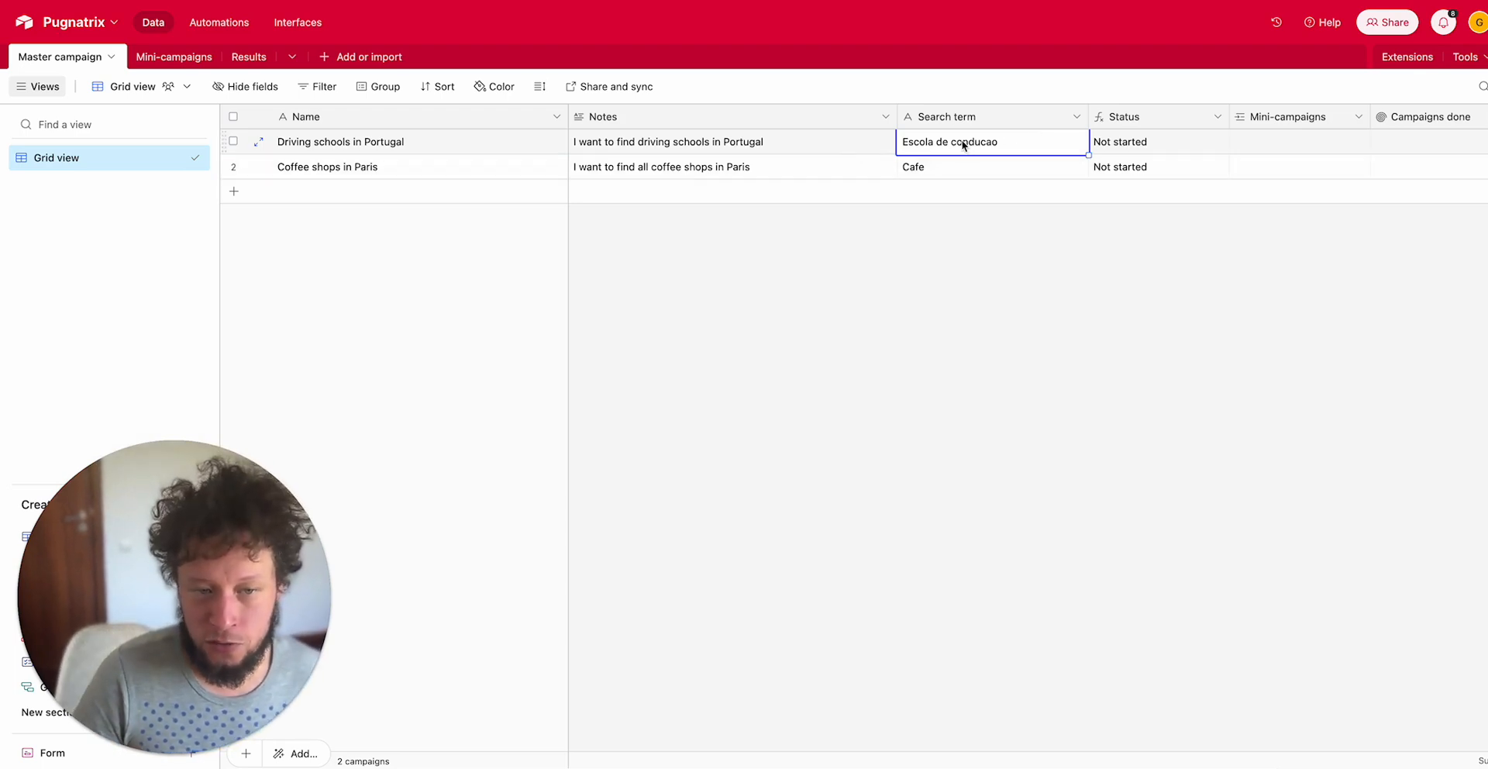
{"action": "double_click", "coordinate": [949, 141]}
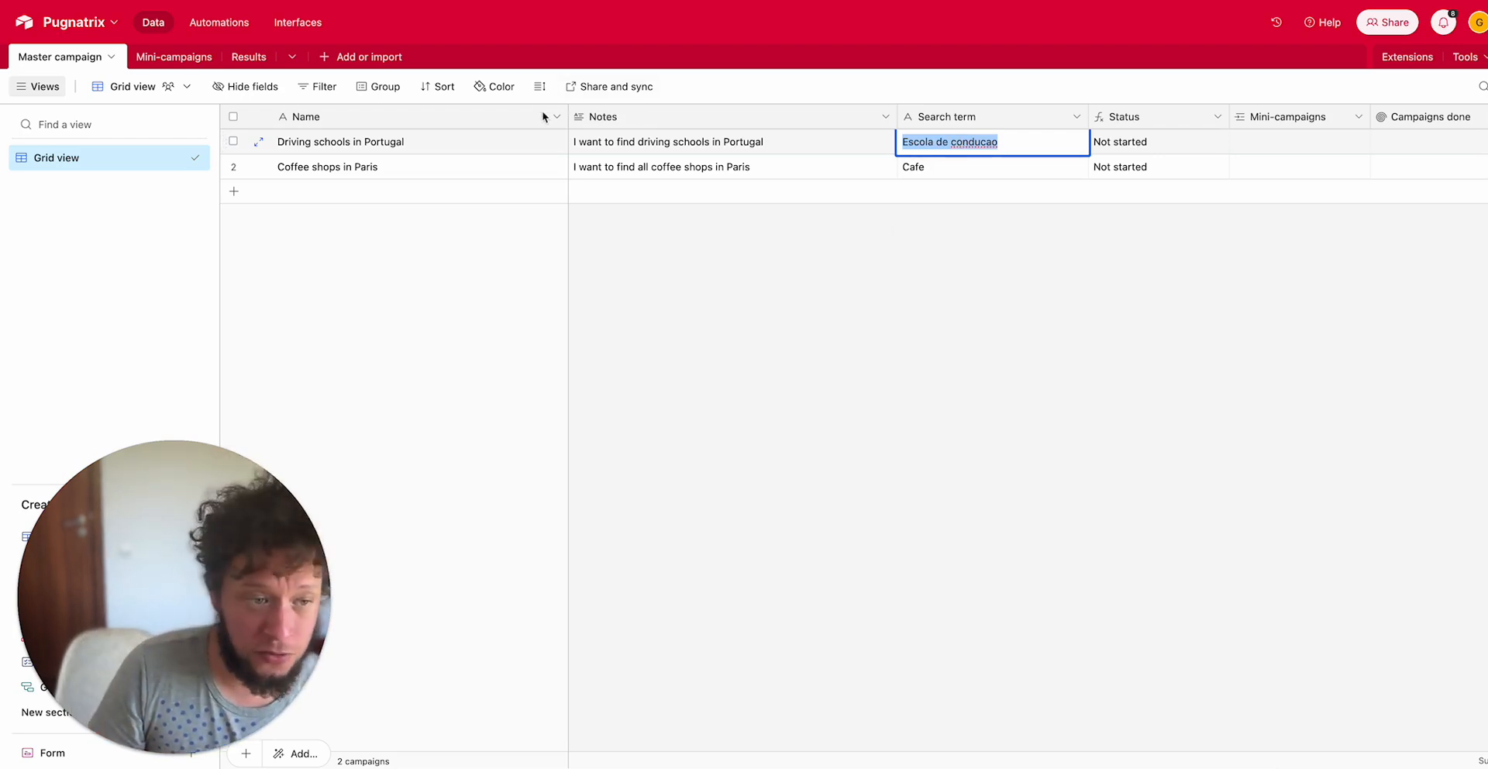
{"action": "left_click", "coordinate": [327, 166]}
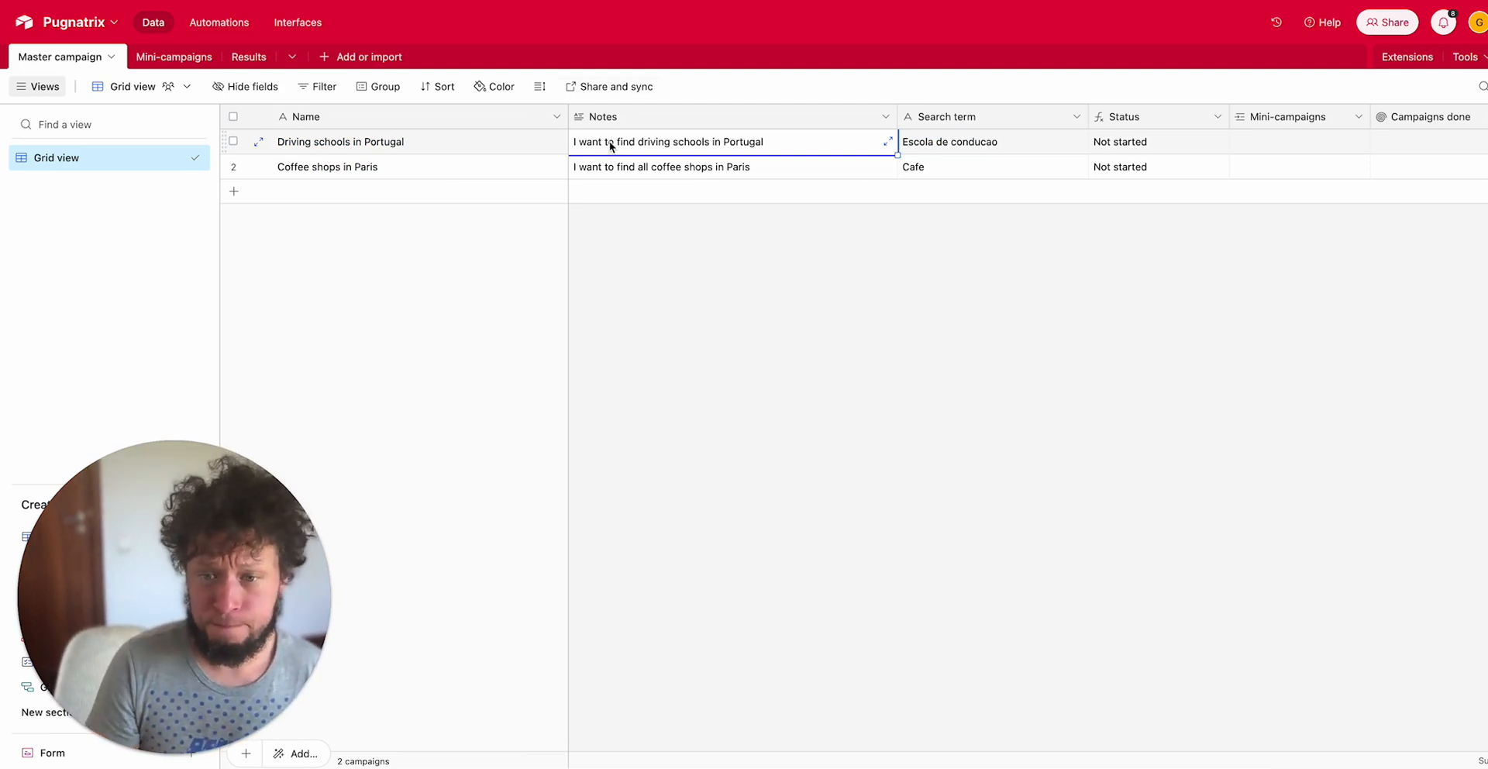
{"action": "left_click", "coordinate": [174, 56]}
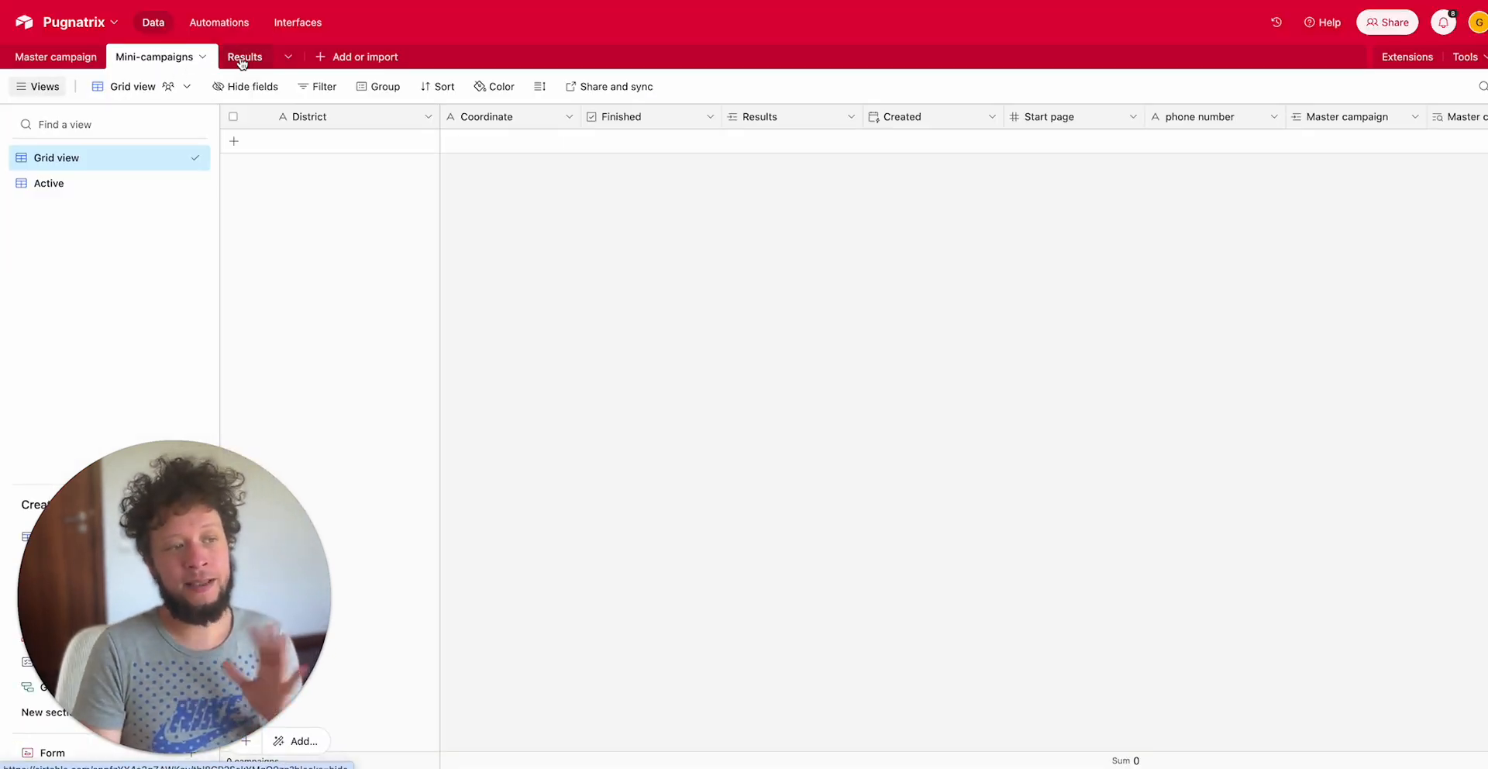
Glance at the empty Results table, then go back to Master campaign
{"action": "left_click", "coordinate": [228, 57]}
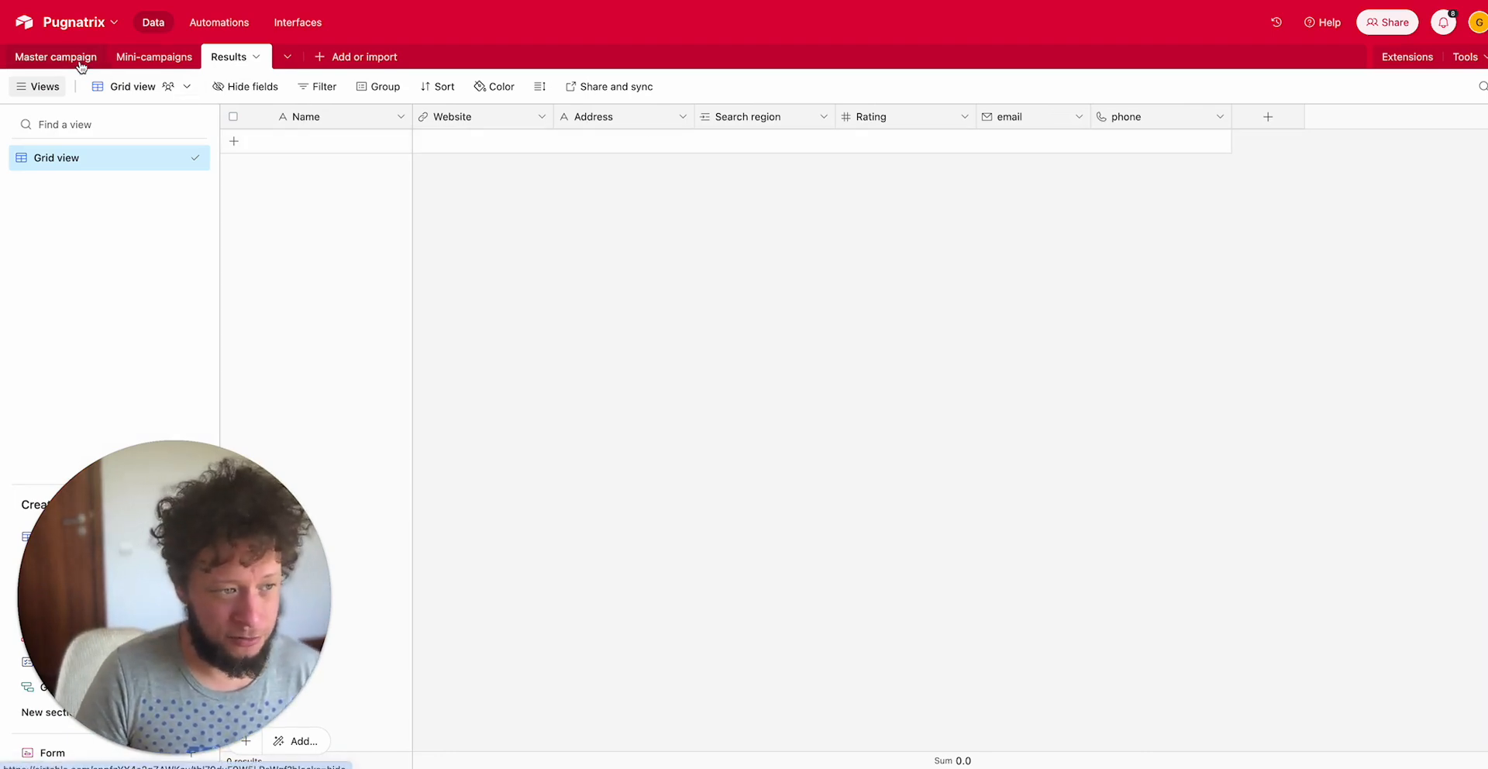
{"action": "left_click", "coordinate": [55, 57]}
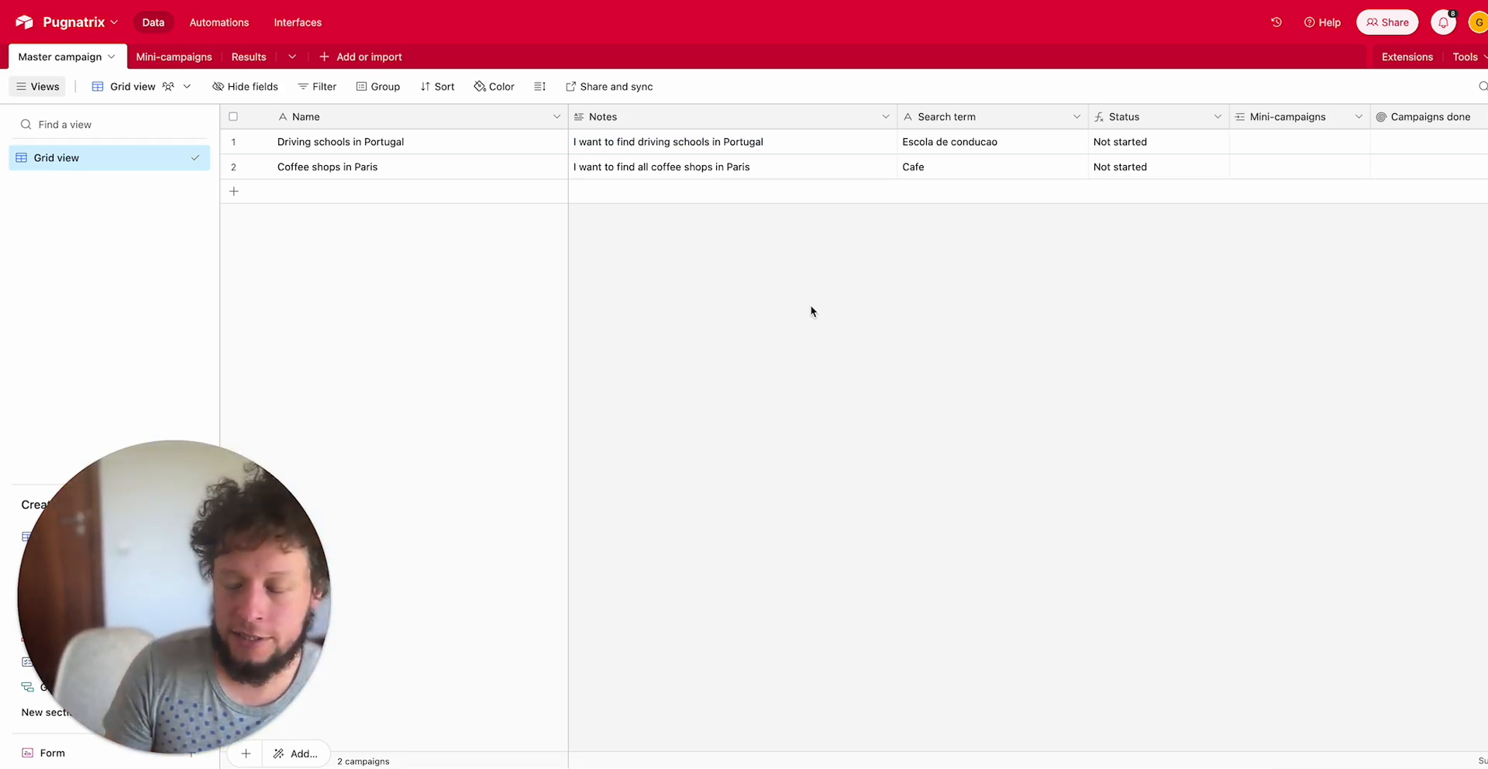
Check the Total campaigns counts and open the Status field's formula
{"action": "left_click", "coordinate": [949, 141]}
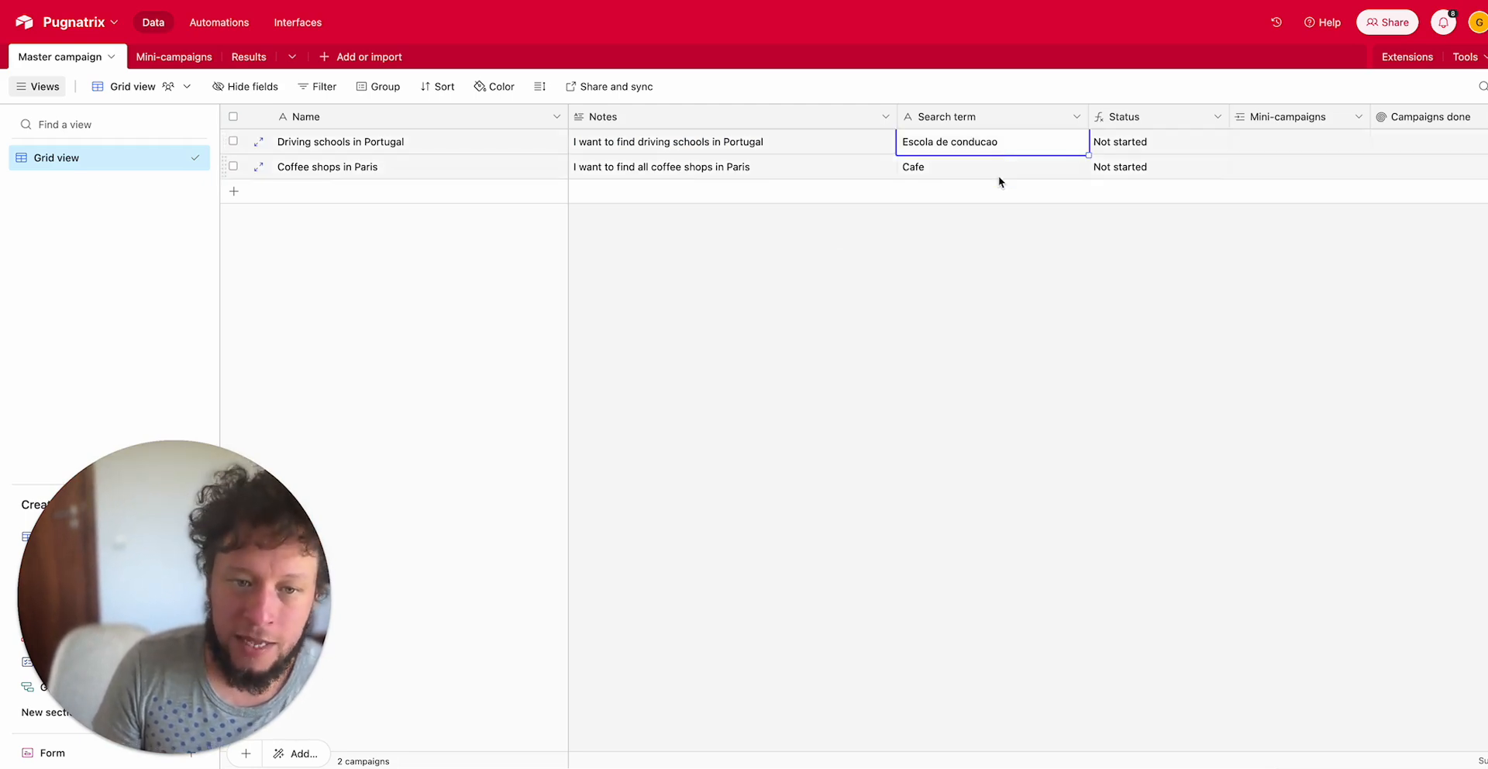
{"action": "mouse_move", "coordinate": [1284, 181]}
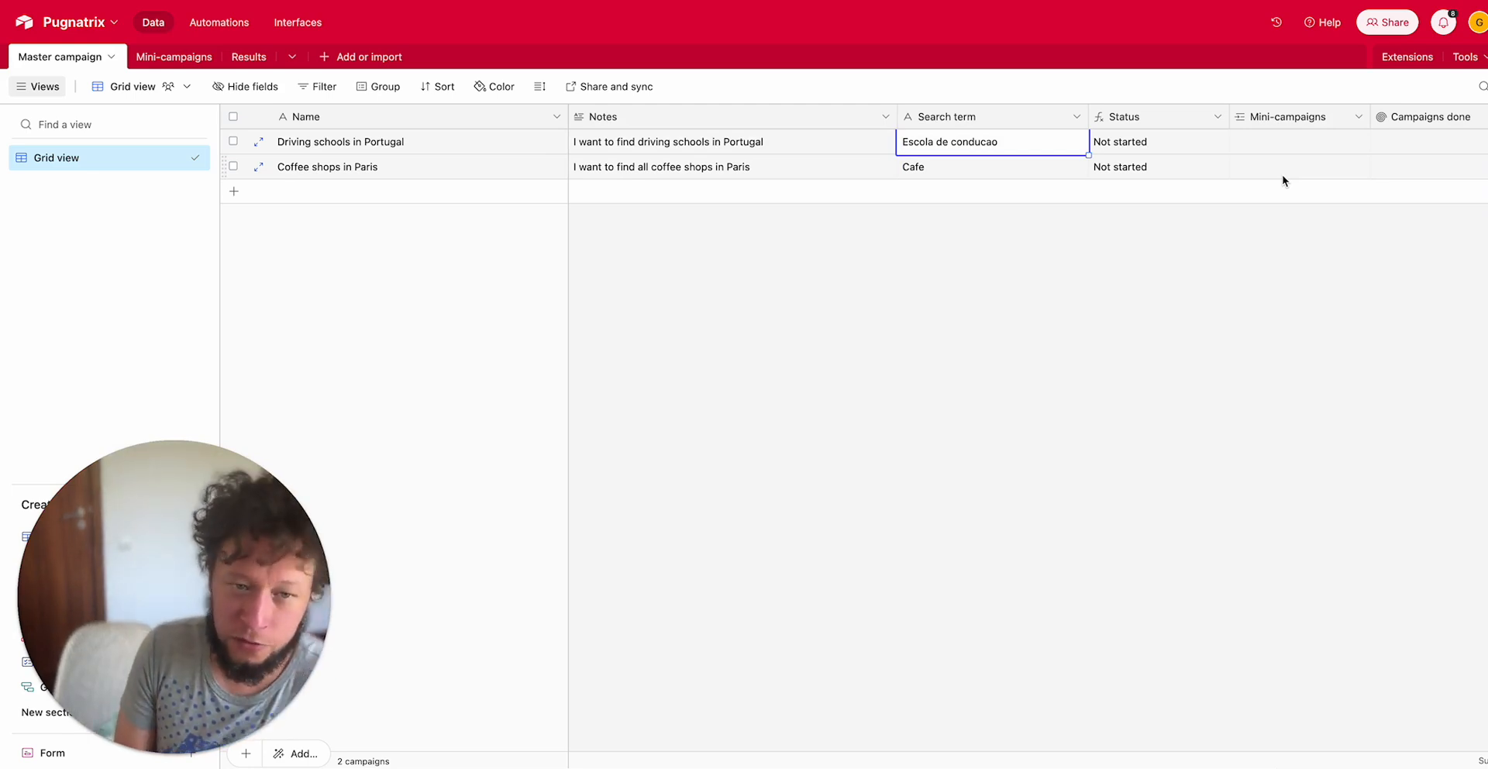
{"action": "left_click", "coordinate": [1298, 165]}
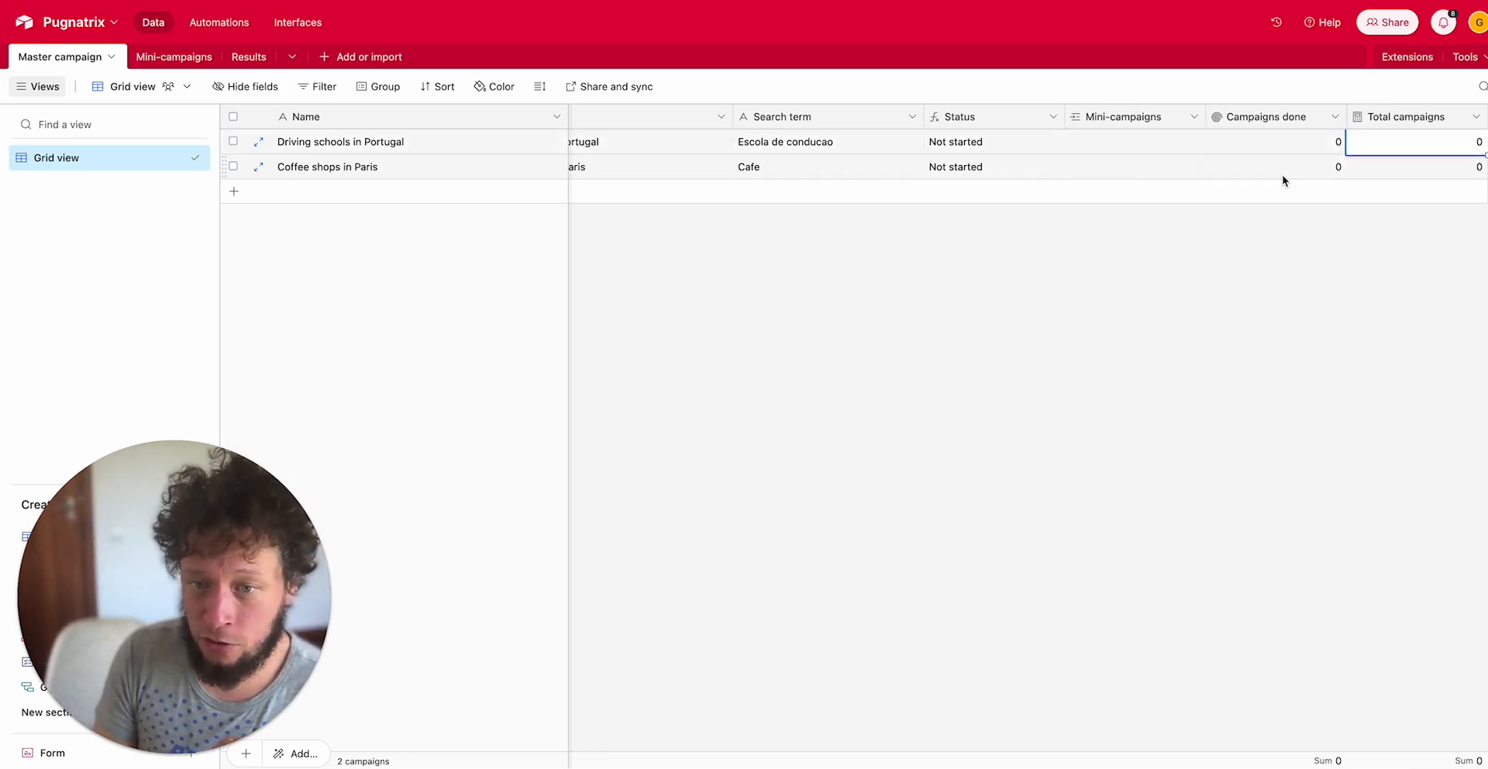
{"action": "left_click", "coordinate": [987, 141]}
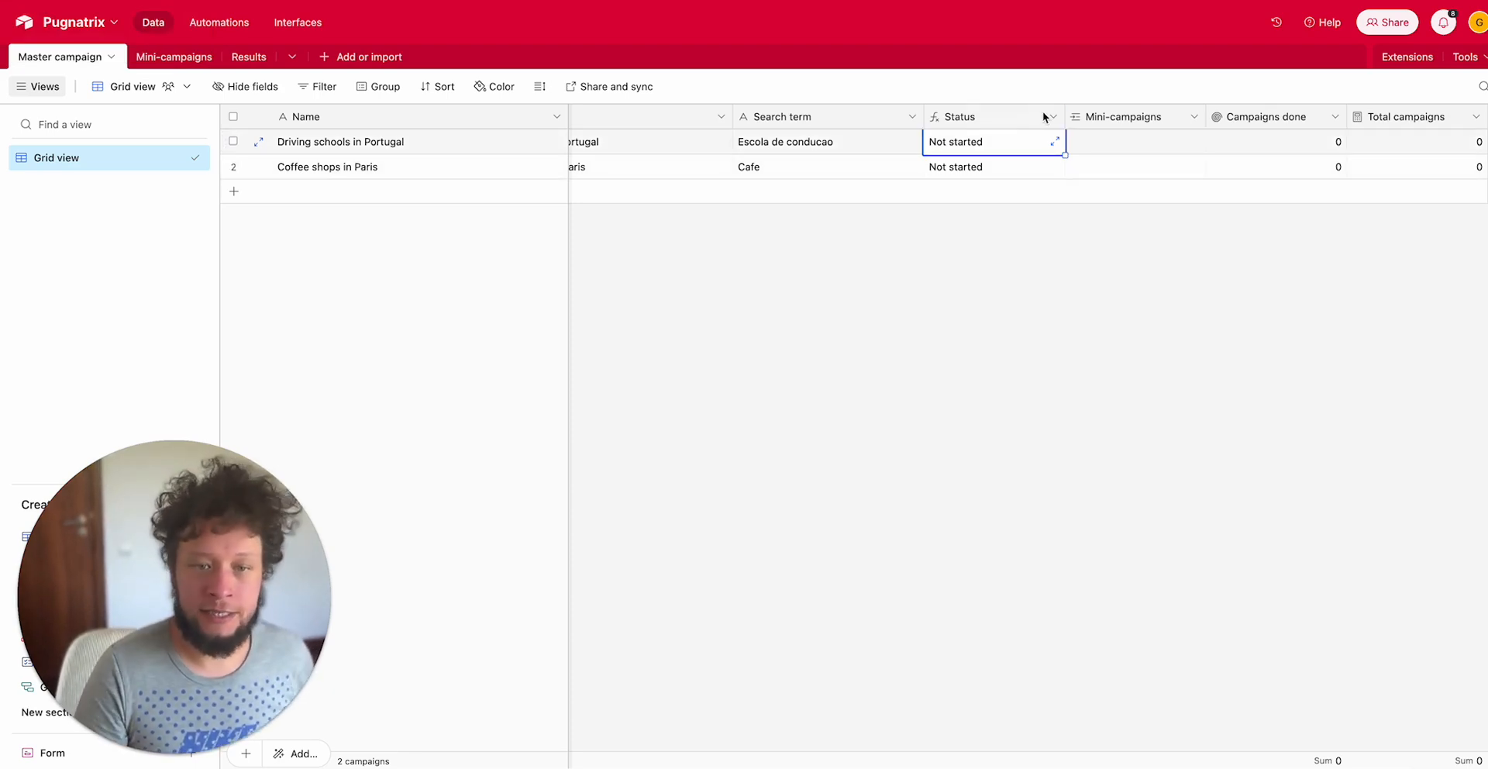
{"action": "left_click", "coordinate": [1048, 115]}
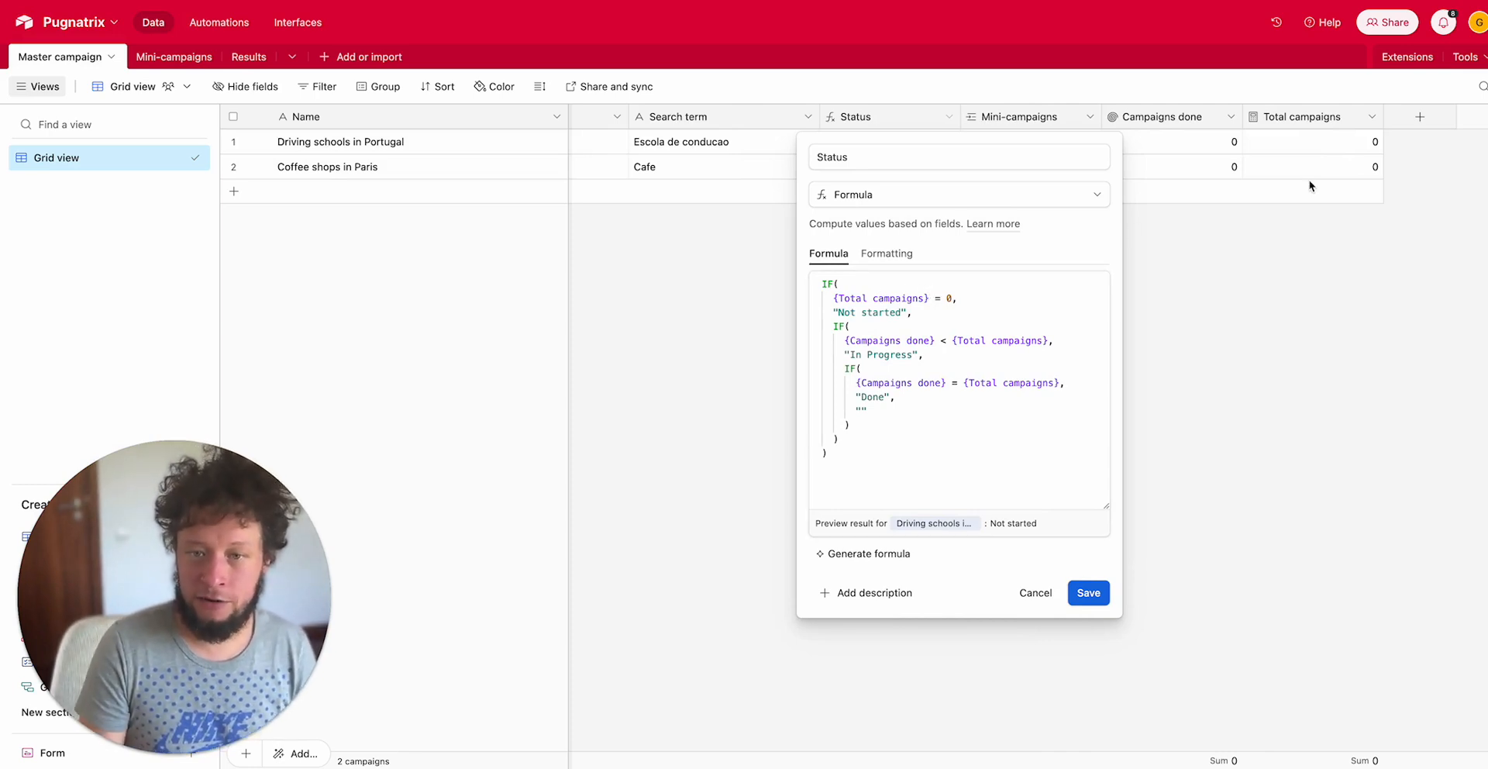
Compare Paris's status with its campaign counts, reopening and cancelling the Status formula
{"action": "left_click", "coordinate": [1087, 592]}
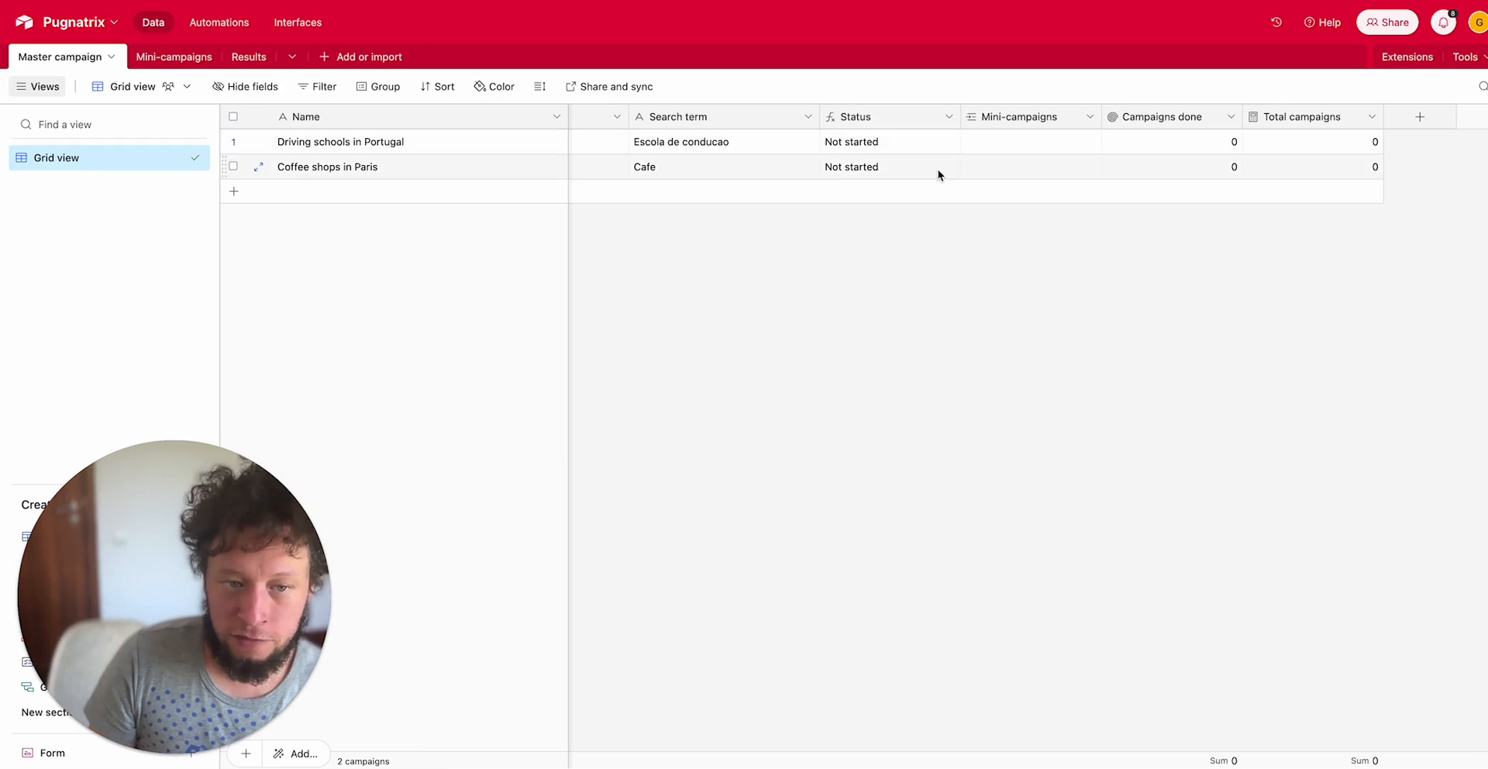
{"action": "left_click", "coordinate": [883, 166]}
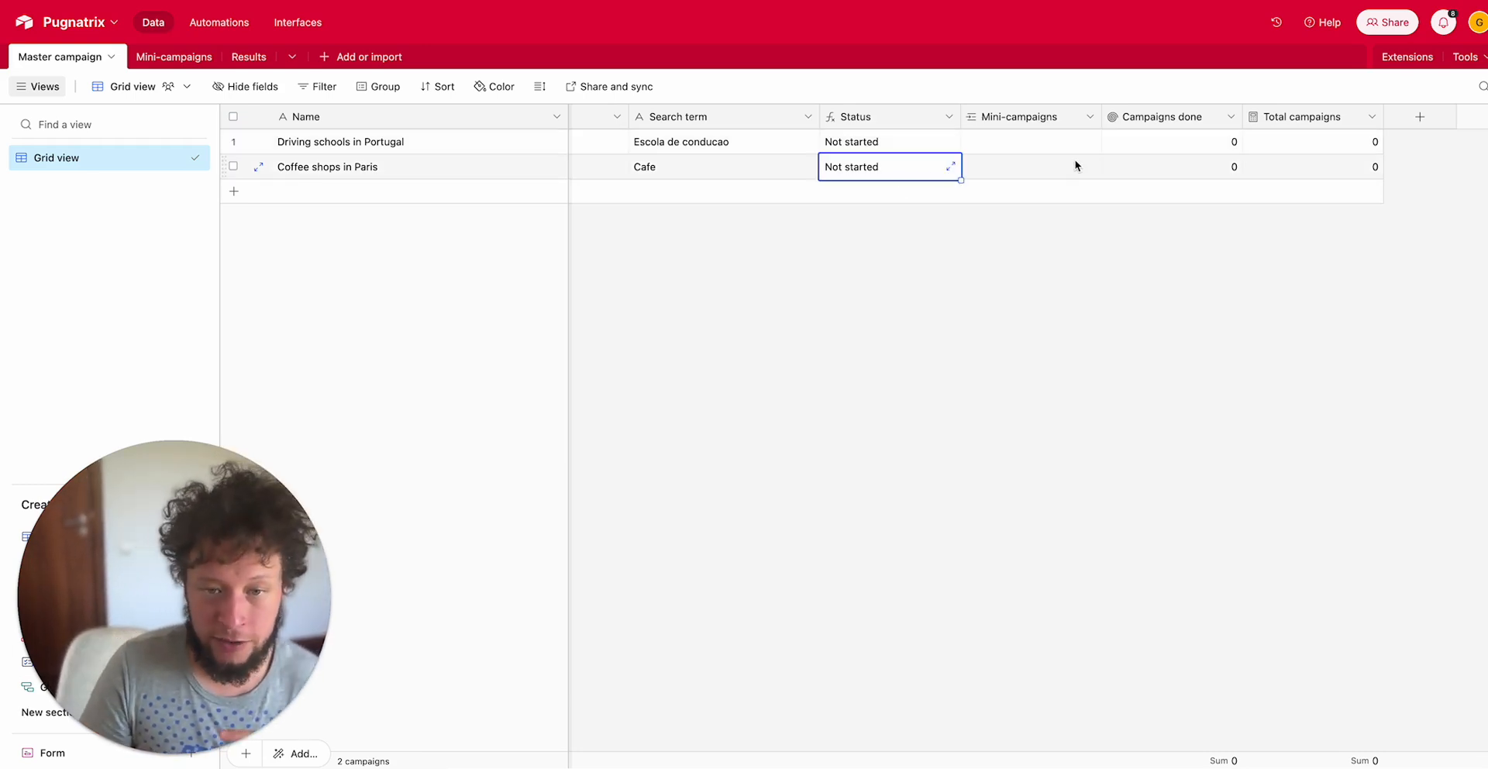
{"action": "left_click", "coordinate": [1310, 166]}
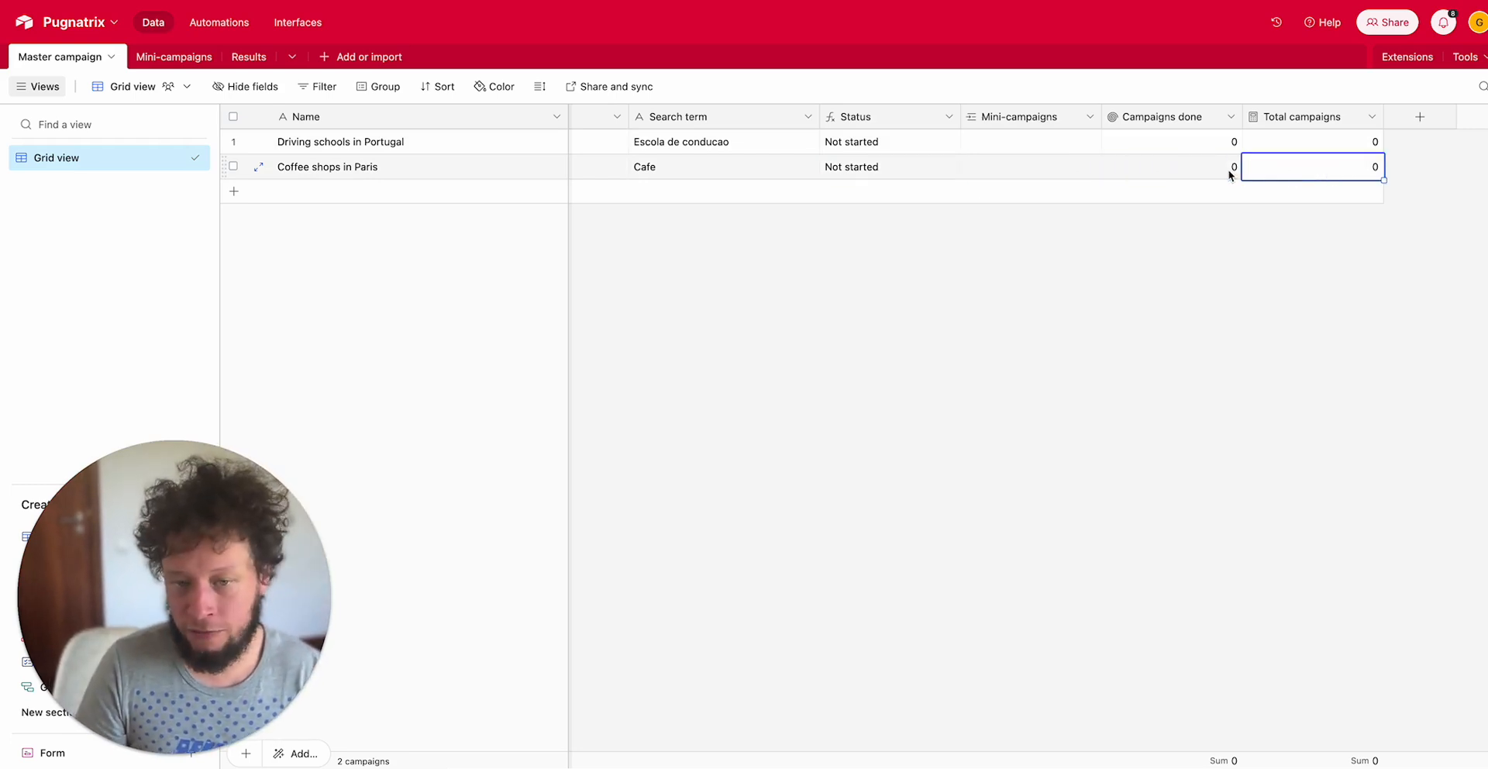
{"action": "mouse_move", "coordinate": [1273, 171]}
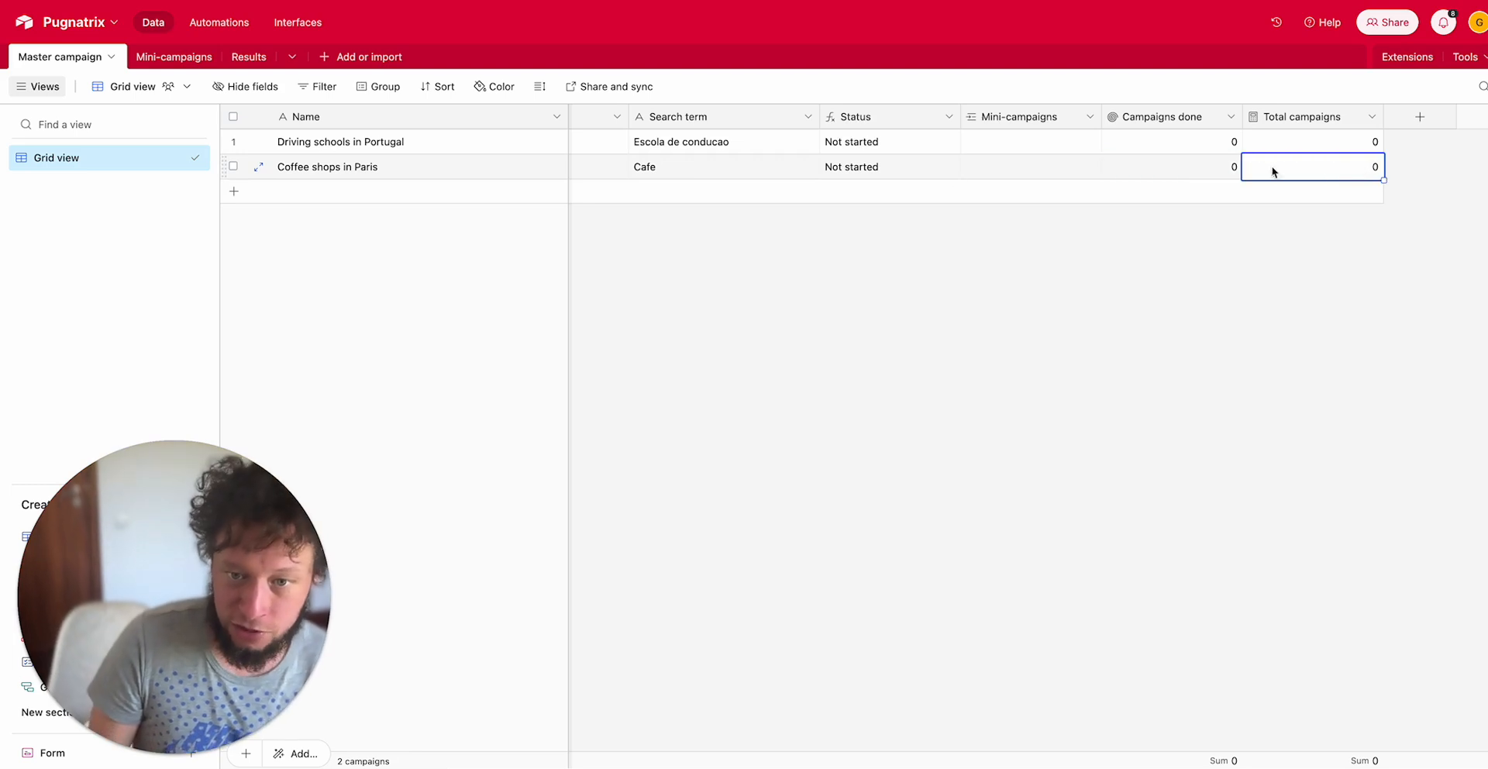
{"action": "left_click", "coordinate": [889, 165]}
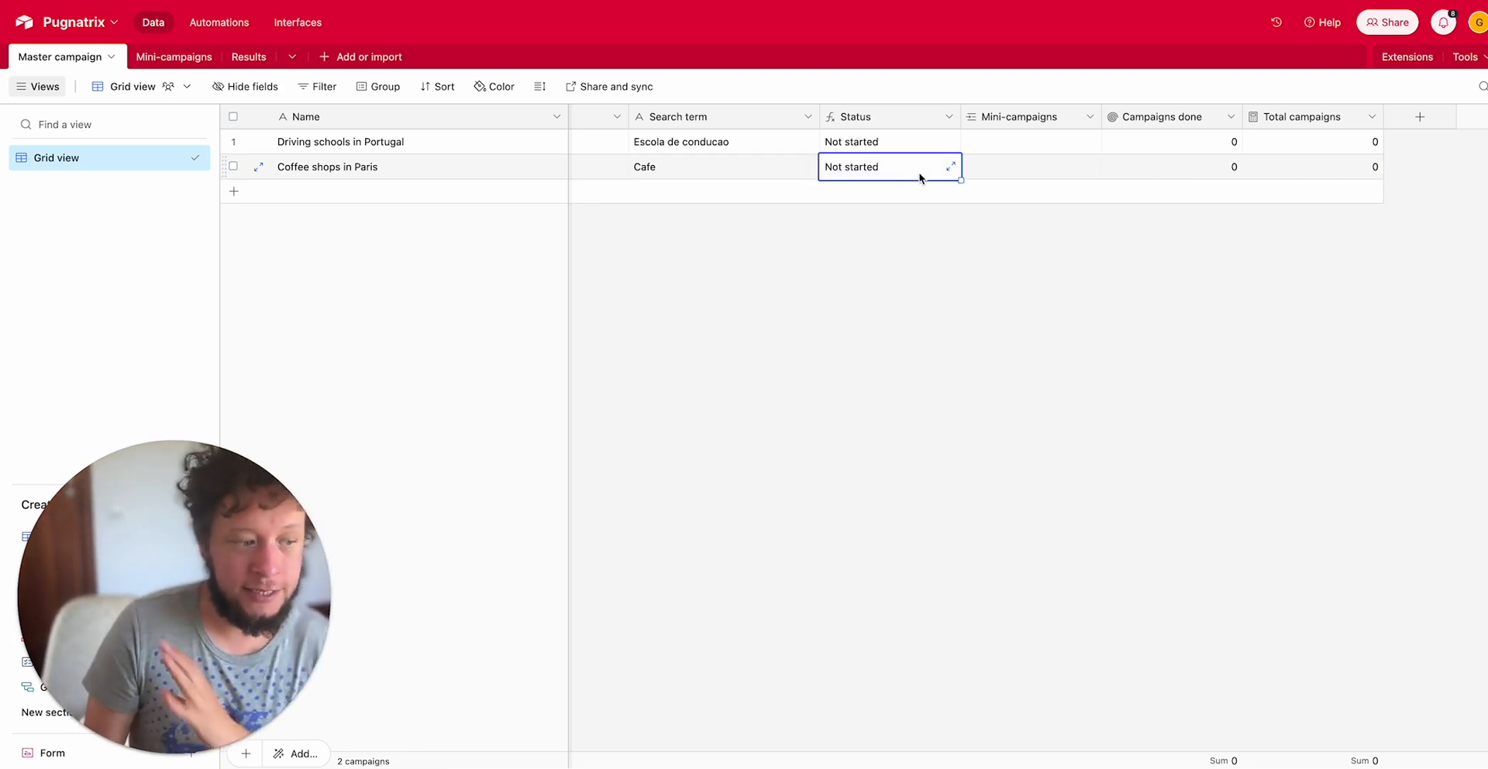
{"action": "mouse_move", "coordinate": [905, 164]}
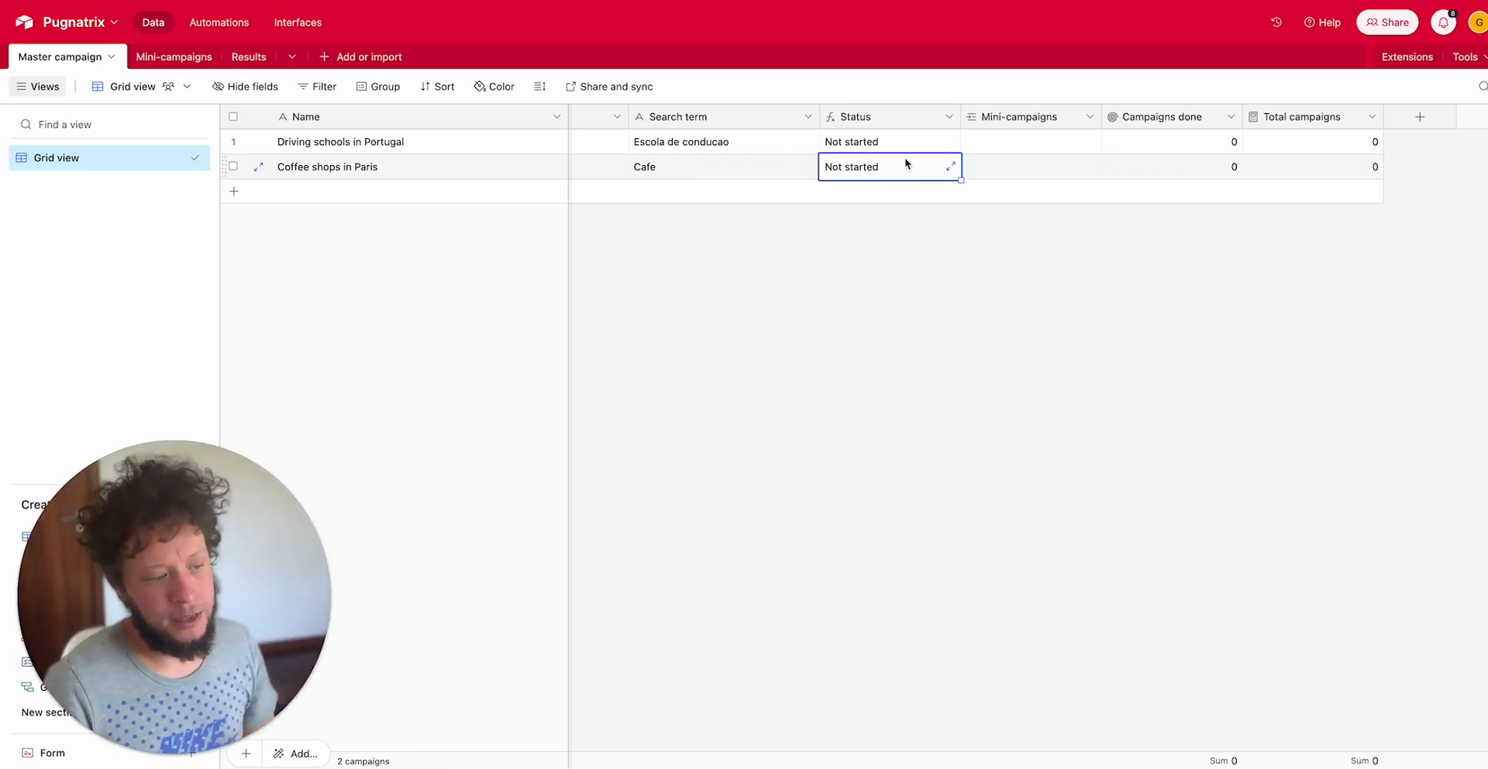
{"action": "left_click", "coordinate": [950, 166]}
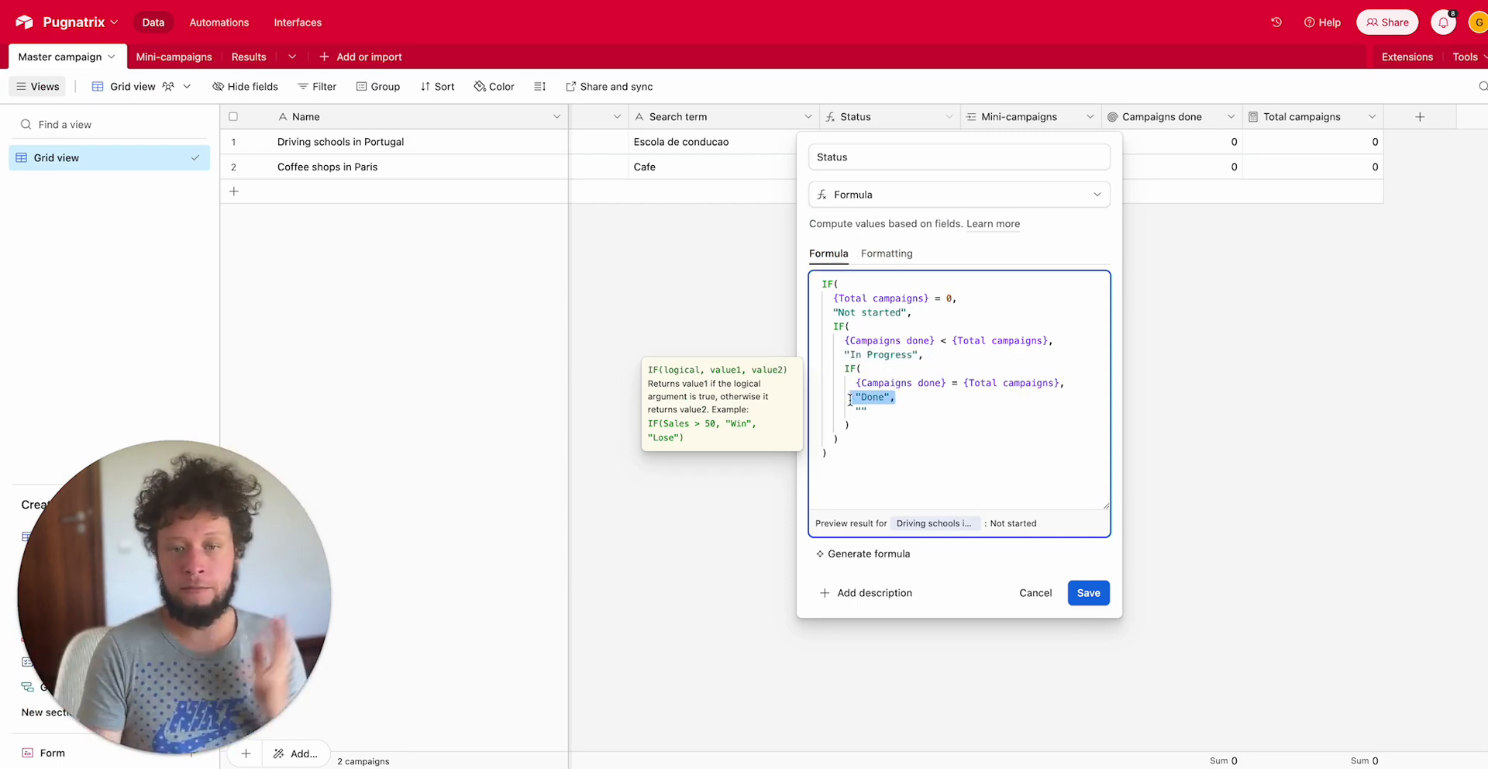
{"action": "left_click", "coordinate": [1087, 593]}
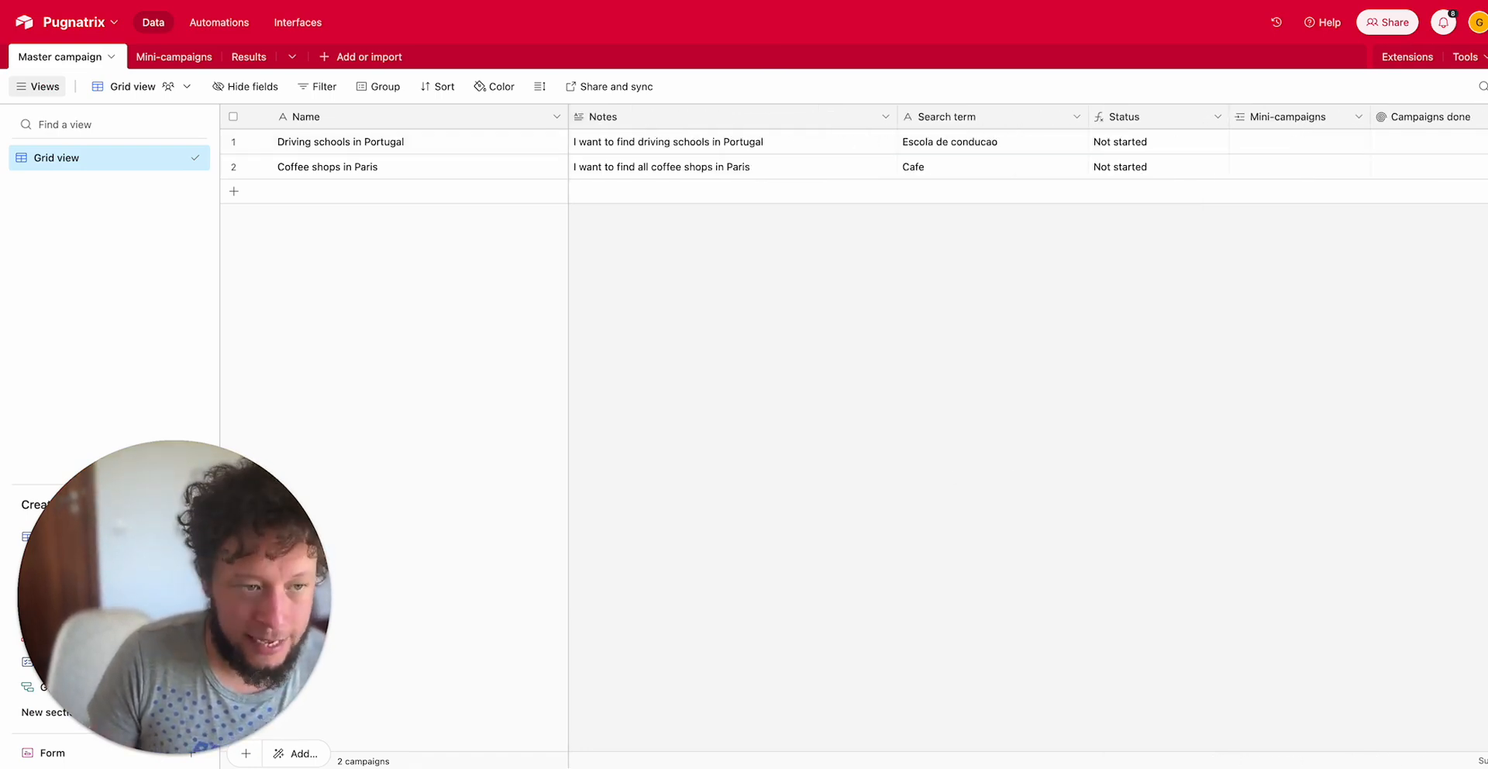
Open the empty Mini-campaigns table with its district and coordinate fields
{"action": "left_click", "coordinate": [174, 57]}
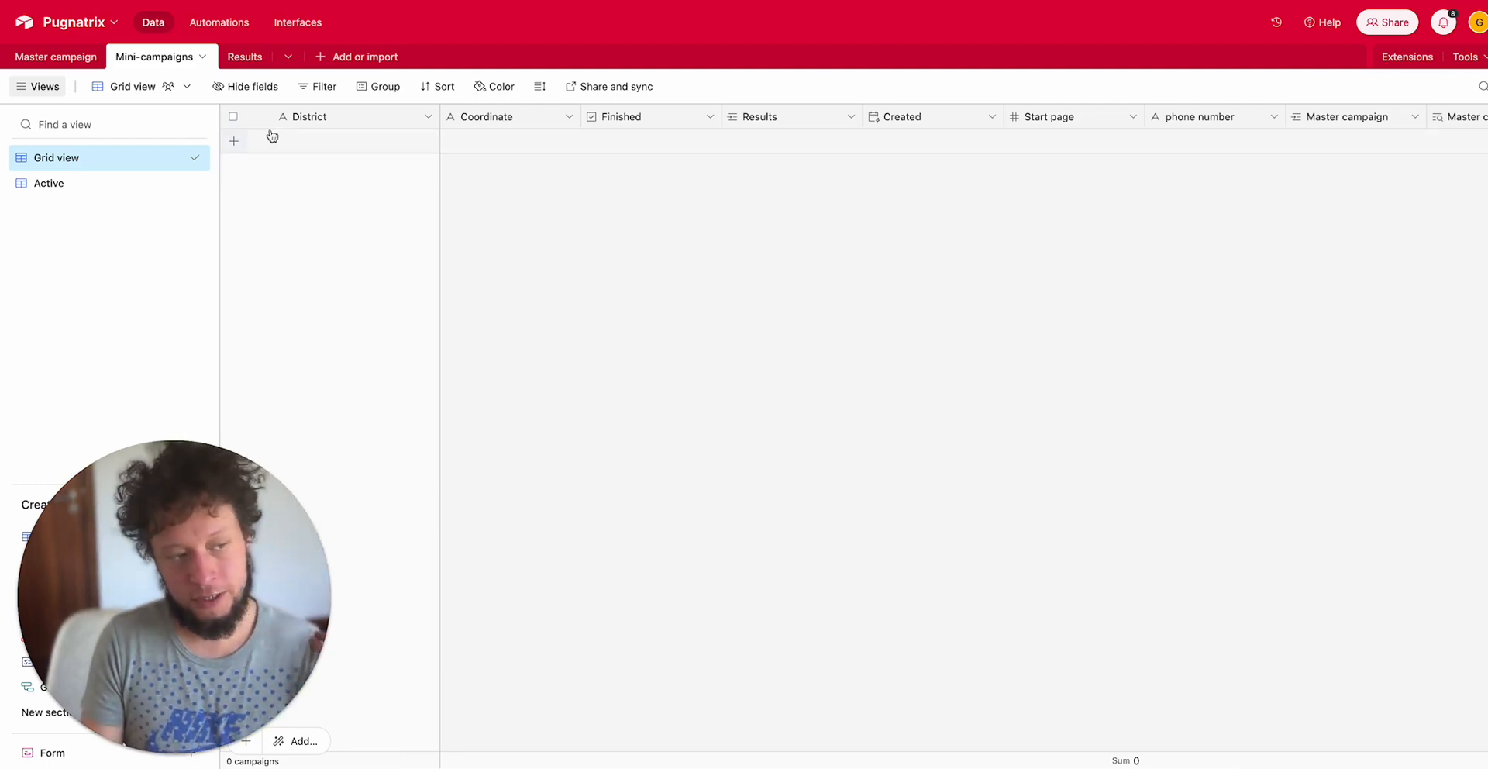
{"action": "mouse_move", "coordinate": [547, 153]}
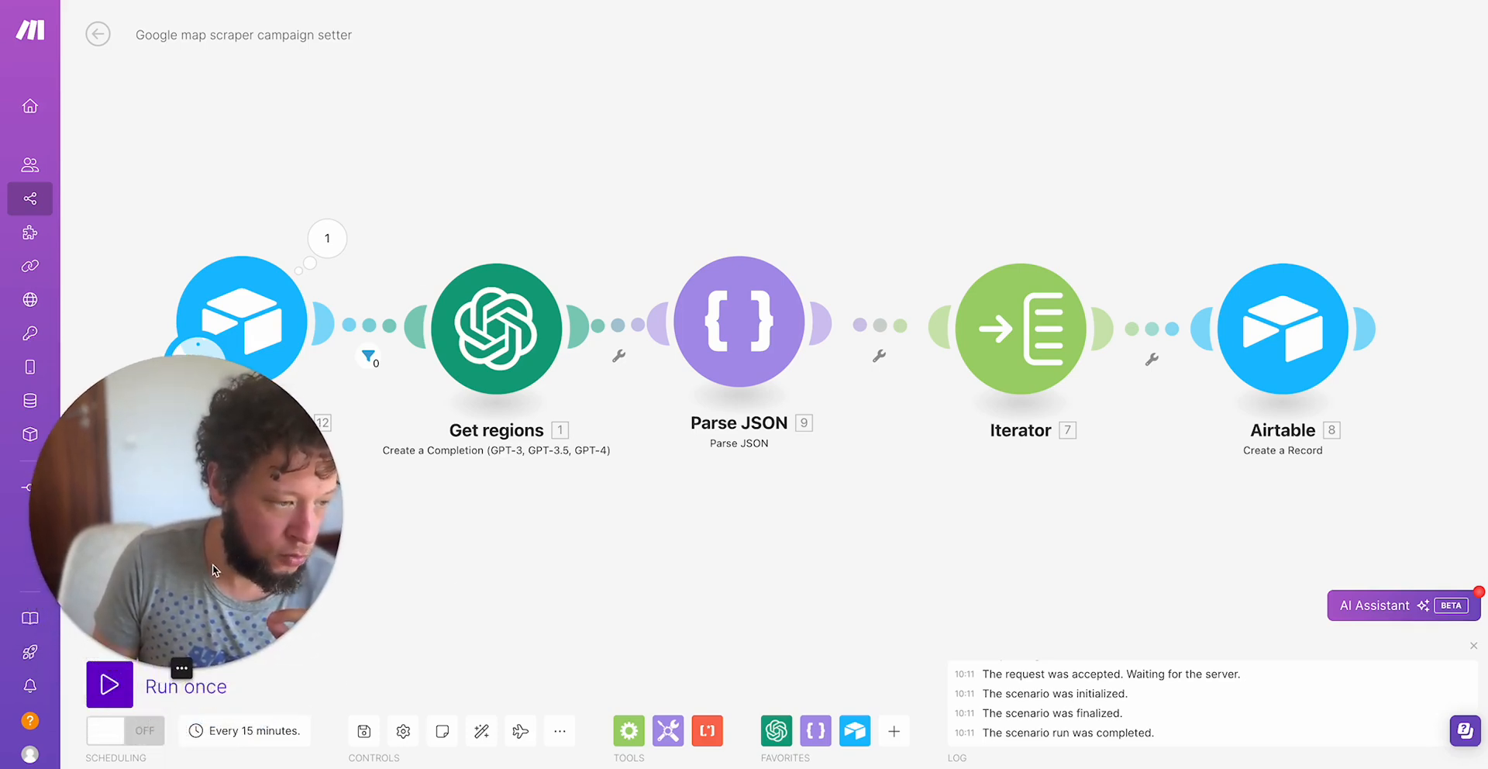
Run the campaign setter once, inspecting fetched campaigns and the Get regions GPT prompt
{"action": "left_click", "coordinate": [109, 685]}
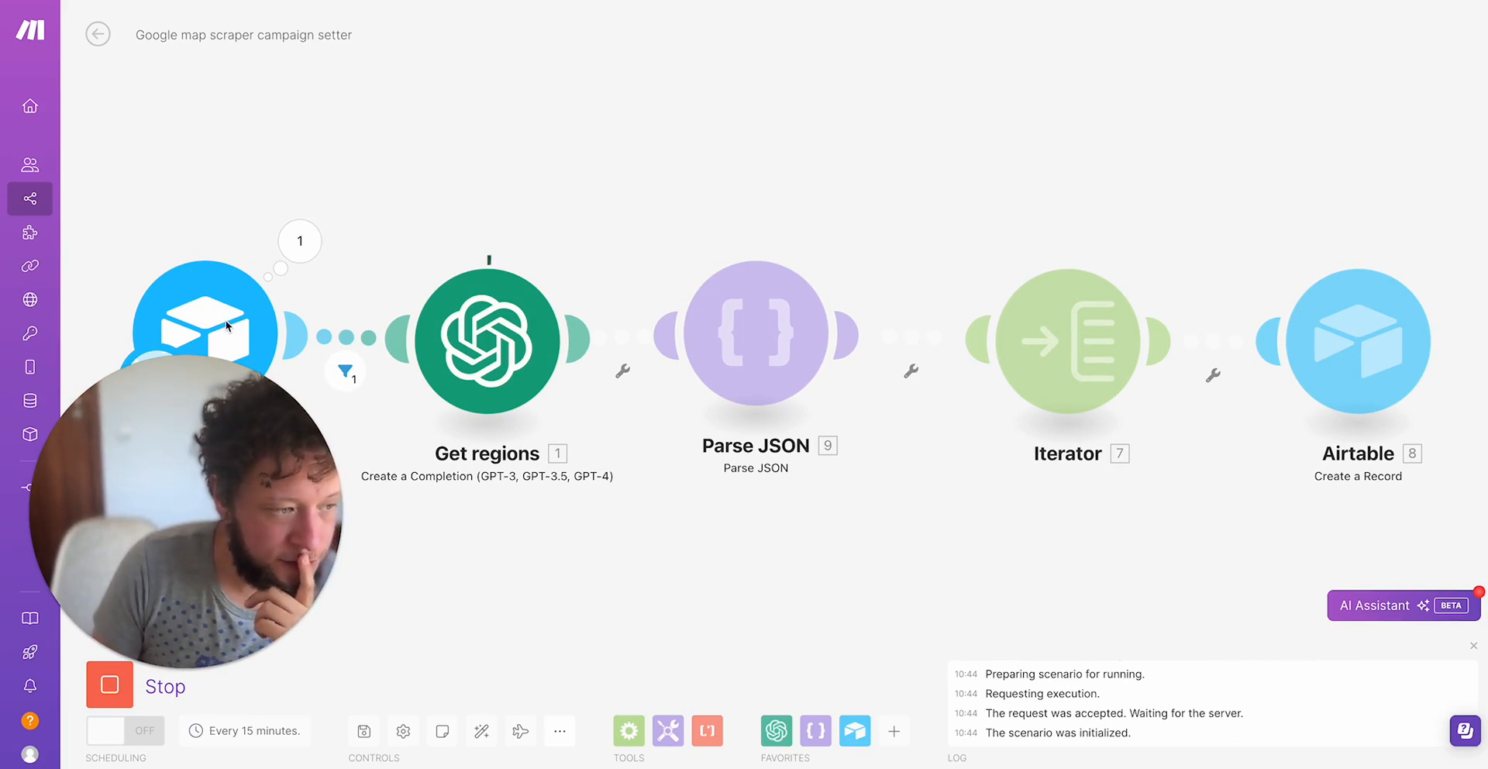
{"action": "left_click", "coordinate": [299, 239]}
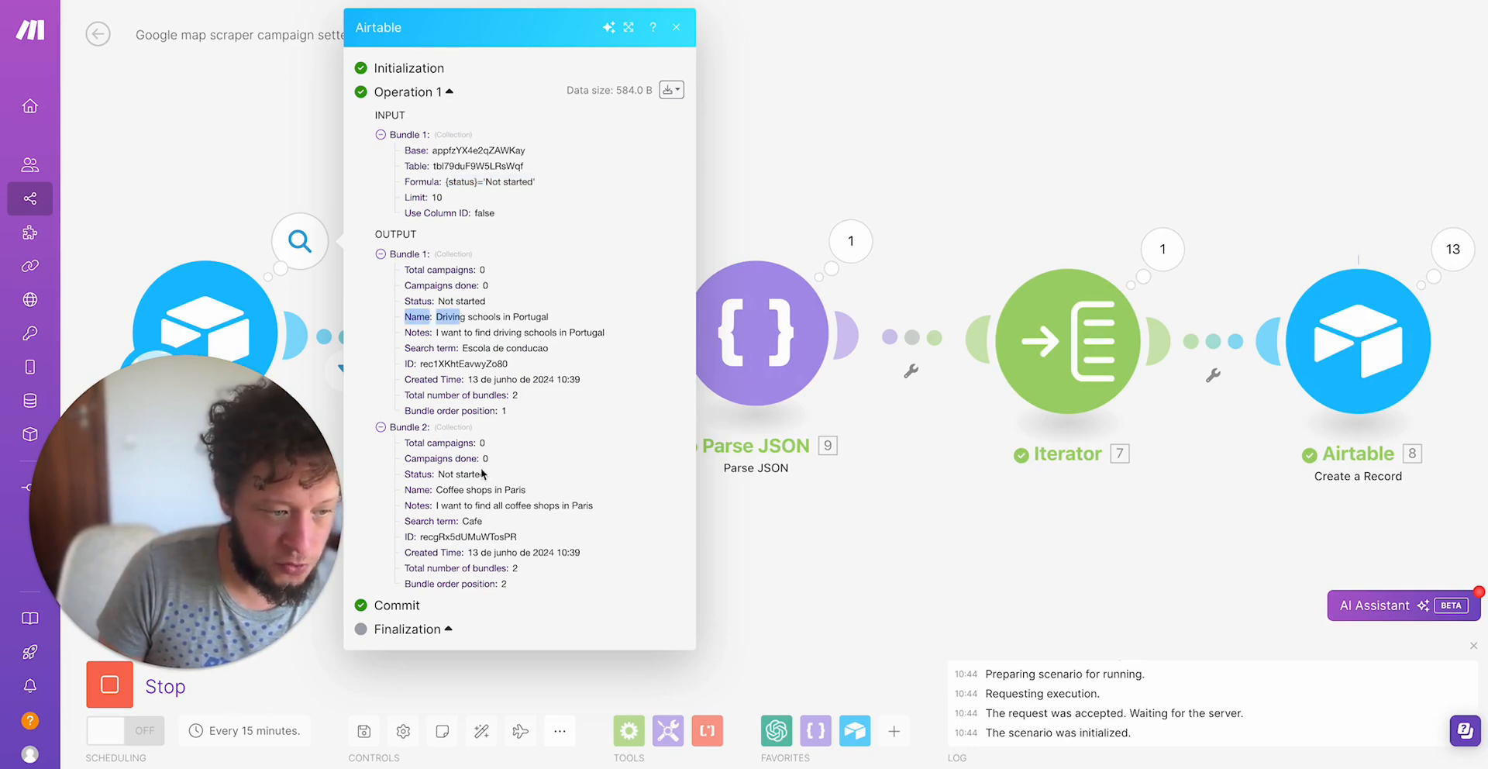
{"action": "left_click", "coordinate": [676, 26]}
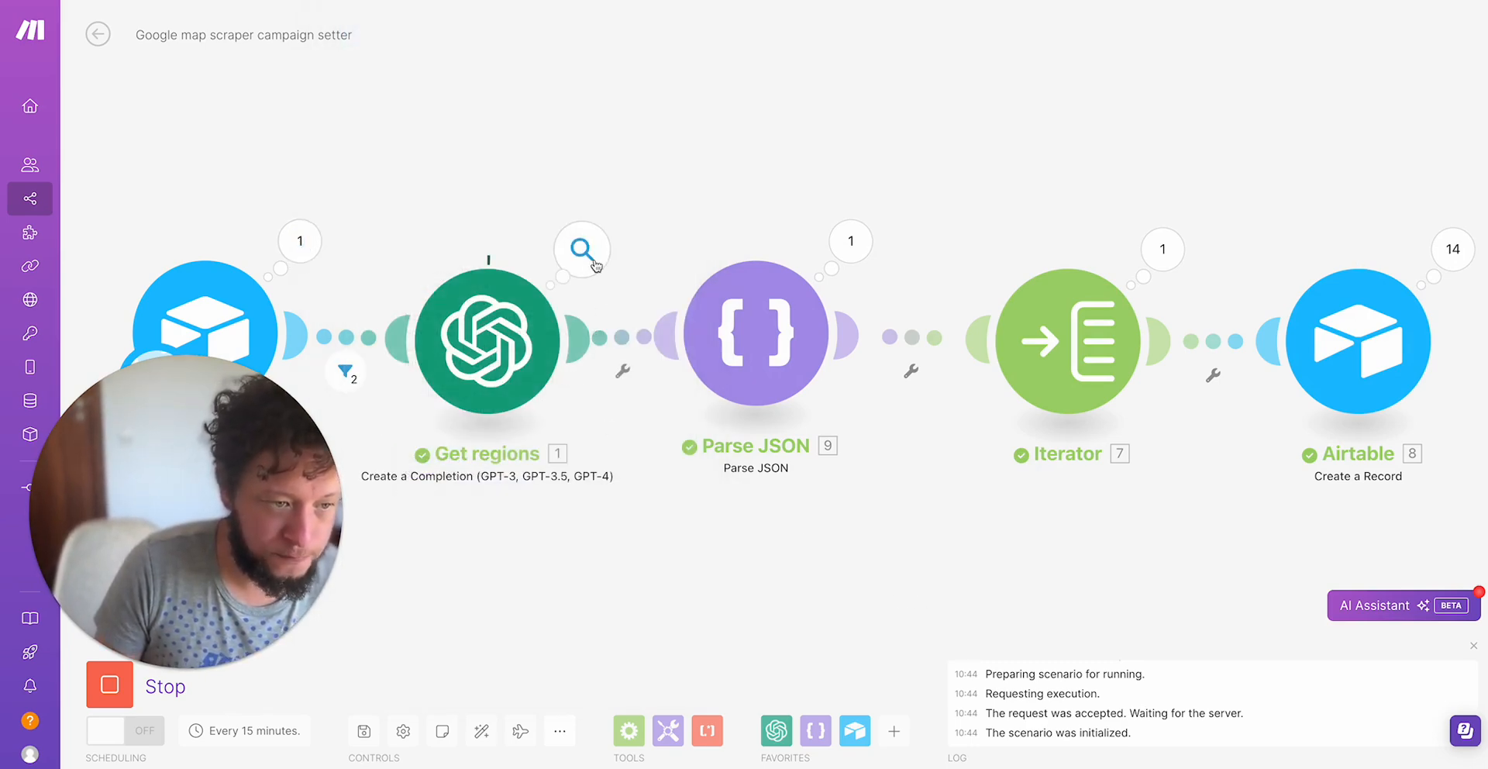
{"action": "left_click", "coordinate": [580, 248]}
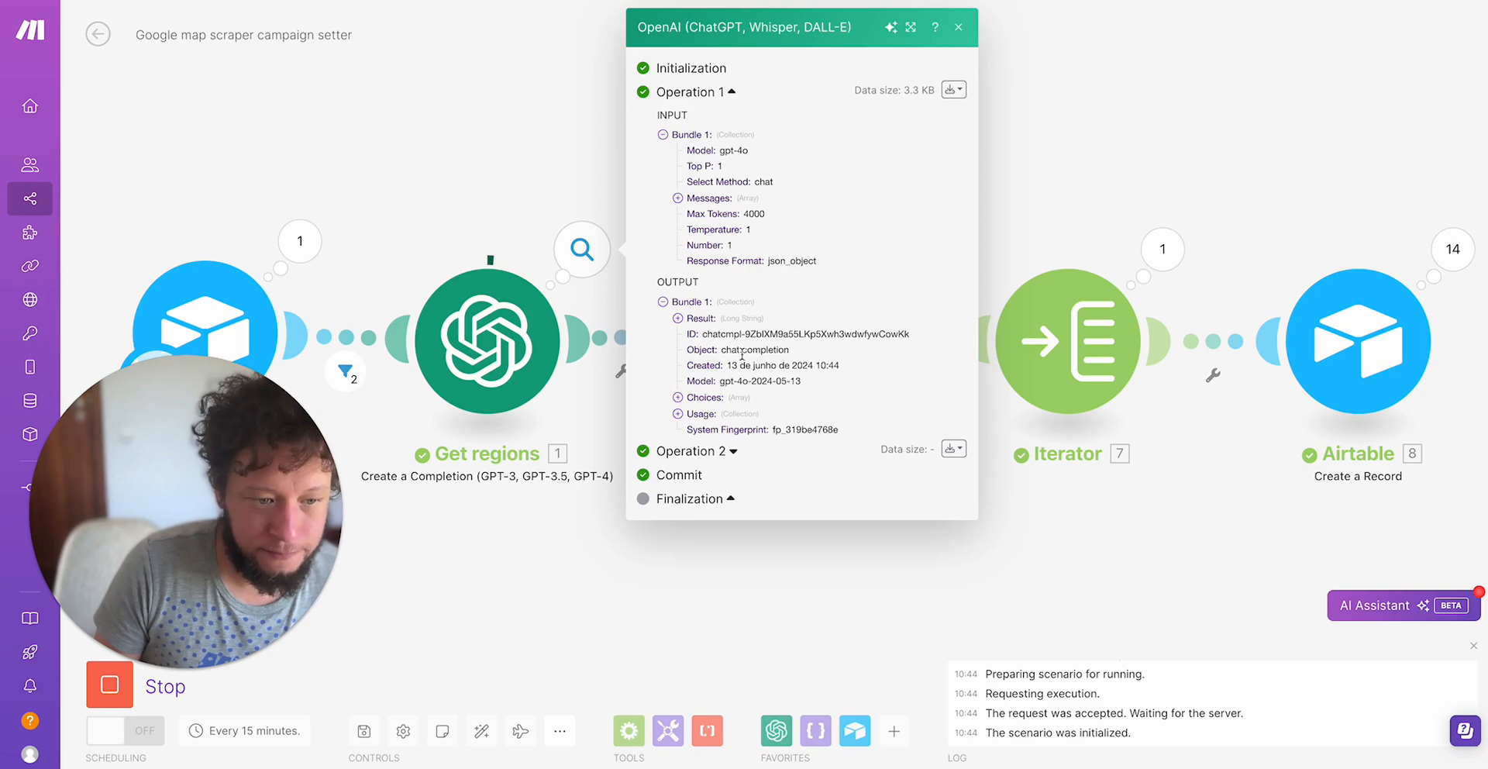
{"action": "left_click", "coordinate": [678, 214]}
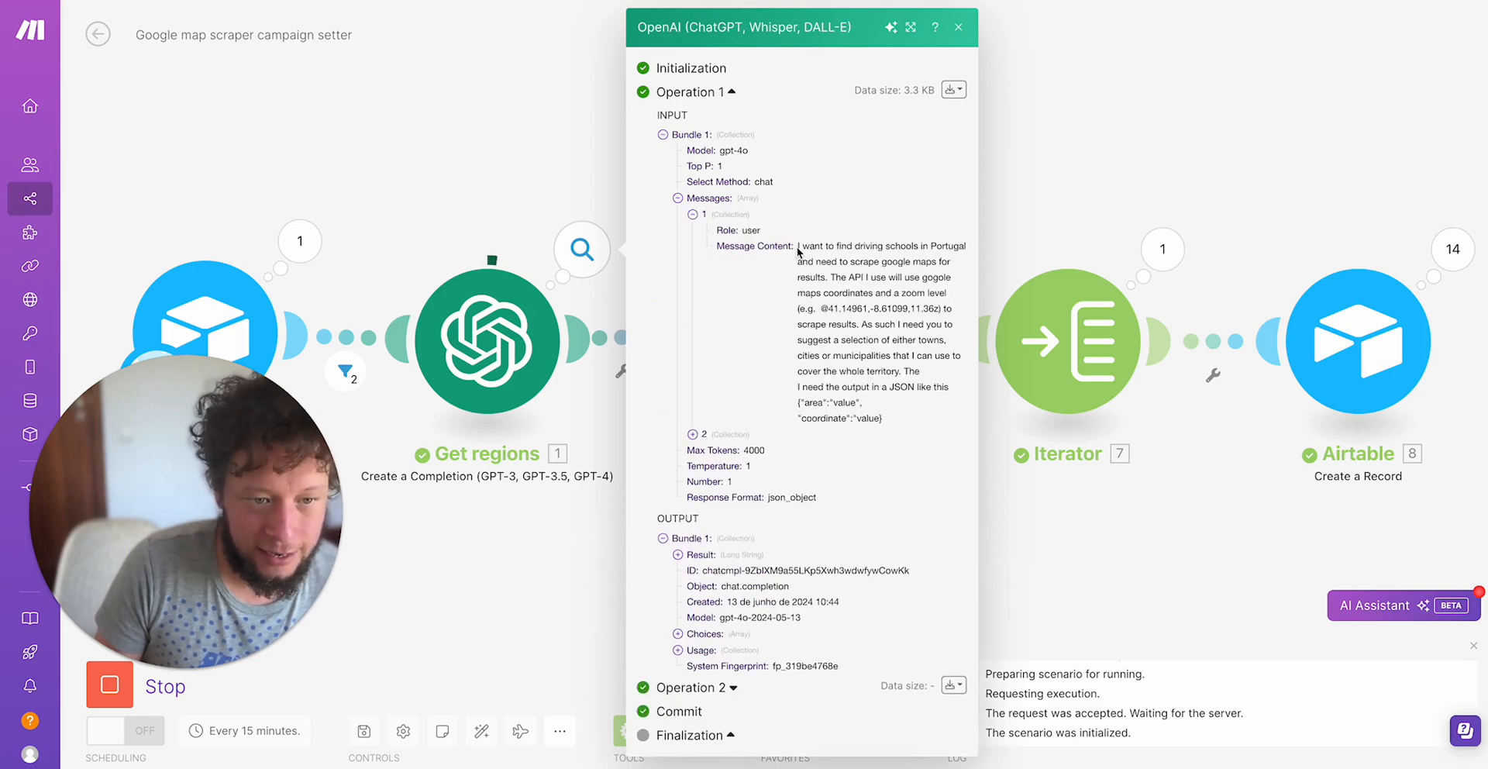
{"action": "double_click", "coordinate": [874, 276]}
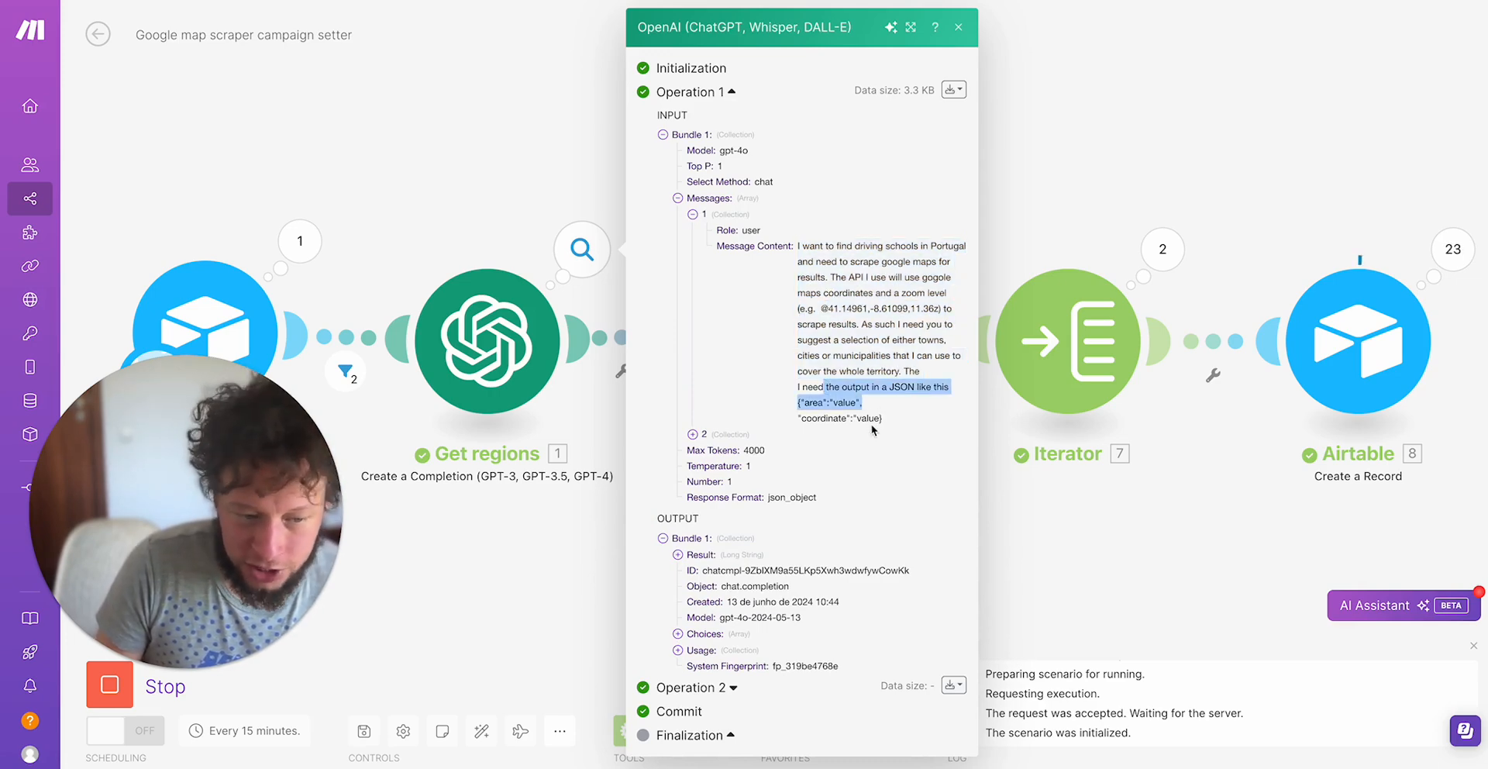
{"action": "left_click", "coordinate": [958, 26]}
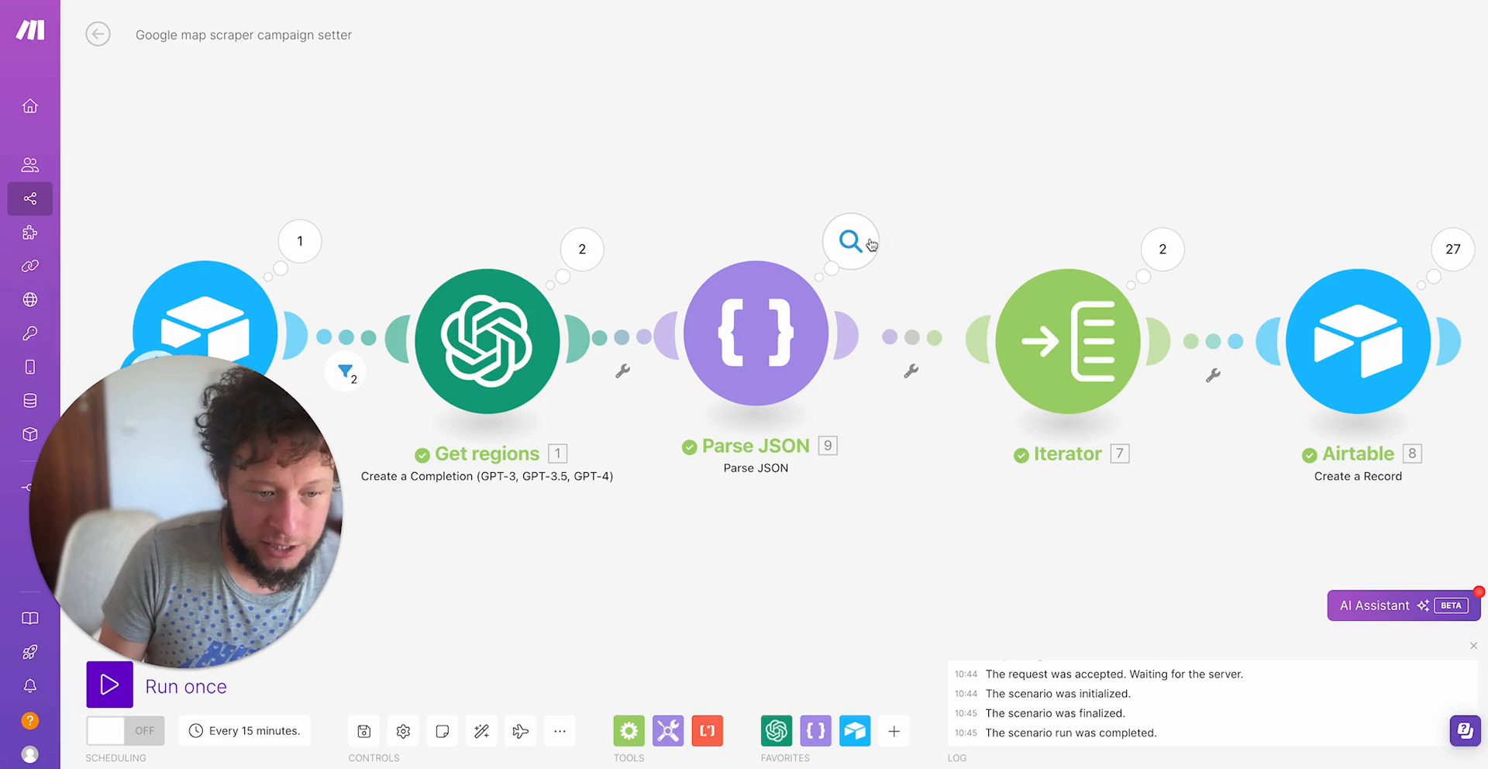
Inspect the parsed Portugal and Paris areas with coordinates and the iterator's bundles
{"action": "left_click", "coordinate": [849, 240]}
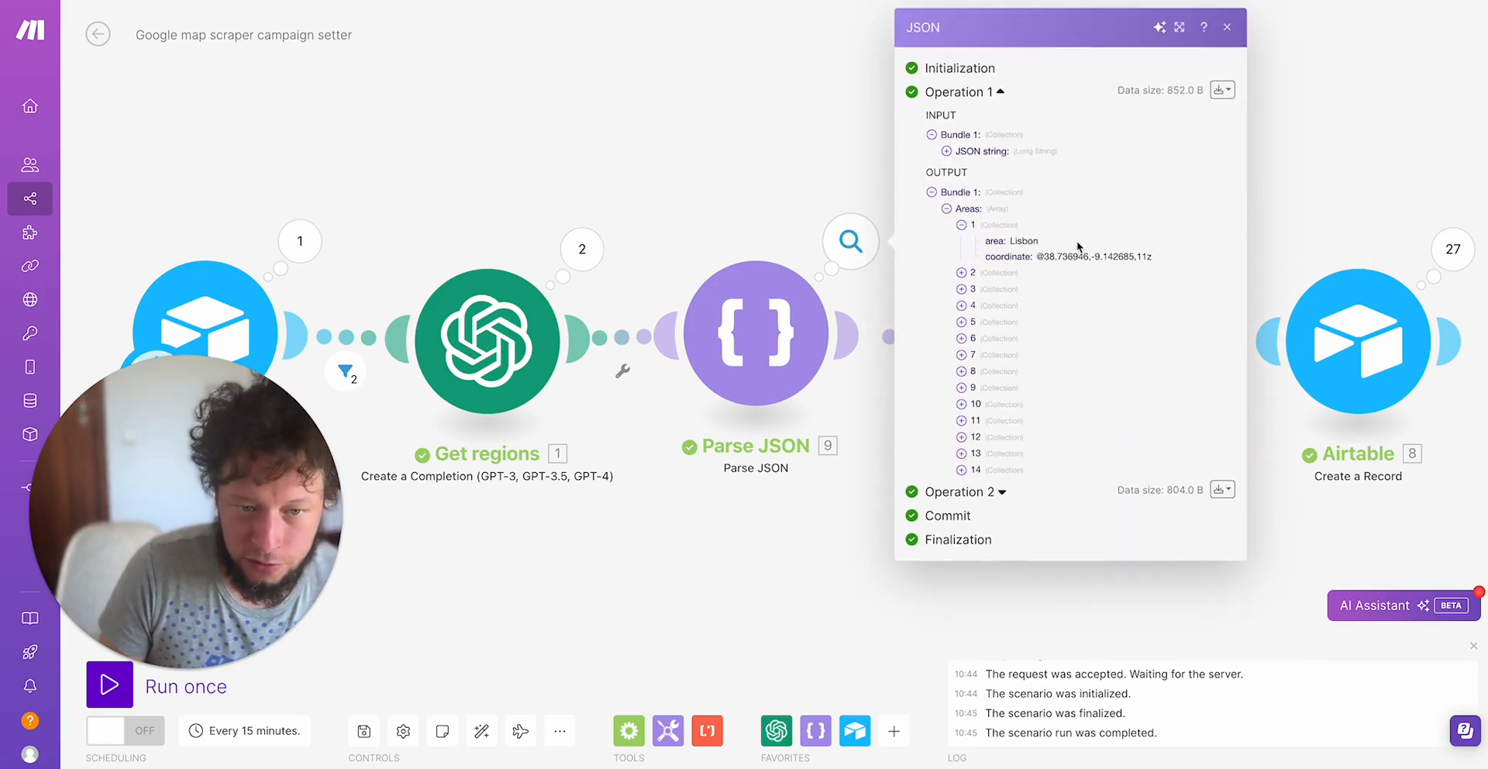
{"action": "double_click", "coordinate": [1024, 241]}
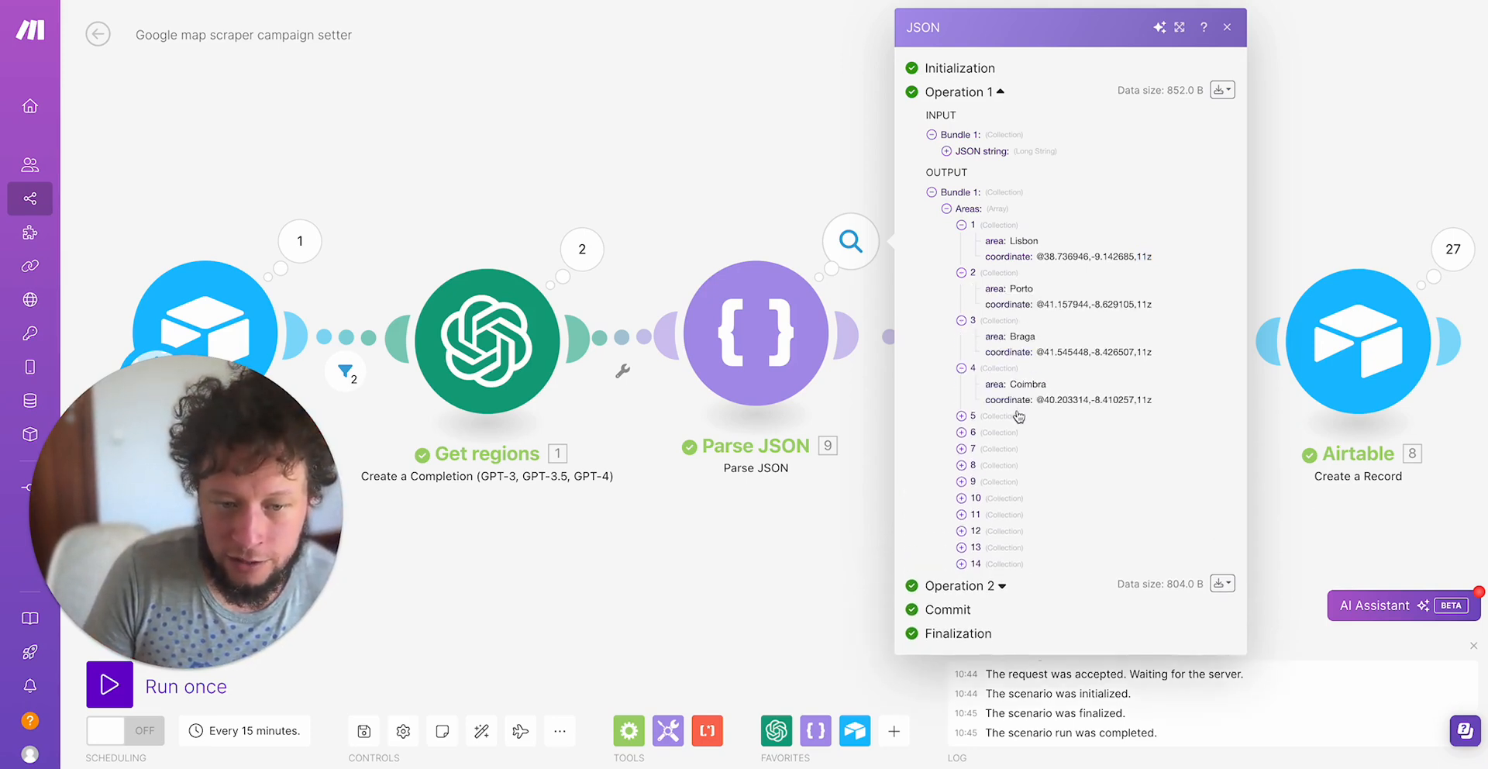
{"action": "left_click", "coordinate": [1226, 27]}
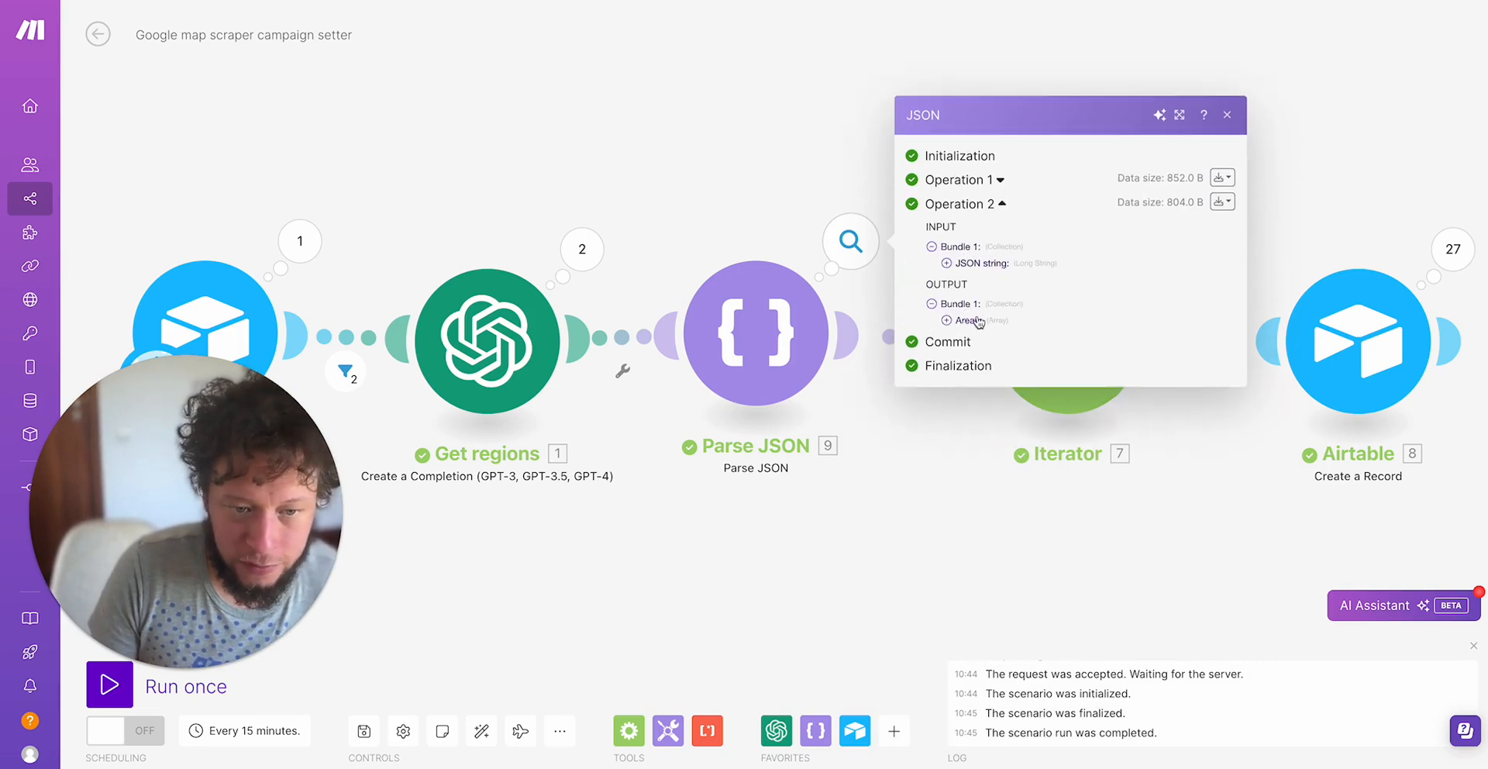
{"action": "left_click", "coordinate": [946, 321]}
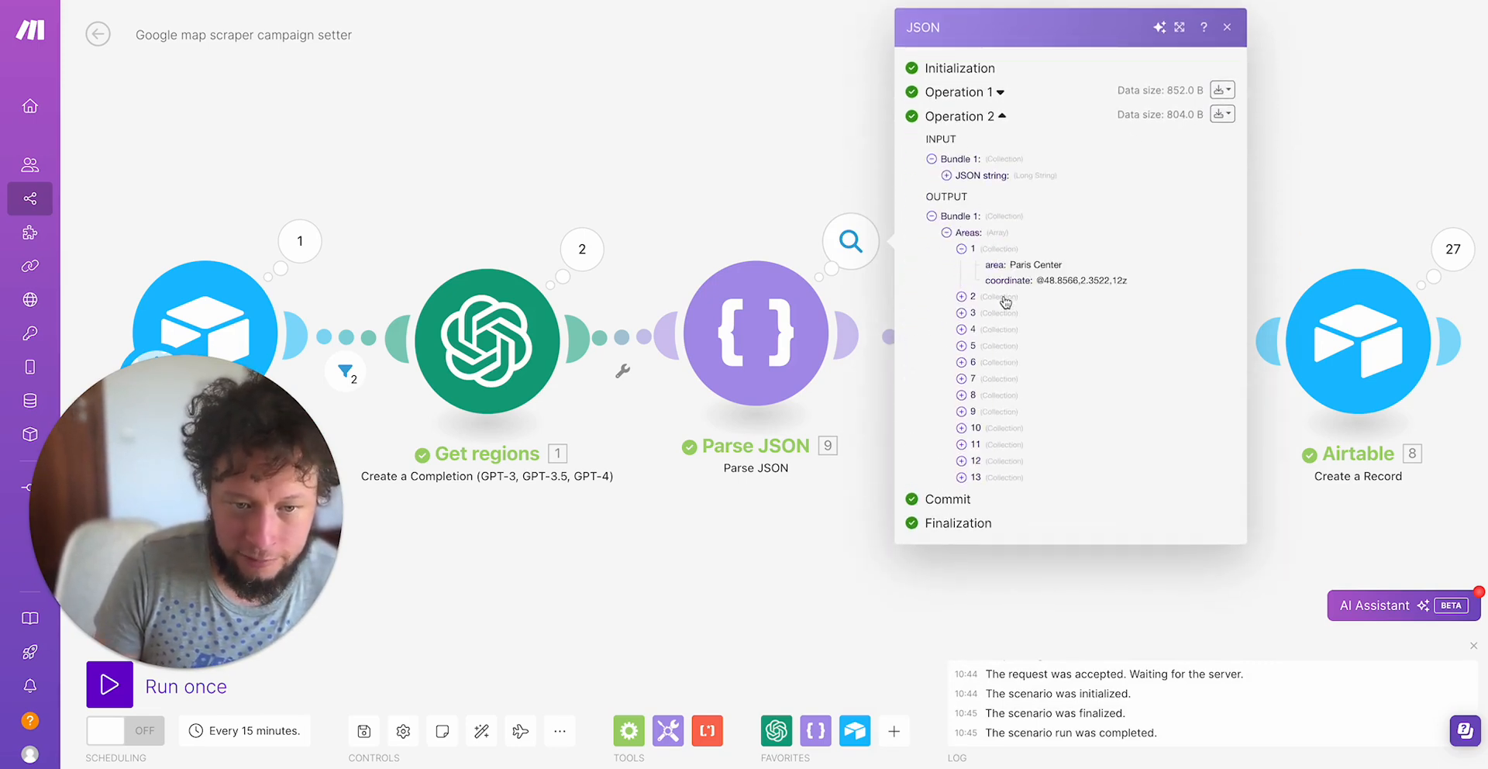
{"action": "left_click", "coordinate": [960, 295]}
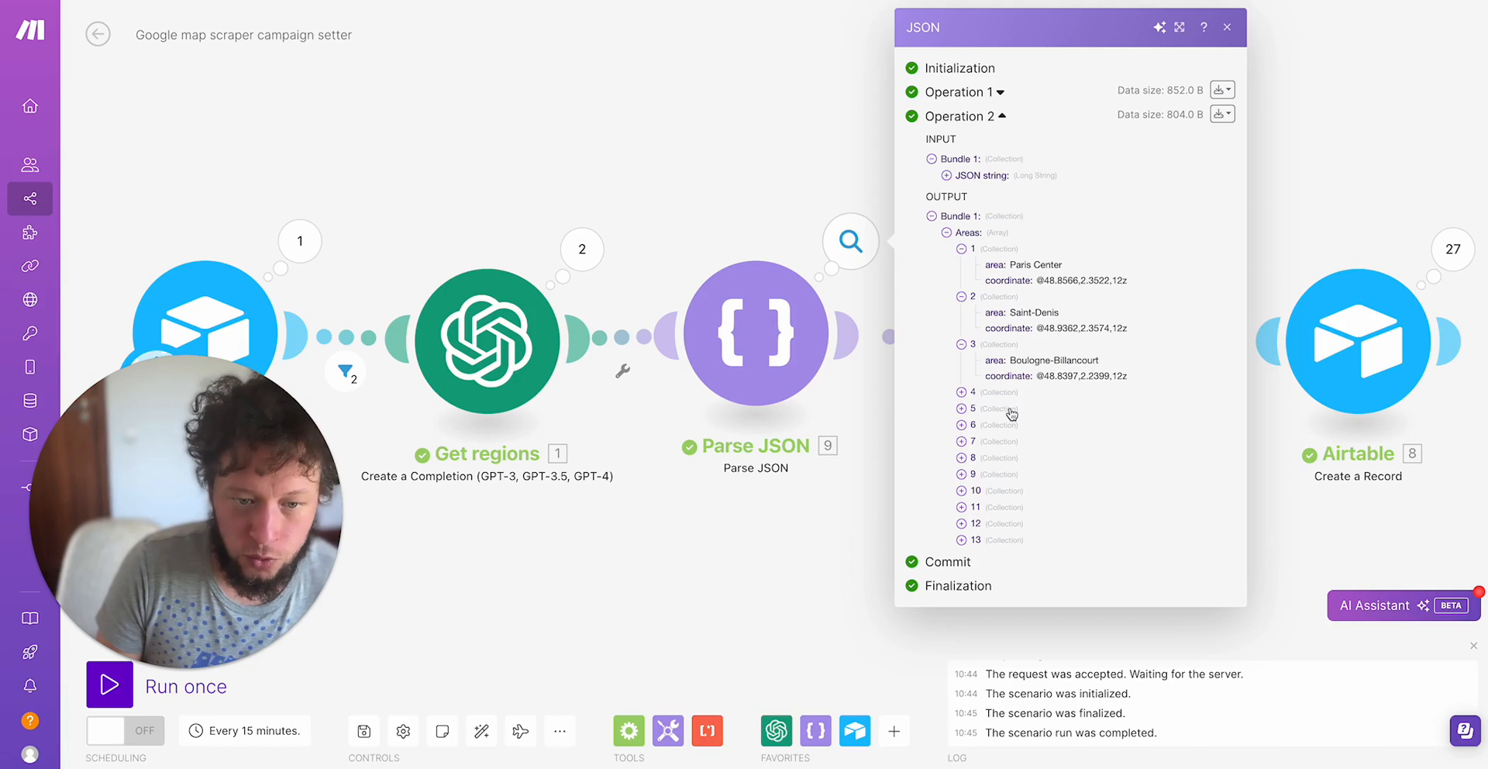
{"action": "left_click", "coordinate": [959, 391]}
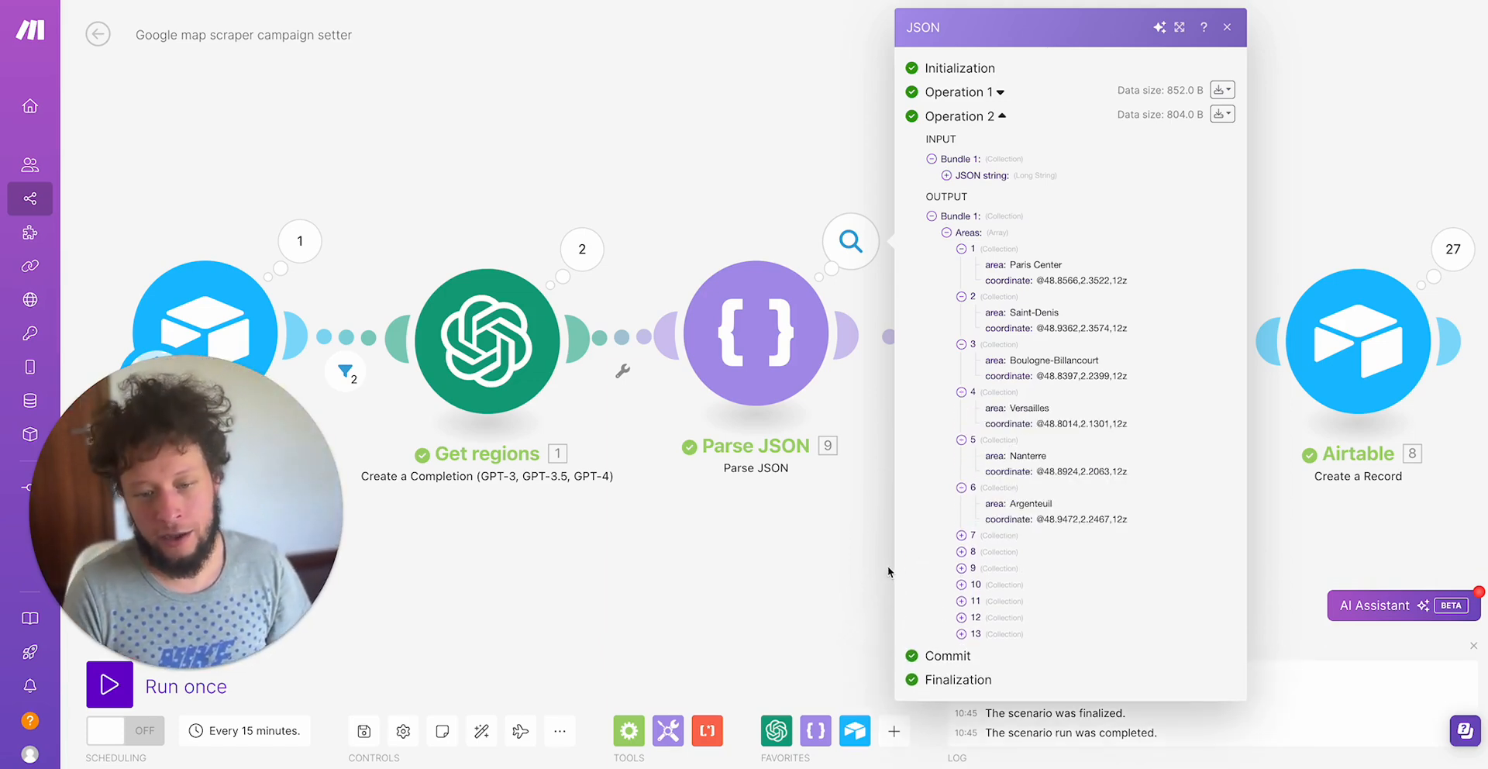
{"action": "left_click", "coordinate": [1161, 249]}
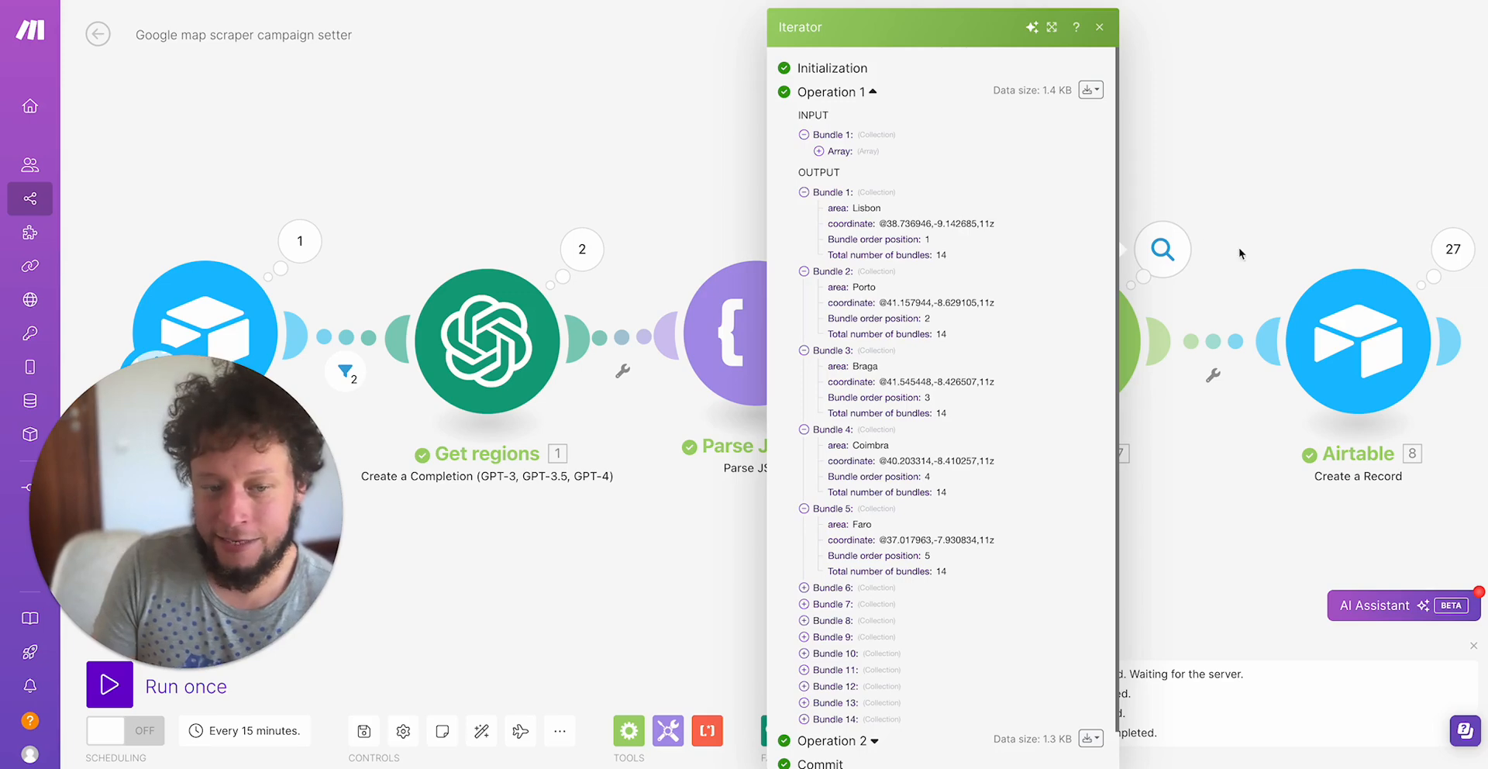
{"action": "left_click", "coordinate": [1099, 26]}
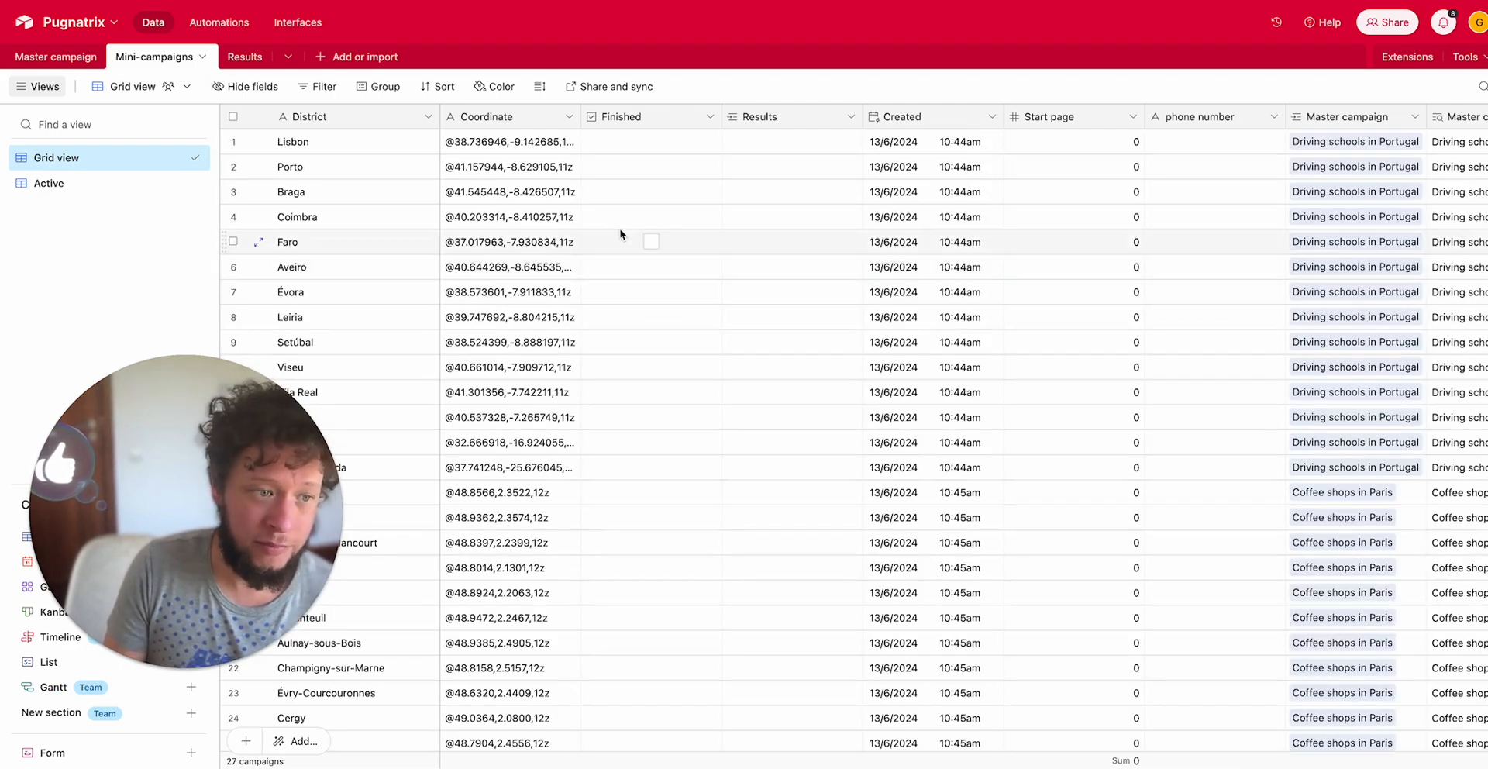
Scroll through the 27 district mini-campaigns, then go to SerpApi's Google Maps docs
{"action": "scroll", "scroll_direction": "down", "scroll_amount": 3}
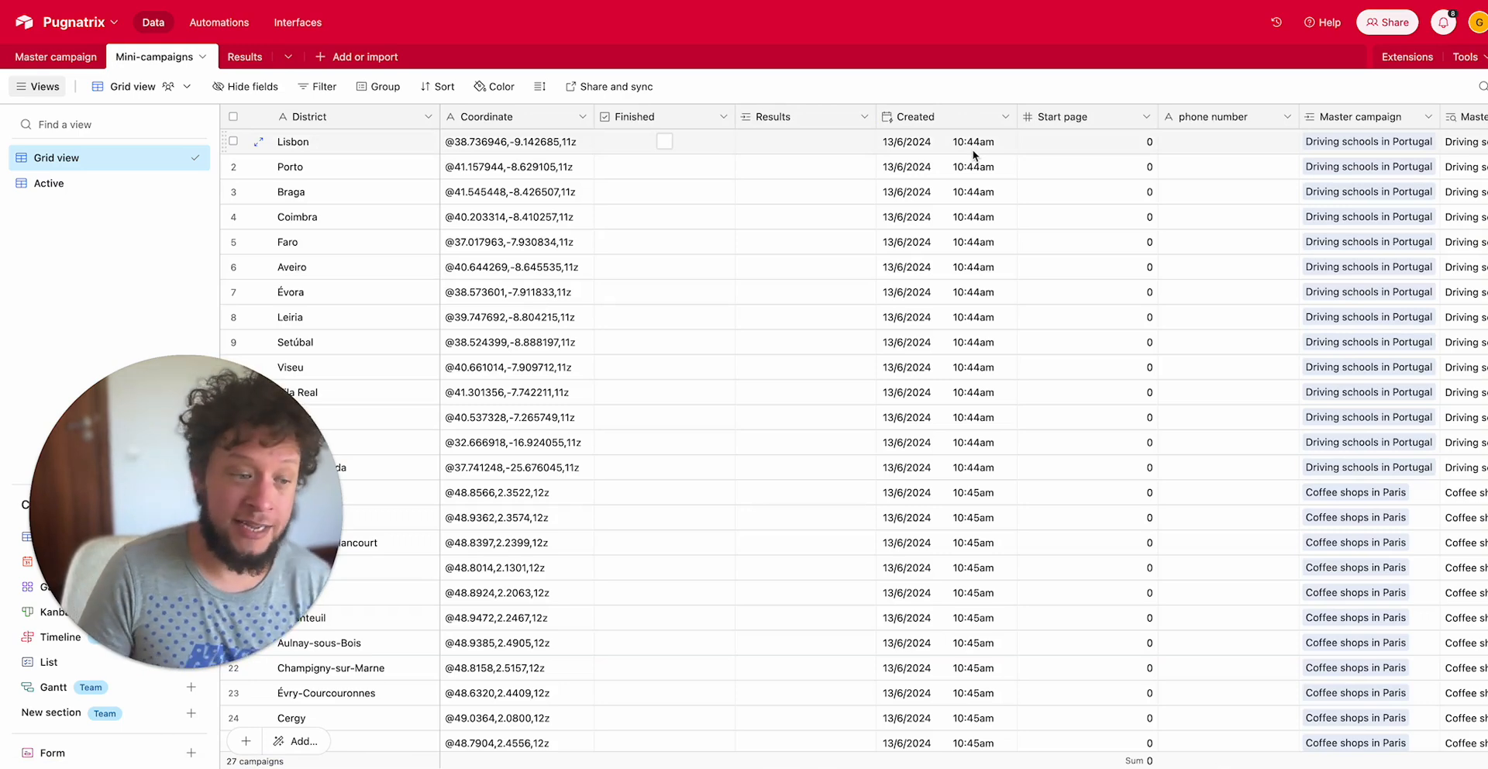
{"action": "left_click", "coordinate": [1086, 166]}
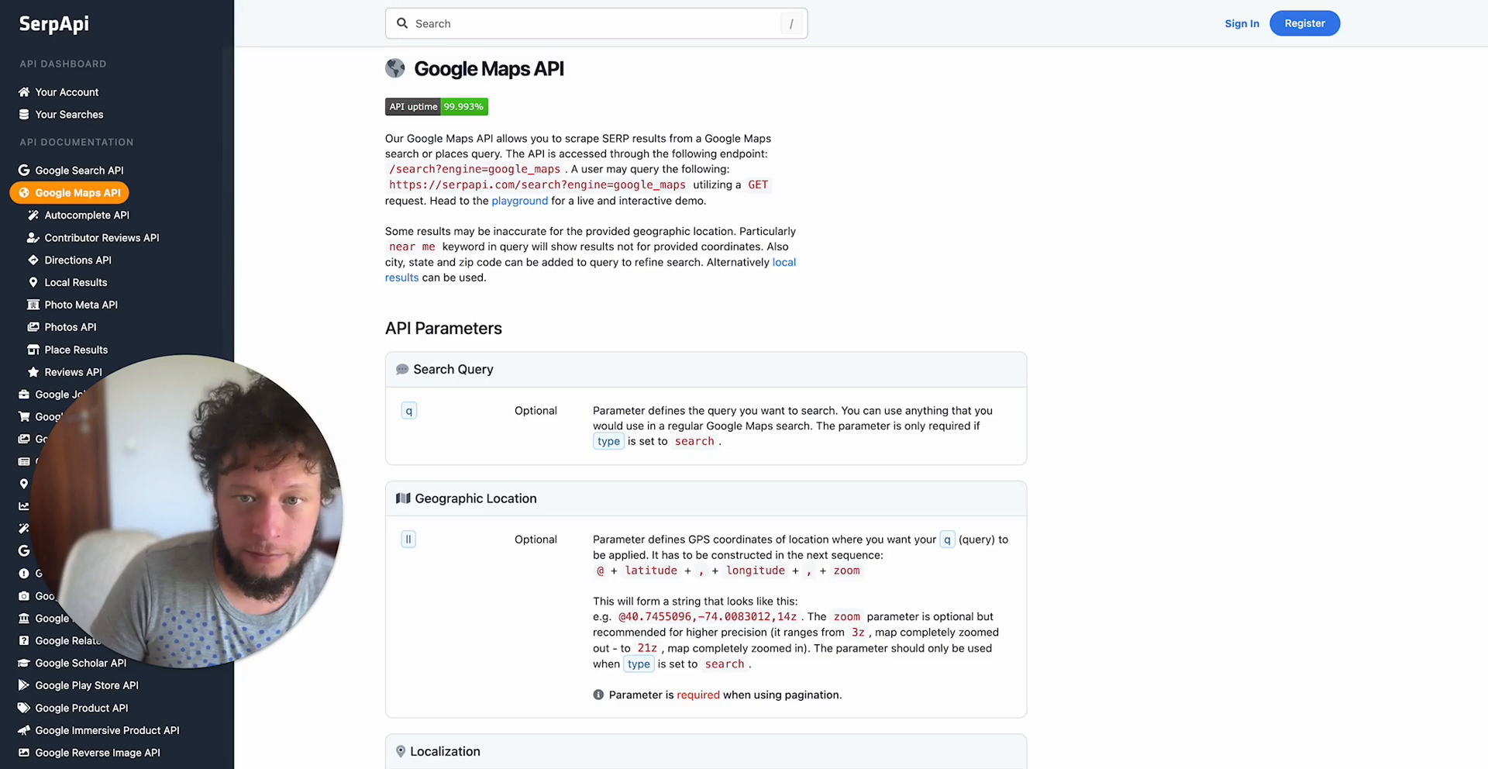
In the SerpApi Google Maps playground, set Result Offset to 399
{"action": "left_click", "coordinate": [519, 200]}
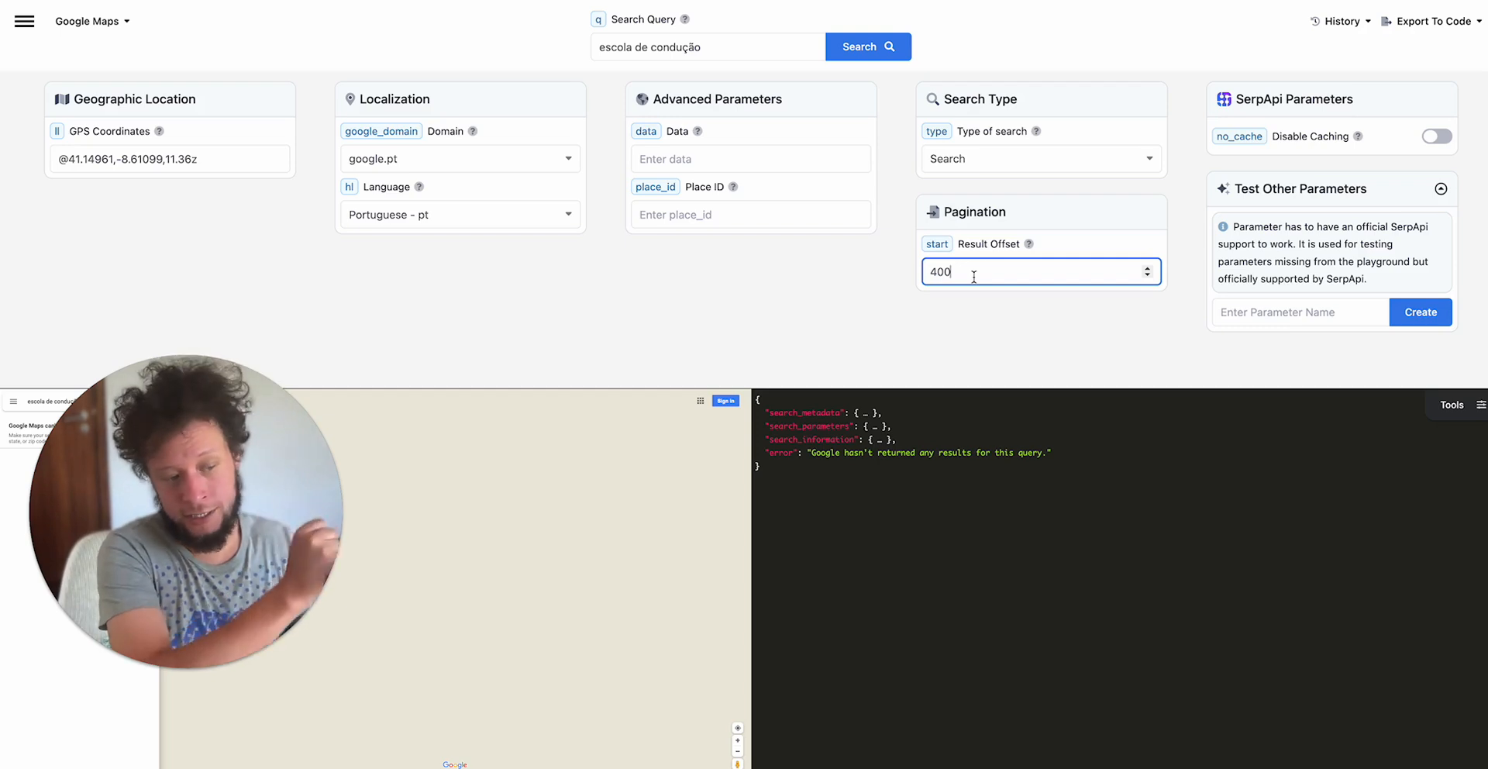
{"action": "left_click", "coordinate": [1146, 277]}
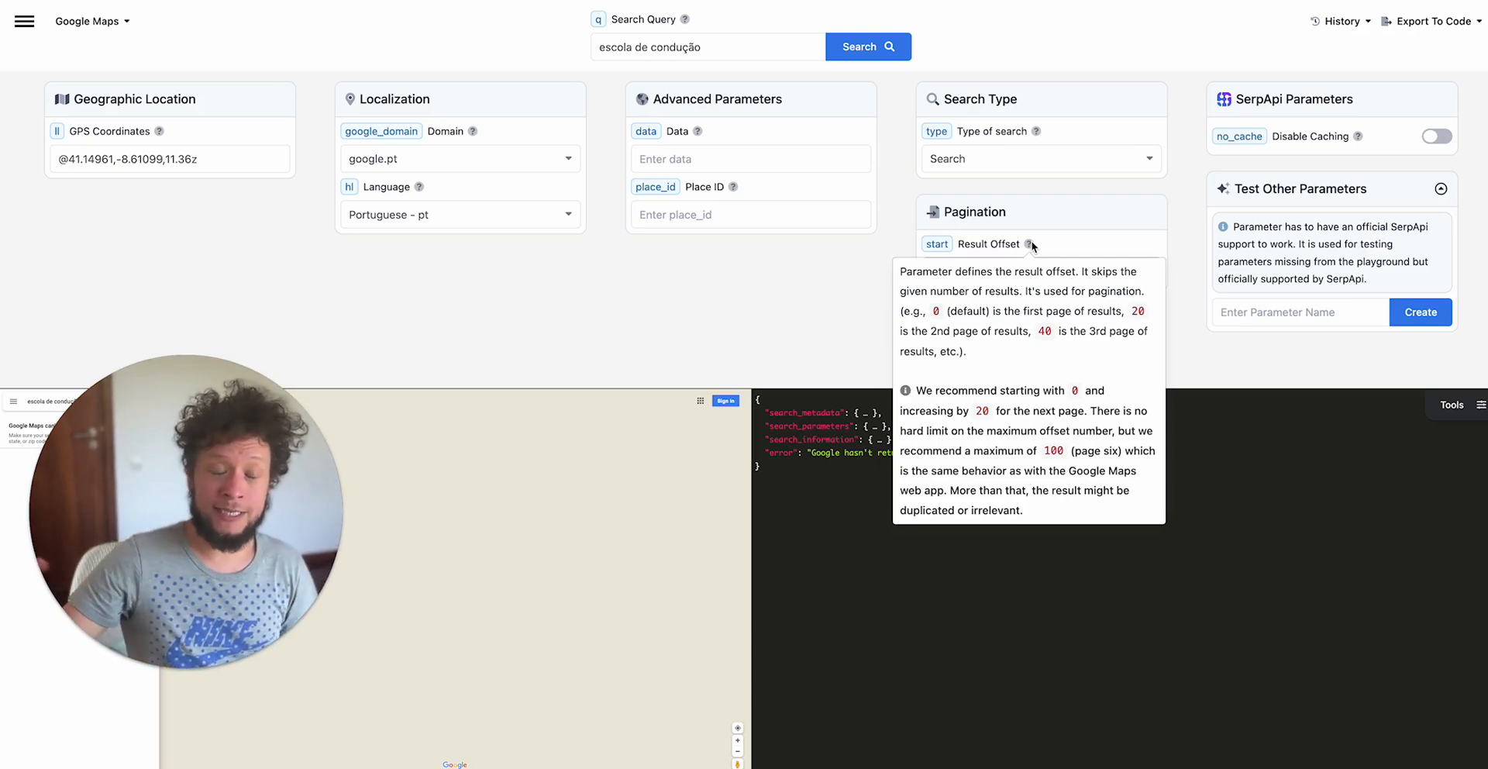
{"action": "type", "text": "399"}
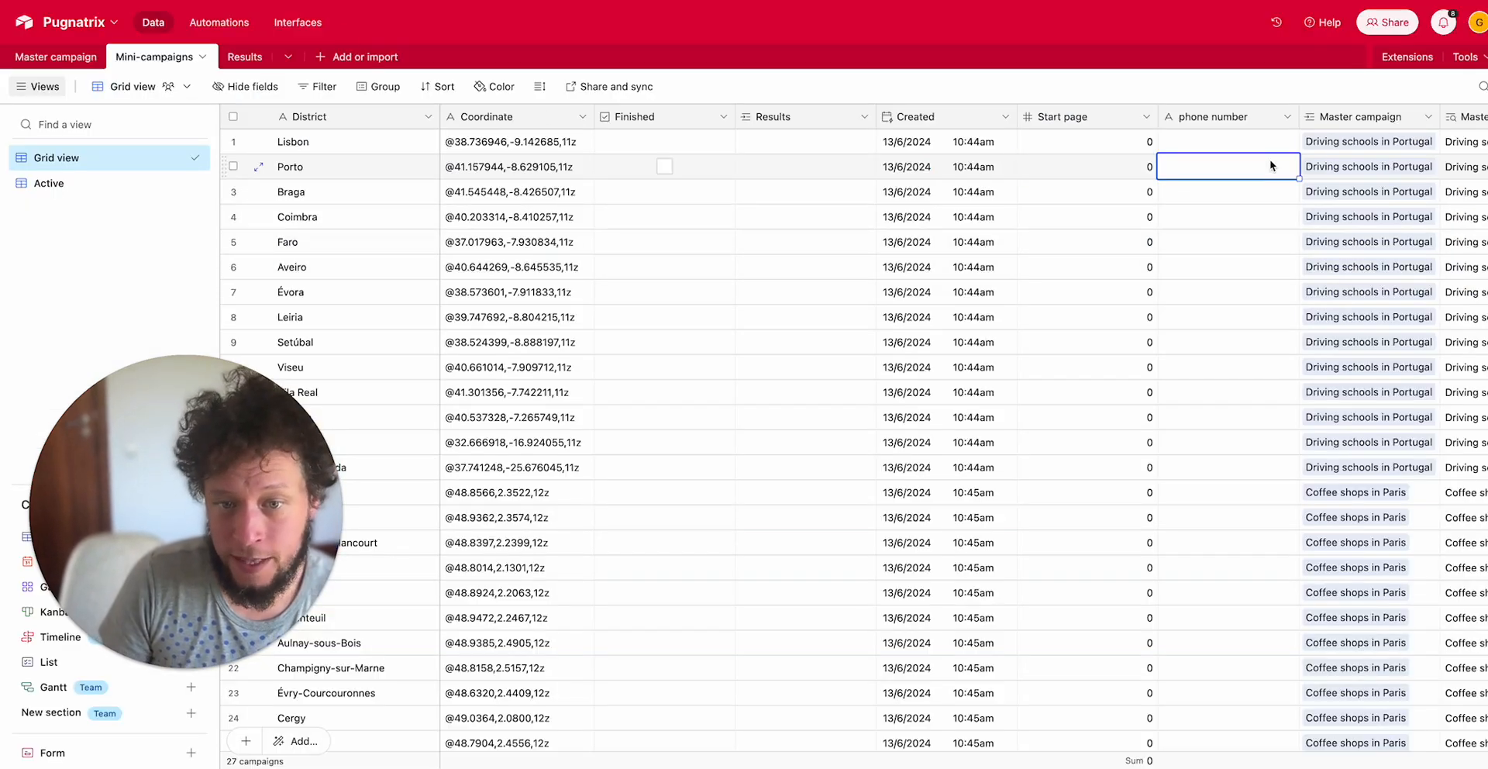
Inspect the linked master campaigns of the Porto and Coimbra mini-campaigns
{"action": "scroll", "scroll_direction": "right", "scroll_amount": 3}
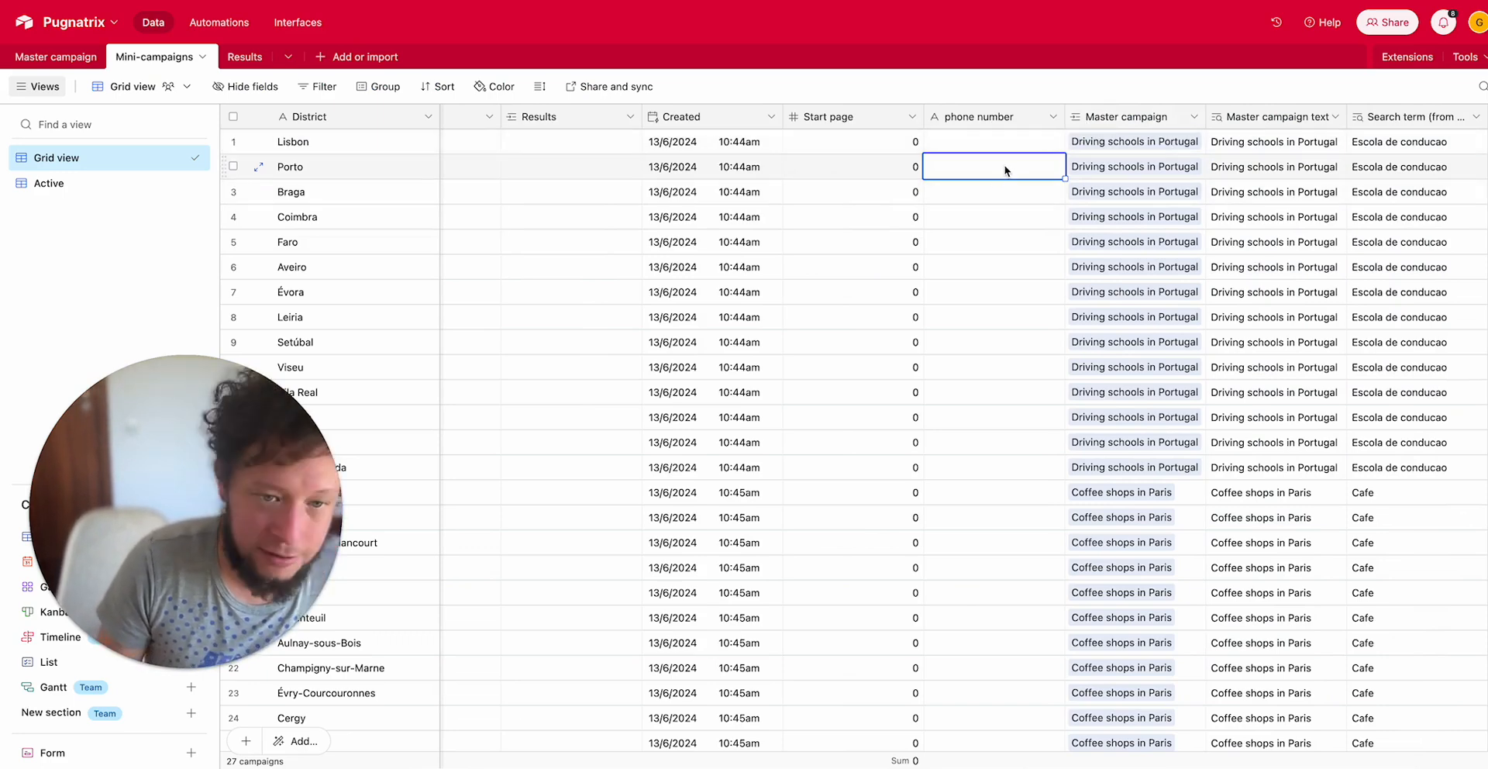
{"action": "left_click", "coordinate": [1134, 166]}
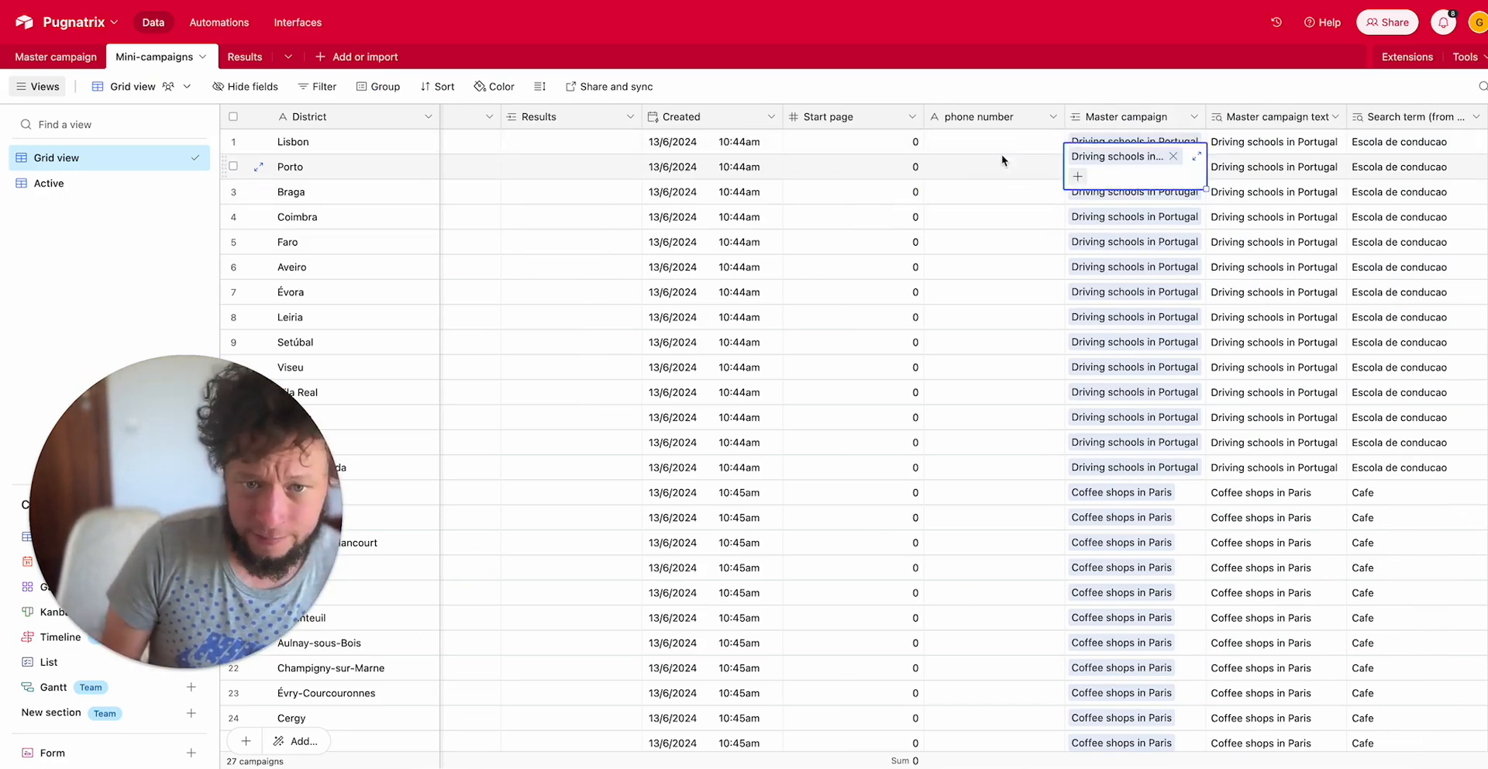
{"action": "left_click", "coordinate": [1134, 216]}
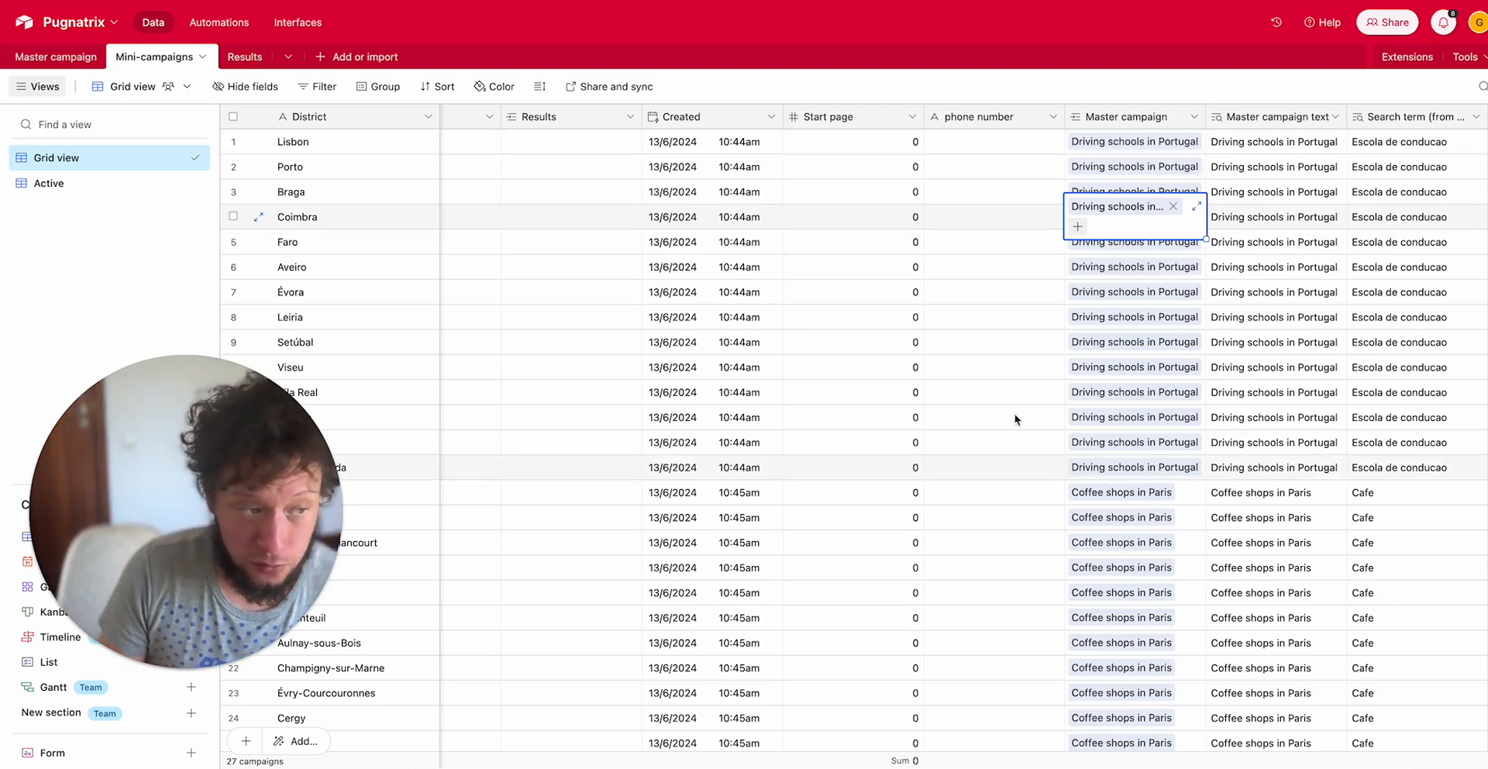
Check the Driving schools campaign's In Progress status and 14 total mini-campaigns
{"action": "left_click", "coordinate": [55, 56]}
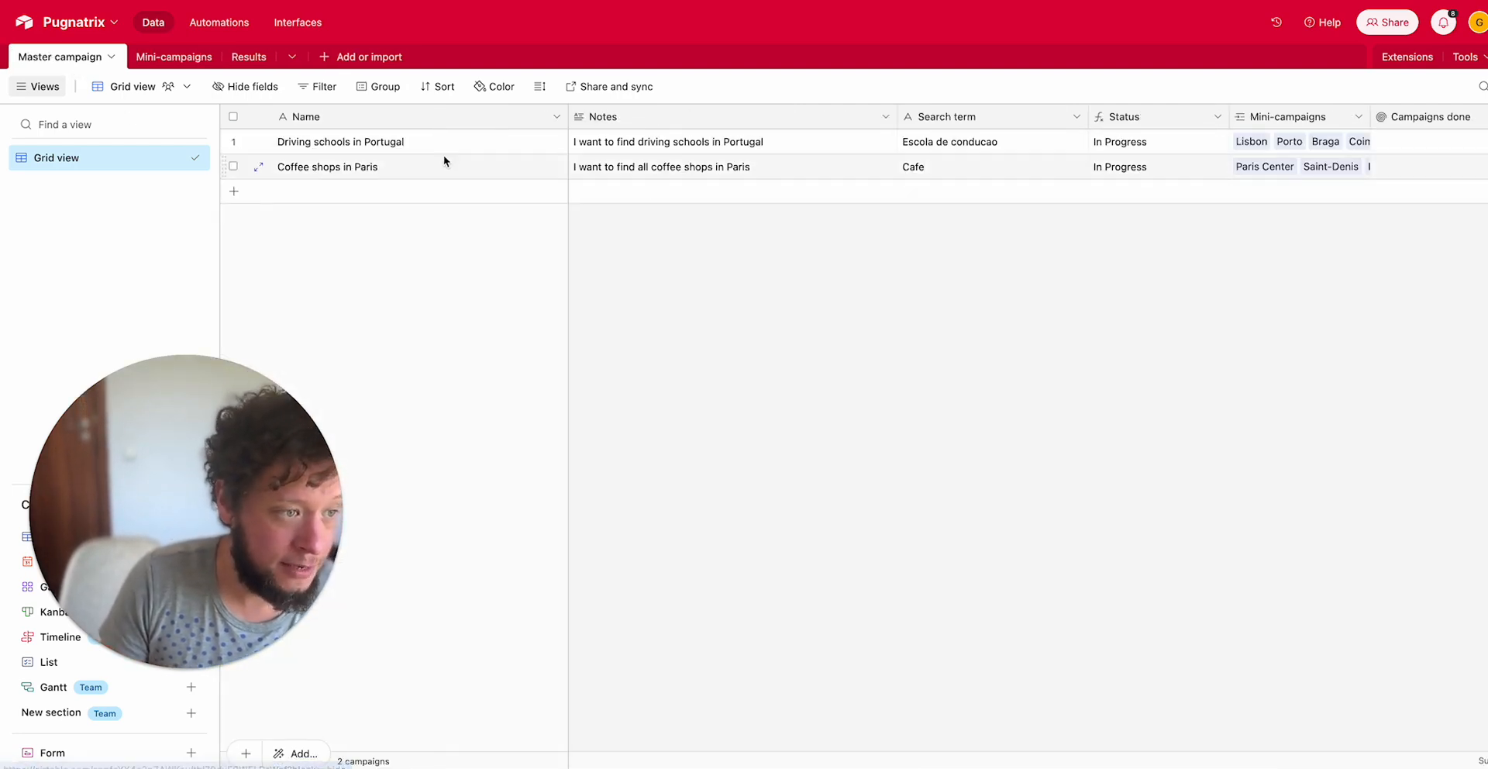
{"action": "left_click", "coordinate": [1149, 141]}
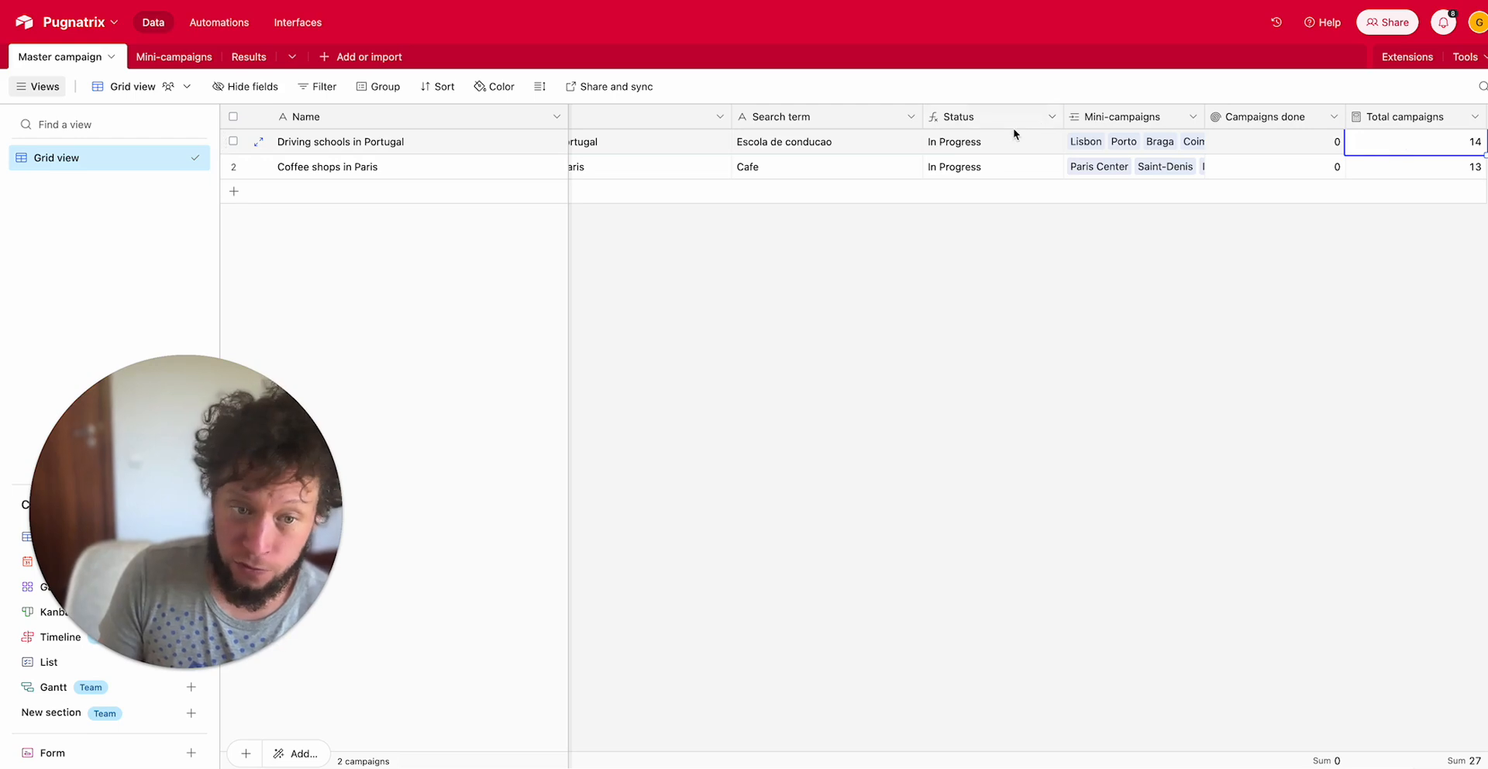
{"action": "left_click", "coordinate": [987, 141]}
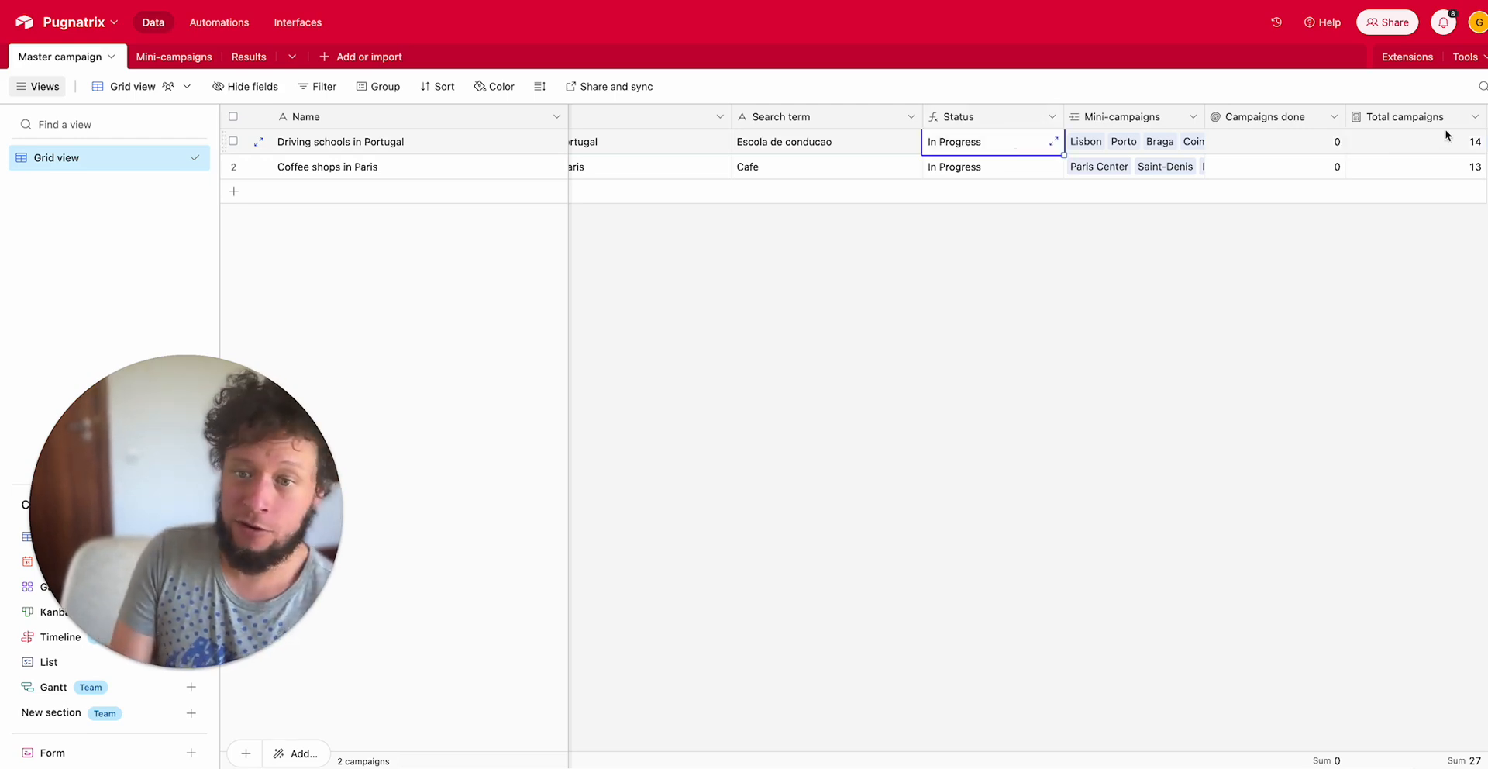
{"action": "left_click", "coordinate": [1413, 166]}
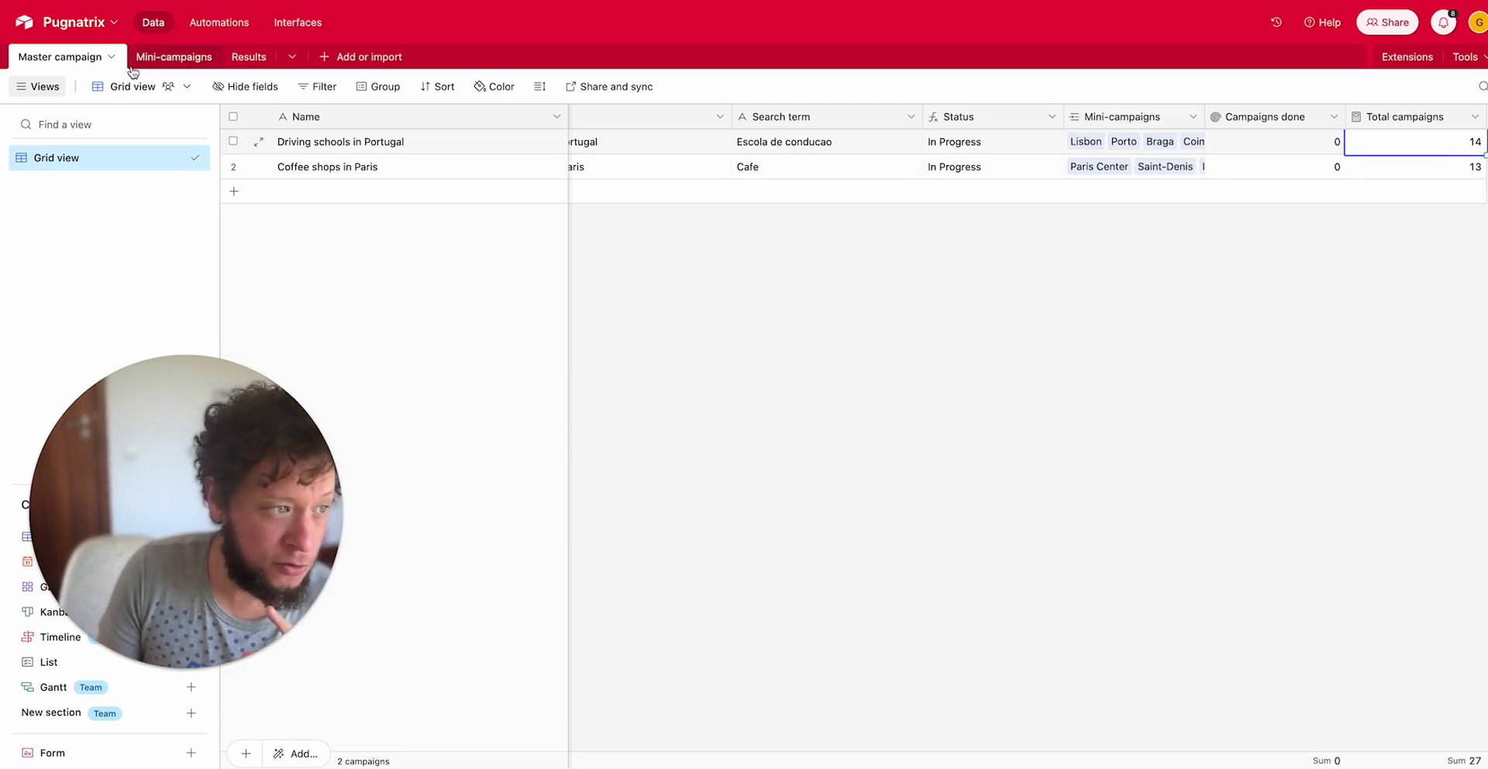
{"action": "left_click", "coordinate": [154, 56]}
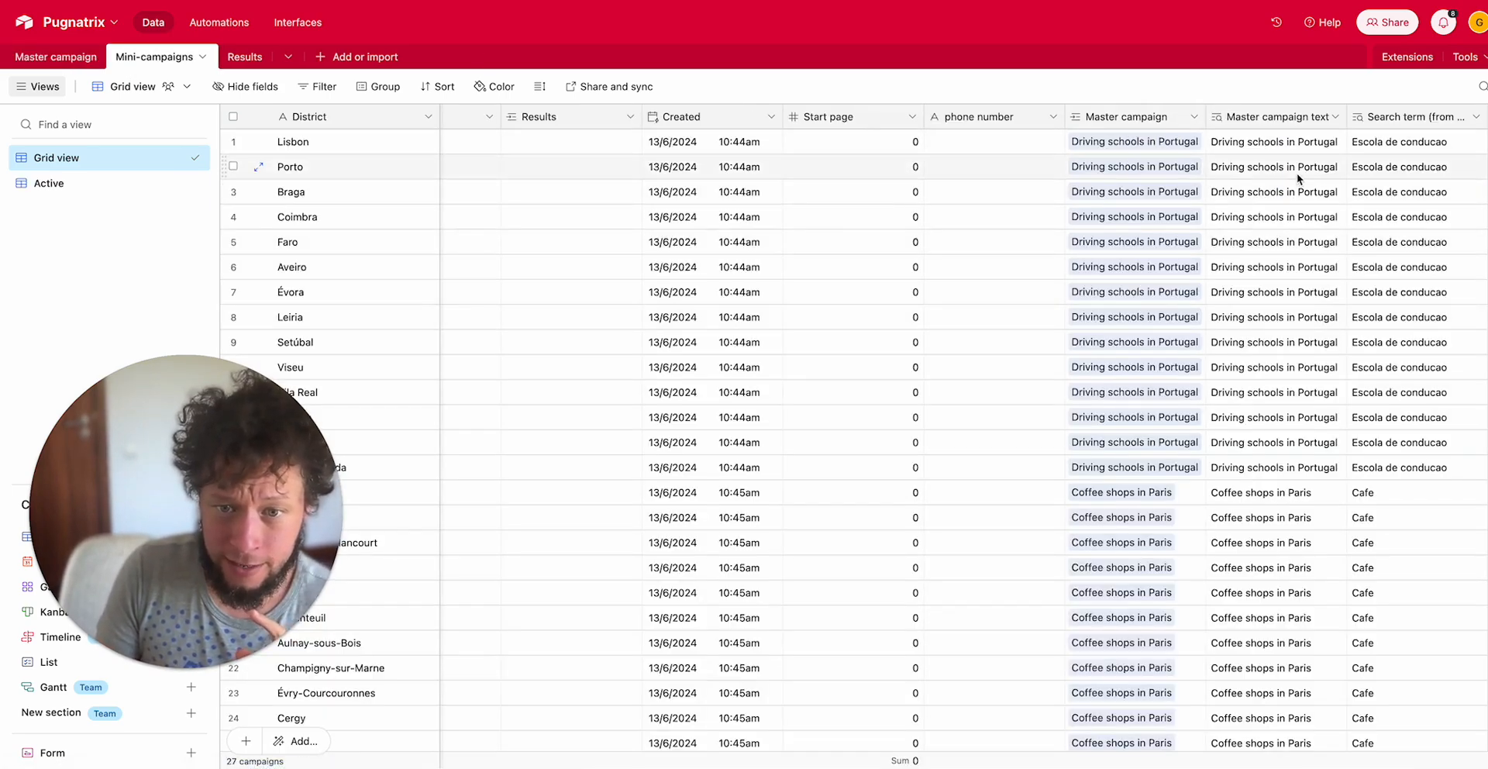
{"action": "left_click", "coordinate": [851, 166]}
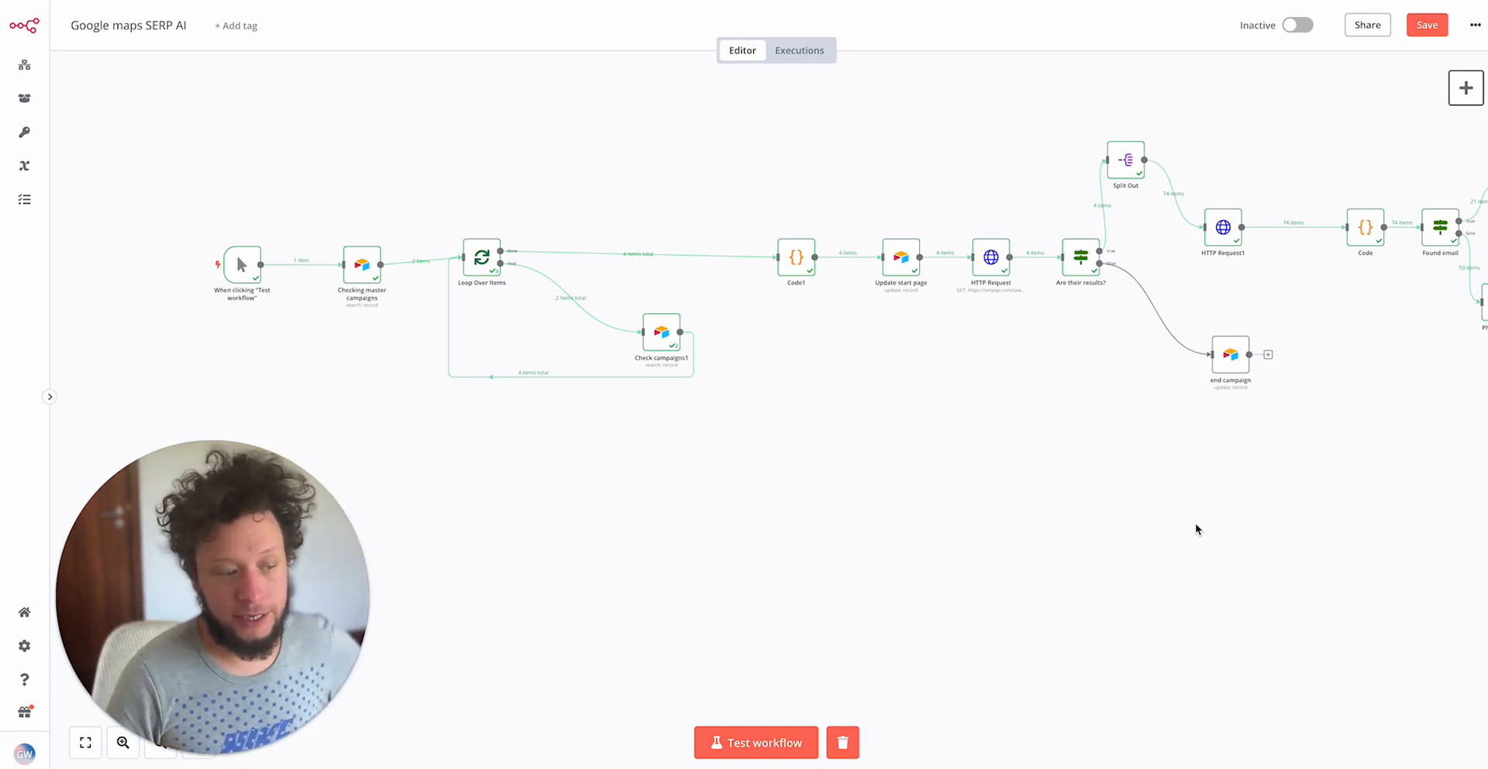
{"action": "mouse_move", "coordinate": [319, 317]}
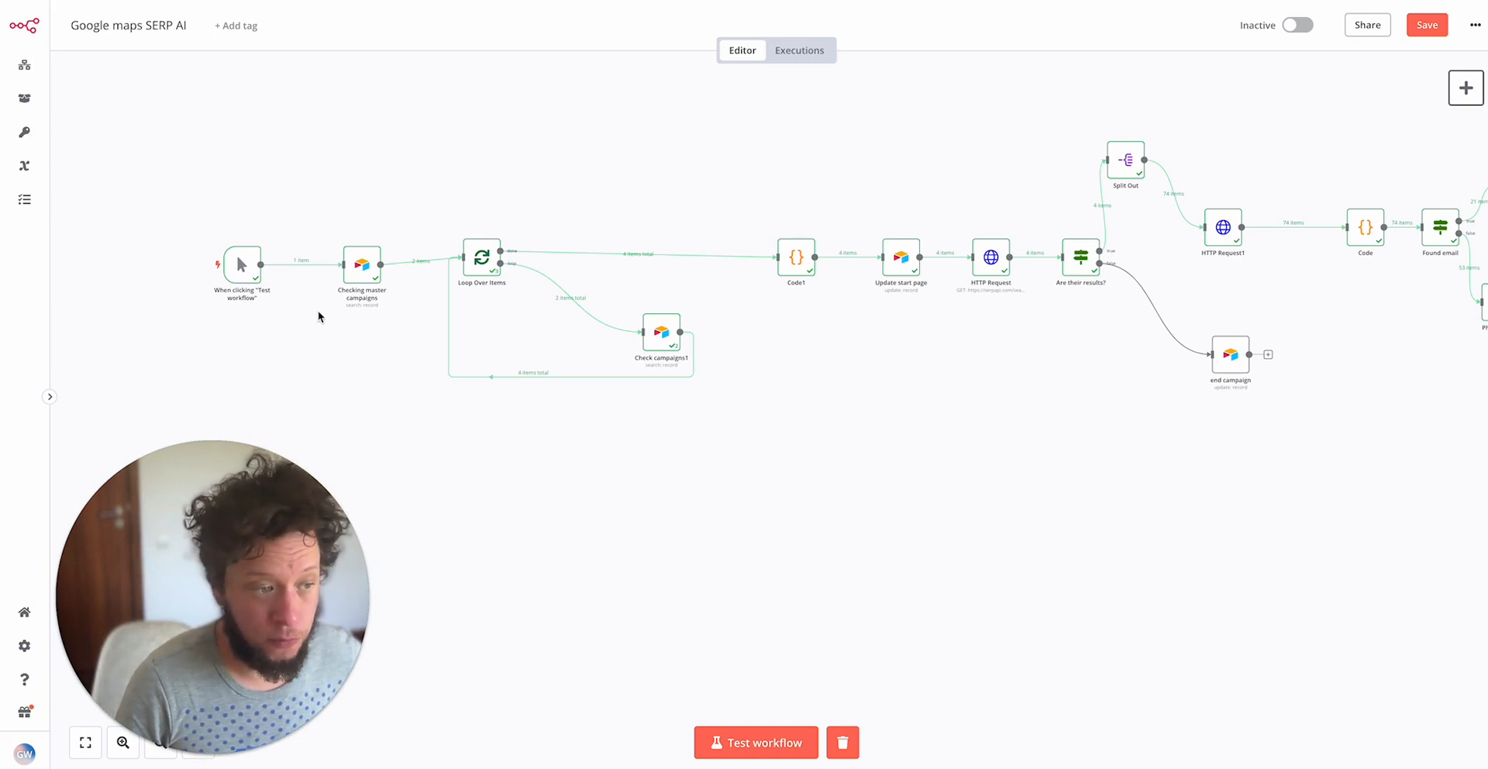
Open the Checking master campaigns node, which searches Airtable for In Progress campaigns
{"action": "double_click", "coordinate": [362, 264]}
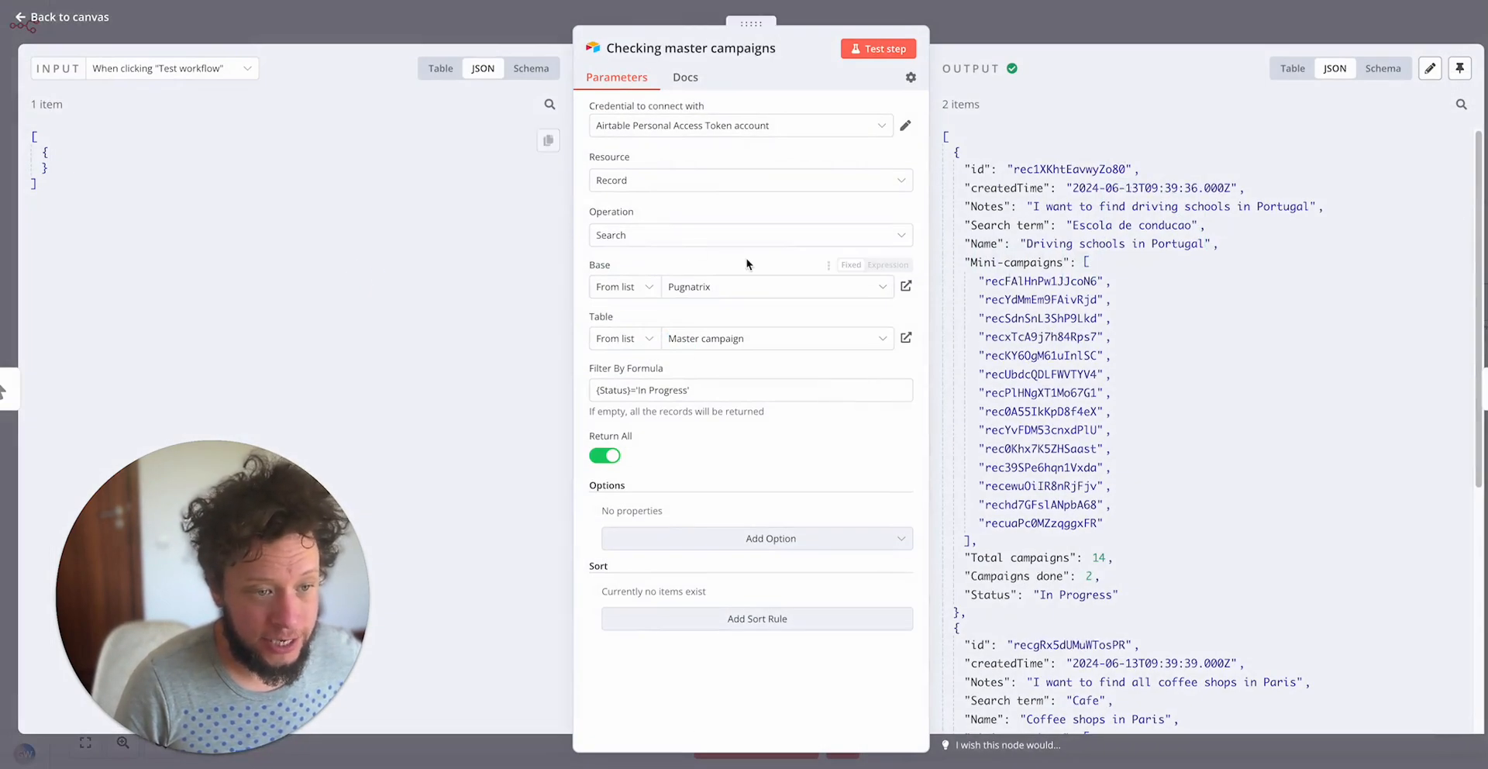
{"action": "mouse_move", "coordinate": [677, 197]}
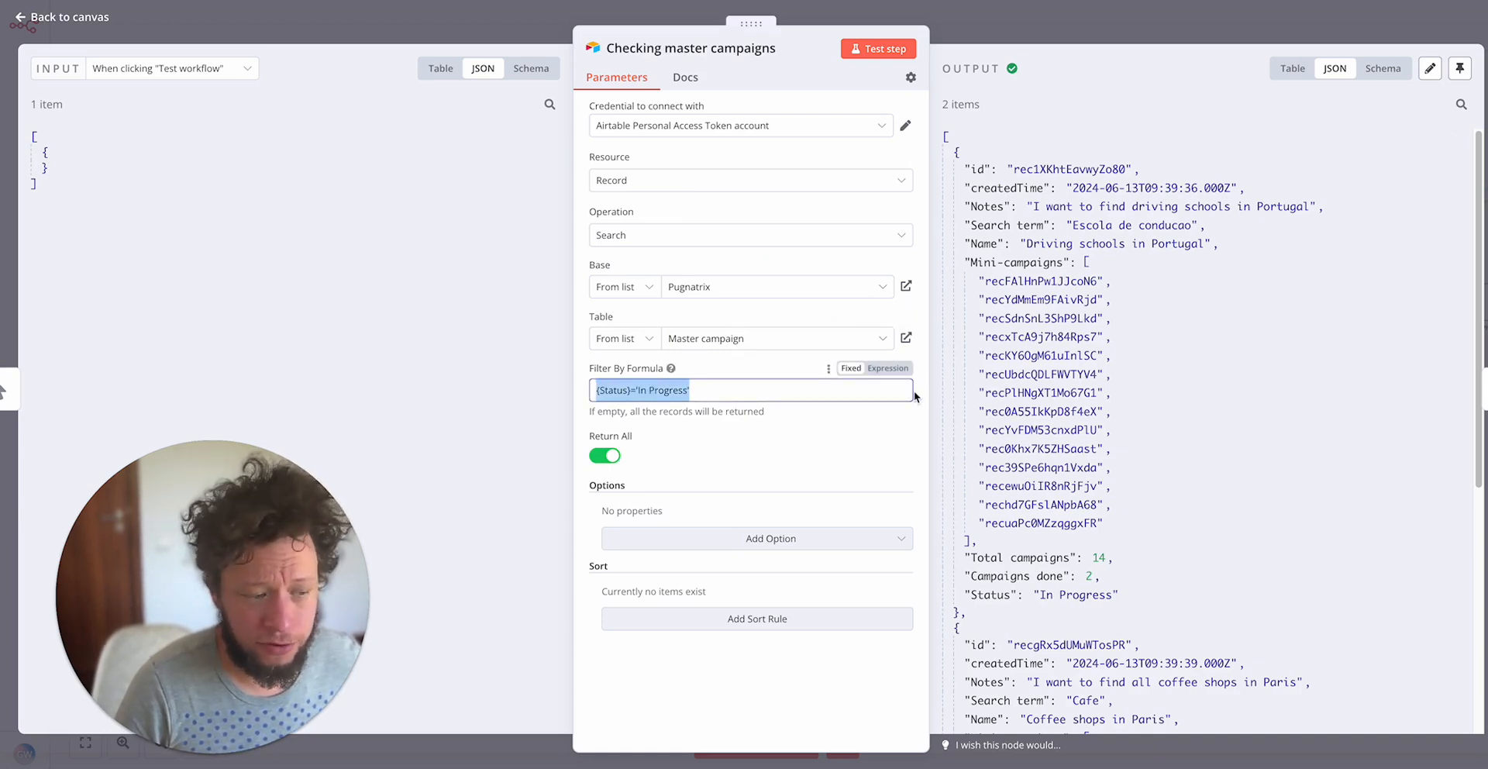
{"action": "mouse_move", "coordinate": [906, 389]}
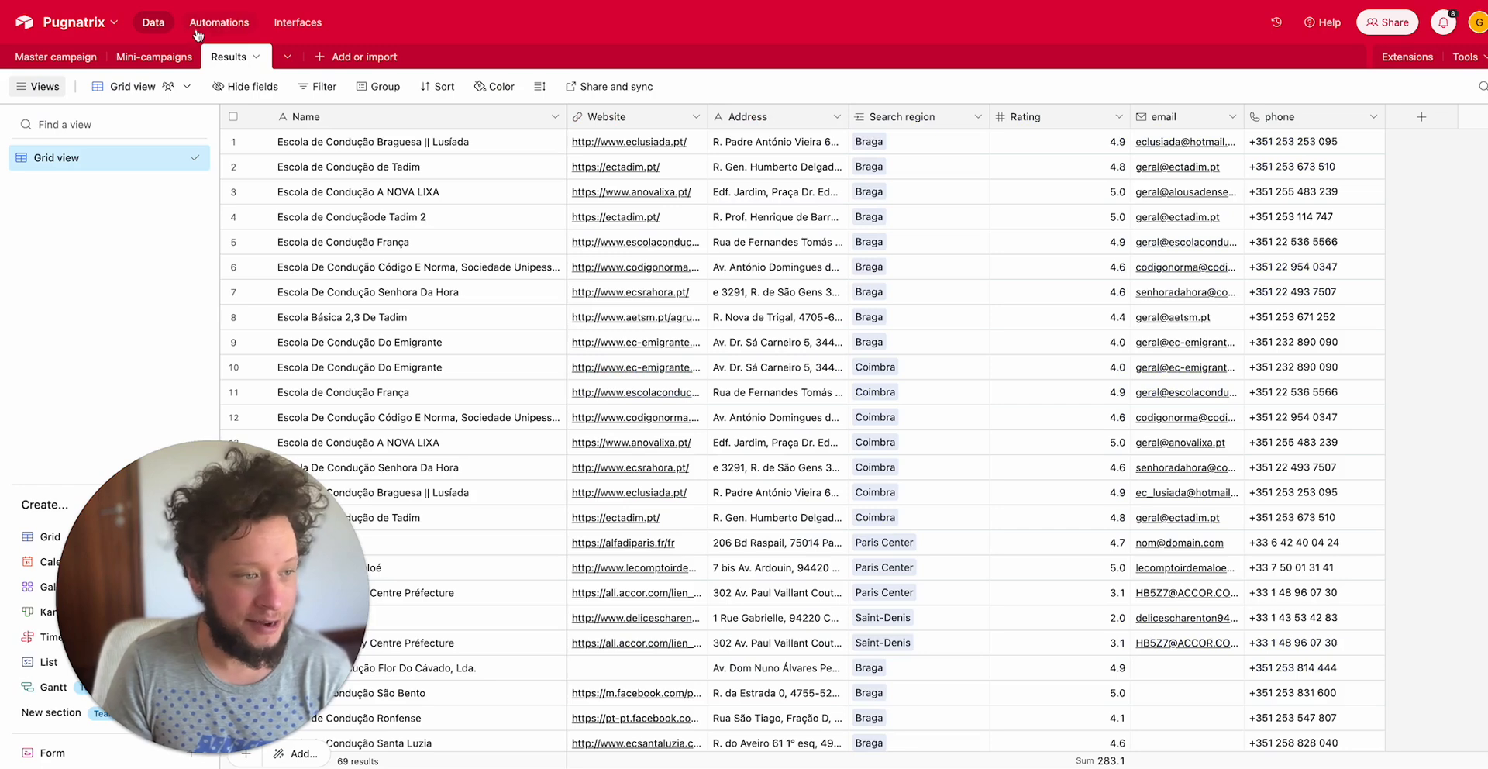
{"action": "left_click", "coordinate": [56, 56]}
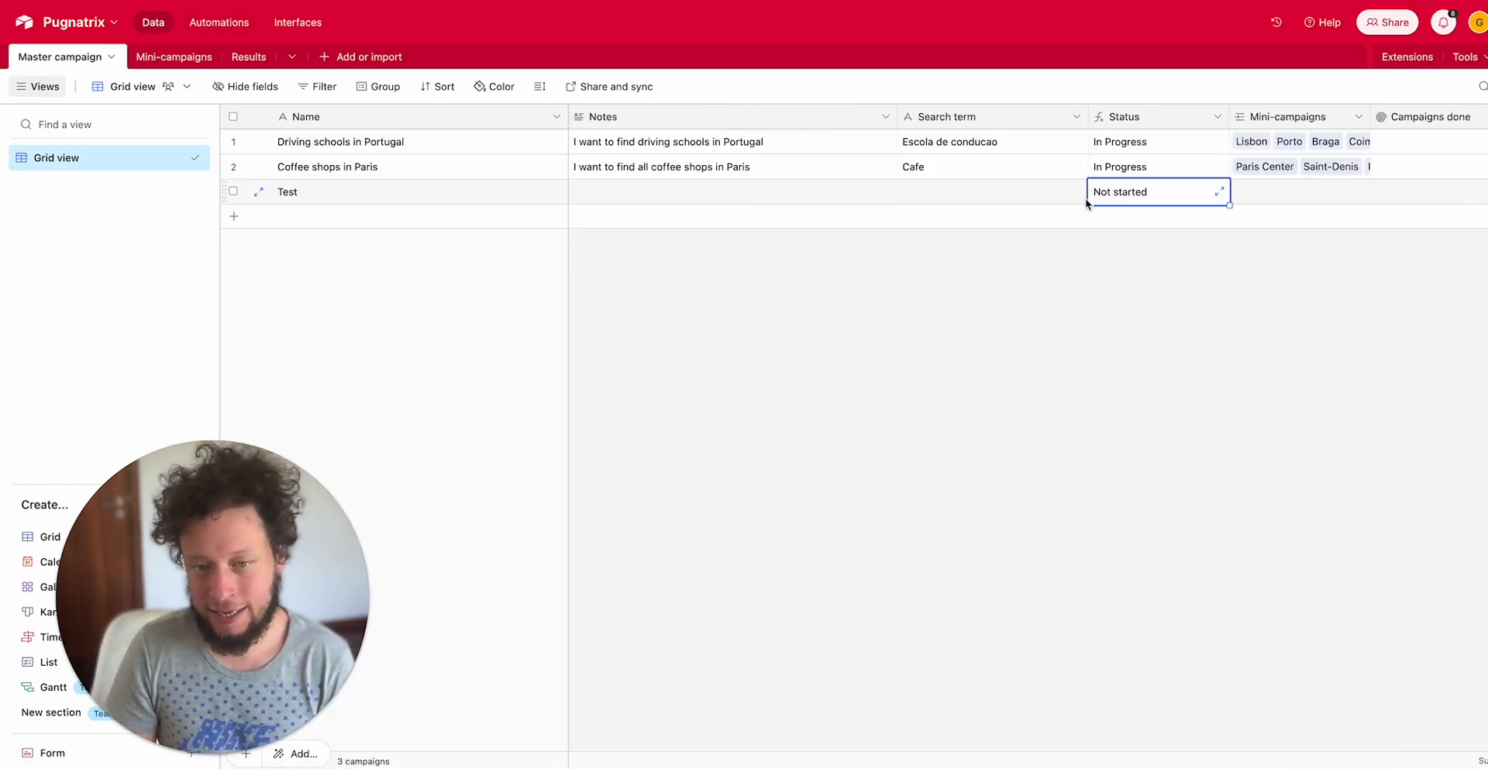
{"action": "left_click", "coordinate": [1217, 116]}
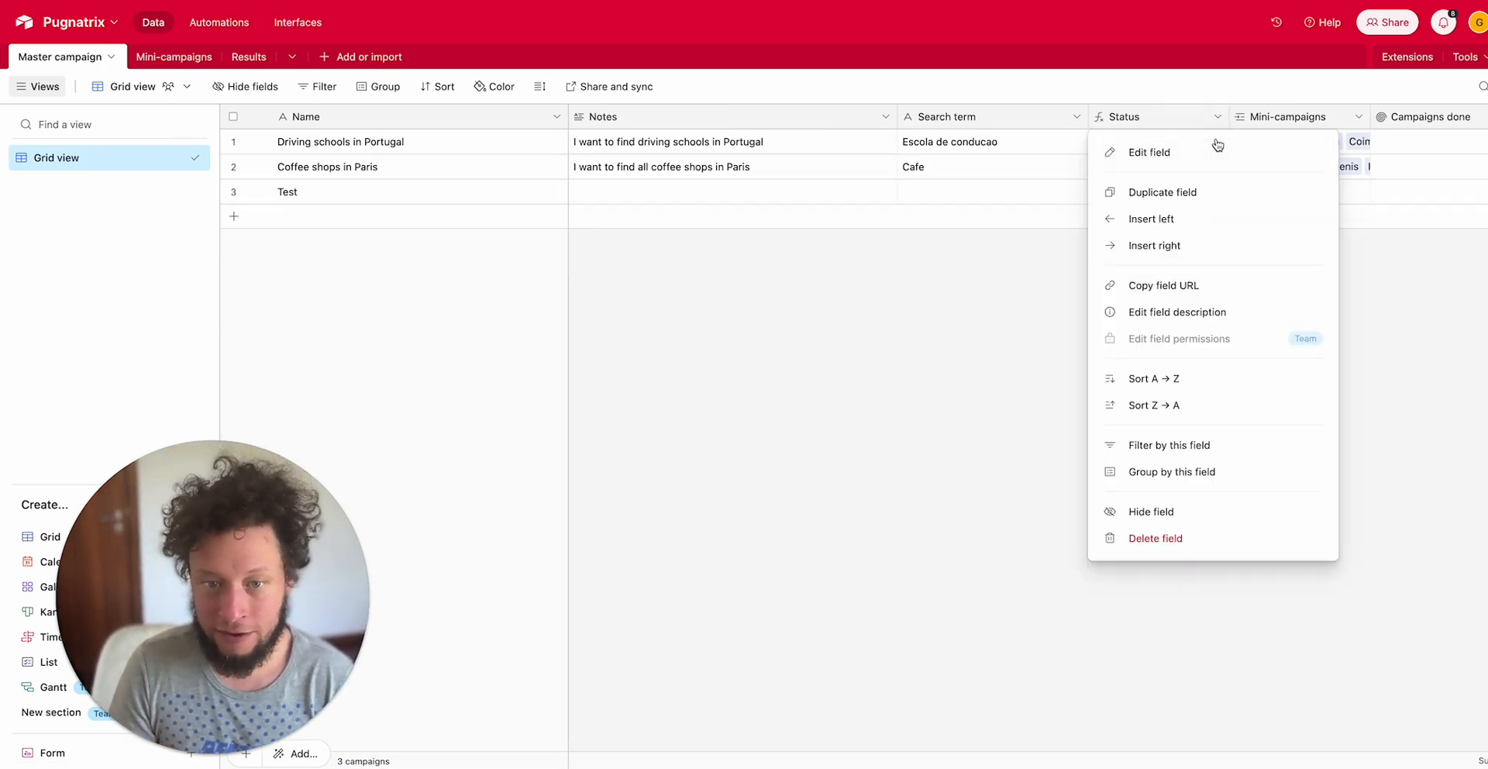
{"action": "left_click", "coordinate": [1006, 213]}
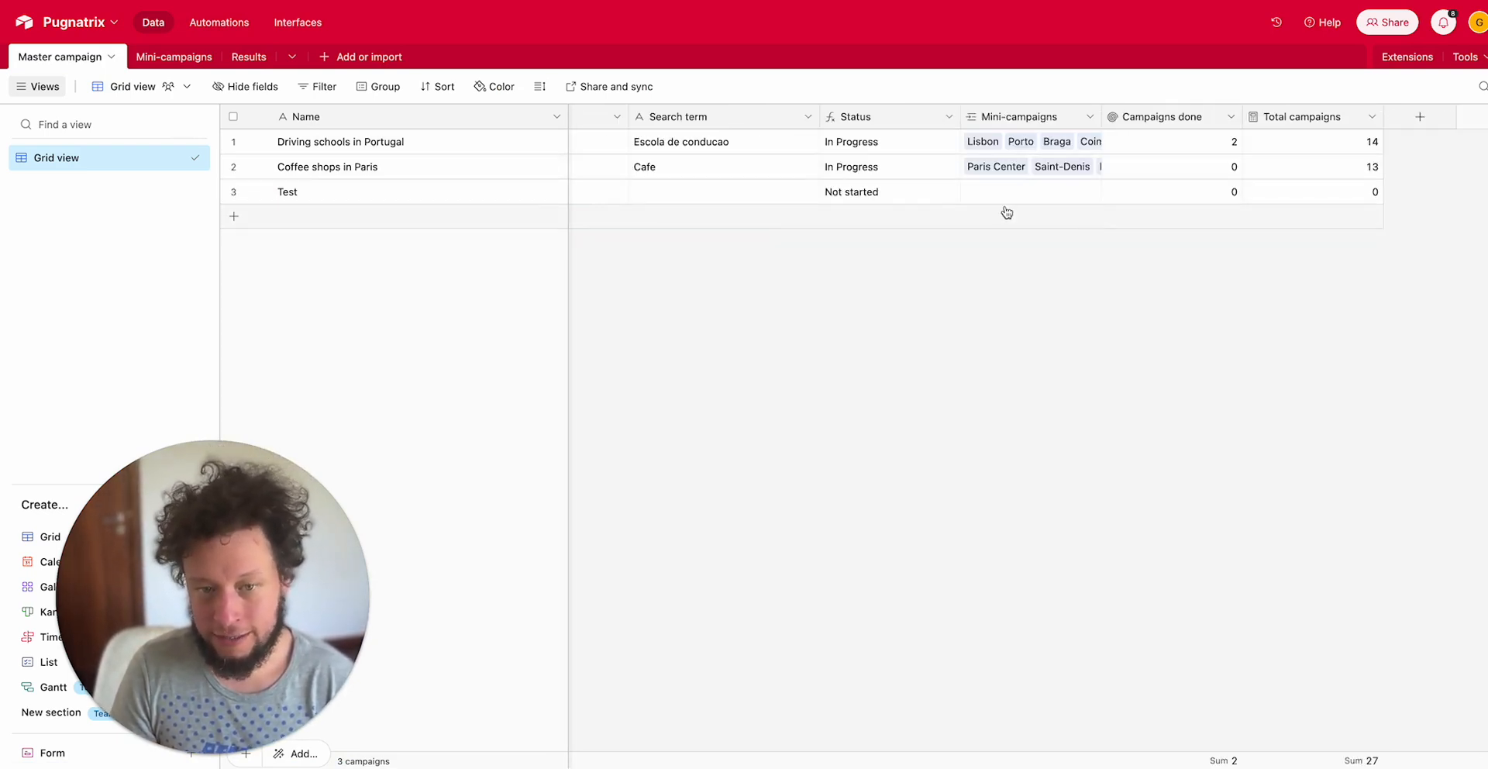
{"action": "mouse_move", "coordinate": [911, 200]}
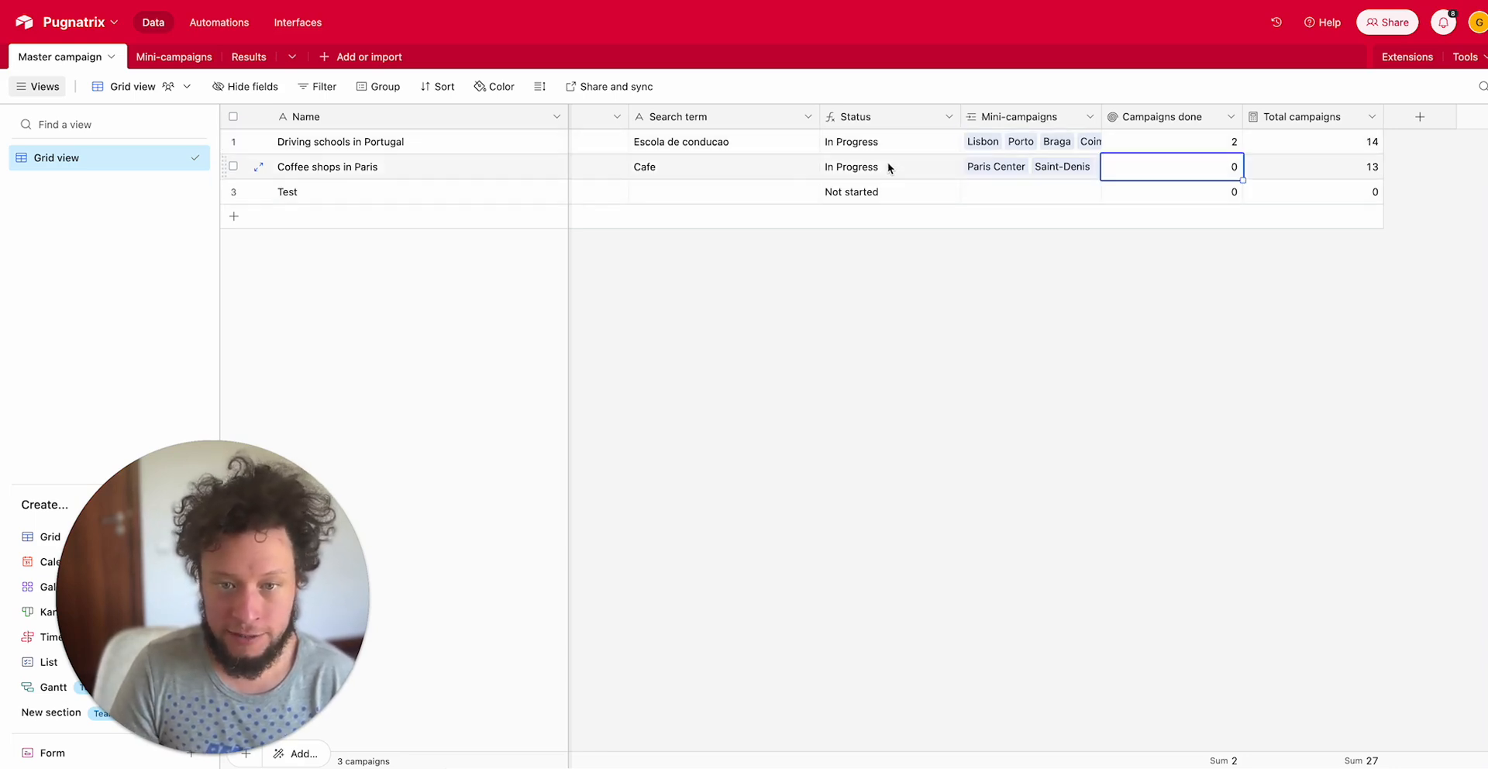
{"action": "left_click", "coordinate": [1312, 166]}
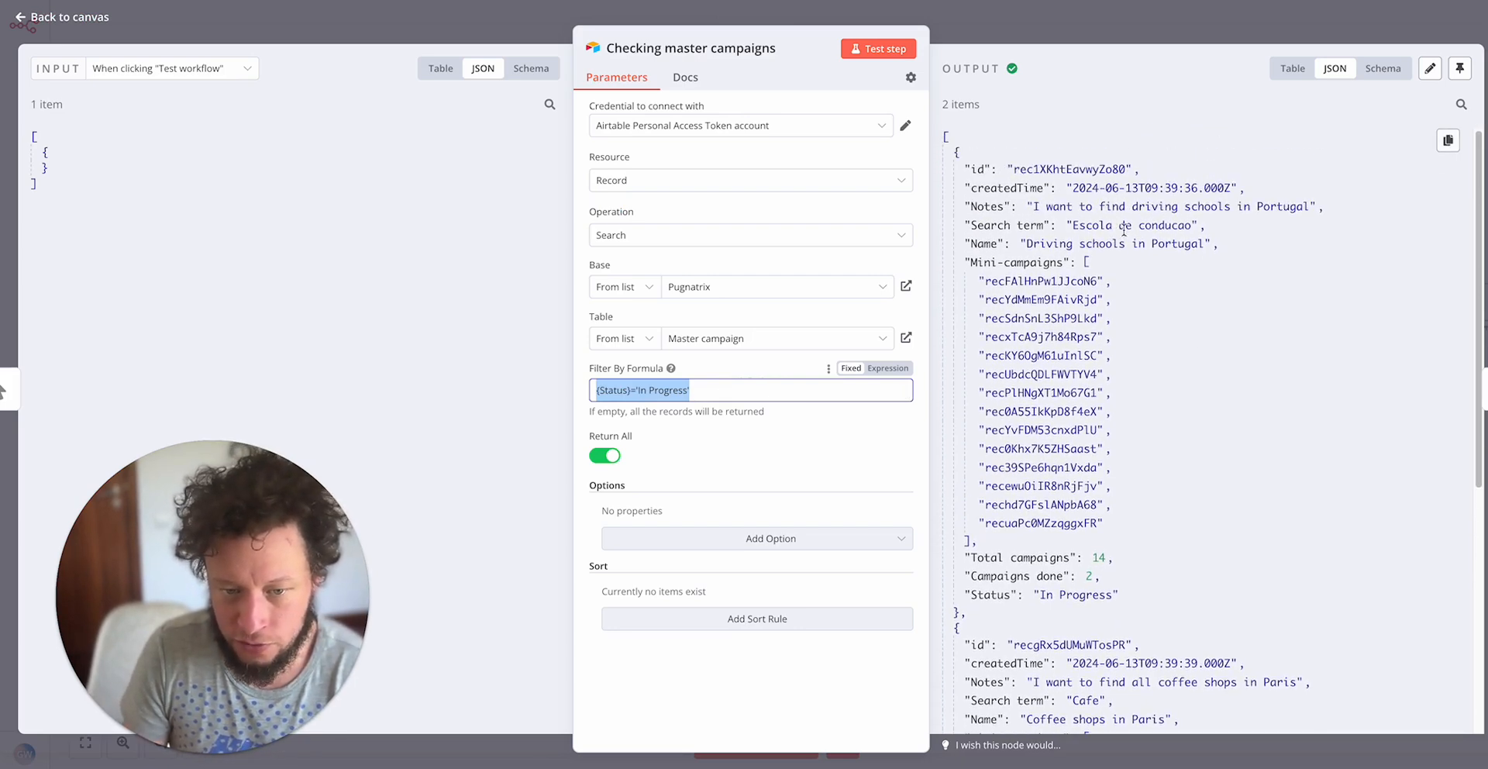
Revisit Checking master campaigns, then open Check campaigns1 with its unfinished mini-campaigns filter
{"action": "scroll", "scroll_direction": "down", "scroll_amount": 3}
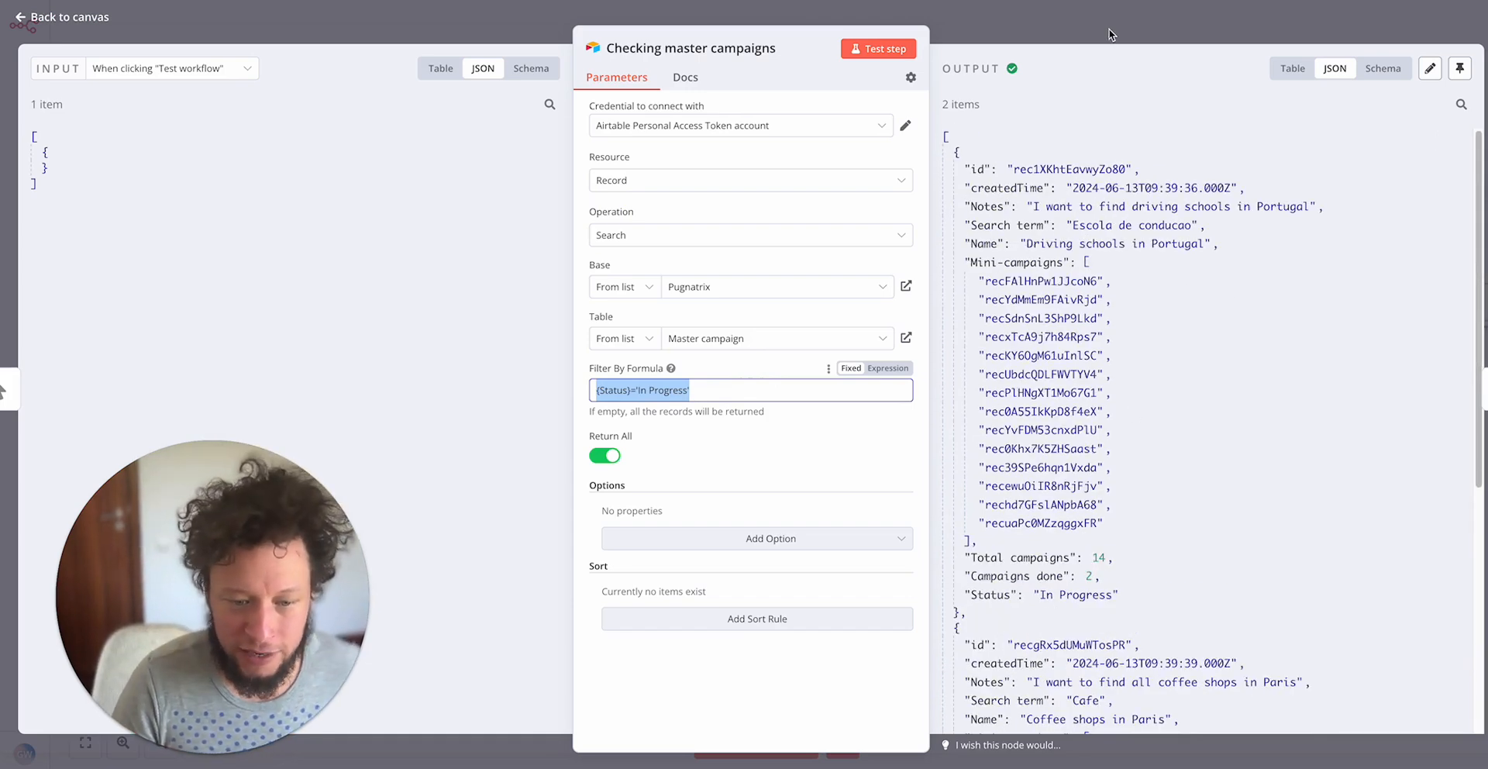
{"action": "left_click", "coordinate": [61, 17]}
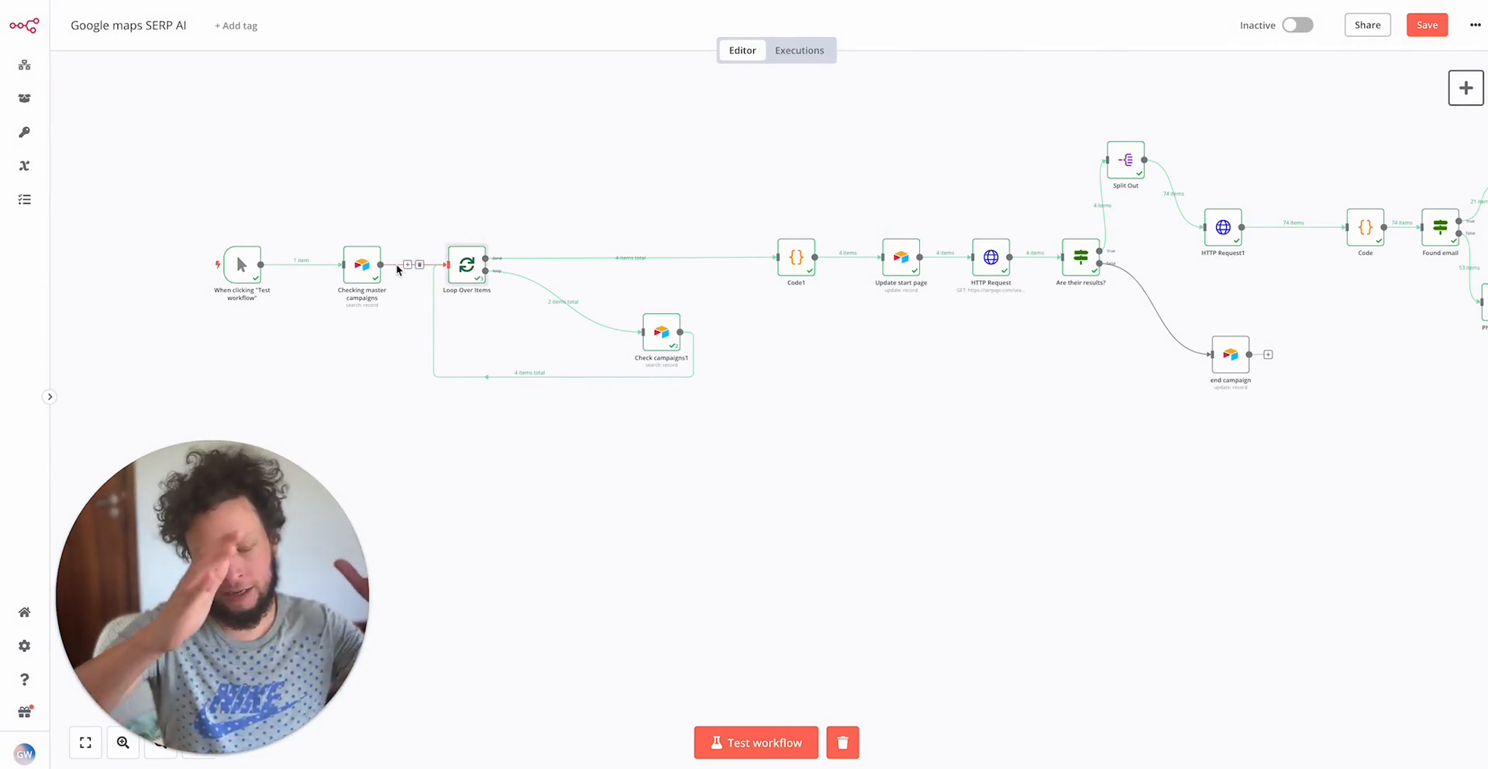
{"action": "double_click", "coordinate": [362, 263]}
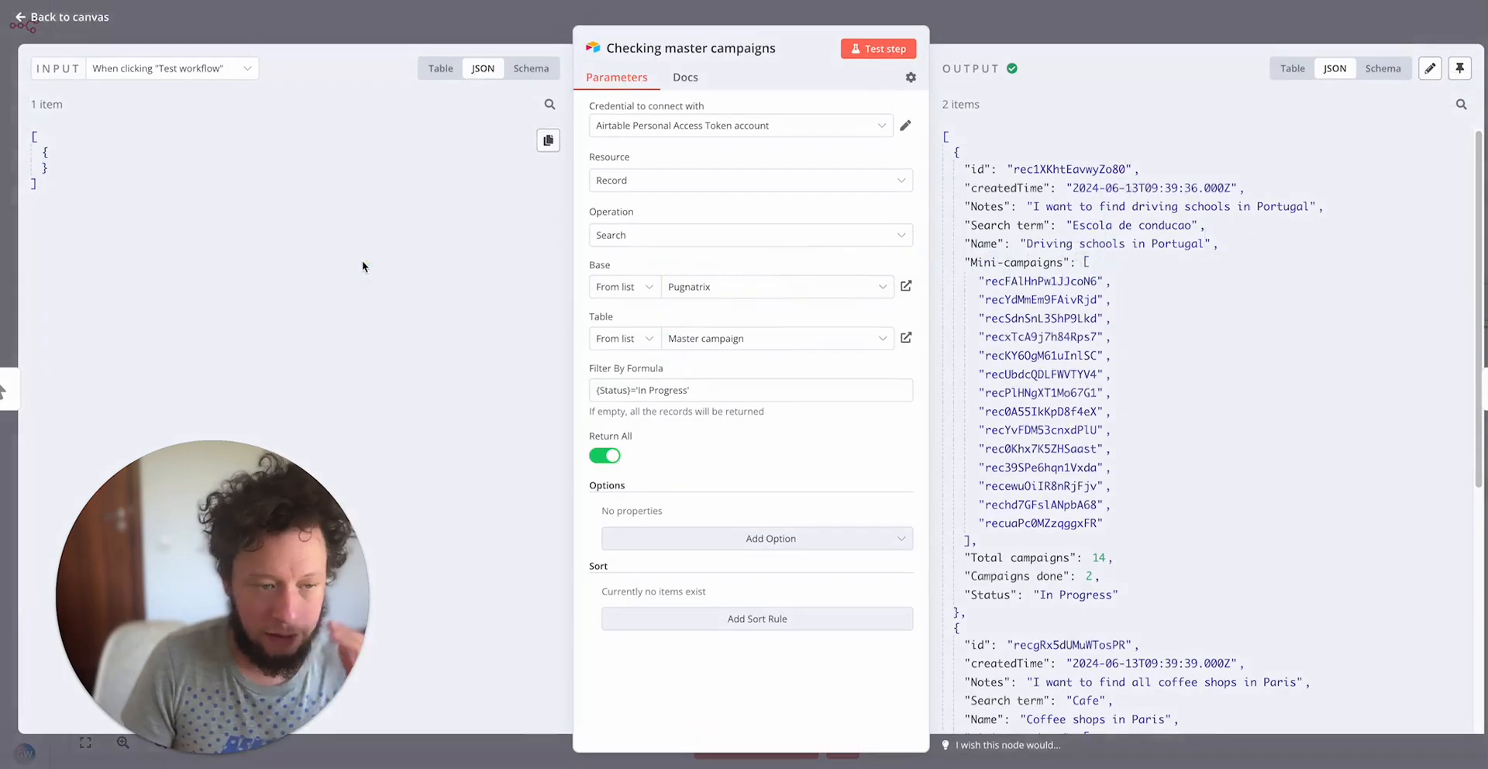
{"action": "left_click", "coordinate": [59, 17]}
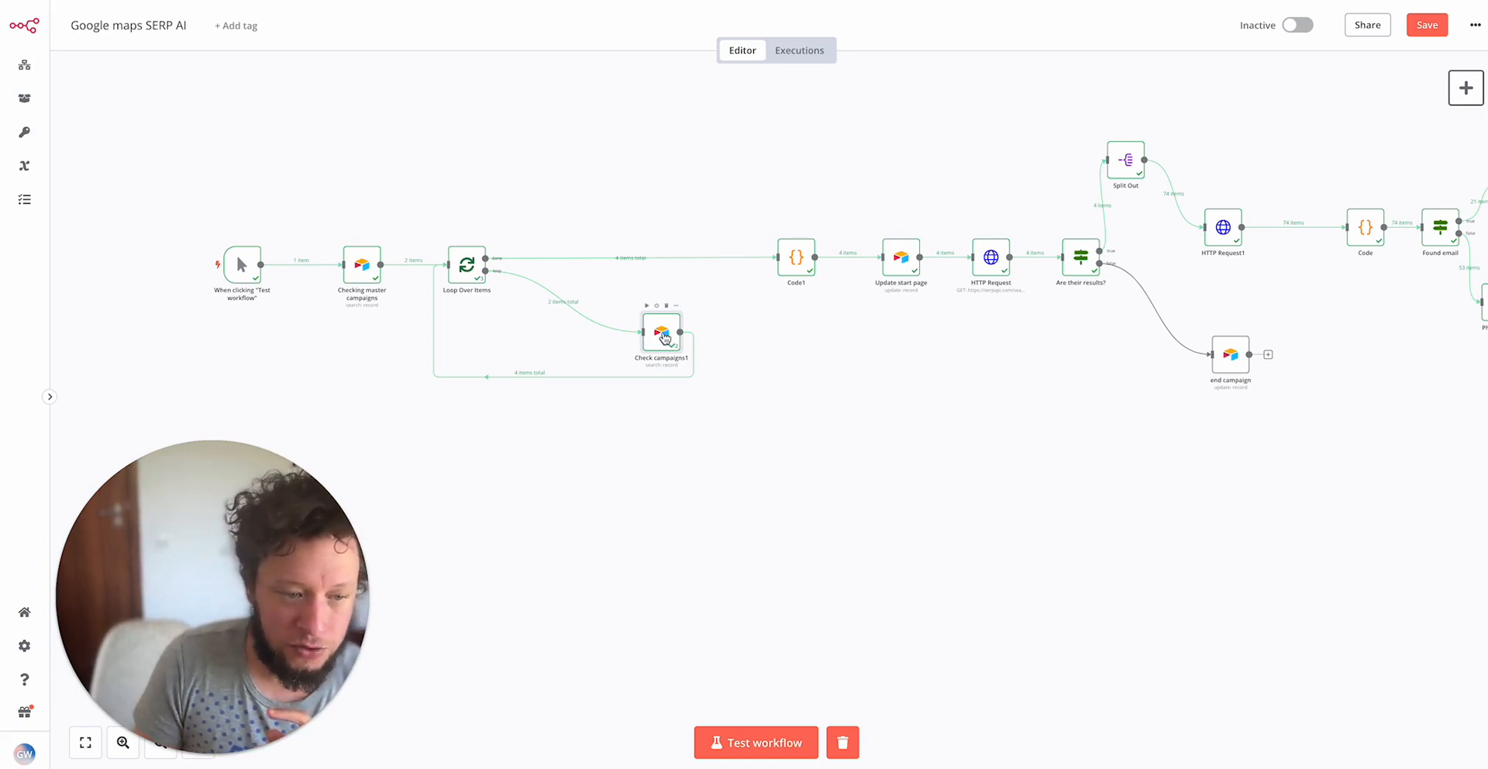
{"action": "double_click", "coordinate": [661, 338]}
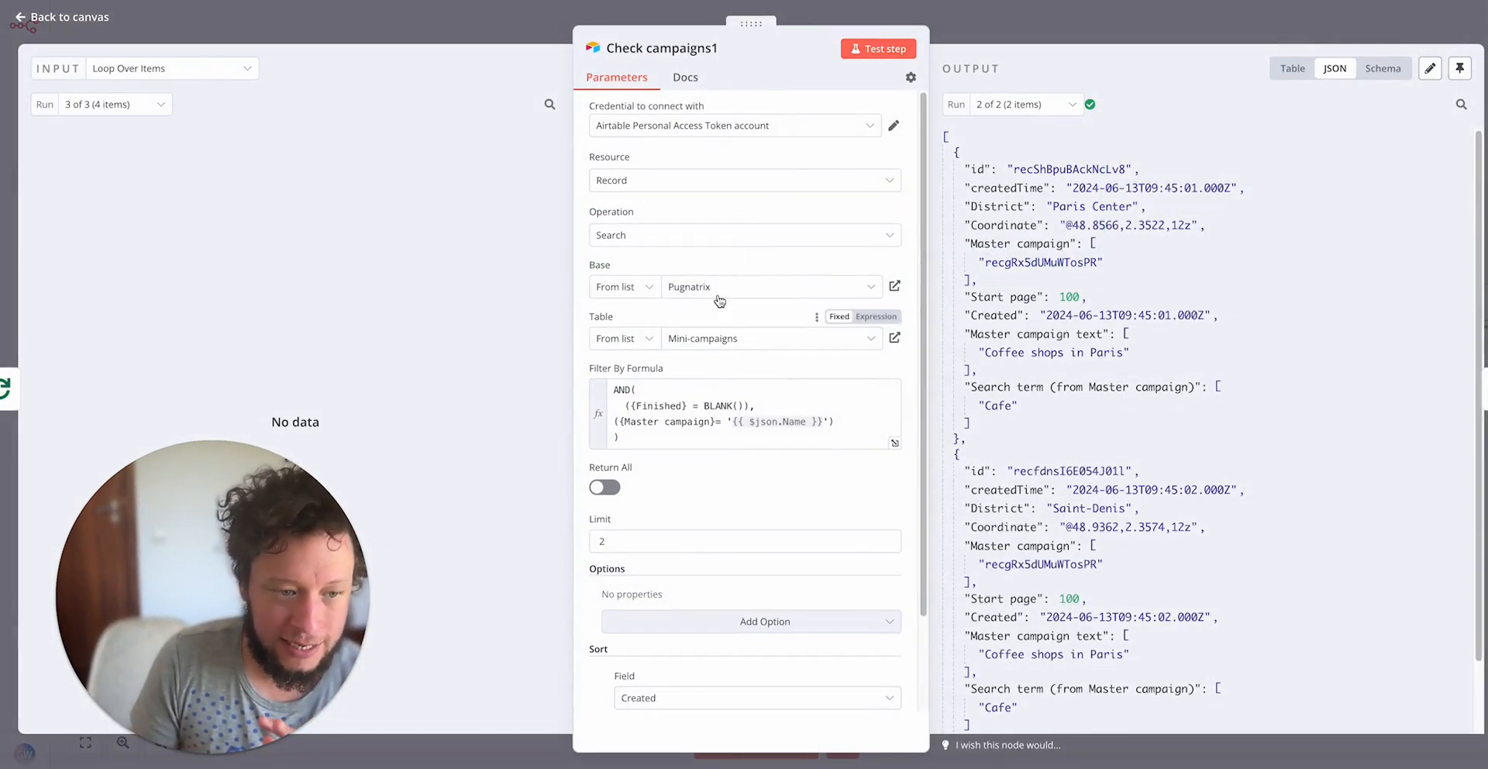
{"action": "scroll", "scroll_direction": "down", "scroll_amount": 3}
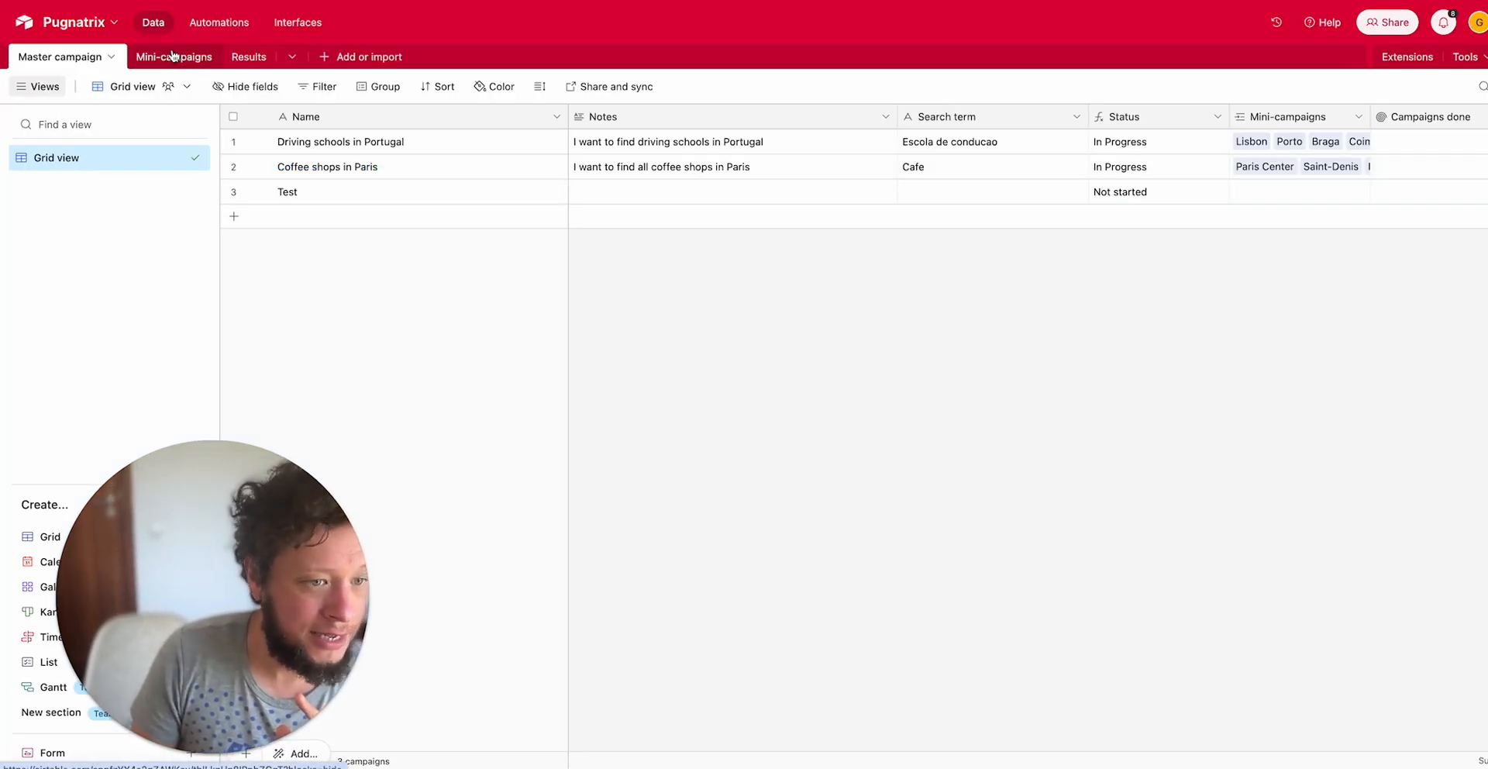
Inspect the Mini-campaigns Finished column, confirming Lisbon and Porto are marked Finished
{"action": "left_click", "coordinate": [174, 57]}
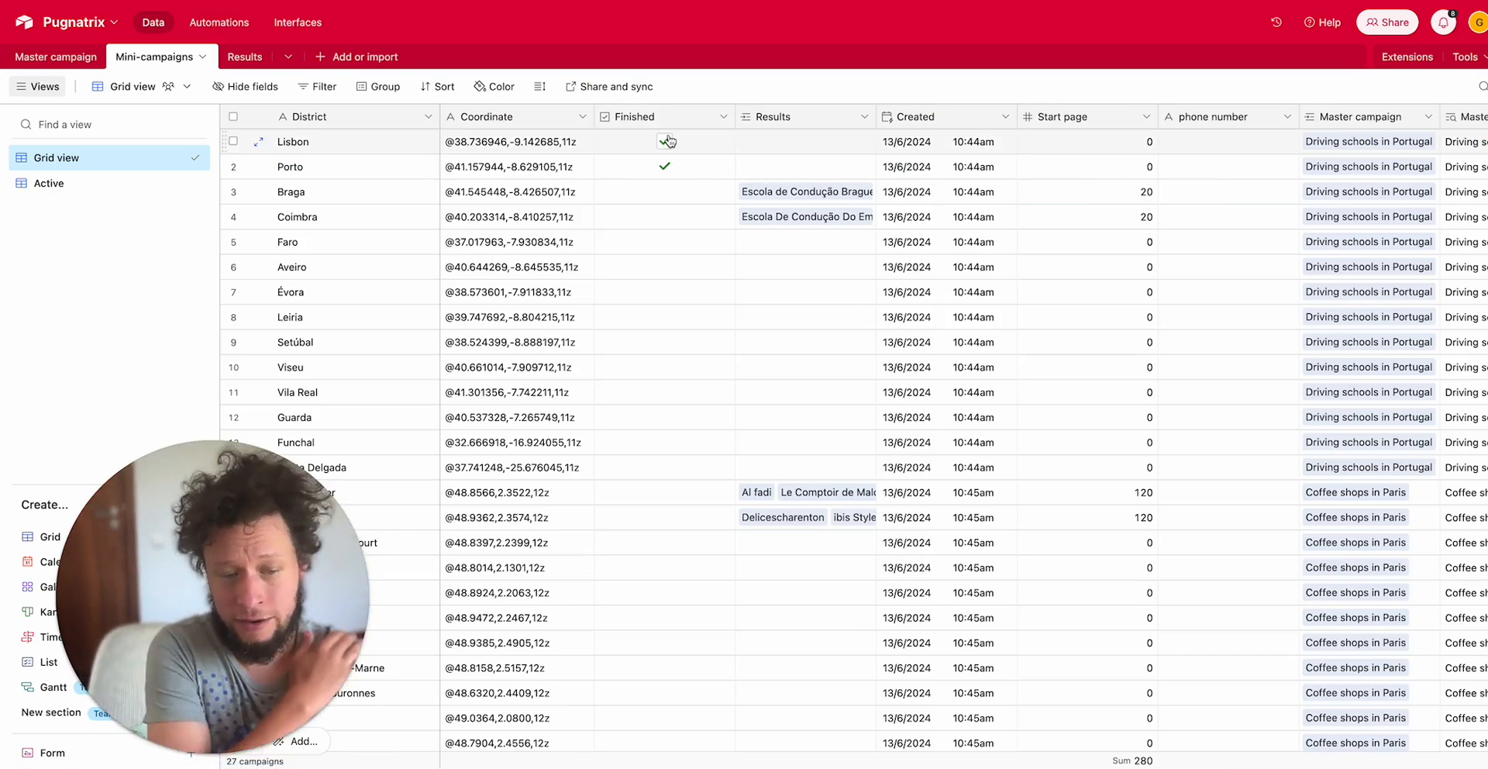
{"action": "left_click", "coordinate": [665, 142]}
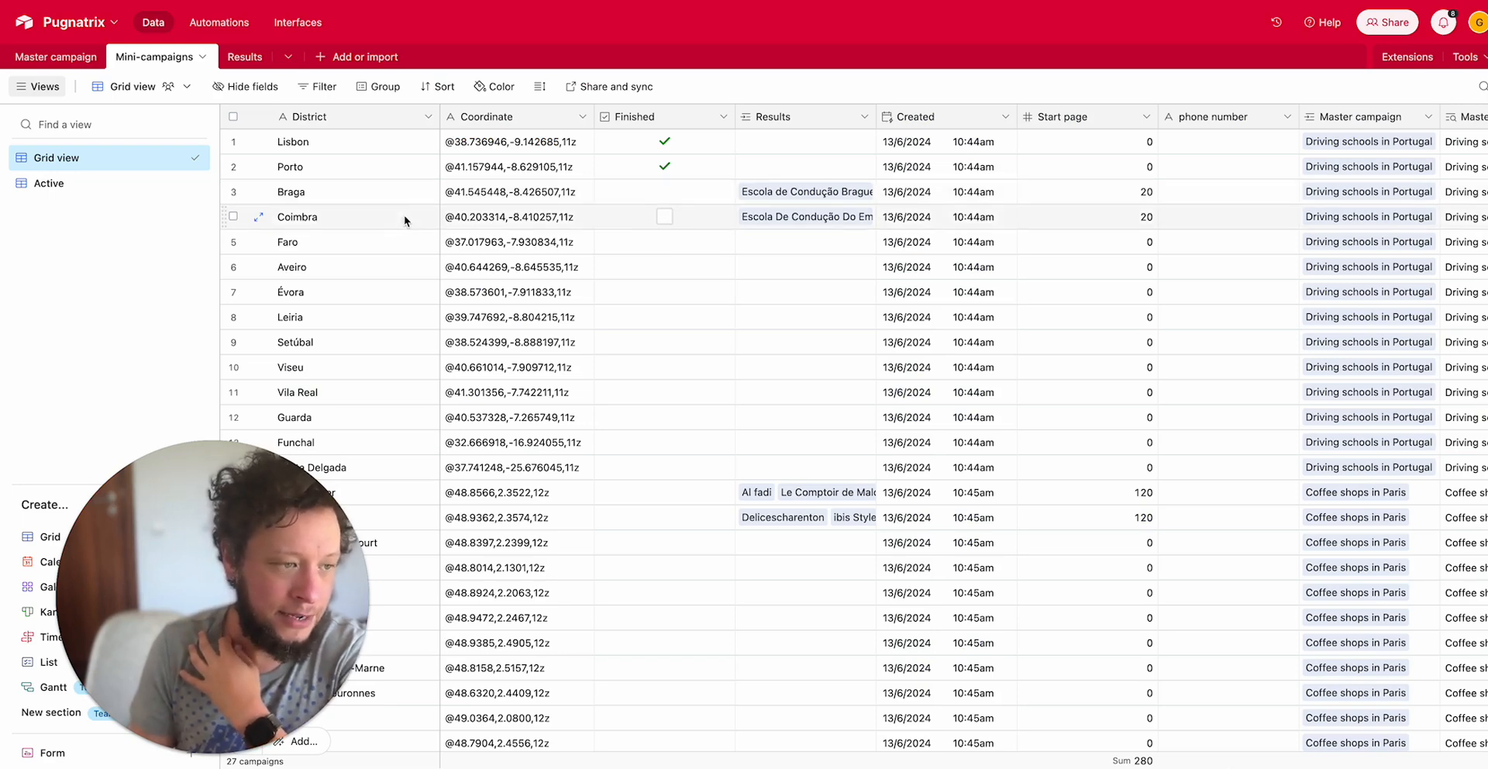
{"action": "mouse_move", "coordinate": [778, 215]}
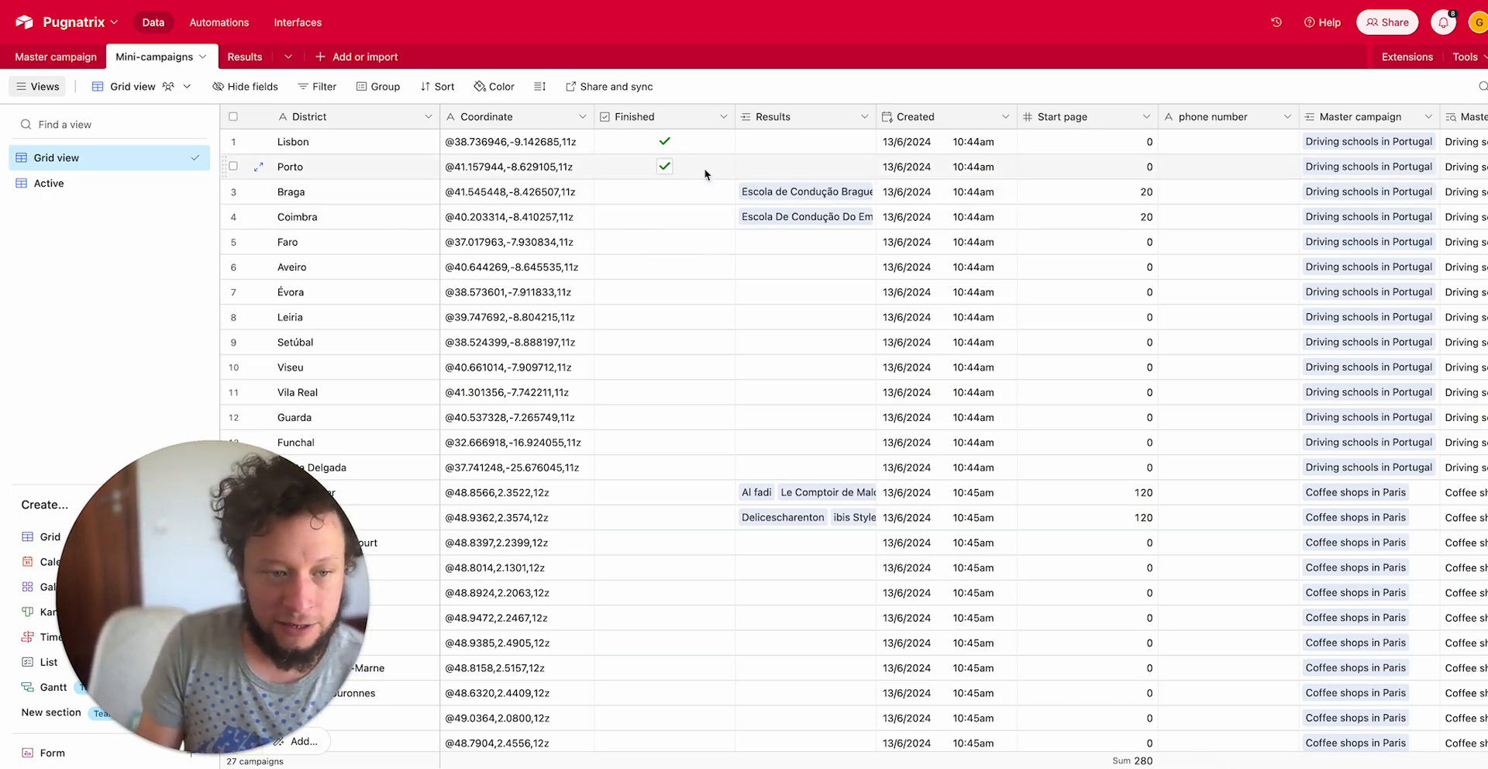
{"action": "left_click", "coordinate": [60, 55]}
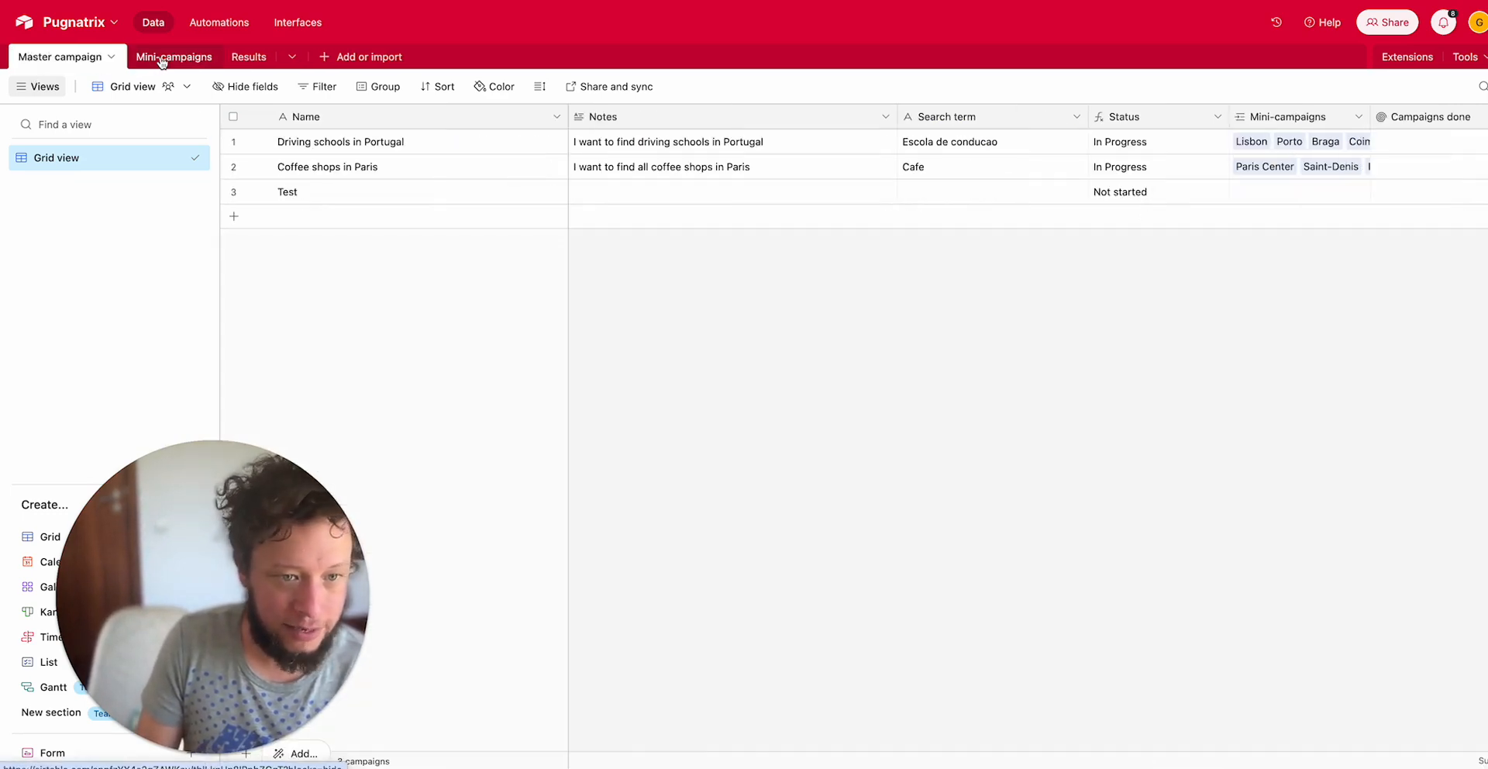
{"action": "left_click", "coordinate": [174, 56]}
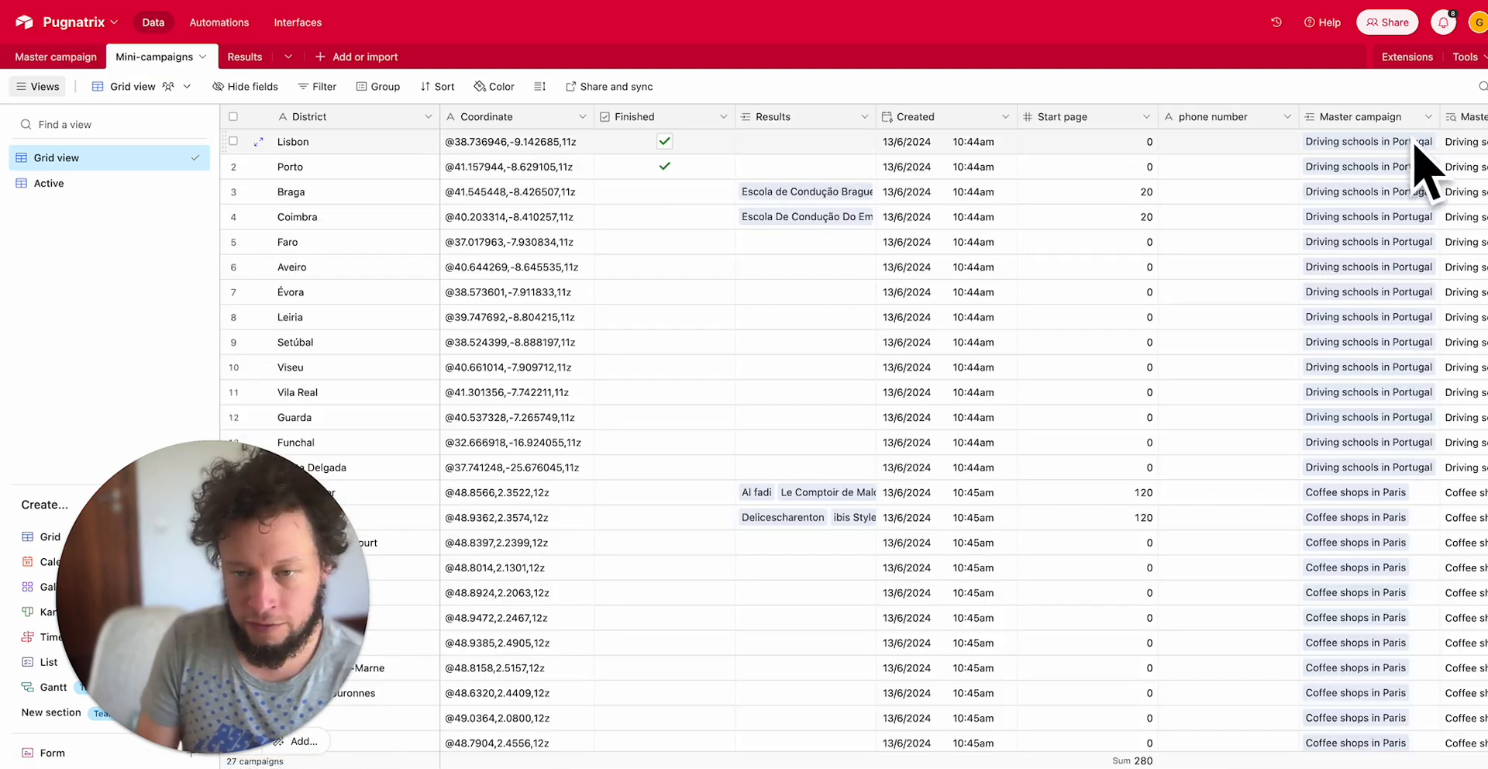
{"action": "scroll", "scroll_direction": "down", "scroll_amount": 3}
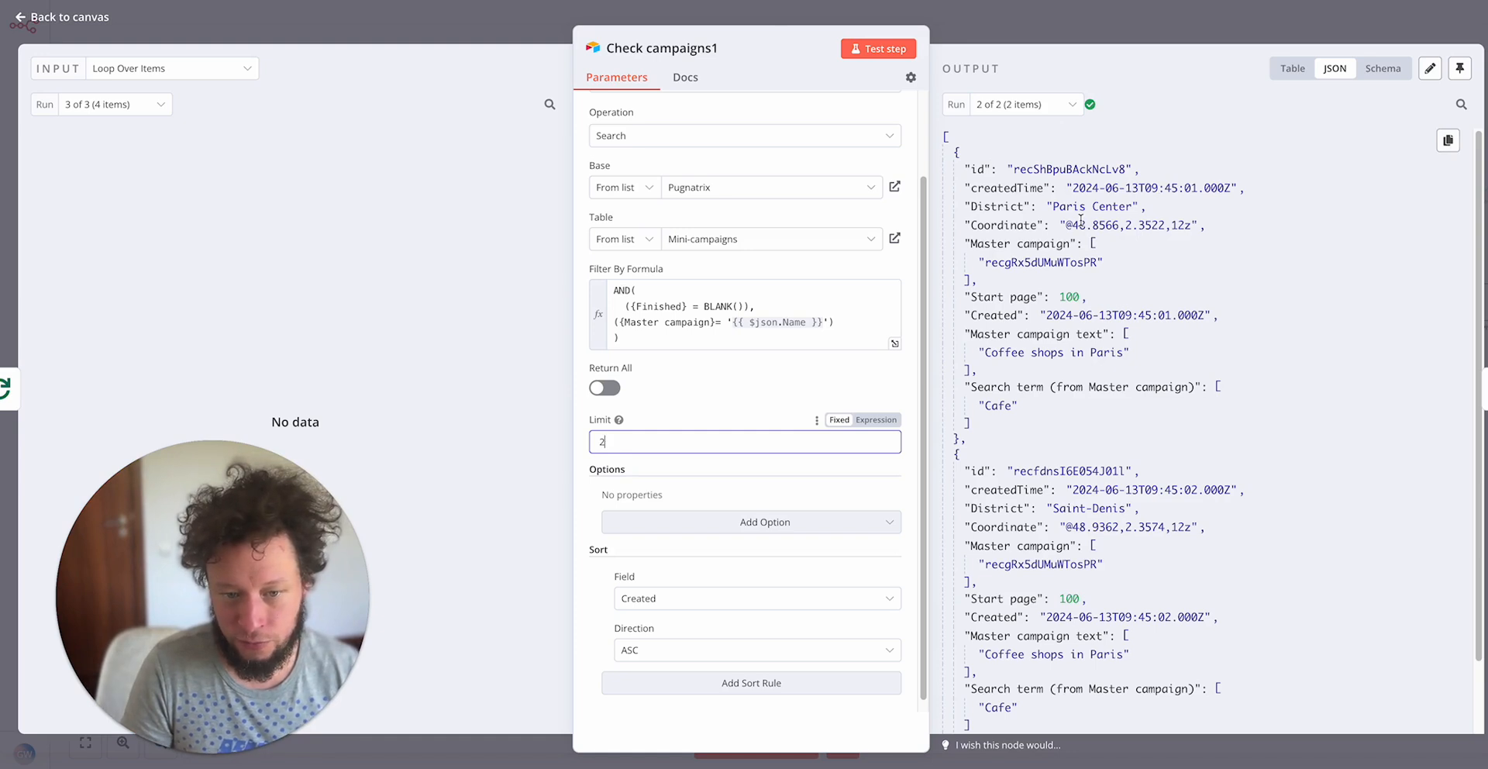
Show Check campaigns1 run 1 of 2 with Braga and Coimbra, then return to canvas
{"action": "scroll", "scroll_direction": "down", "scroll_amount": 3}
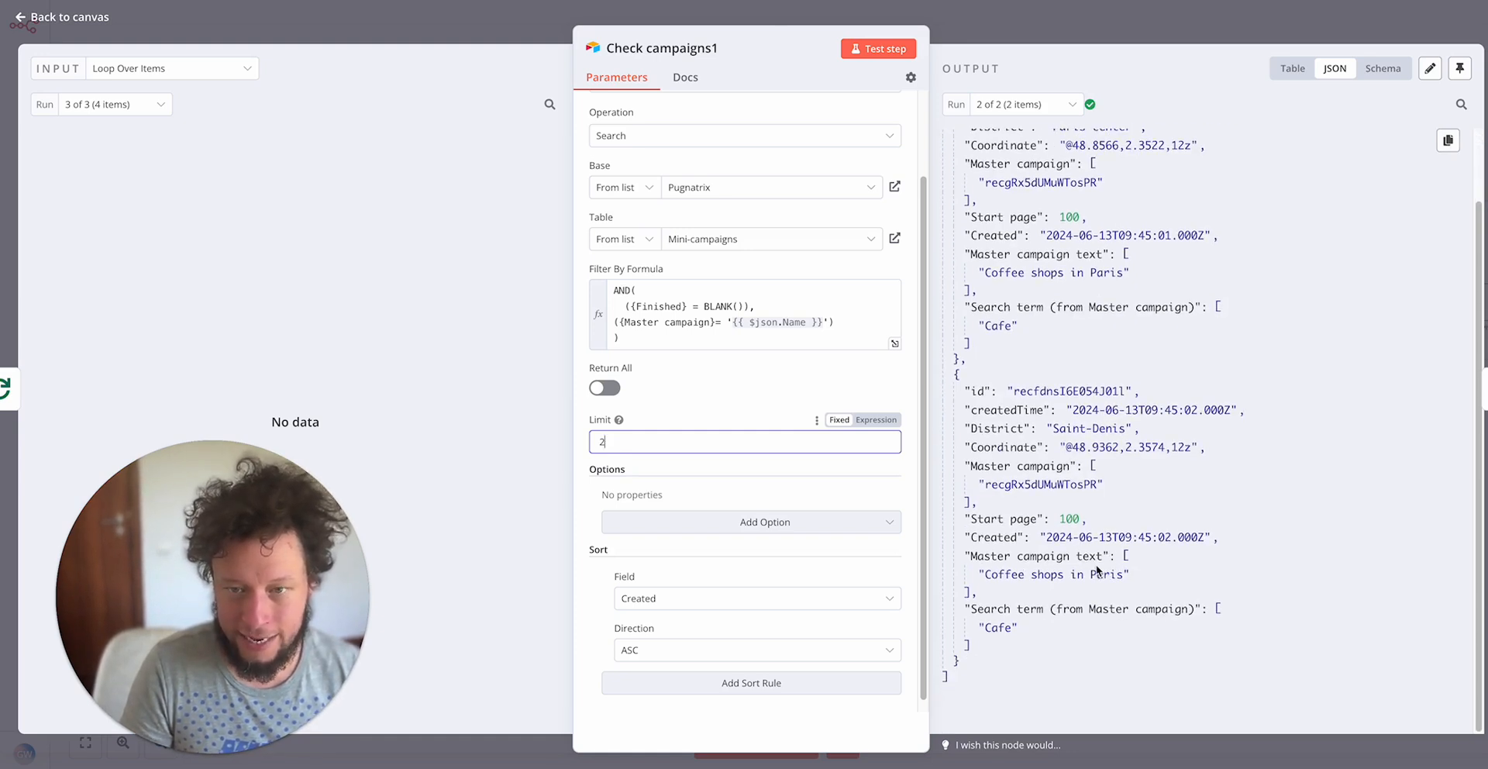
{"action": "left_click", "coordinate": [1025, 105]}
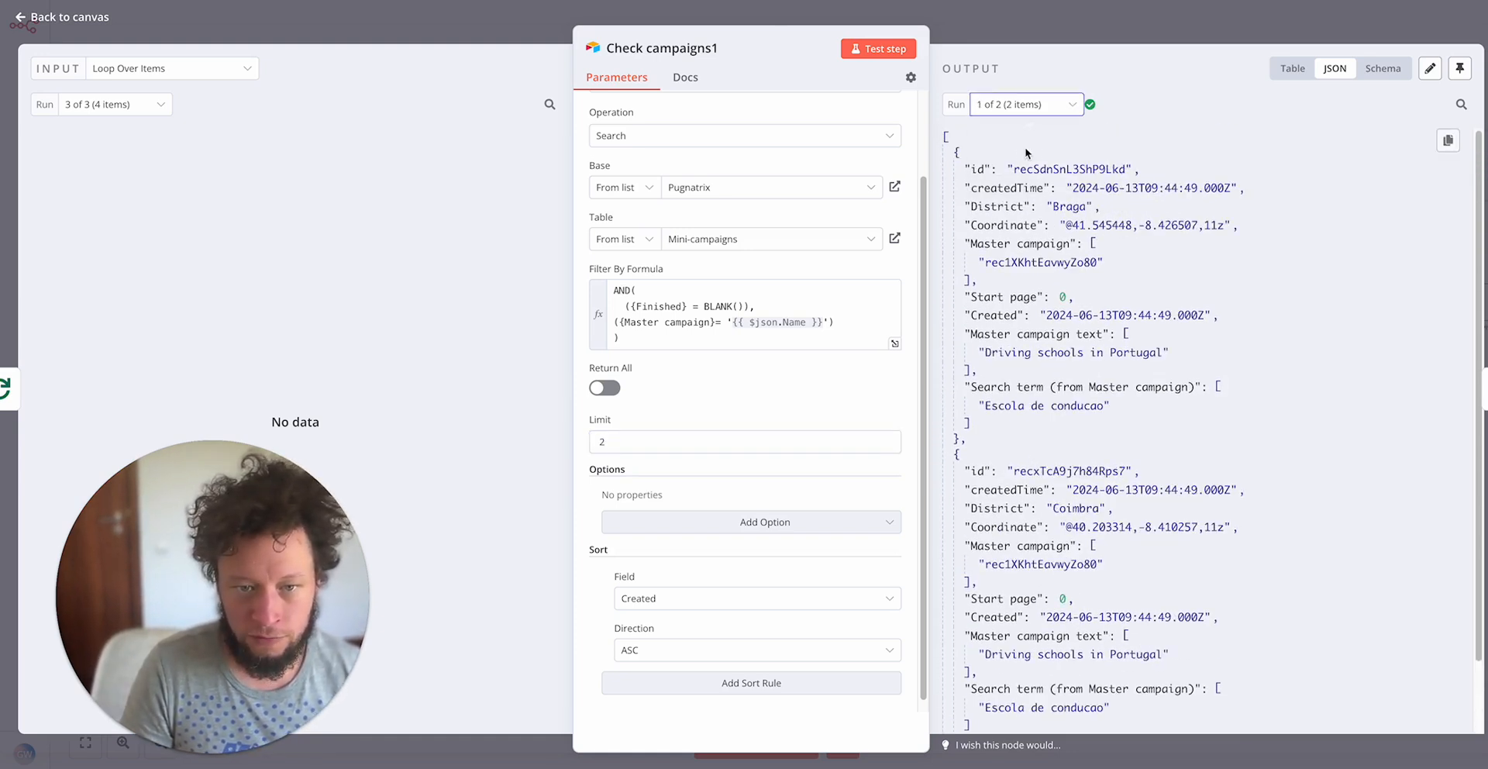
{"action": "scroll", "scroll_direction": "down", "scroll_amount": 3}
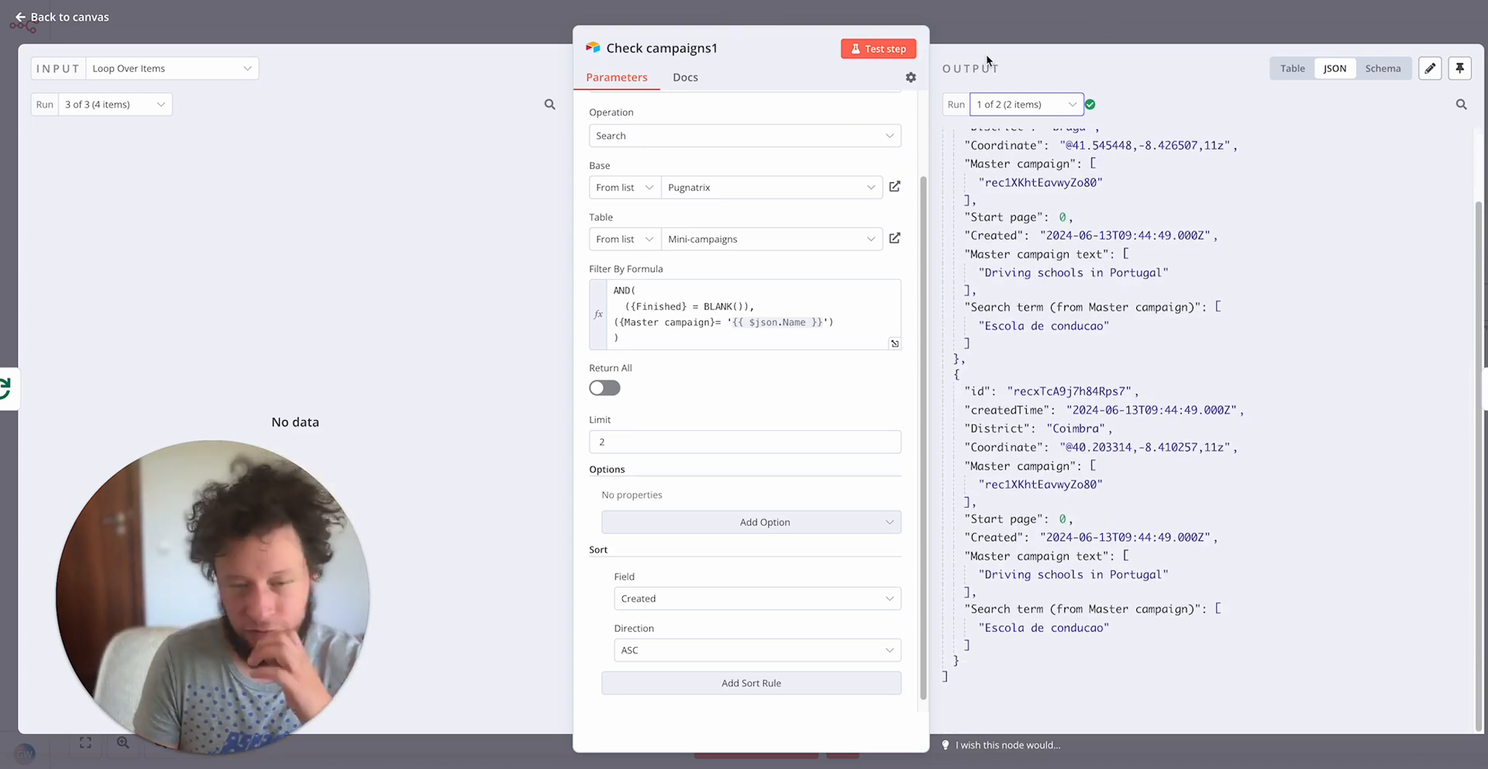
{"action": "left_click", "coordinate": [59, 17]}
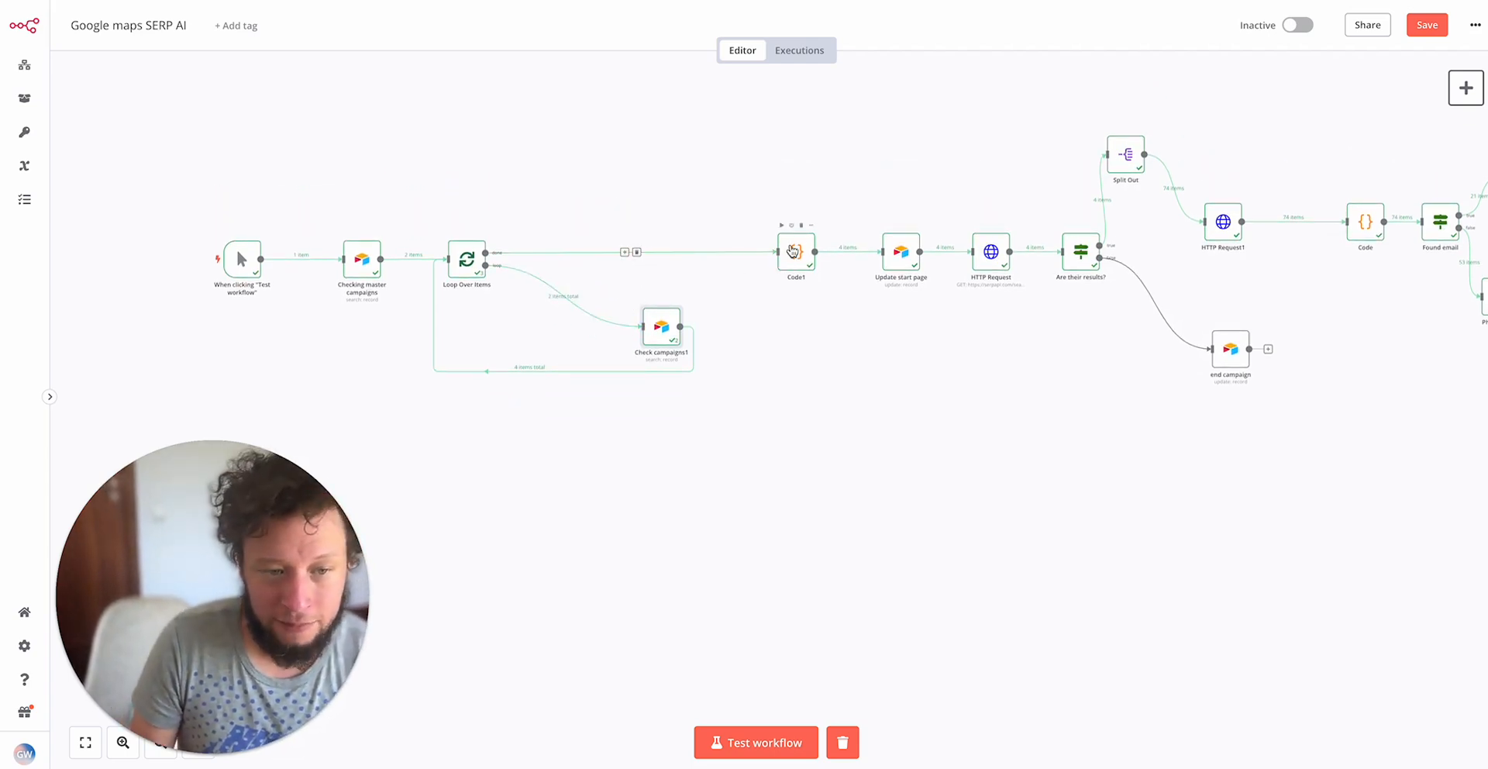
{"action": "double_click", "coordinate": [795, 252]}
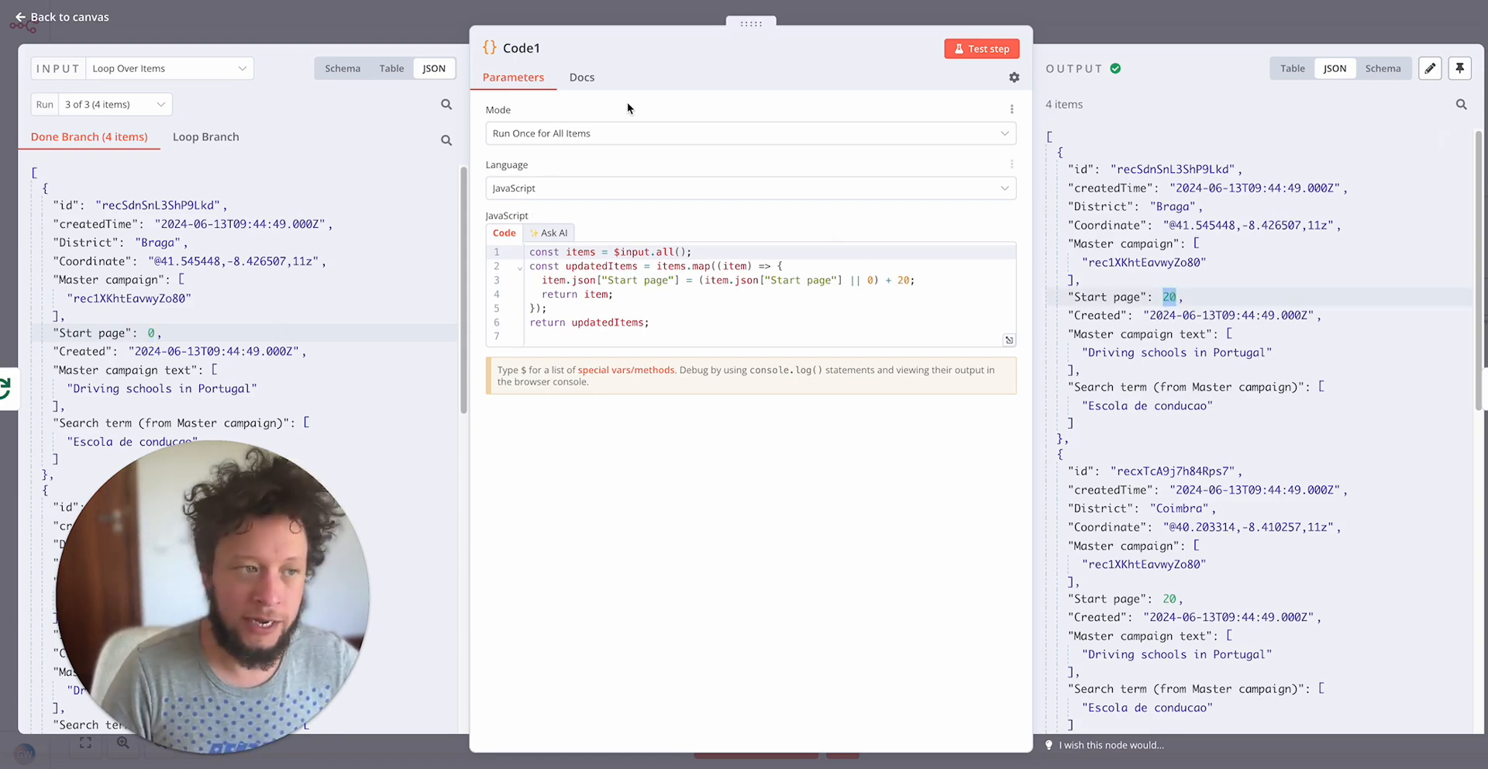
{"action": "mouse_move", "coordinate": [418, 38]}
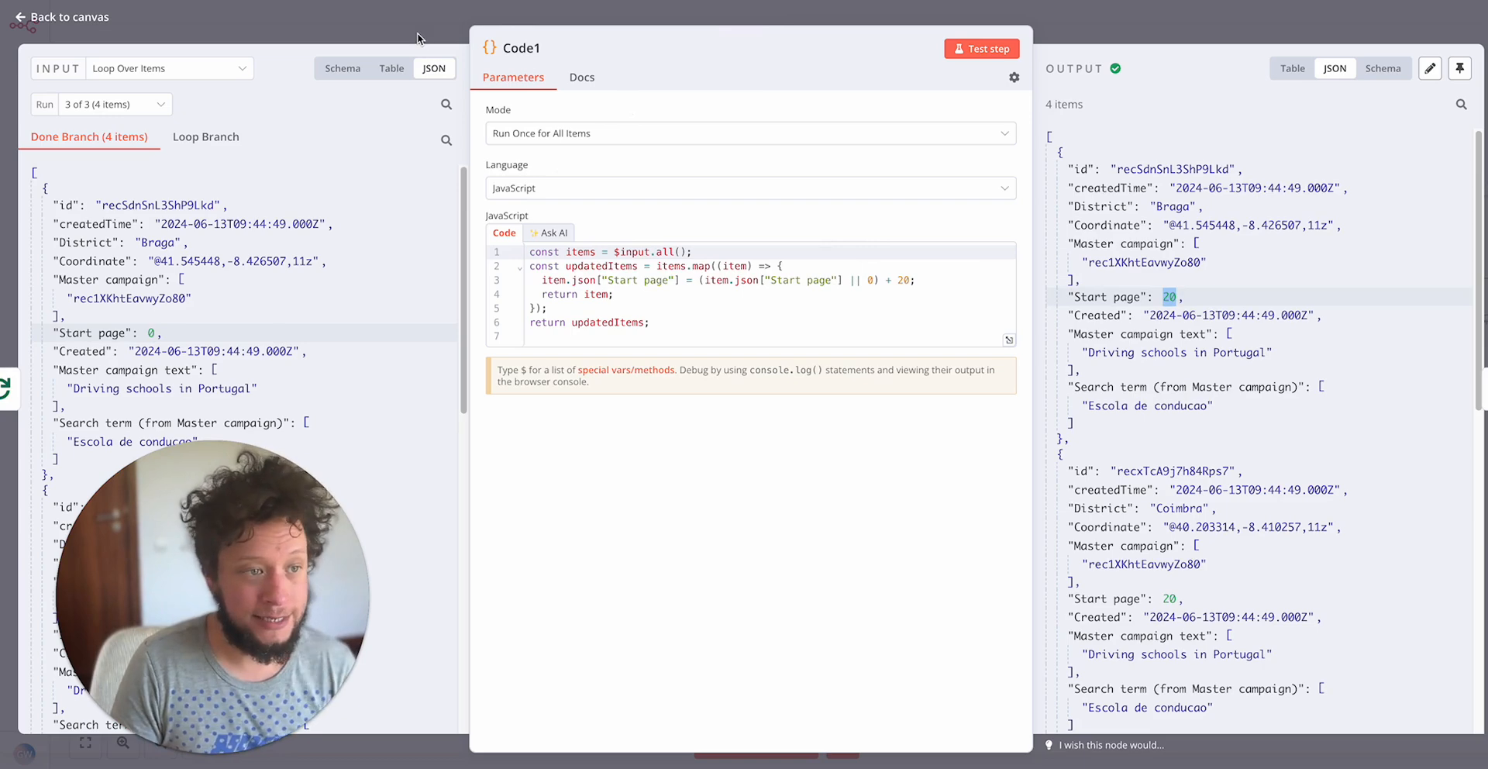
{"action": "left_click", "coordinate": [60, 16]}
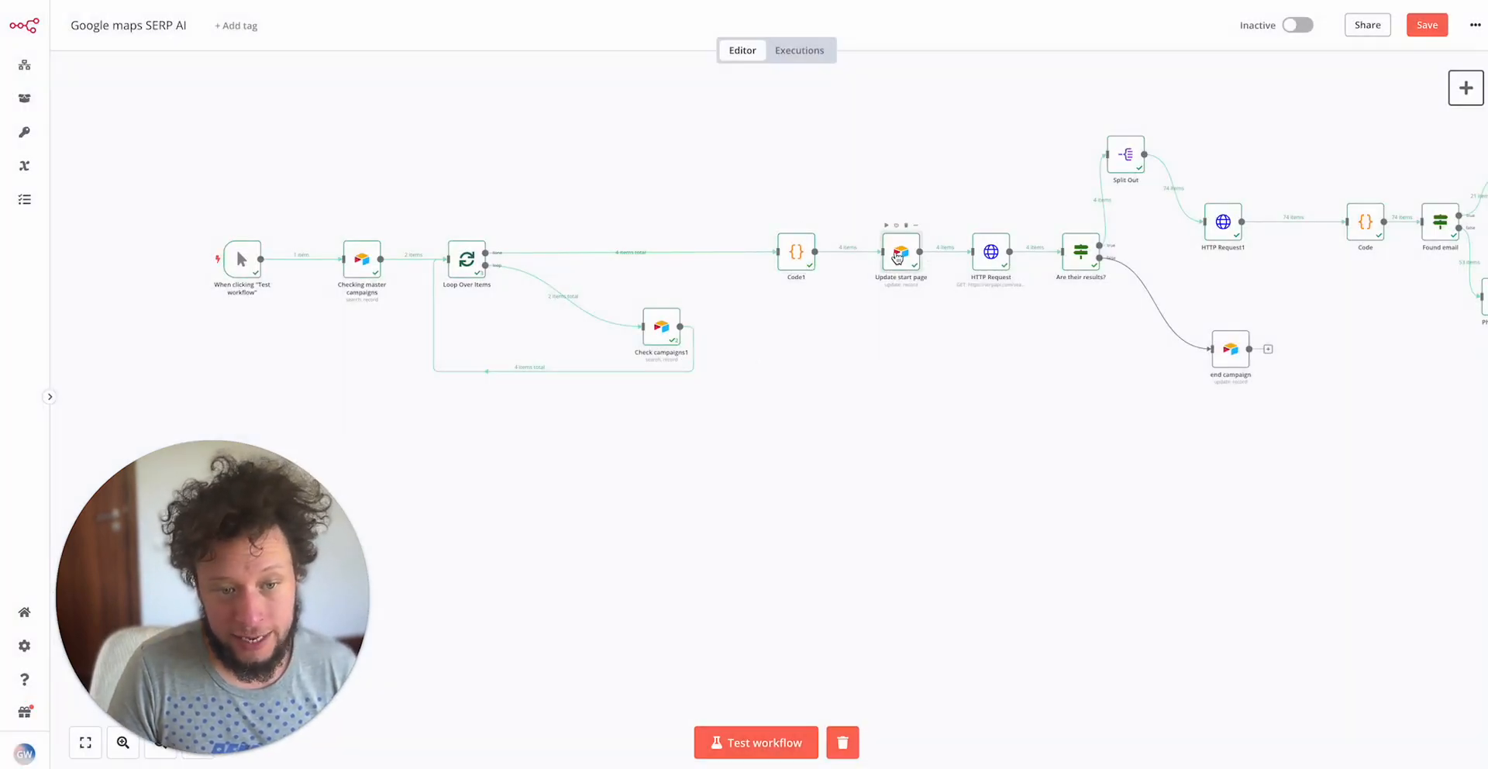
{"action": "double_click", "coordinate": [899, 253]}
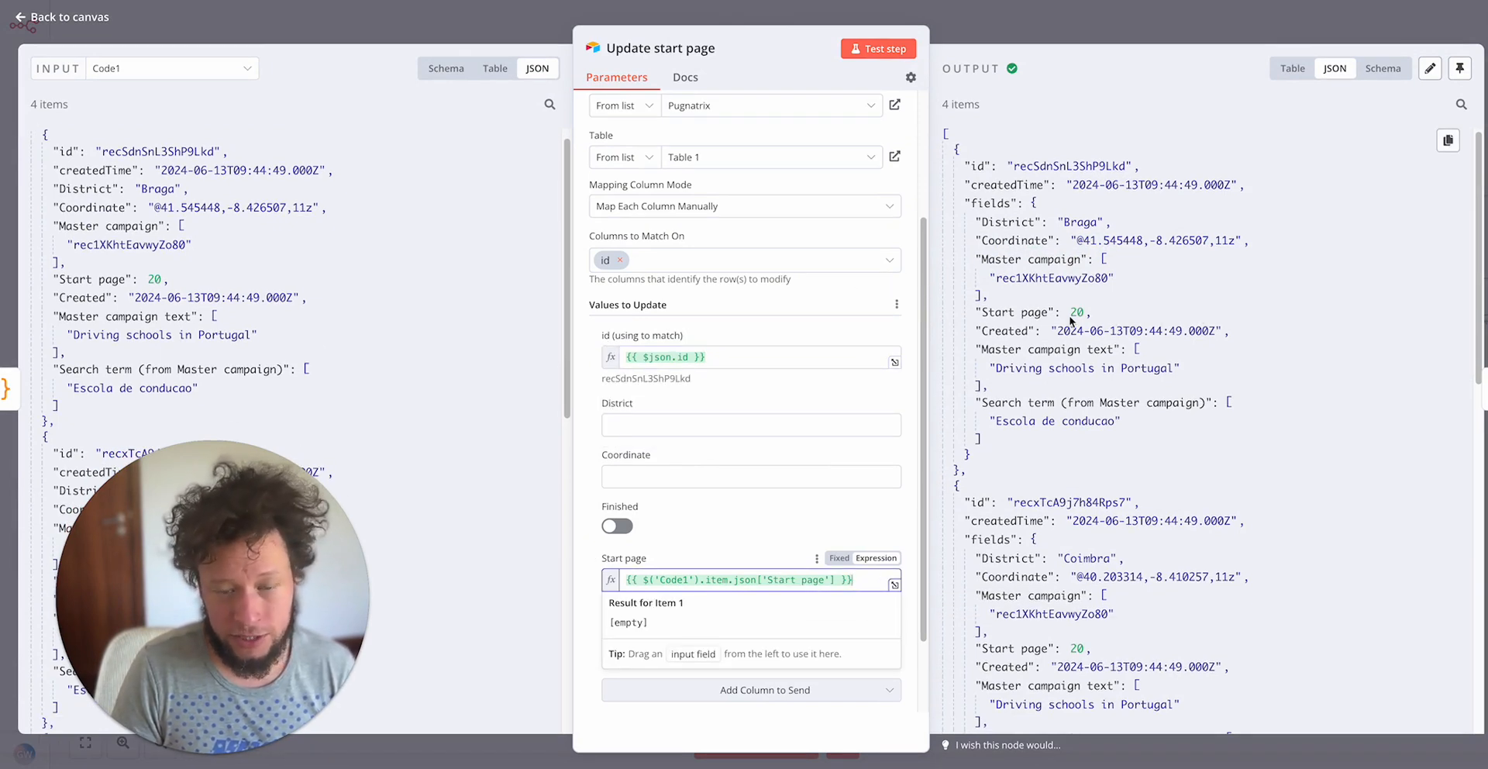
{"action": "left_click", "coordinate": [62, 17]}
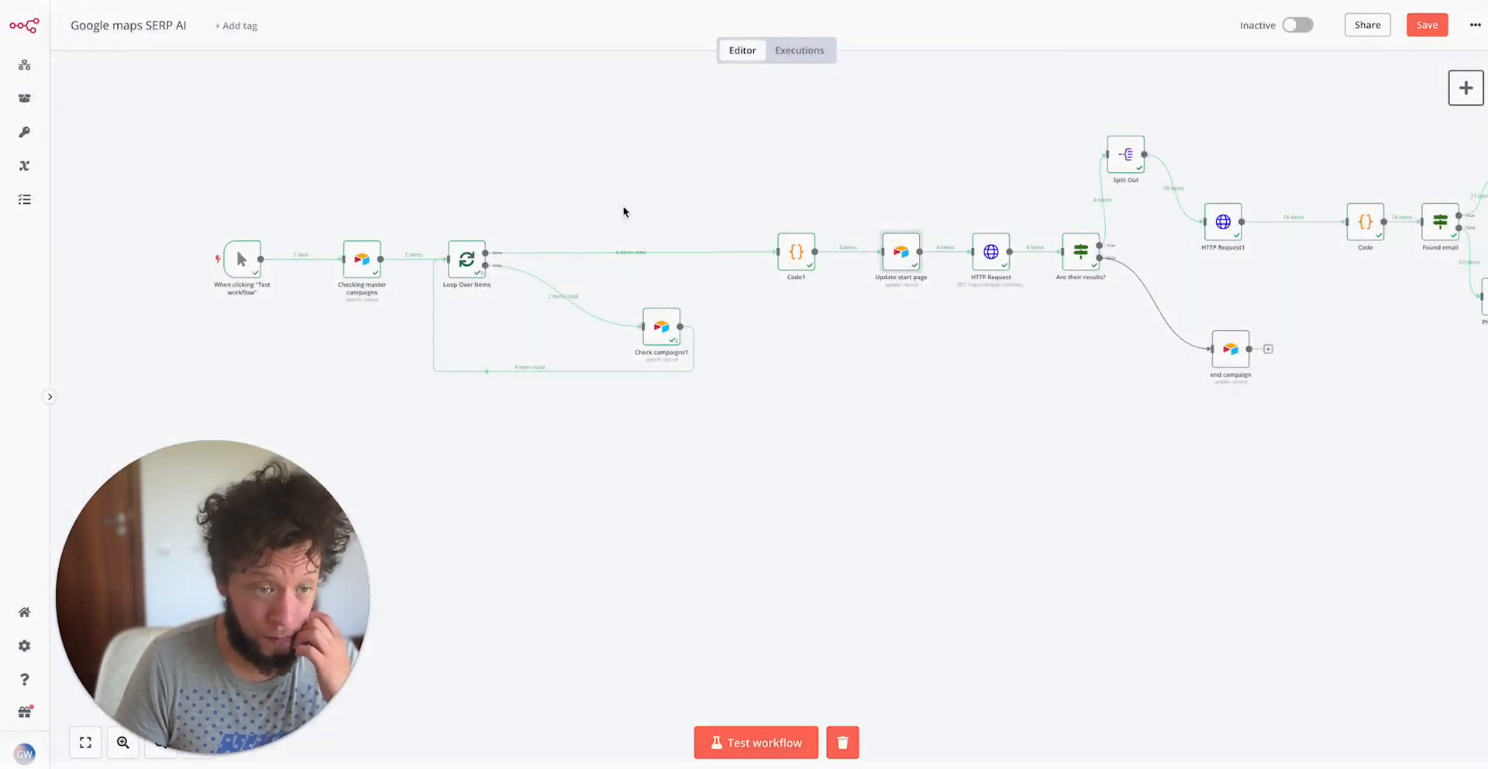
{"action": "mouse_move", "coordinate": [989, 266]}
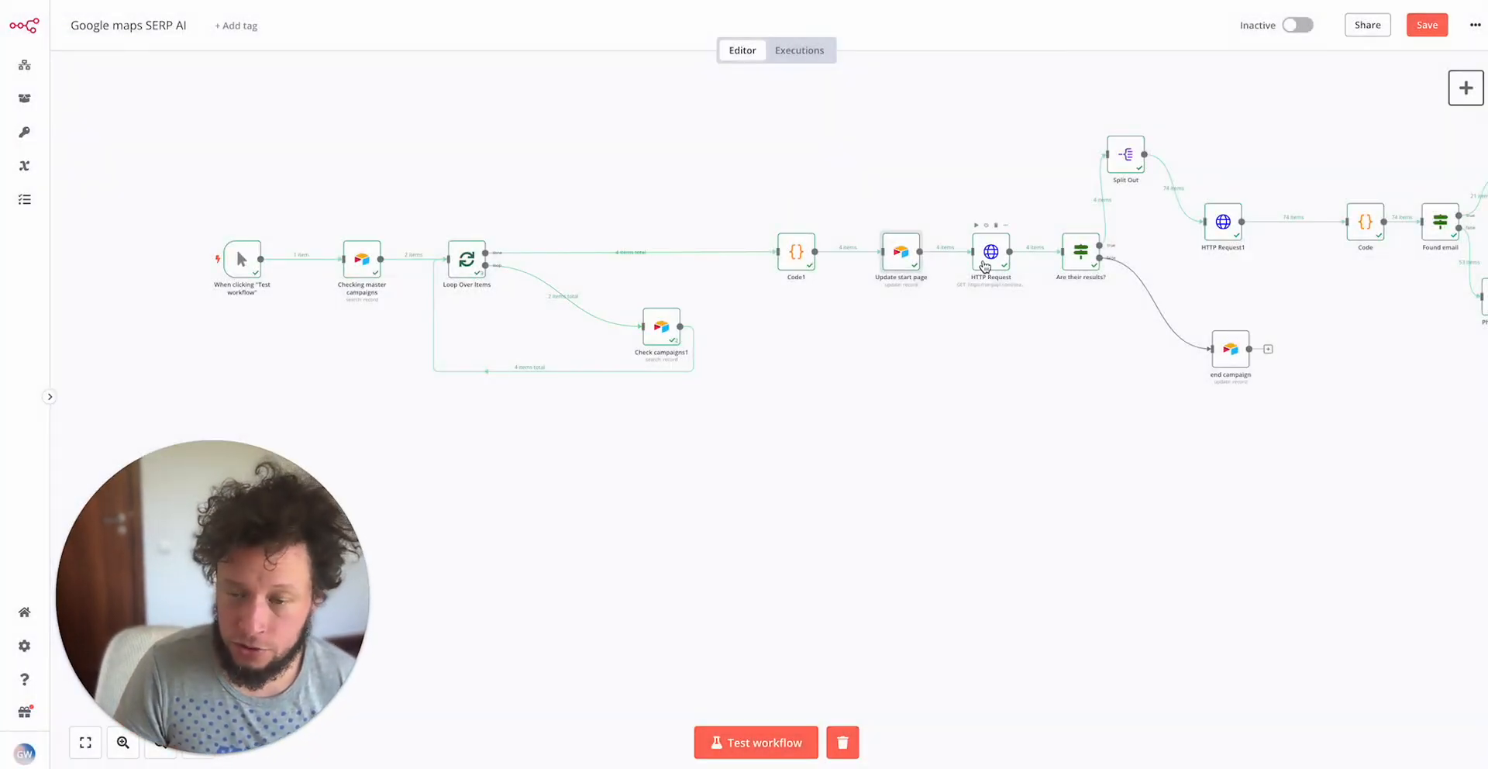
Review the HTTP Request node's SerpApi query parameters, including the start page expression
{"action": "double_click", "coordinate": [990, 252]}
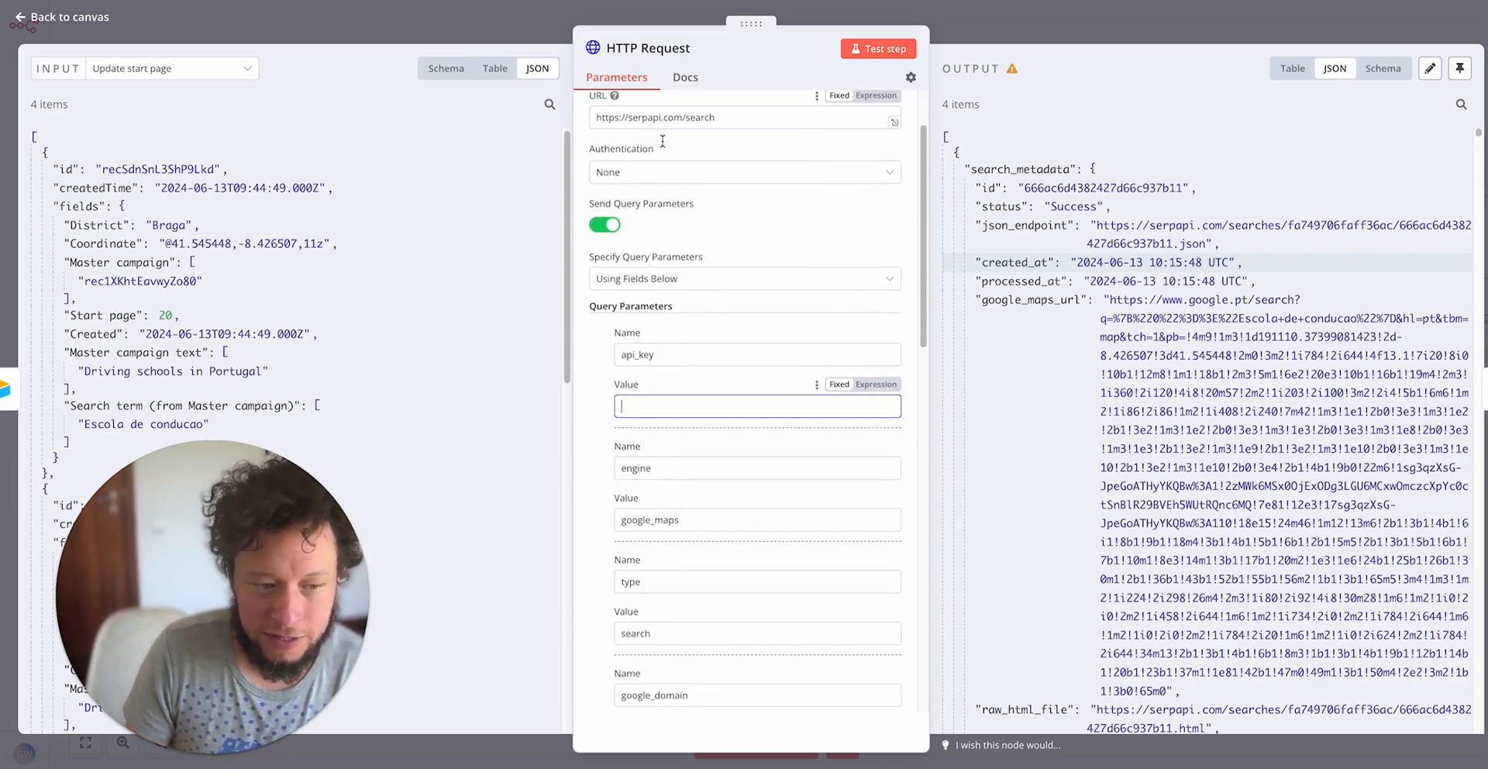
{"action": "scroll", "scroll_direction": "down", "scroll_amount": 3}
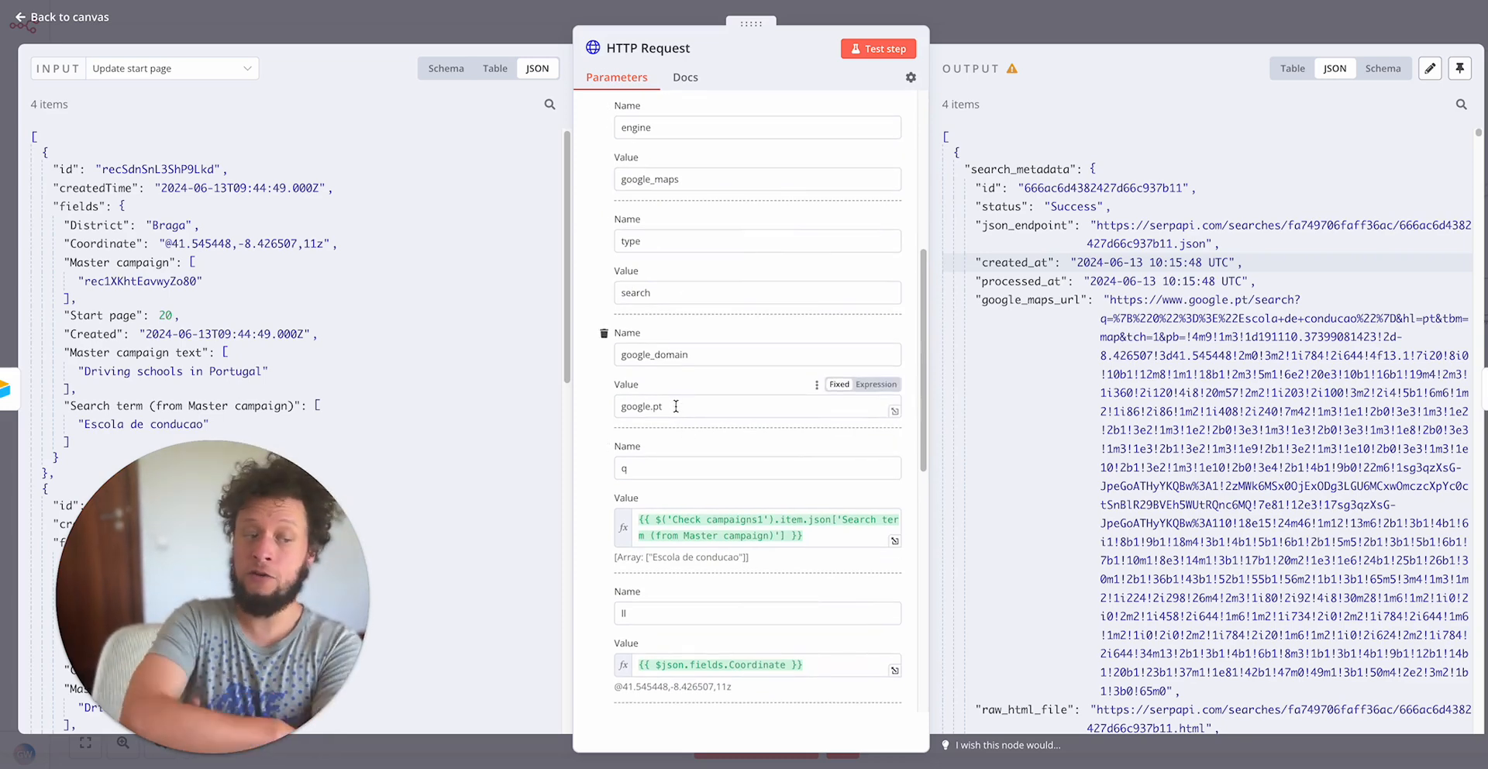
{"action": "mouse_move", "coordinate": [642, 406]}
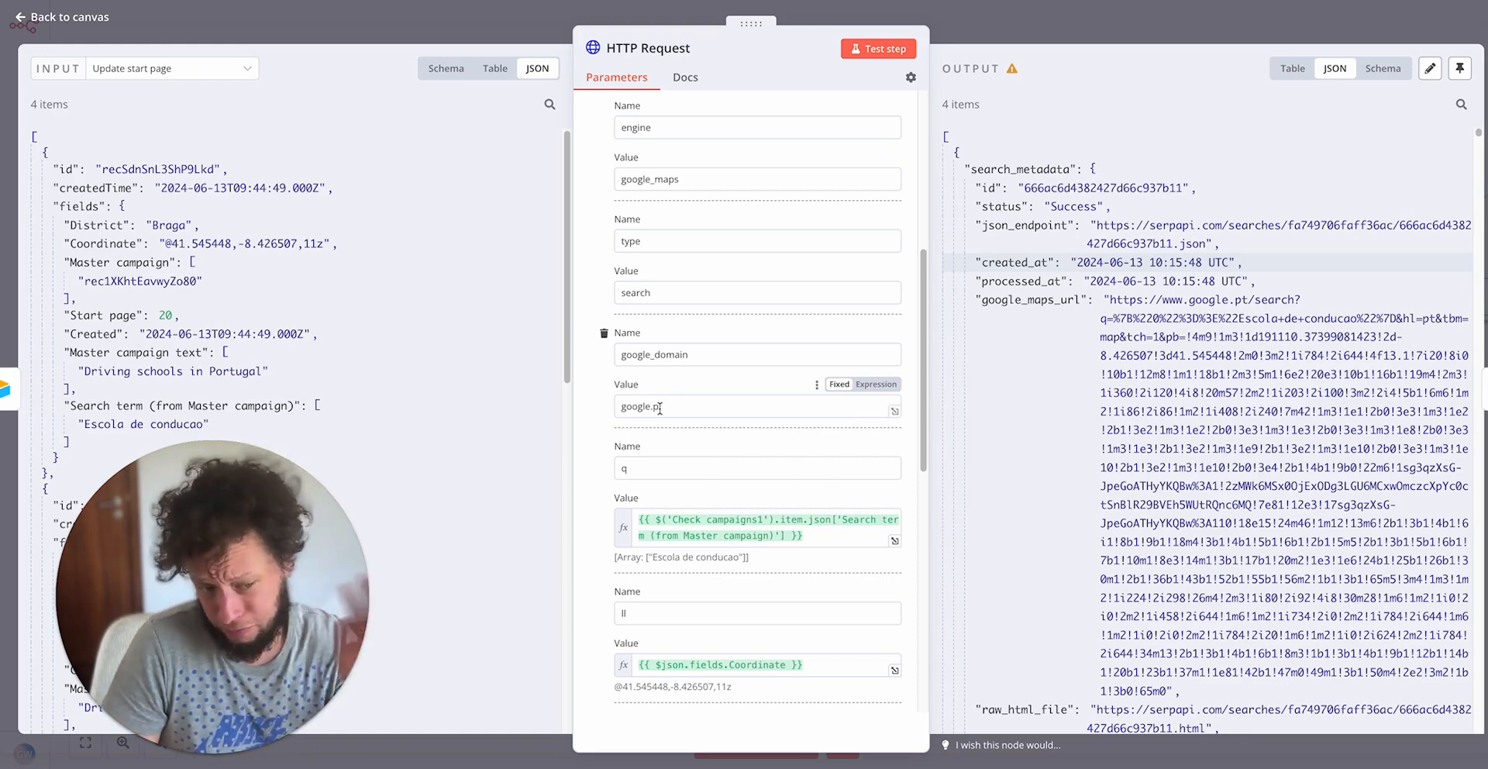
{"action": "scroll", "scroll_direction": "down", "scroll_amount": 3}
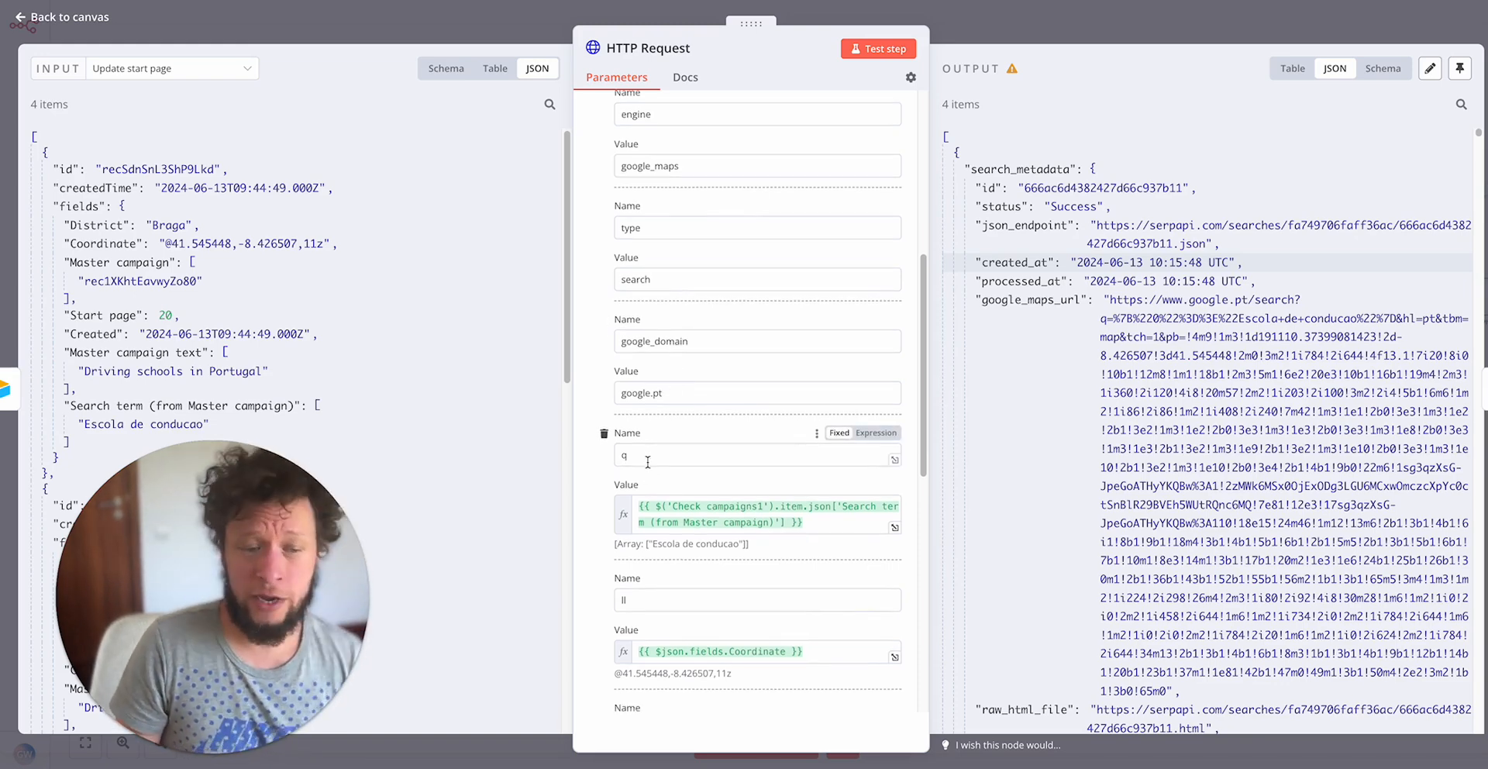
{"action": "scroll", "scroll_direction": "down", "scroll_amount": 3}
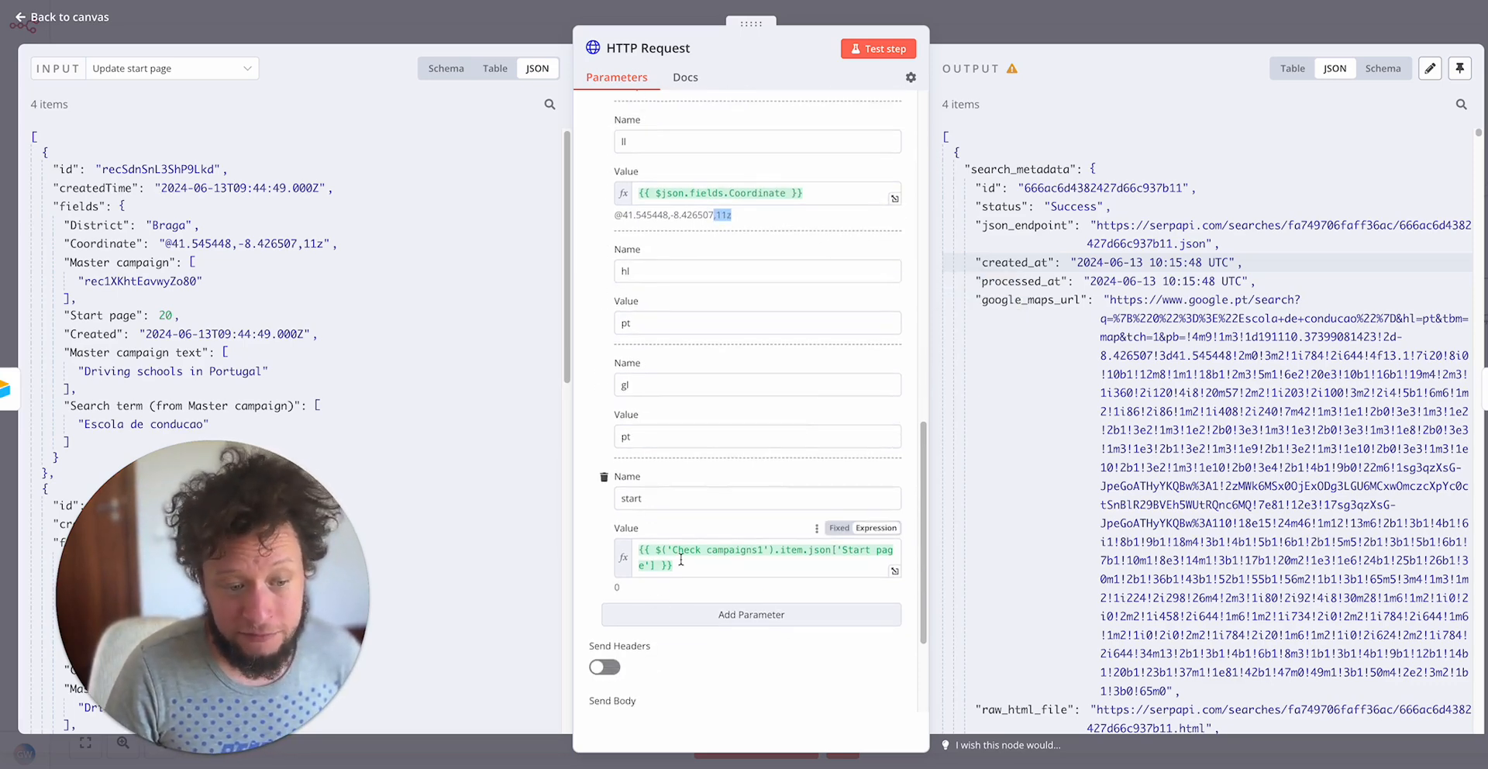
{"action": "left_click", "coordinate": [759, 555]}
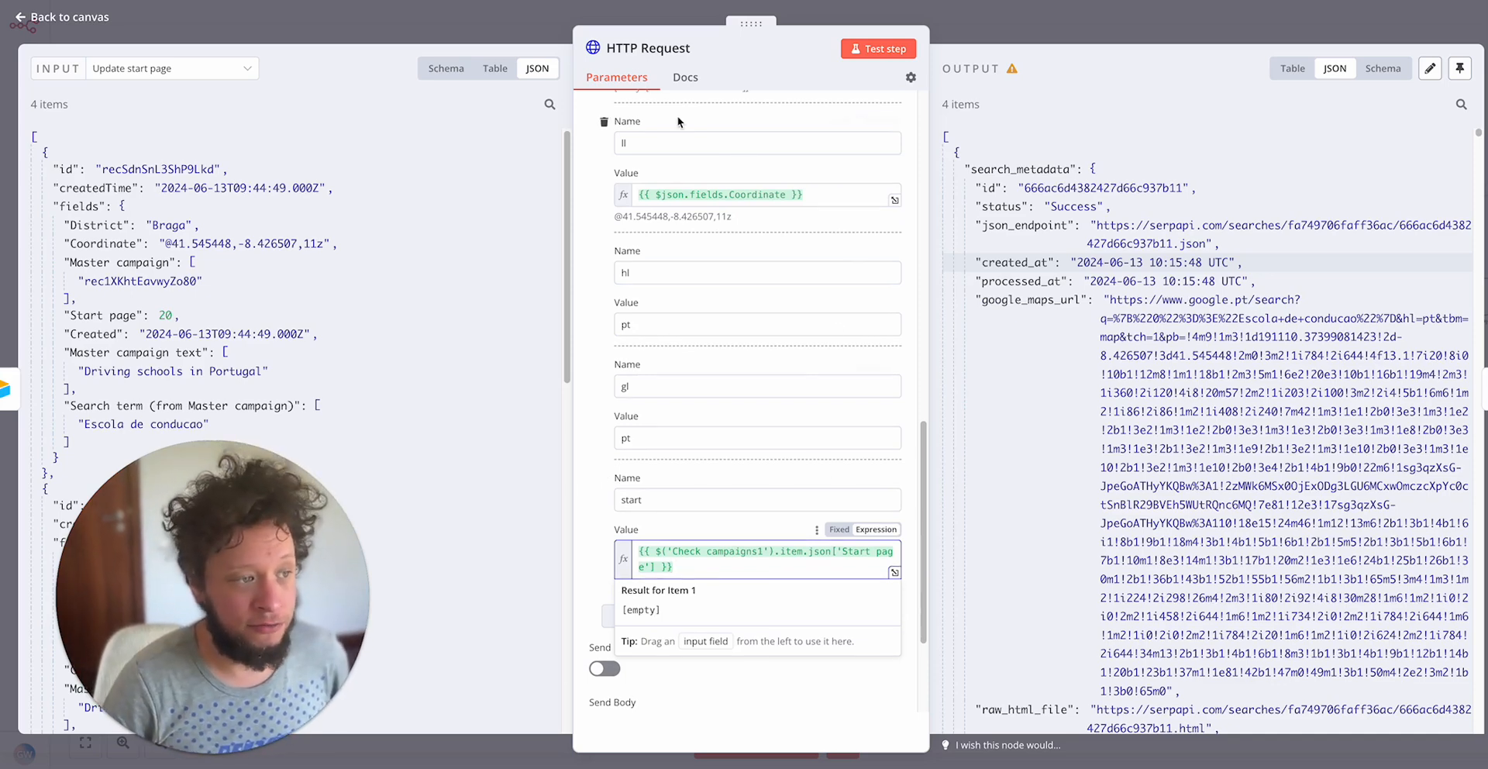
{"action": "scroll", "scroll_direction": "down", "scroll_amount": 3}
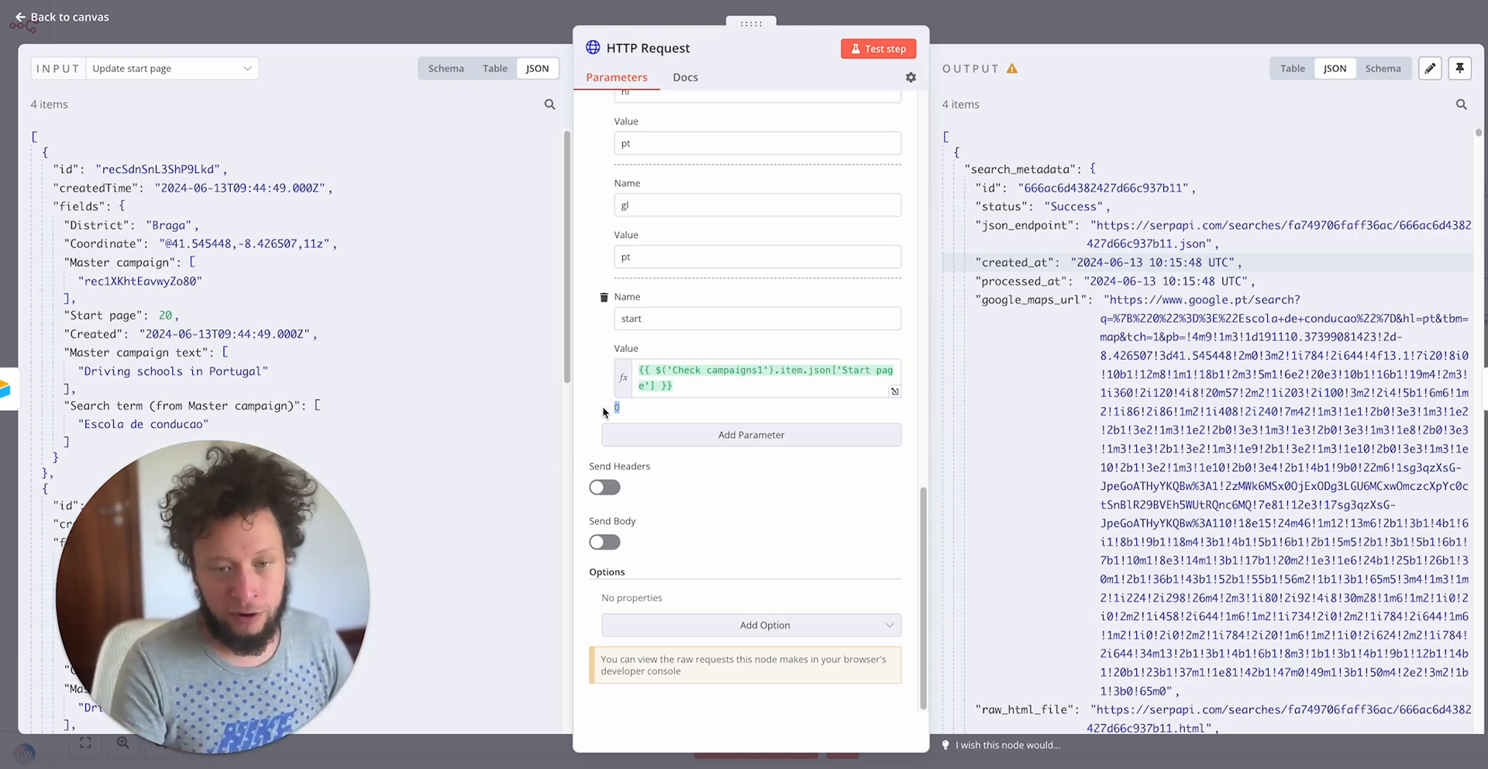
{"action": "left_click", "coordinate": [59, 17]}
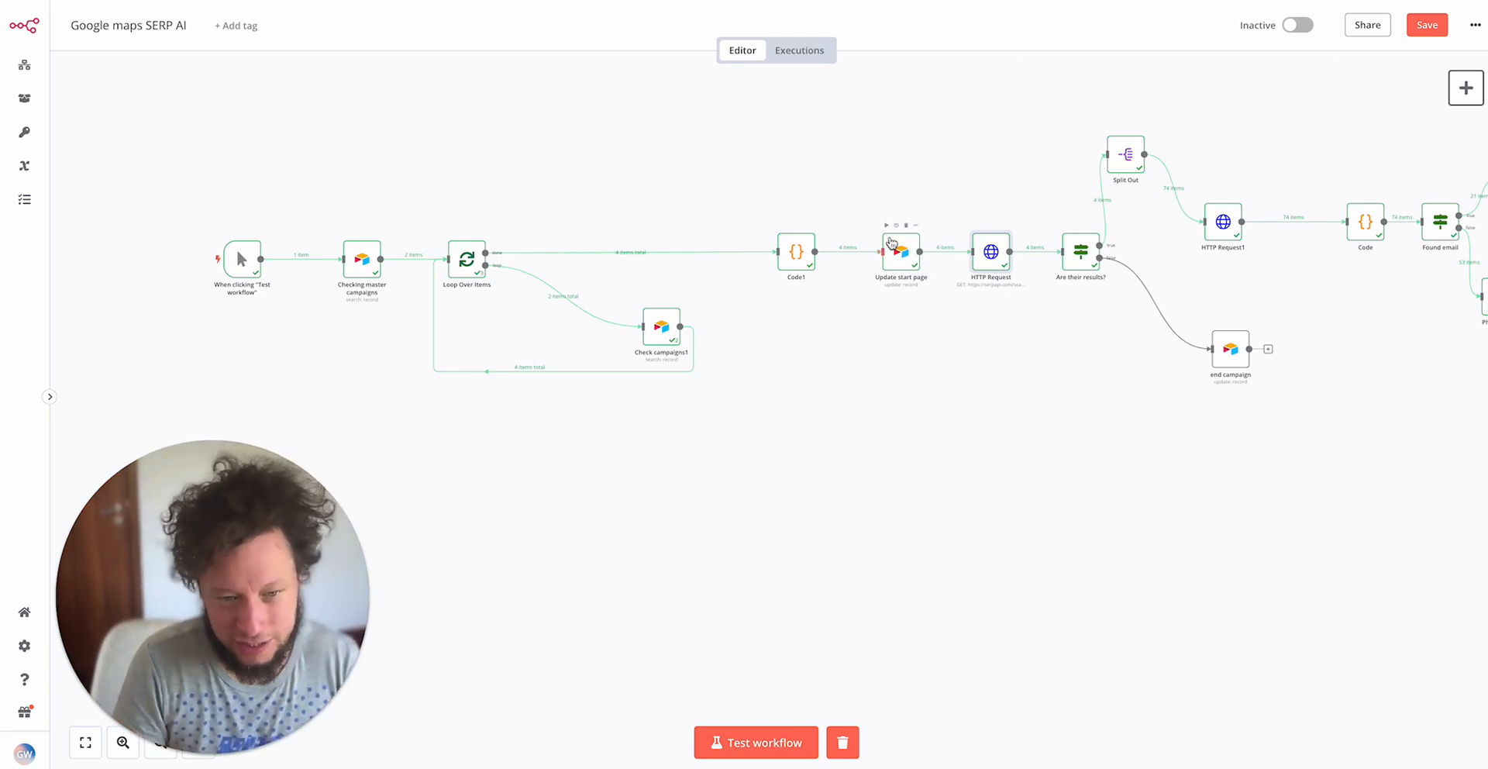
{"action": "mouse_move", "coordinate": [1002, 256]}
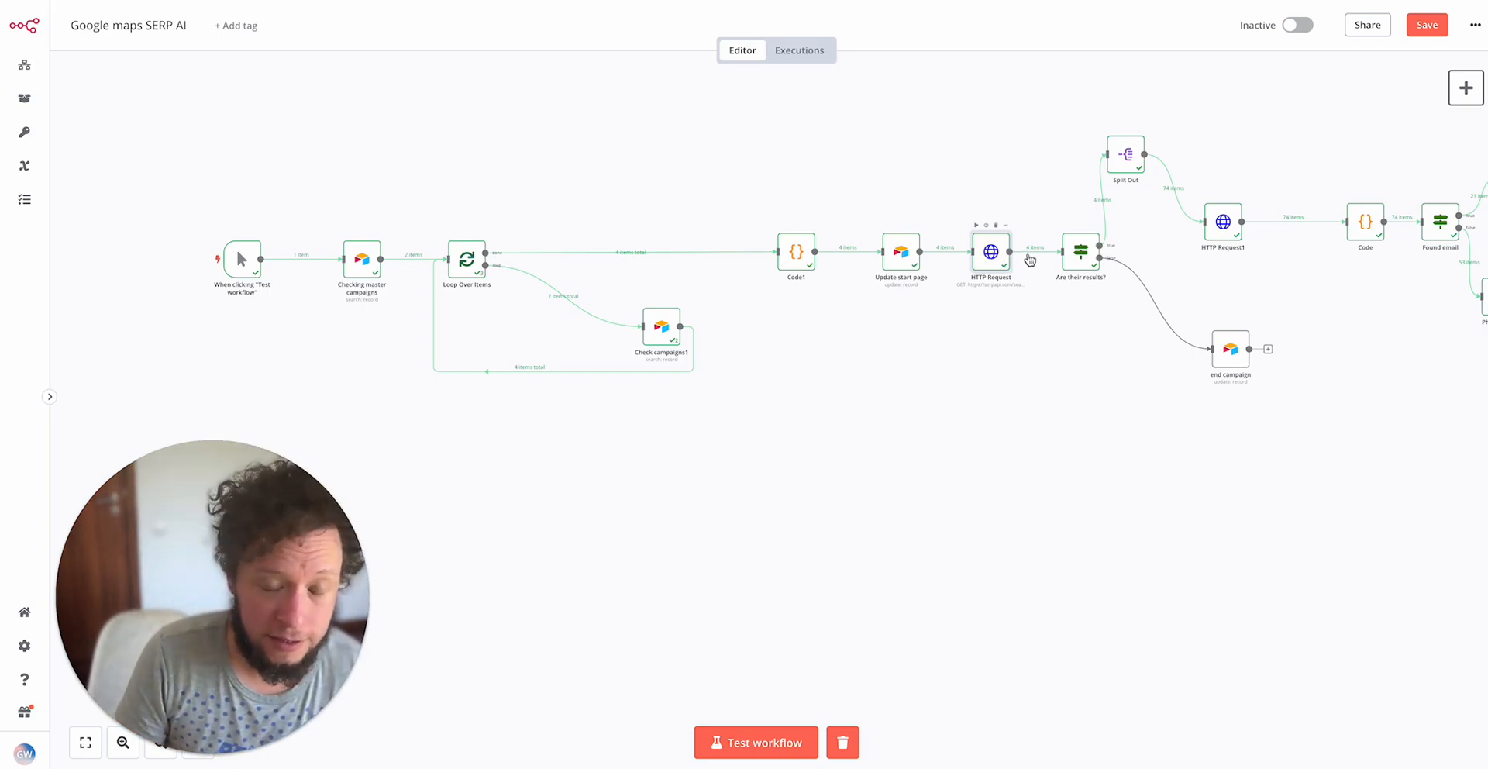
{"action": "double_click", "coordinate": [990, 252]}
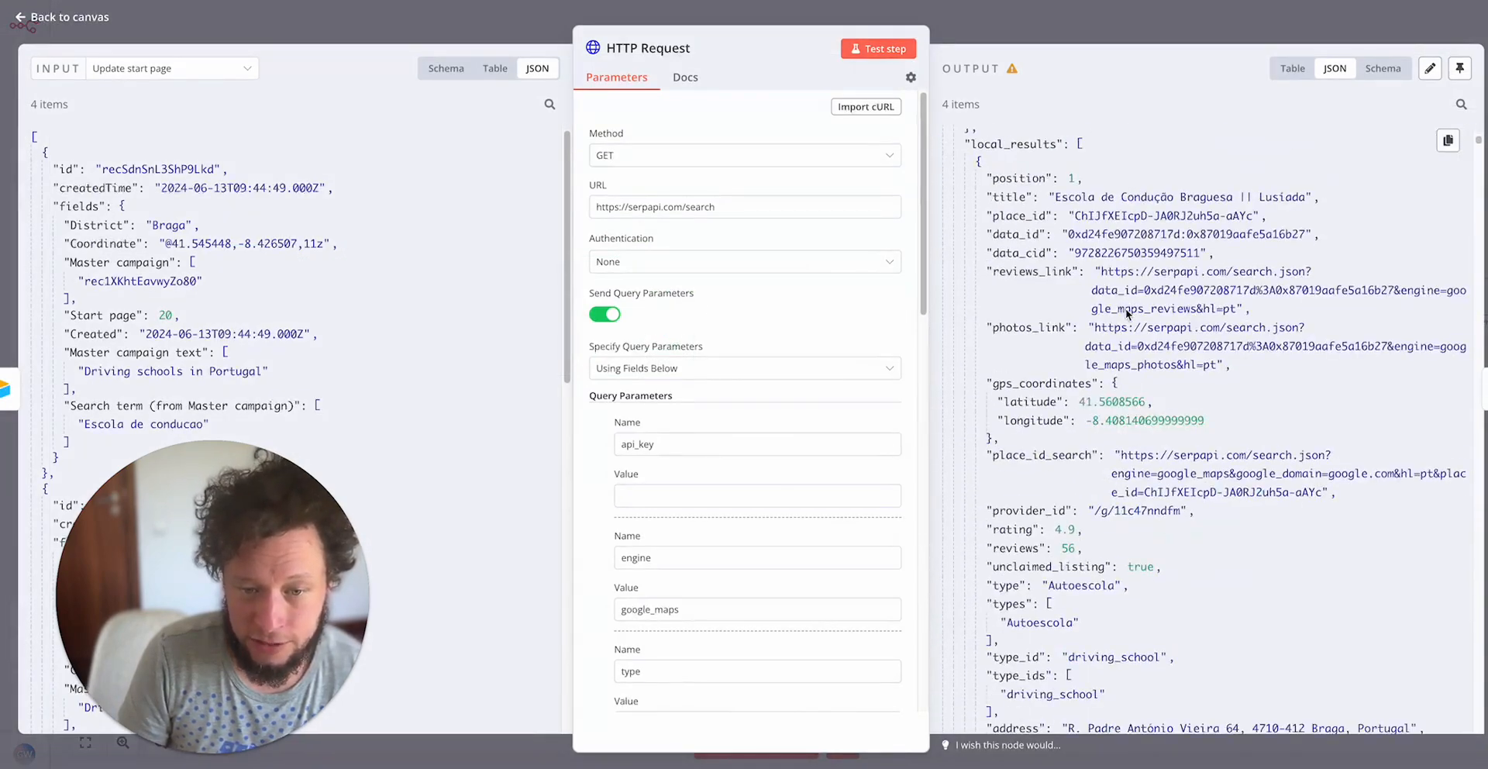
{"action": "scroll", "scroll_direction": "down", "scroll_amount": 3}
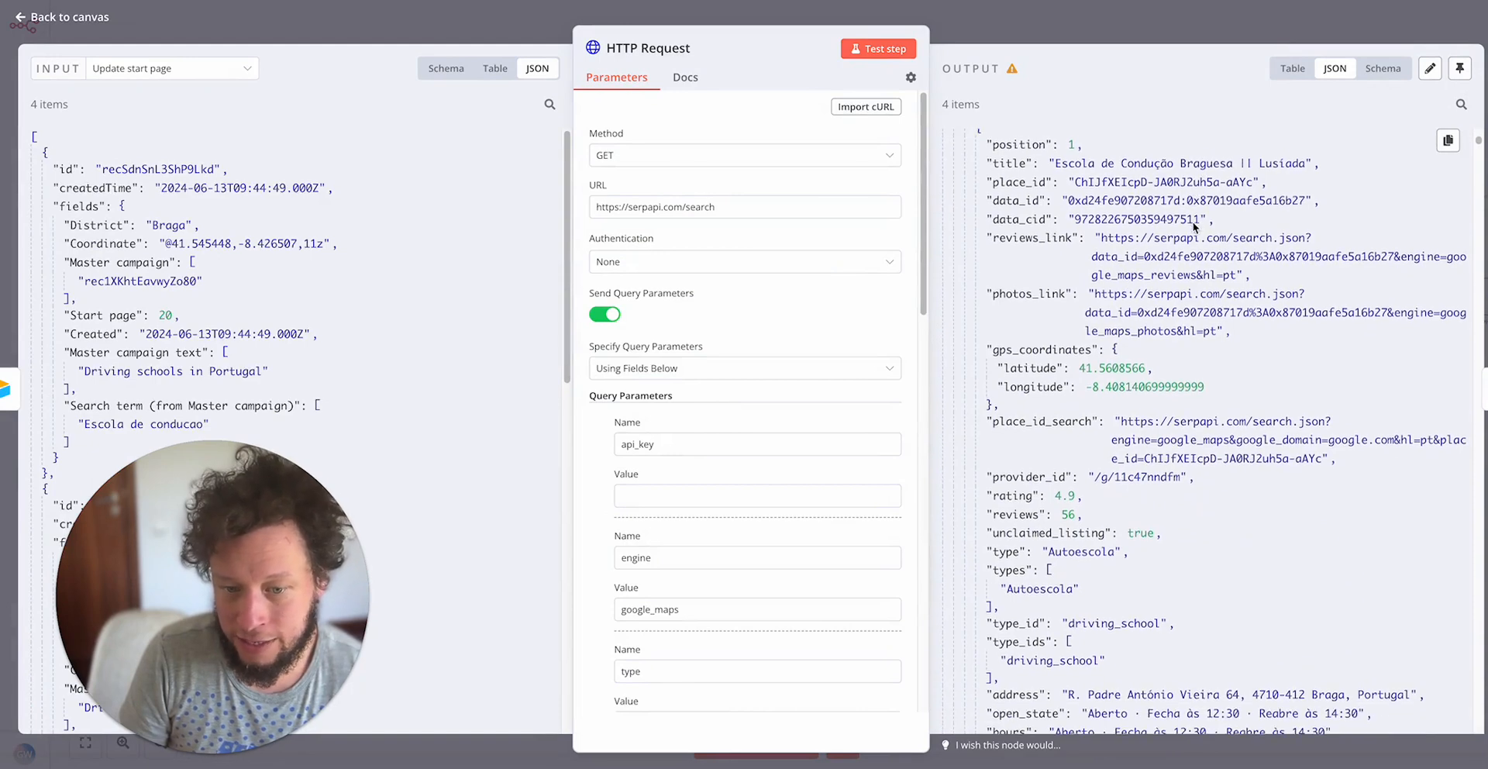
{"action": "scroll", "scroll_direction": "down", "scroll_amount": 3}
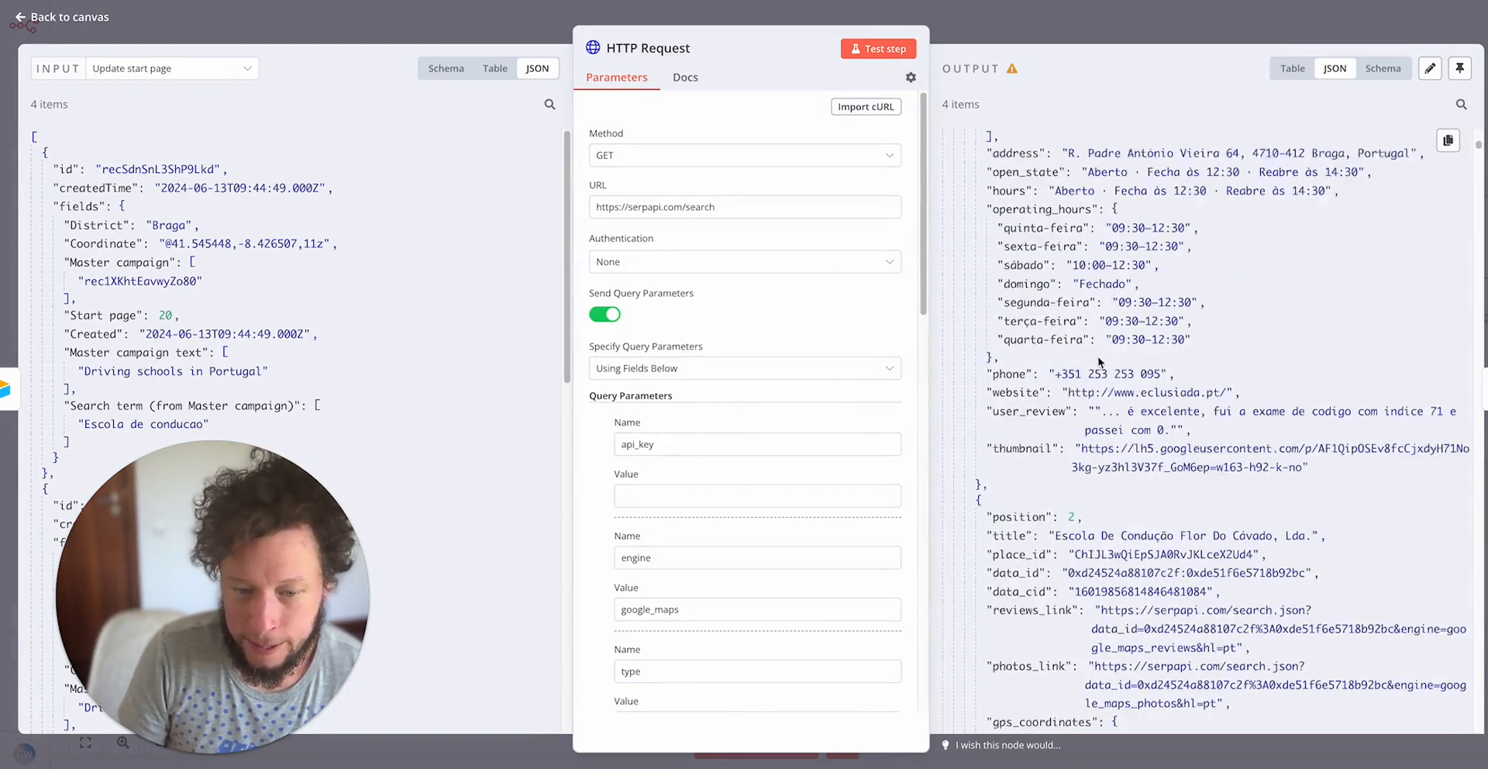
{"action": "scroll", "scroll_direction": "down", "scroll_amount": 3}
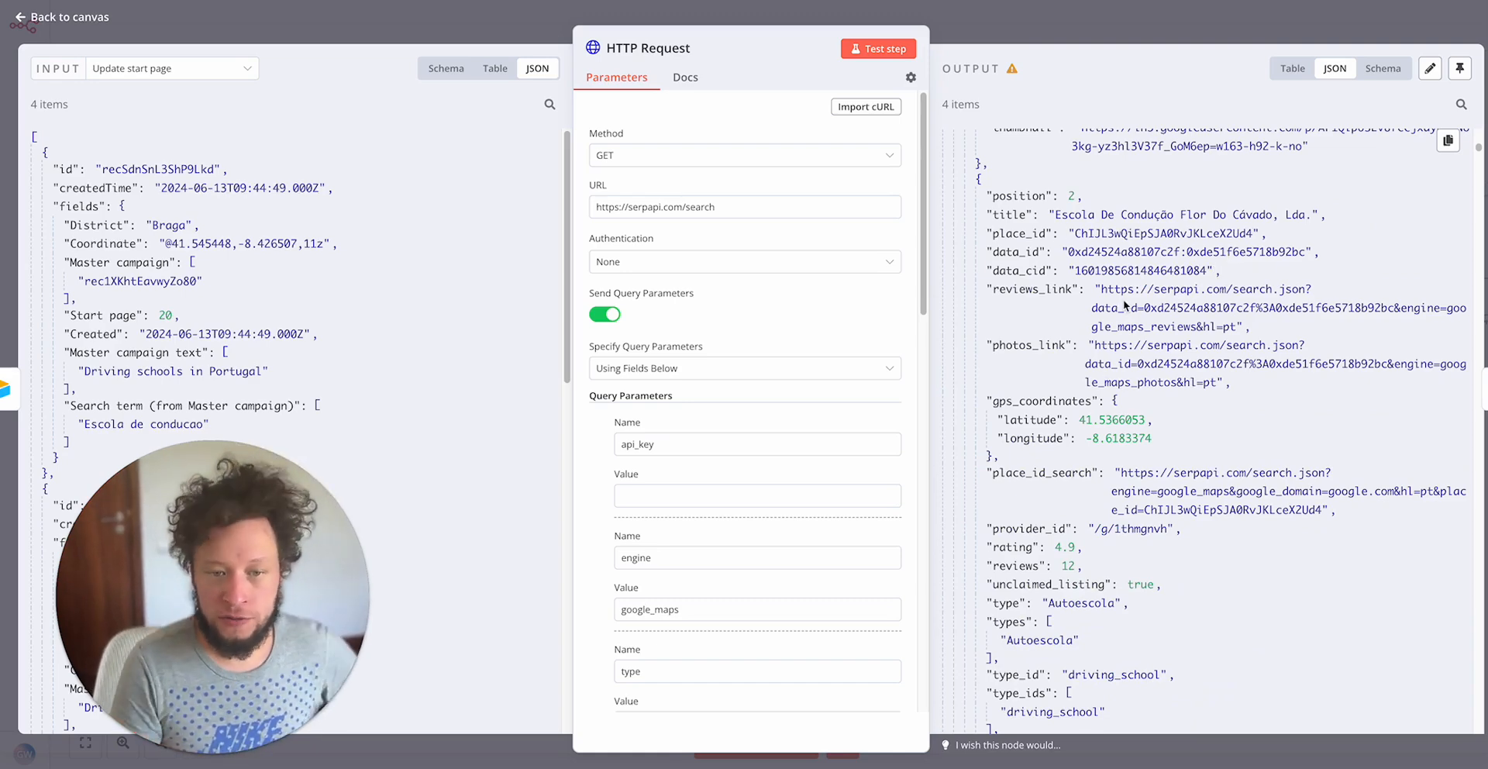
{"action": "scroll", "scroll_direction": "down", "scroll_amount": 3}
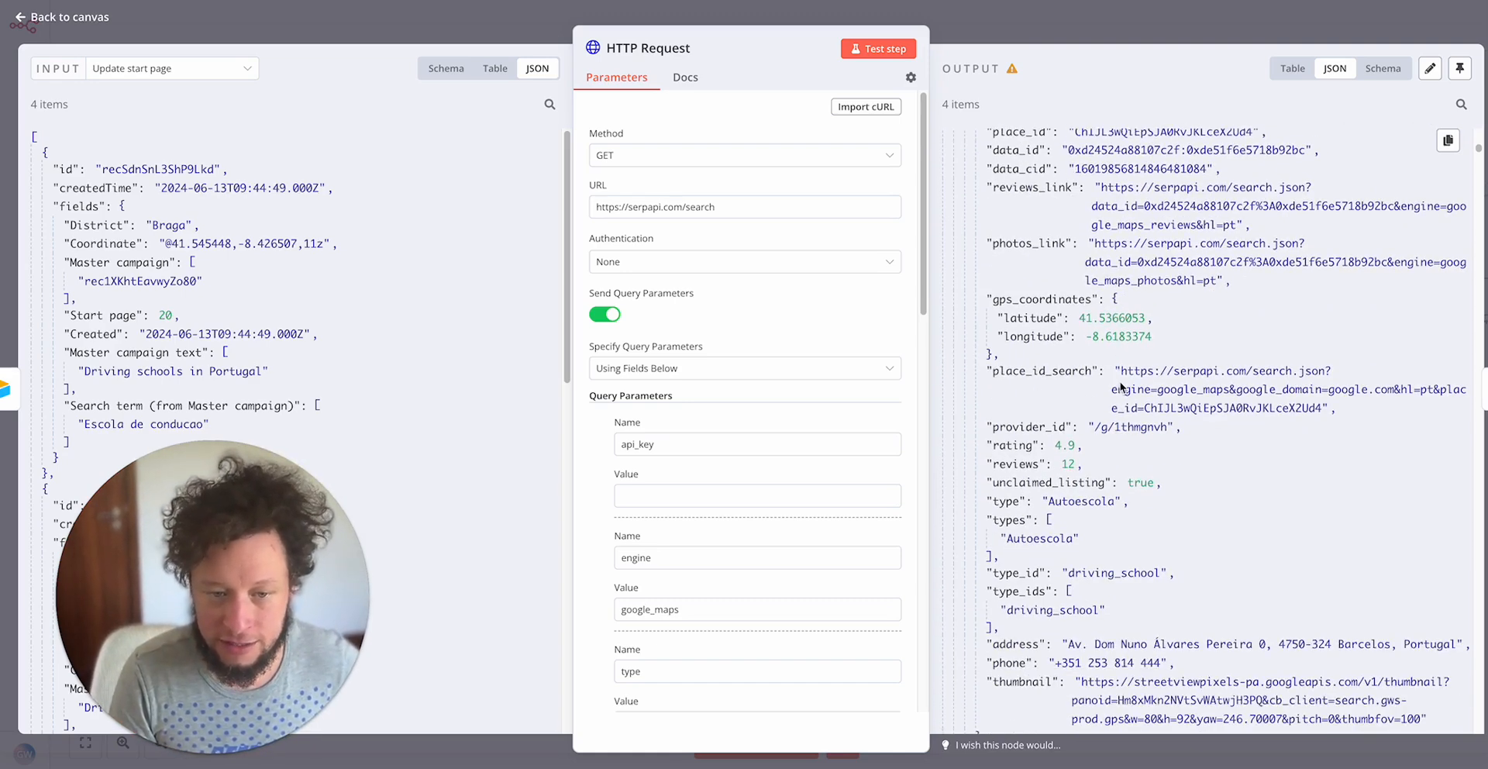
{"action": "scroll", "scroll_direction": "down", "scroll_amount": 3}
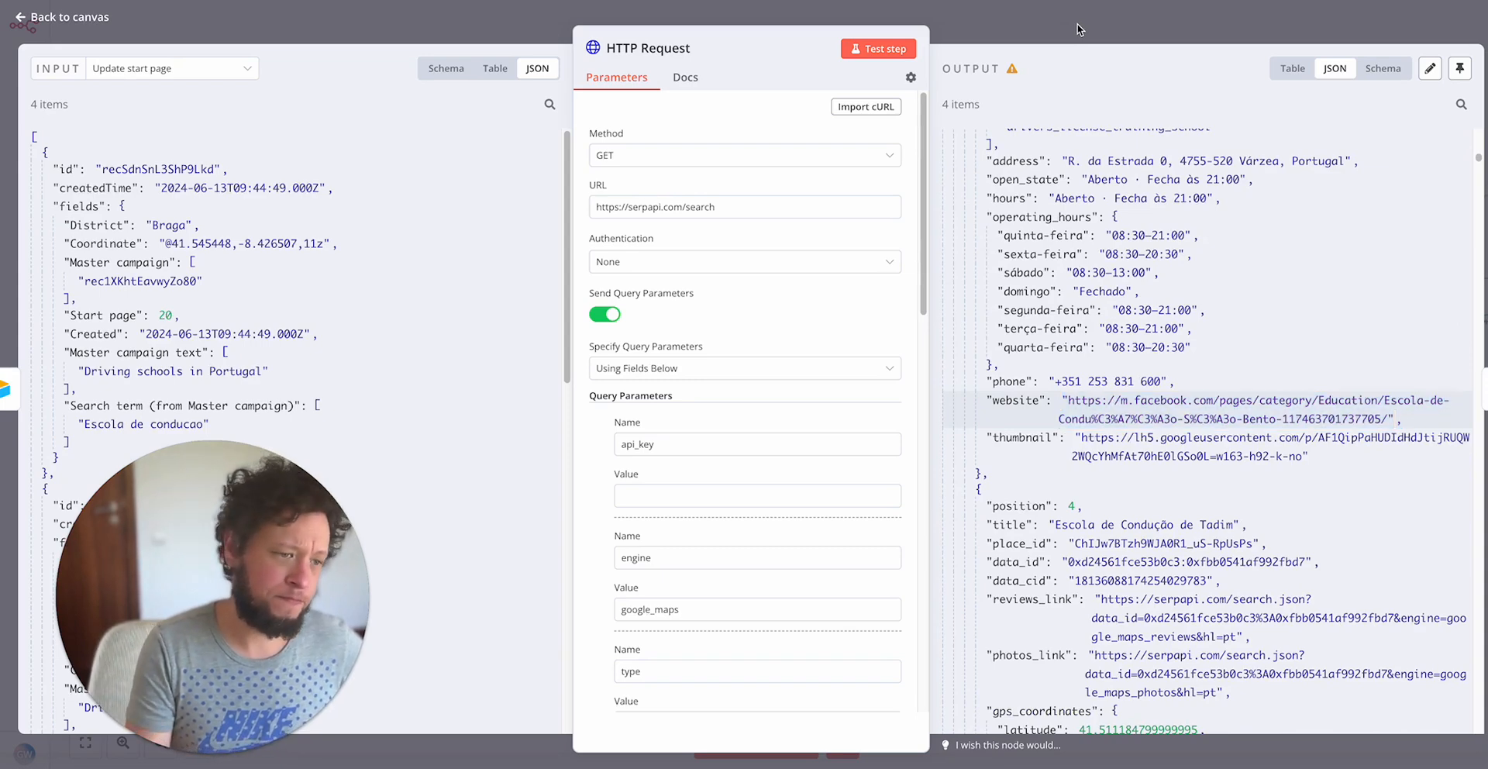
{"action": "left_click", "coordinate": [60, 17]}
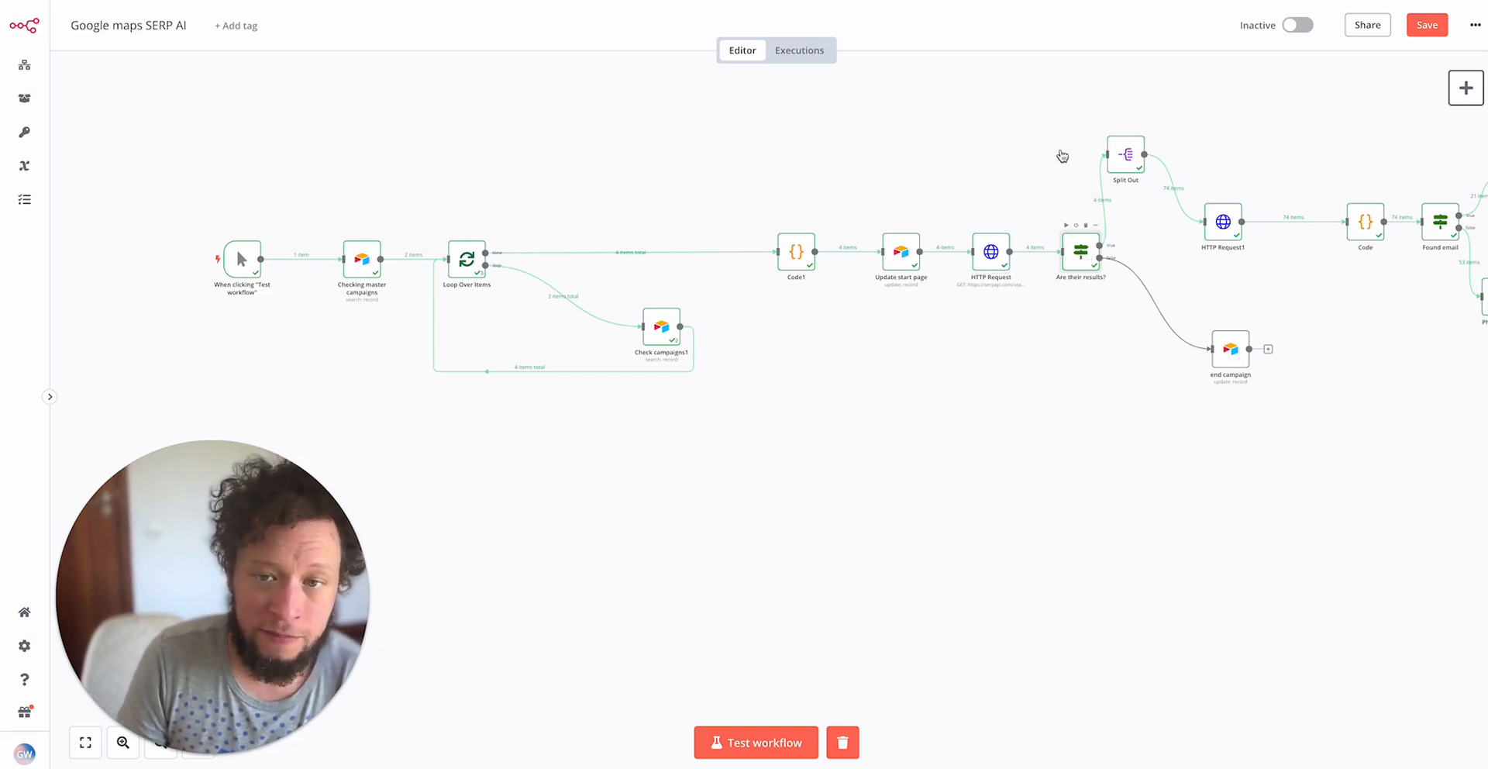
View the Are their results? json.error condition, then pull up SerpApi's Google Maps docs
{"action": "double_click", "coordinate": [1080, 257]}
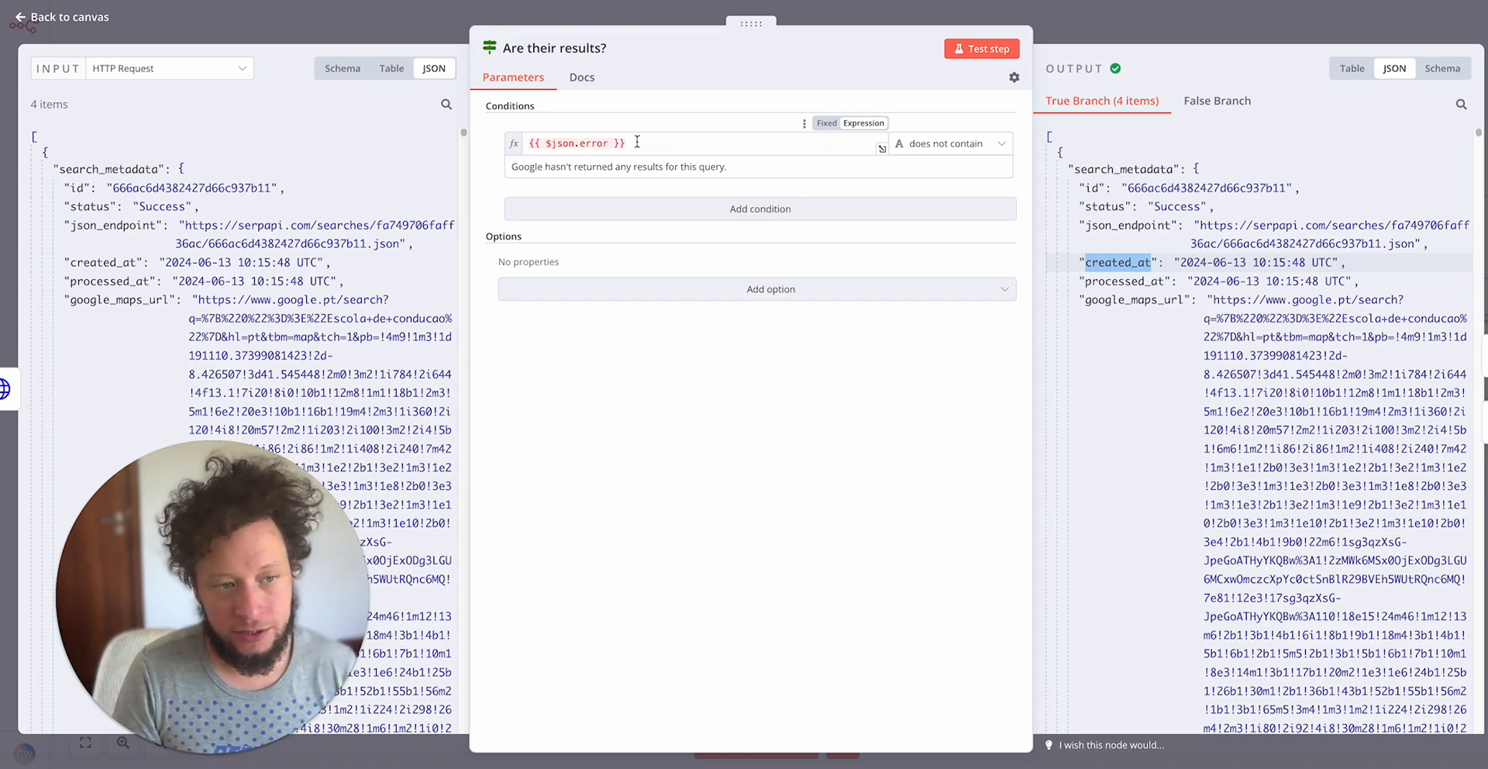
{"action": "left_click", "coordinate": [617, 143]}
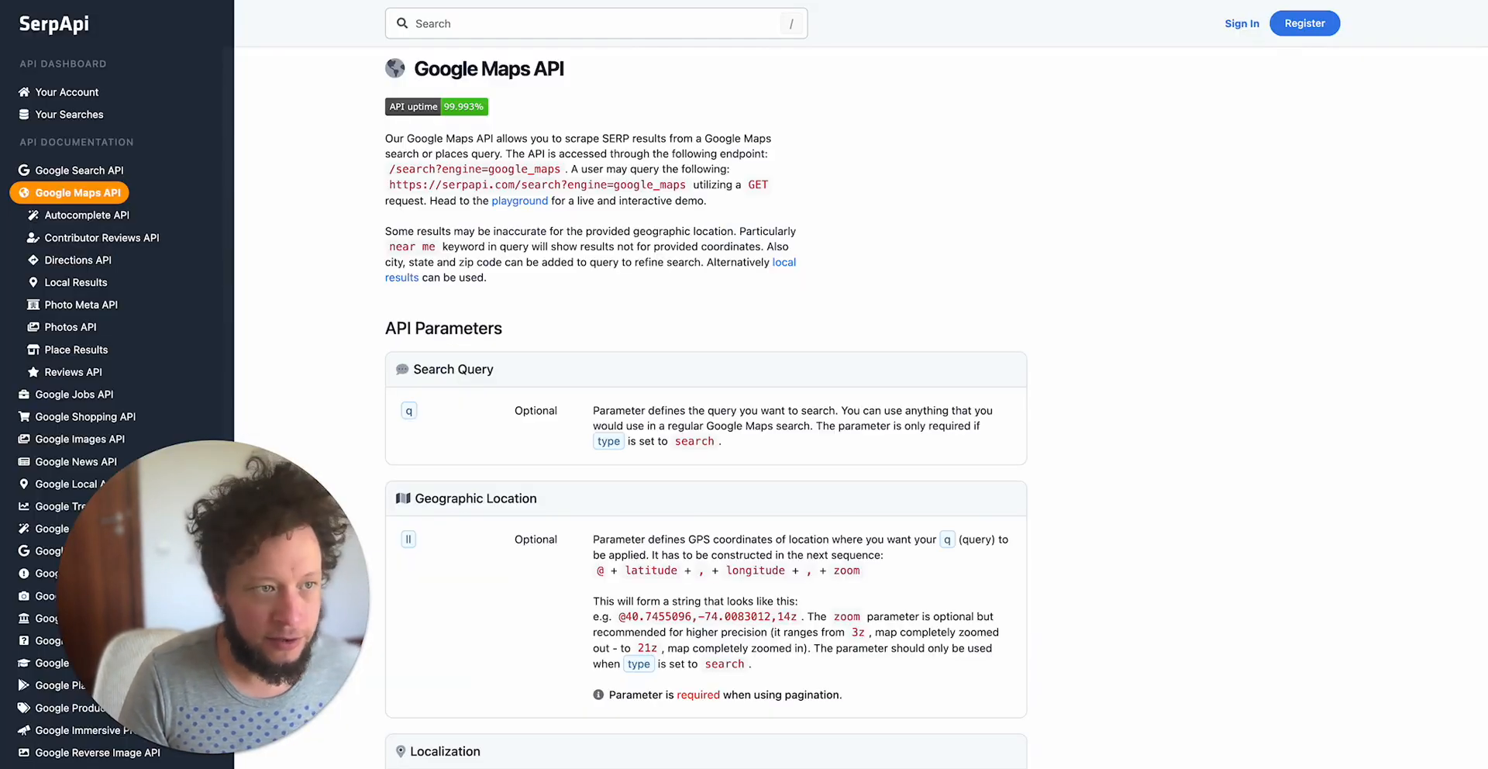
Open the SerpApi Google Maps playground to show the offset-400 no-results error
{"action": "left_click", "coordinate": [520, 200]}
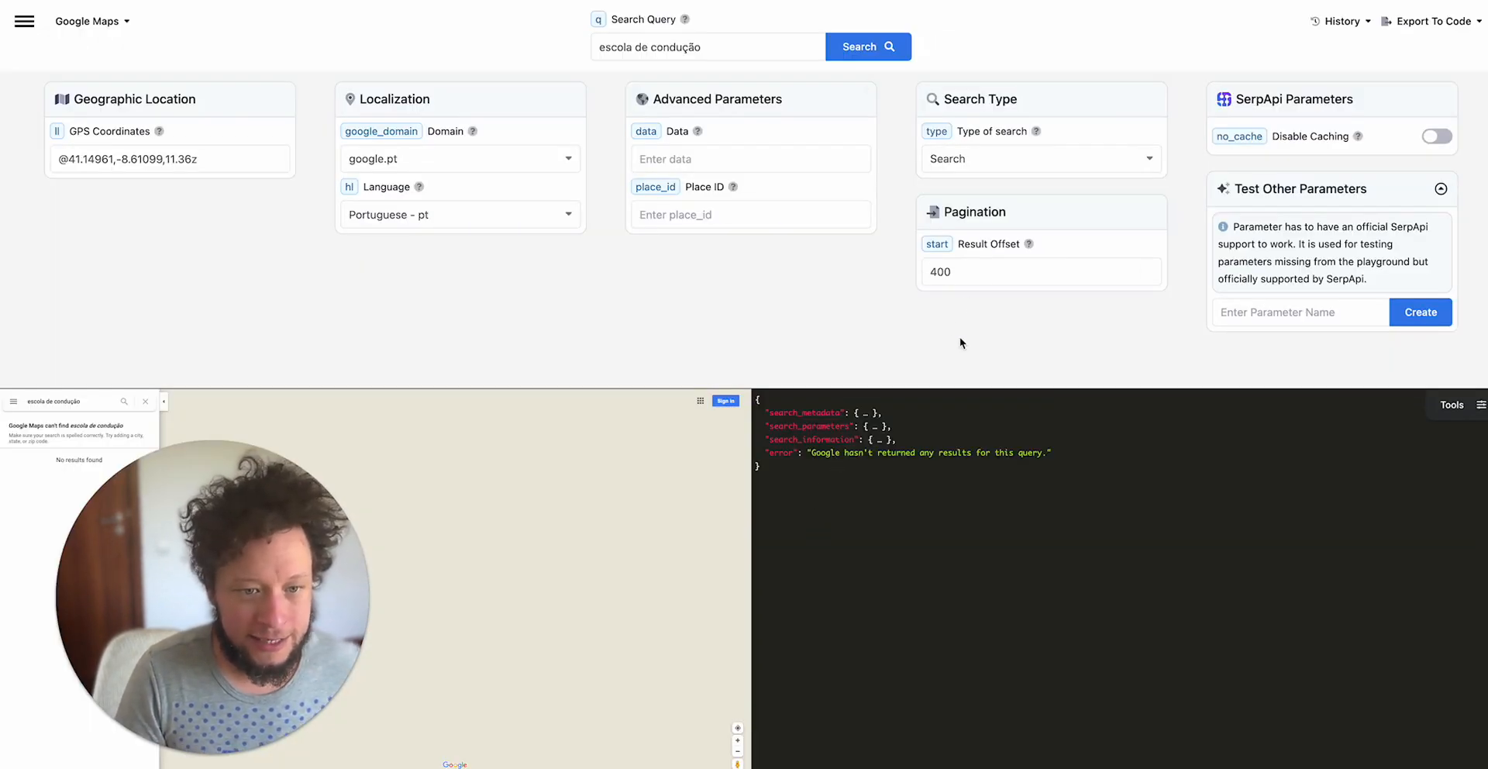
{"action": "left_click", "coordinate": [1035, 272]}
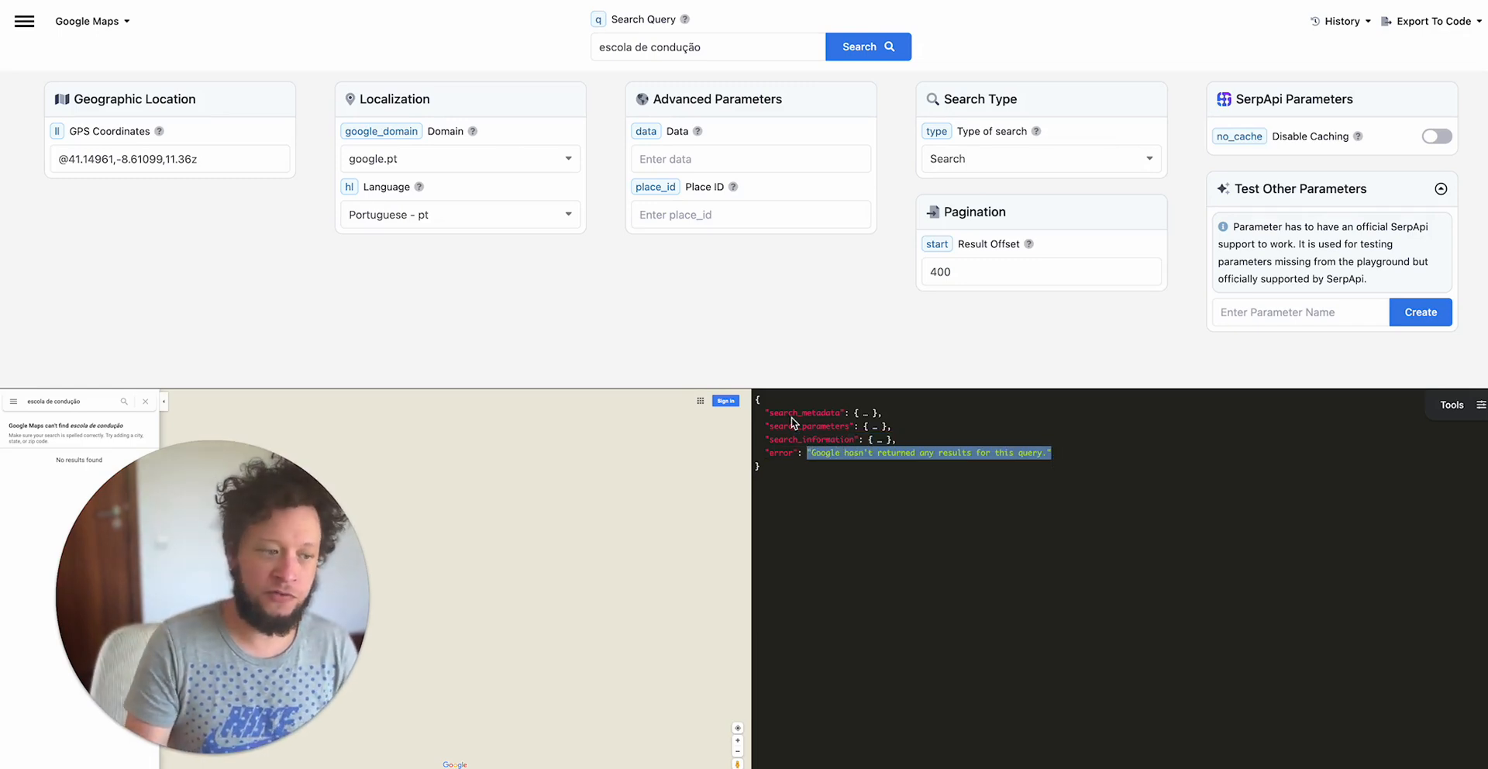
{"action": "mouse_move", "coordinate": [359, 219]}
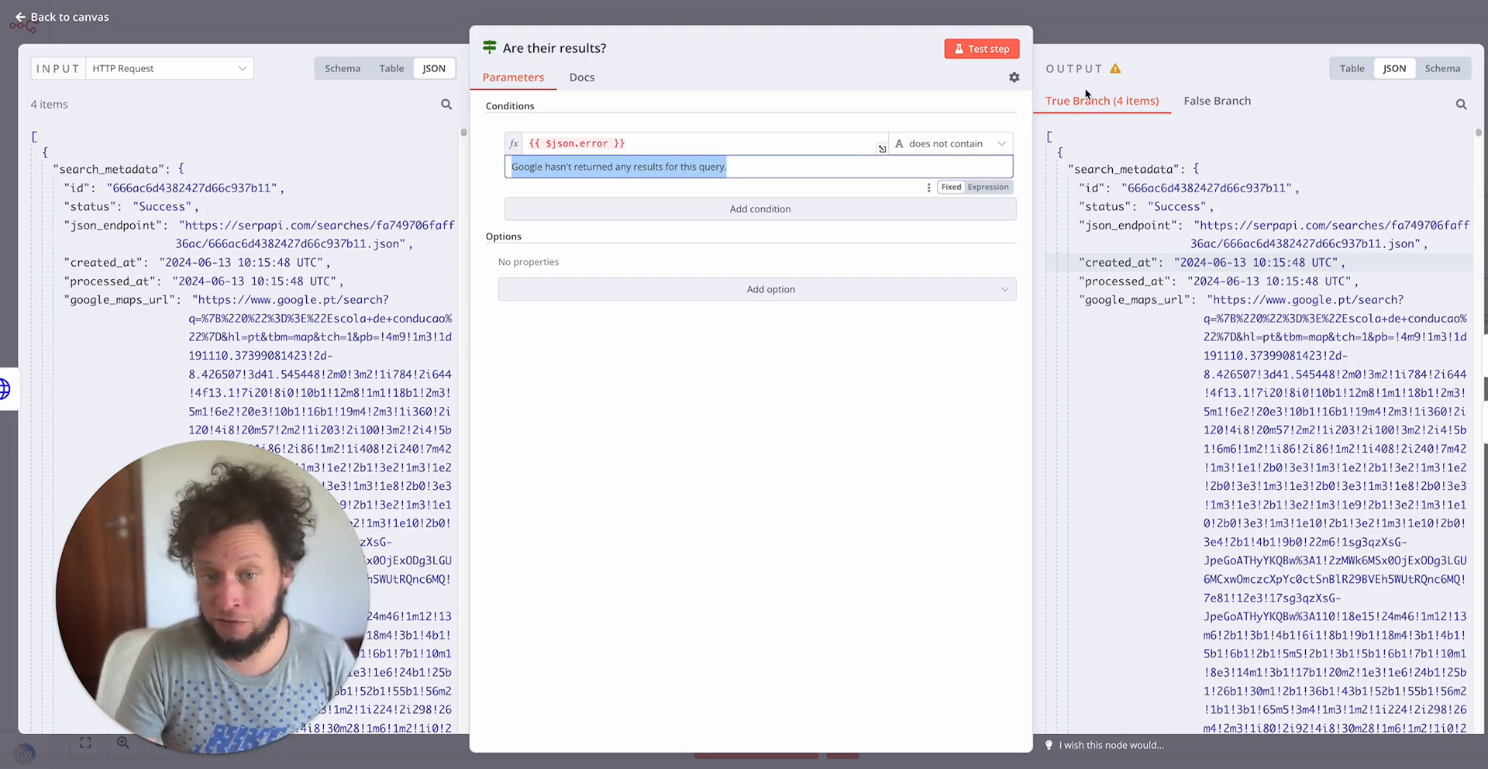
Check the empty false branch output, then open the end campaign Airtable update node
{"action": "left_click", "coordinate": [1217, 101]}
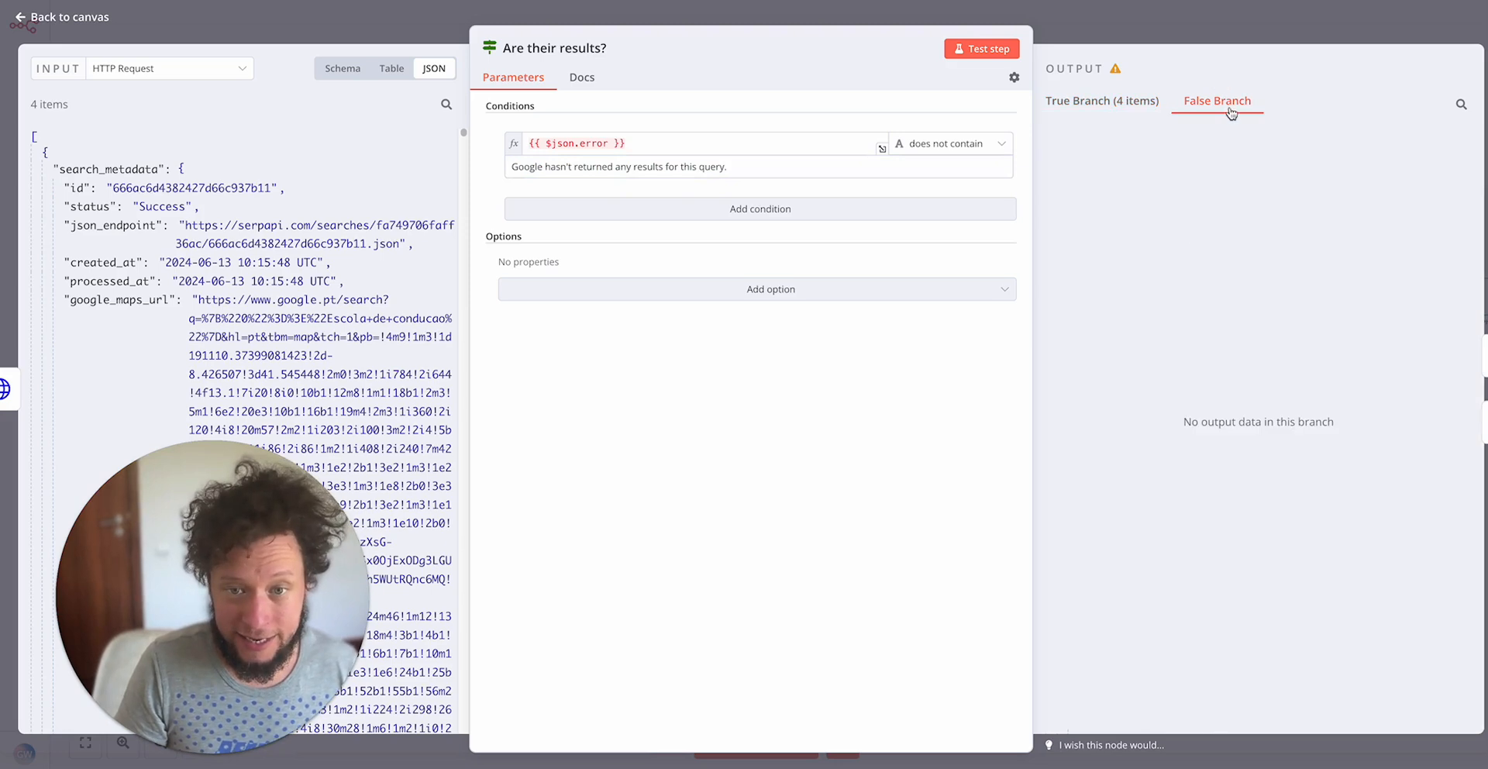
{"action": "left_click", "coordinate": [60, 17]}
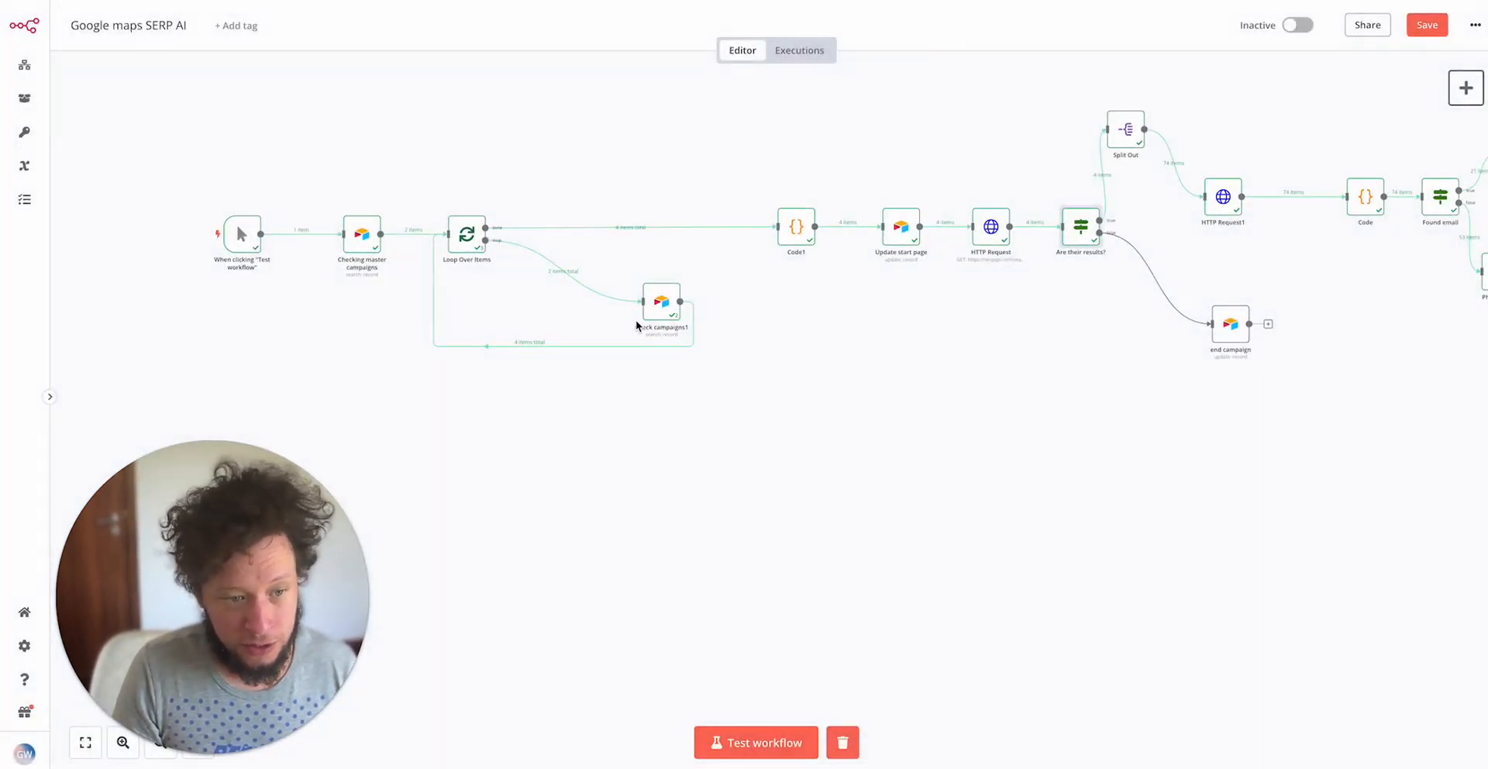
{"action": "double_click", "coordinate": [1230, 323]}
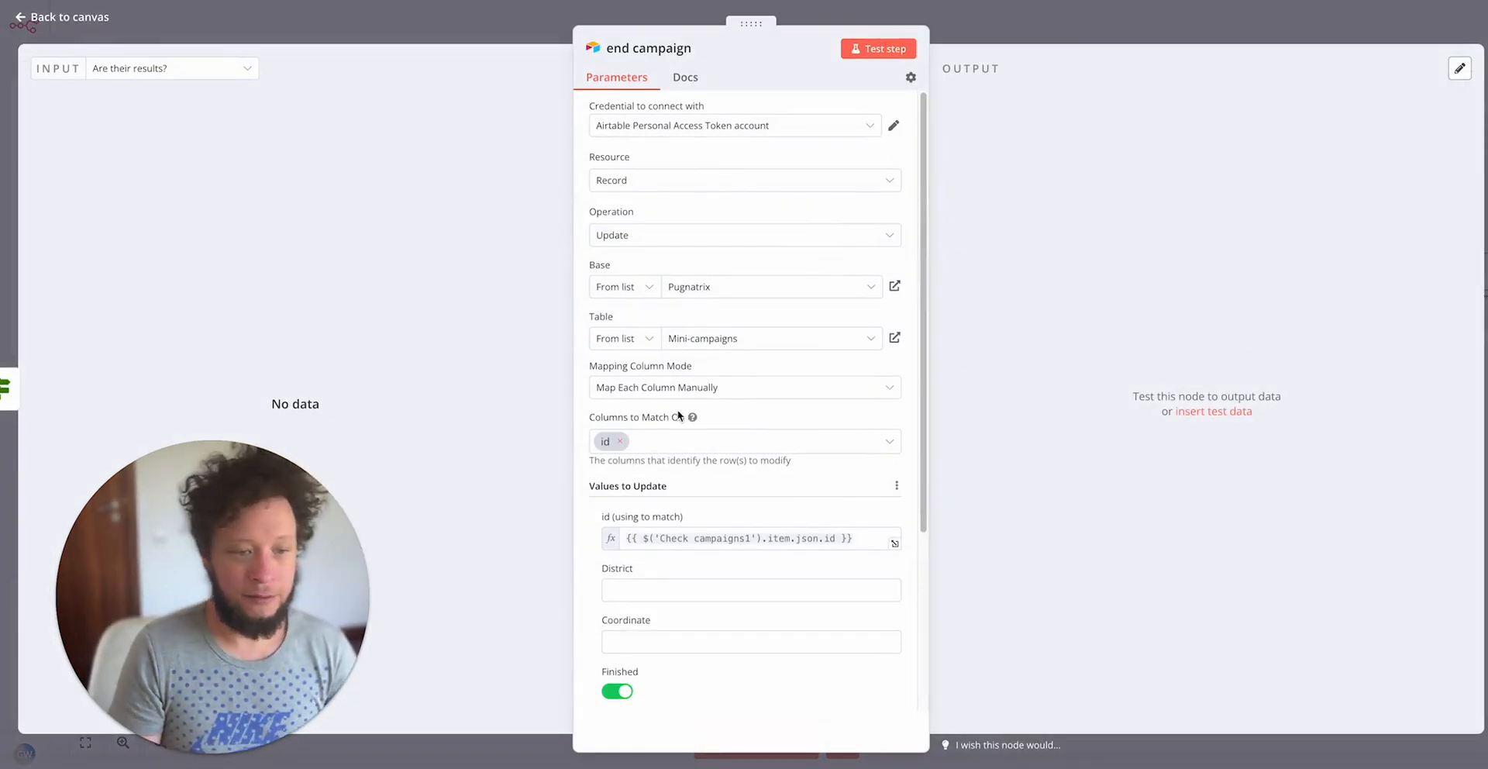
Scroll through end campaign's Values to Update: Finished set and Start page reset to 0
{"action": "scroll", "scroll_direction": "down", "scroll_amount": 3}
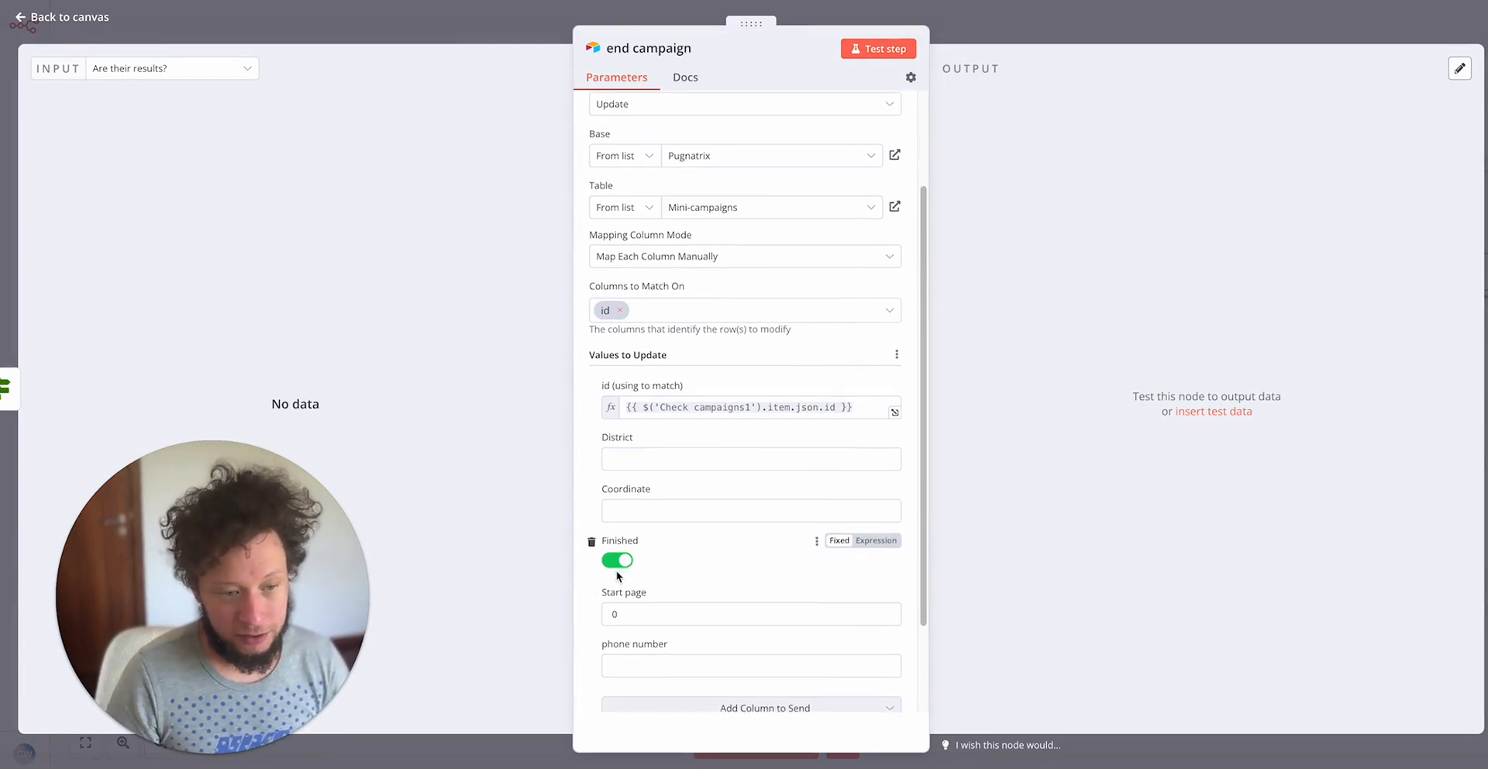
{"action": "scroll", "scroll_direction": "down", "scroll_amount": 3}
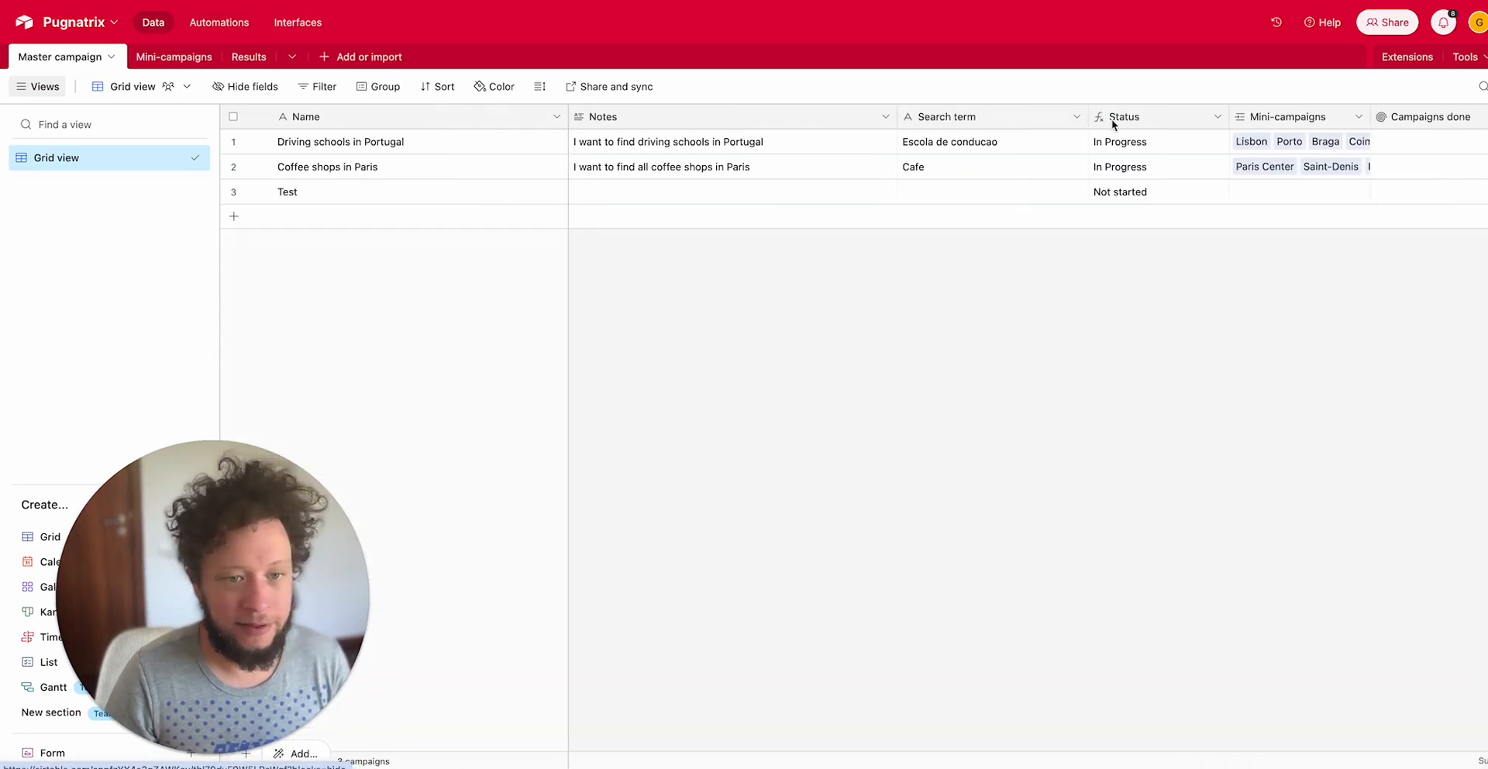
View the Status IF formula comparing Campaigns done with Total campaigns, then return to n8n
{"action": "scroll", "scroll_direction": "right", "scroll_amount": 3}
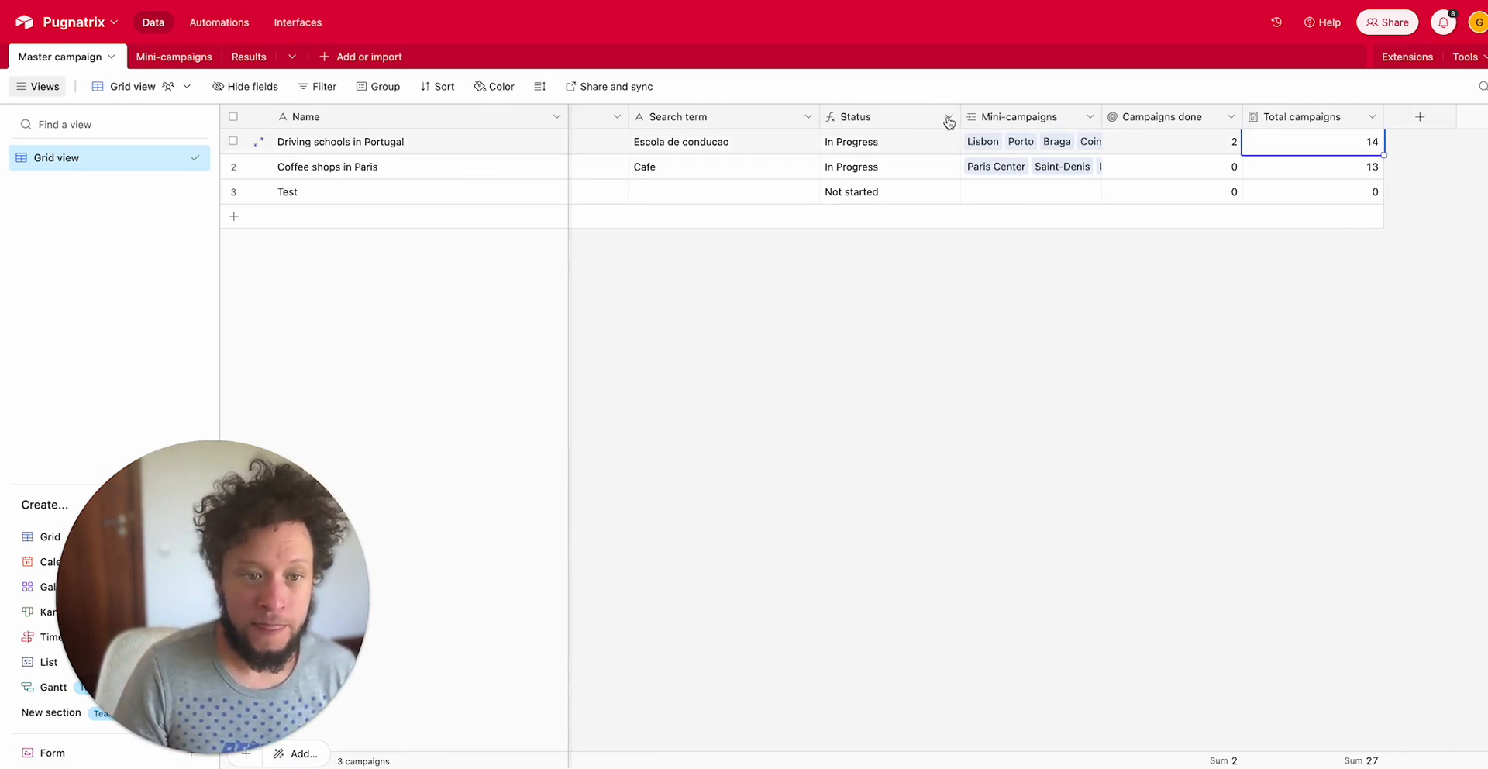
{"action": "left_click", "coordinate": [947, 121]}
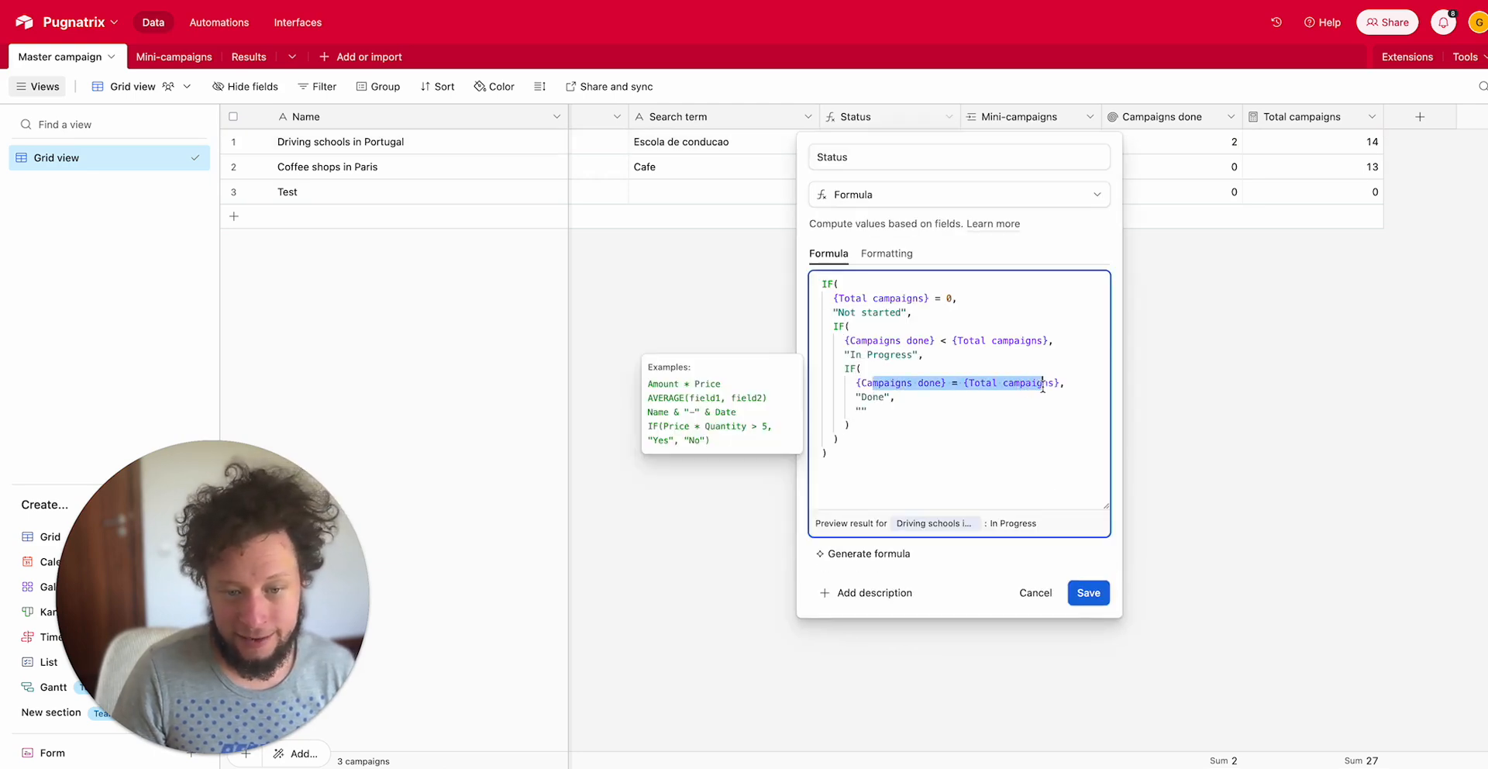
{"action": "left_click", "coordinate": [1087, 592]}
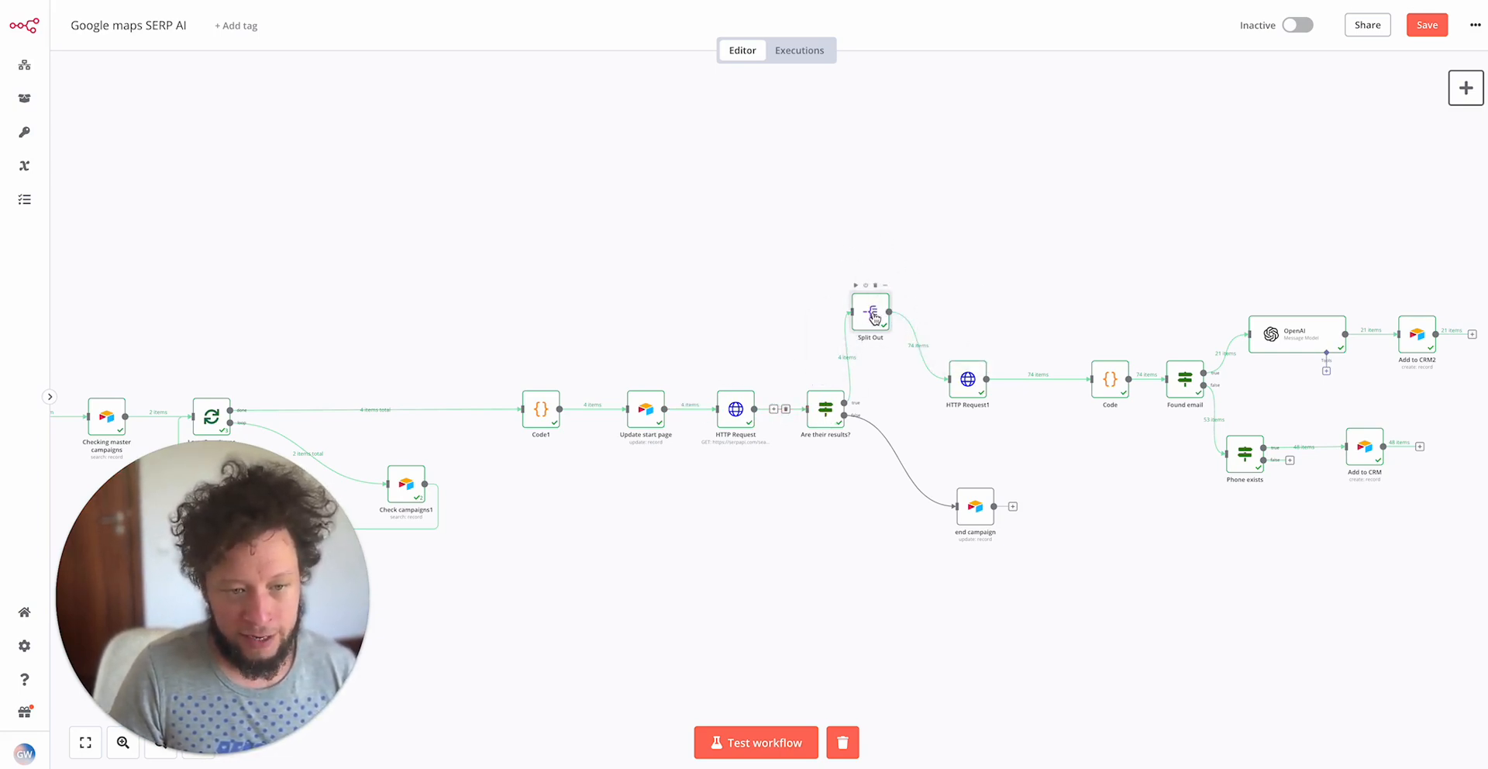
{"action": "double_click", "coordinate": [870, 312]}
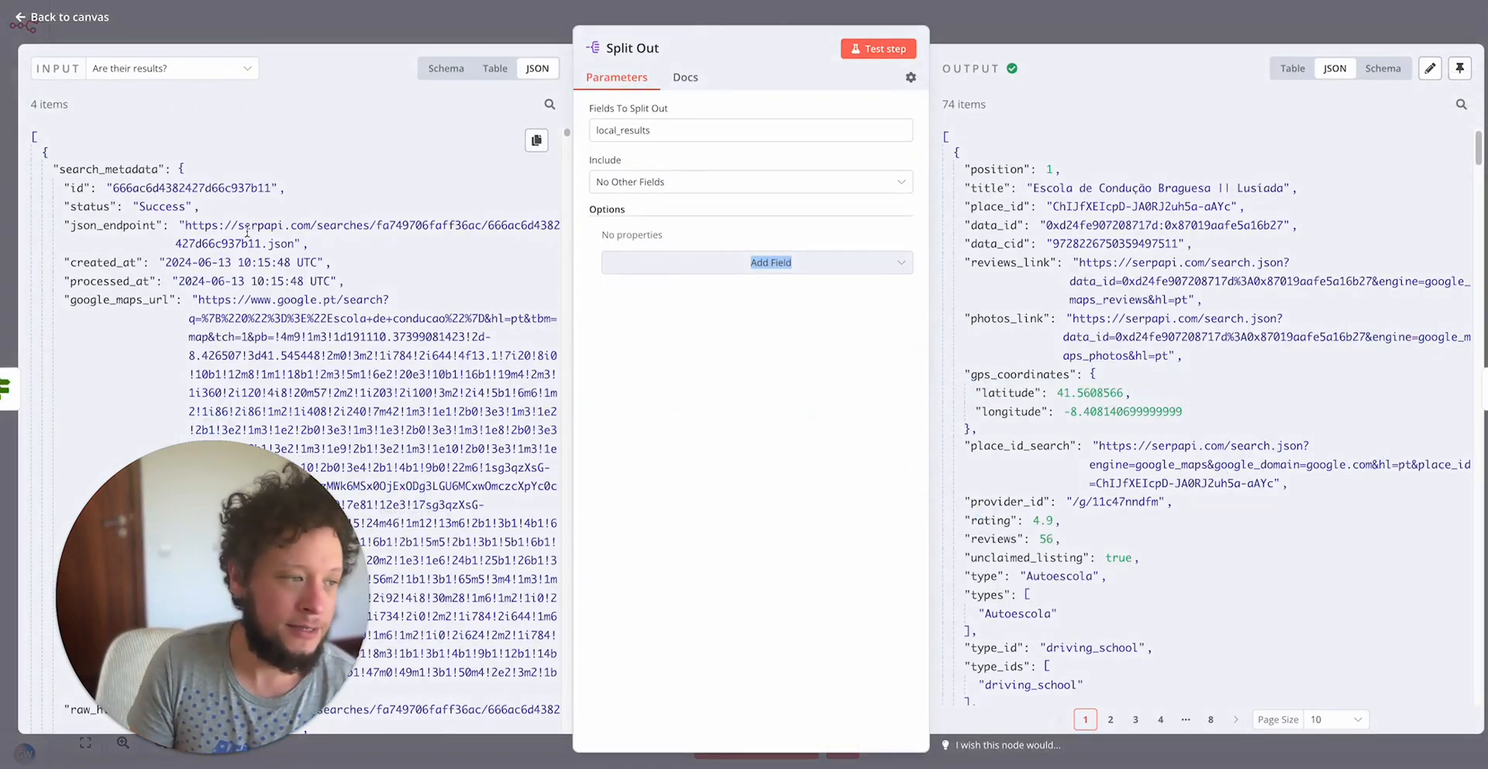
{"action": "mouse_move", "coordinate": [1340, 410]}
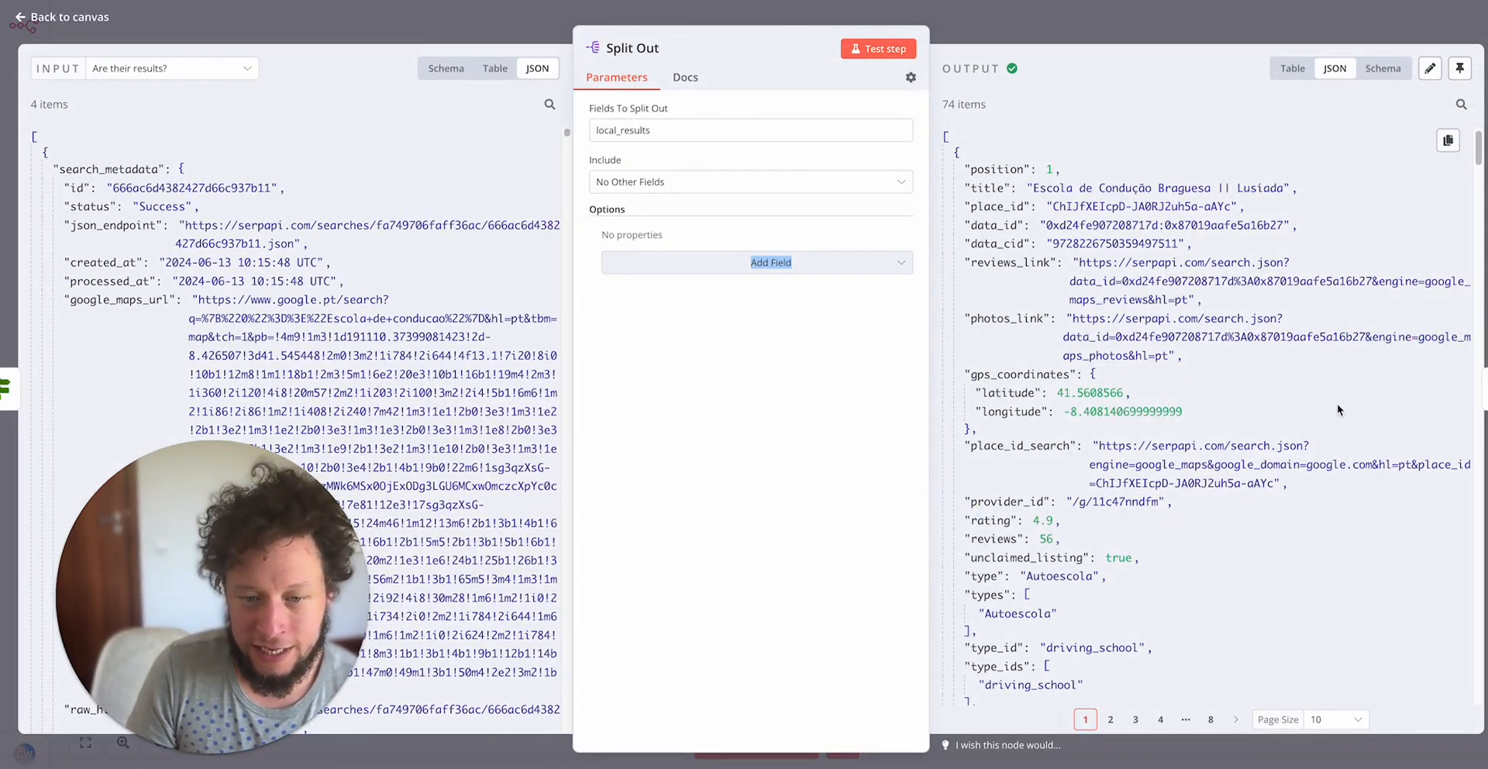
{"action": "scroll", "scroll_direction": "down", "scroll_amount": 3}
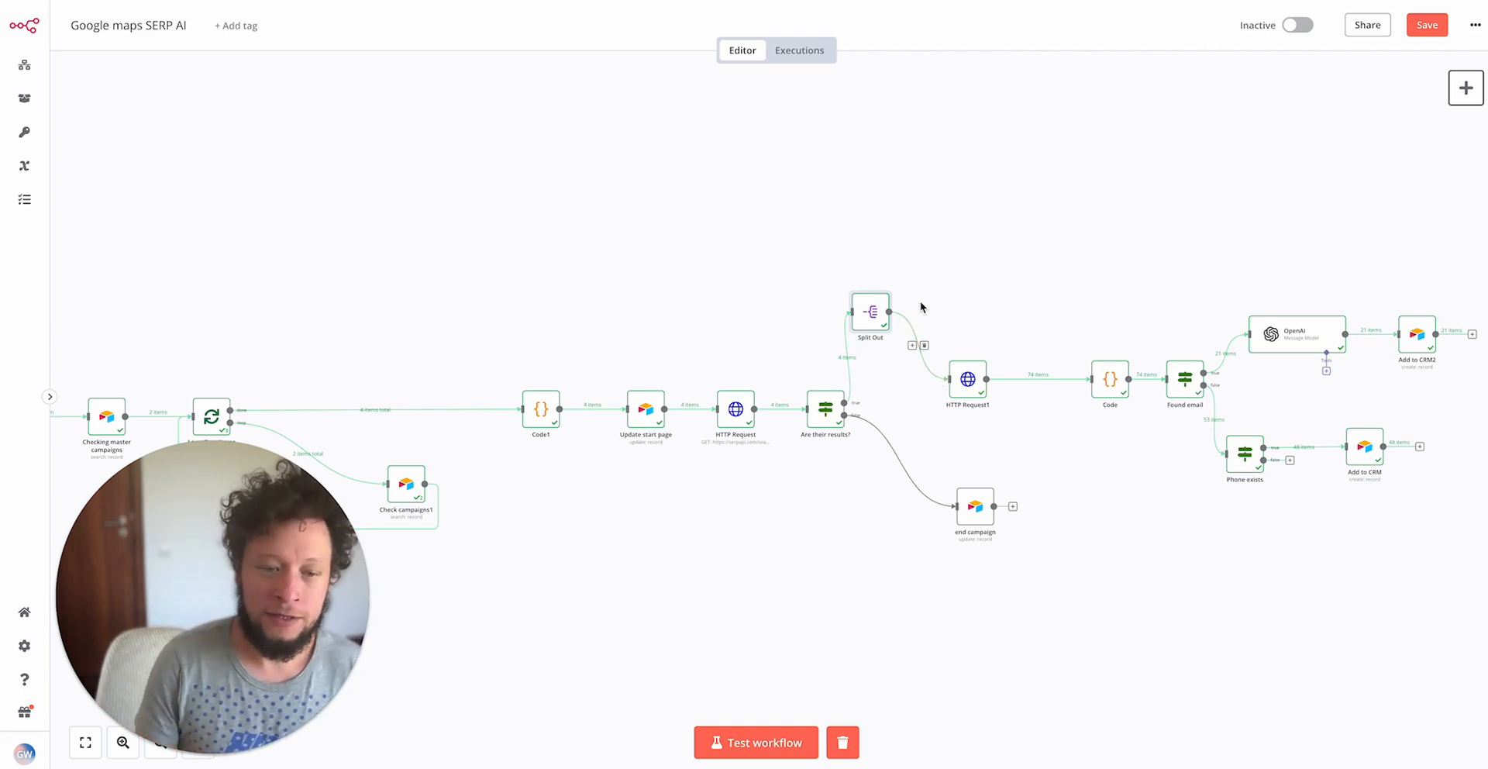
{"action": "mouse_move", "coordinate": [956, 329]}
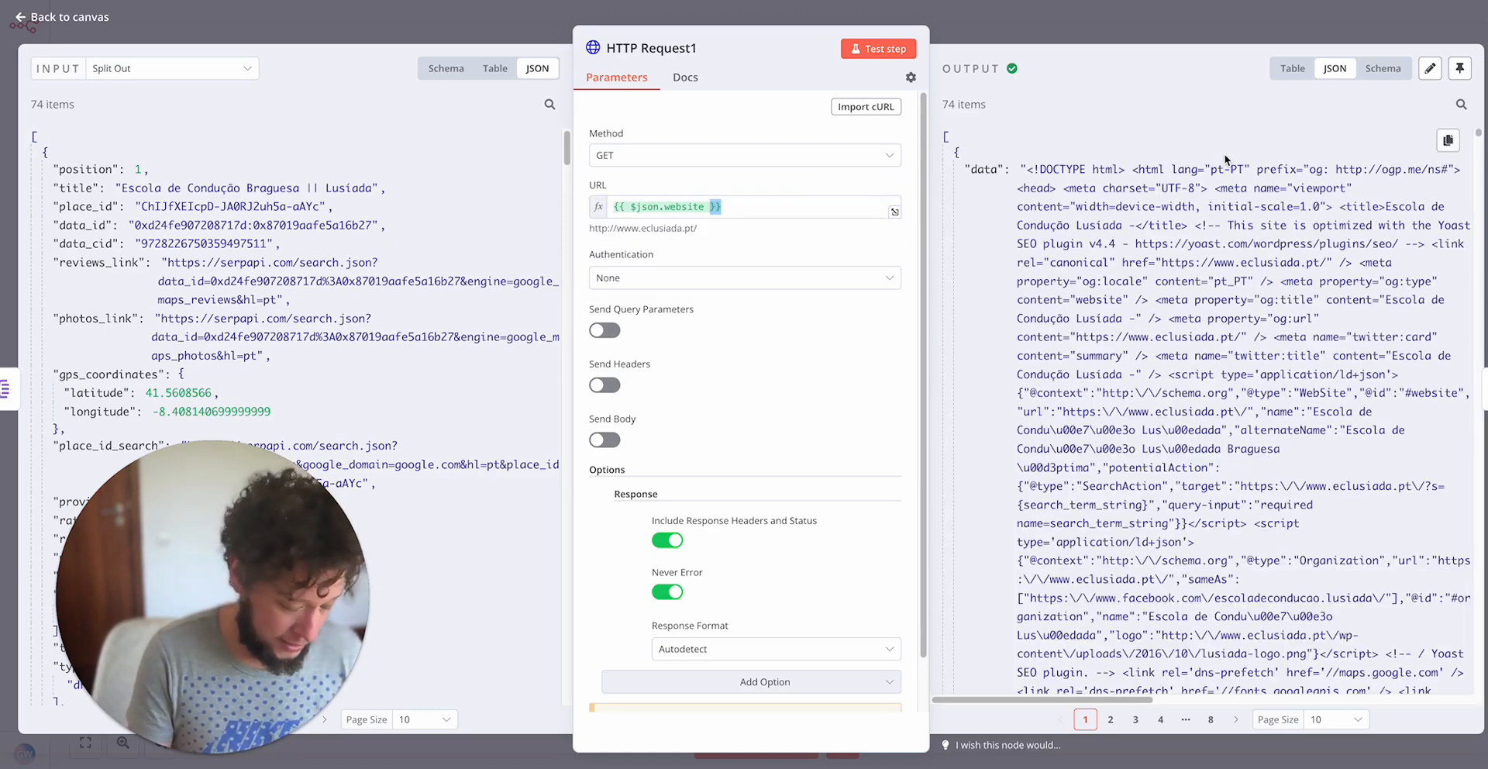
Search the HTTP Request1 output HTML for 'mailto' links, then return to the canvas
{"action": "type", "text": "mailto"}
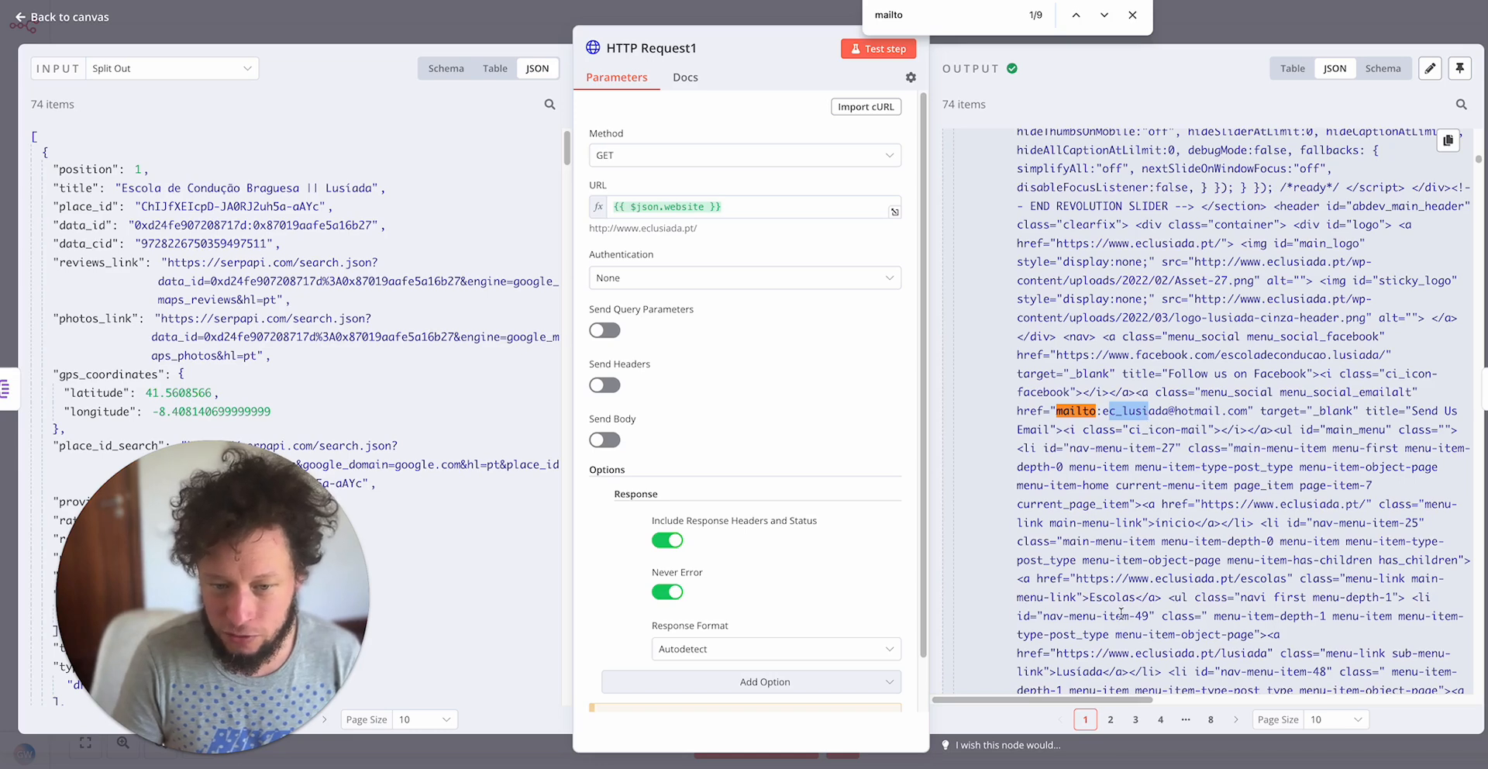
{"action": "left_click", "coordinate": [1159, 718]}
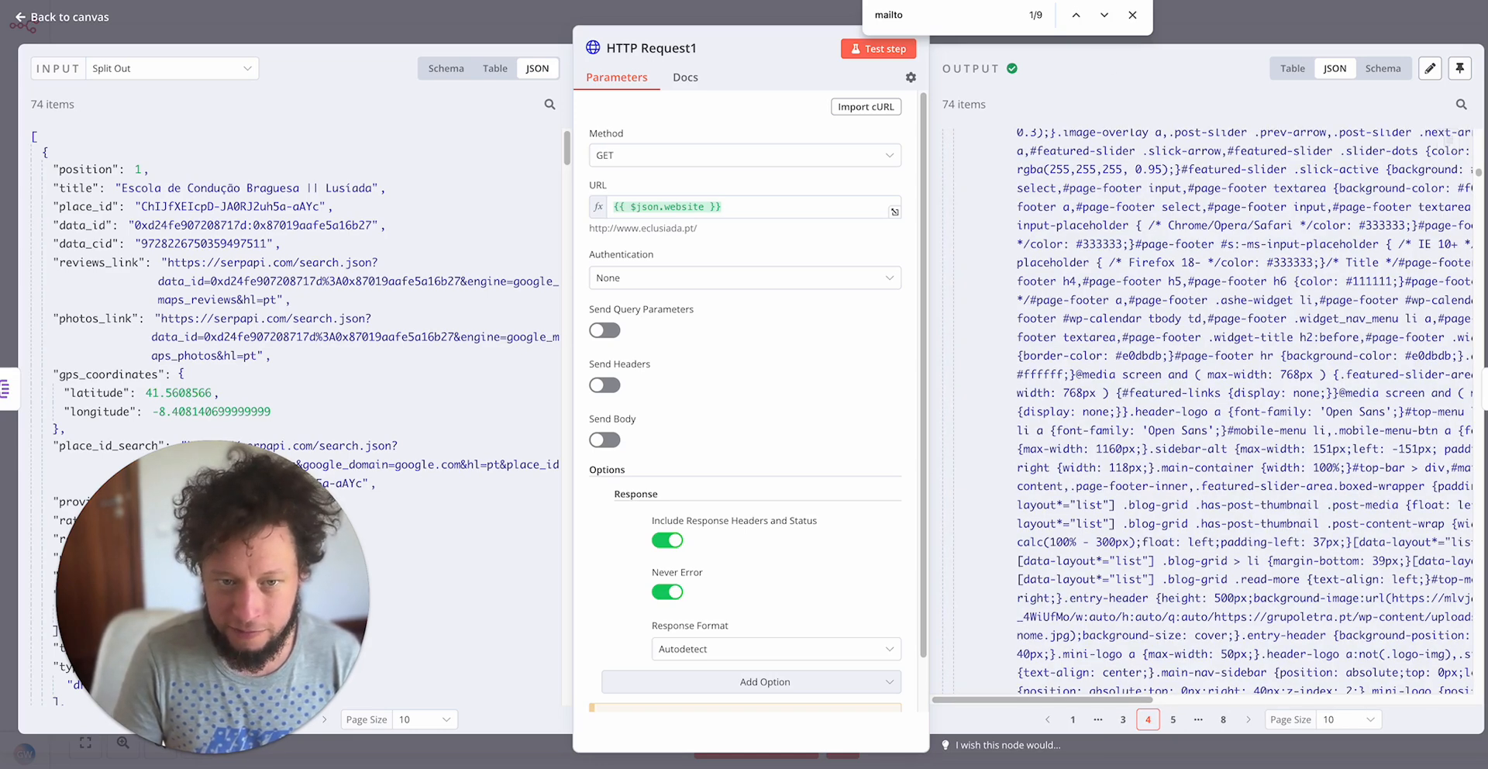
{"action": "left_click", "coordinate": [1104, 16]}
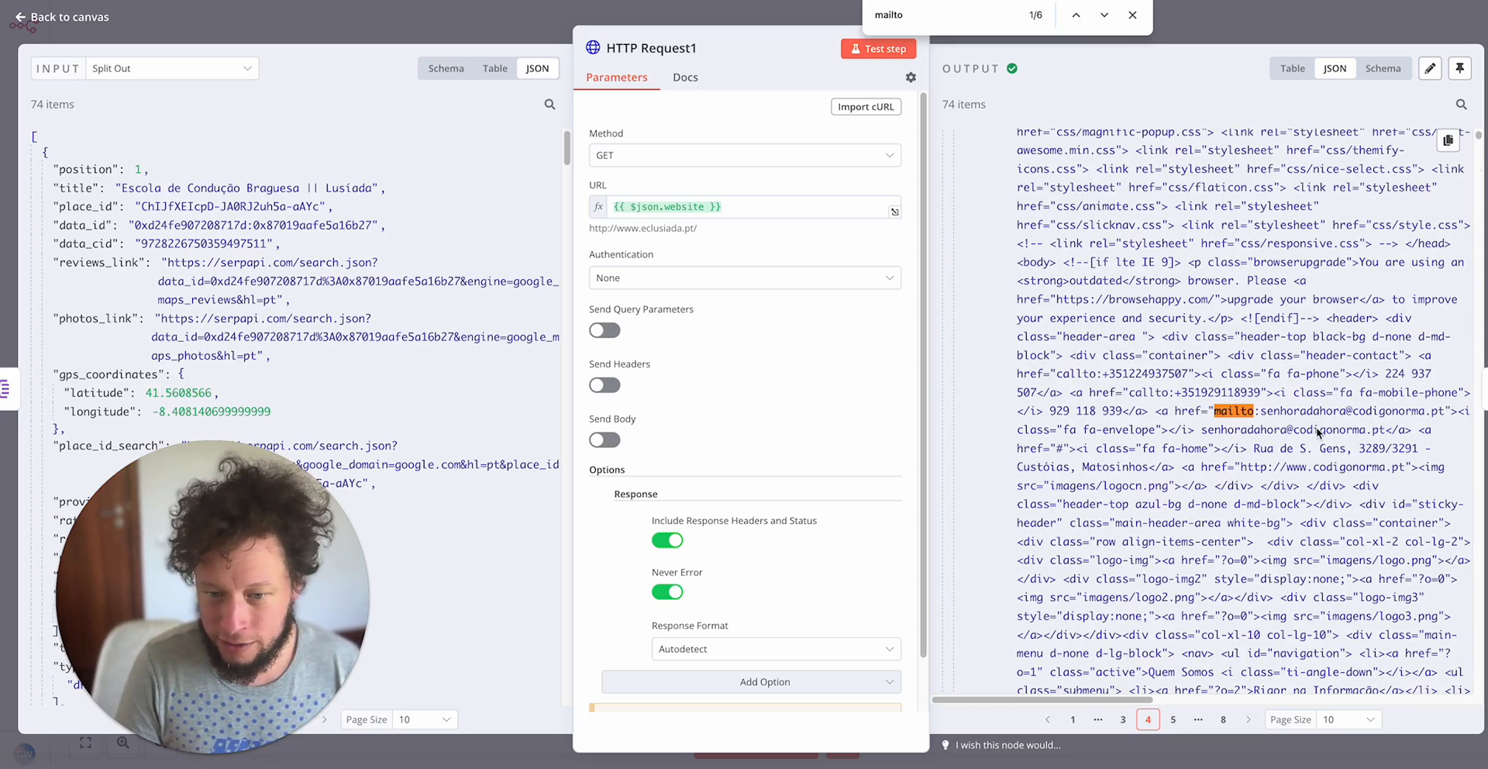
{"action": "left_click", "coordinate": [1104, 15]}
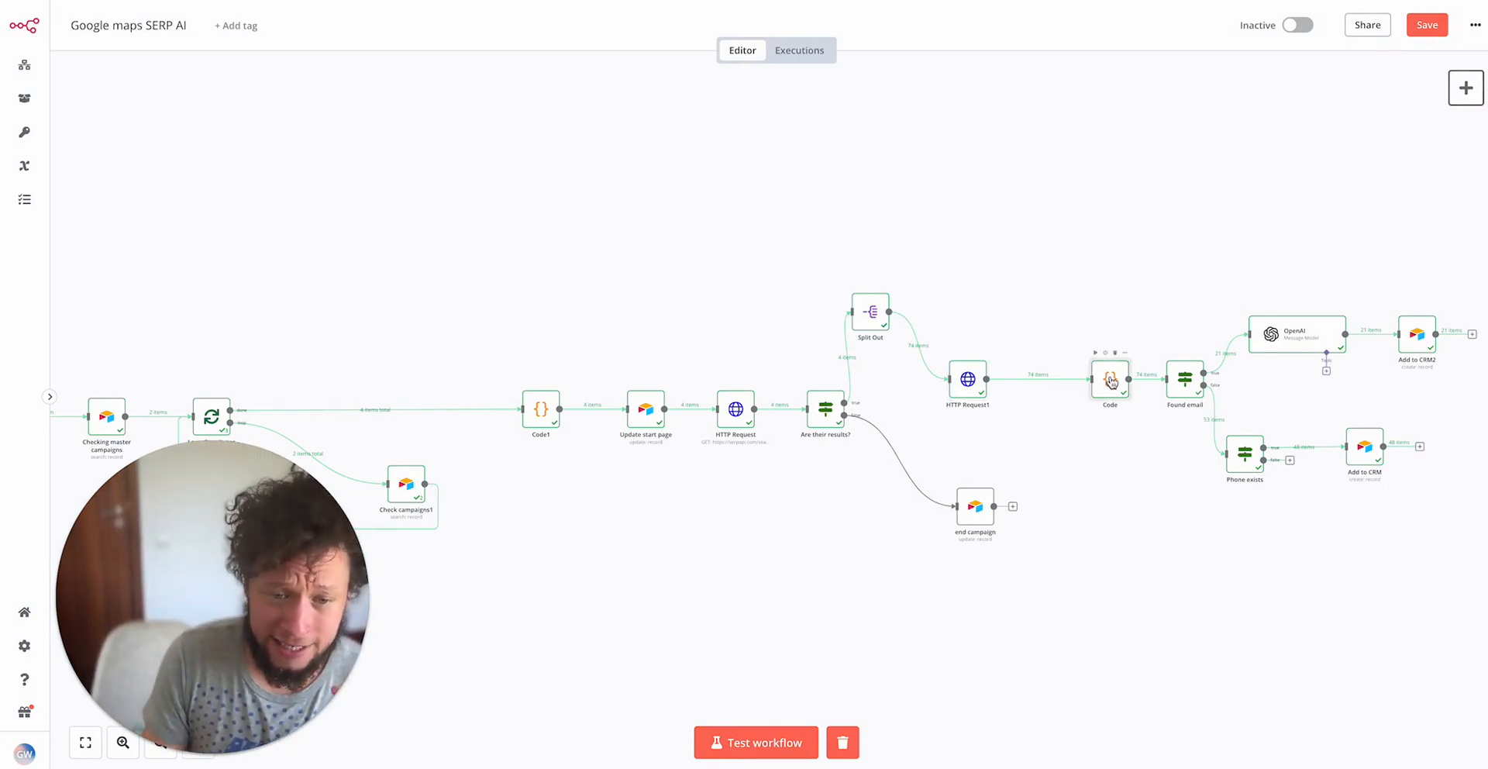
{"action": "double_click", "coordinate": [1109, 379]}
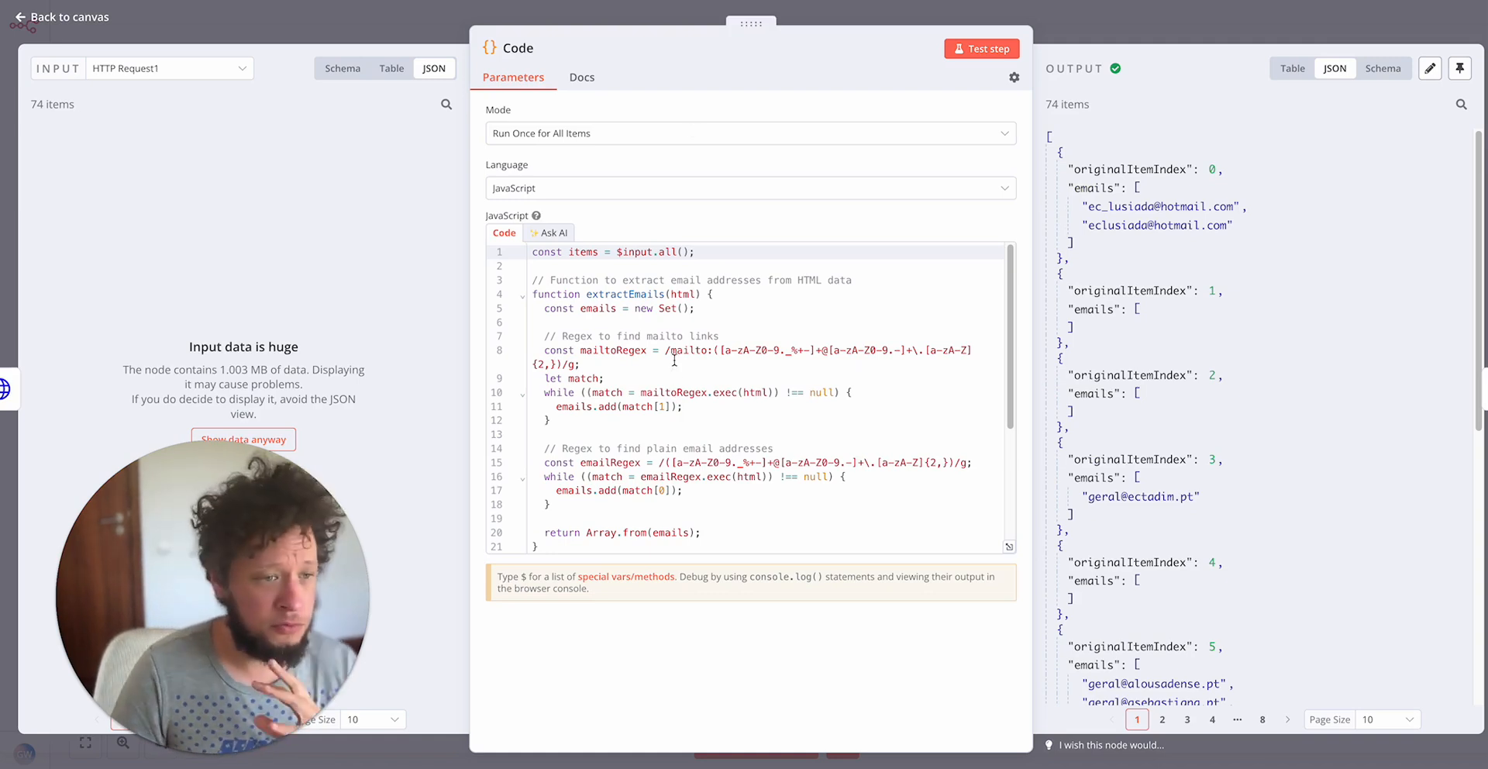
{"action": "left_click_drag", "start_coordinate": [534, 252], "coordinate": [683, 405]}
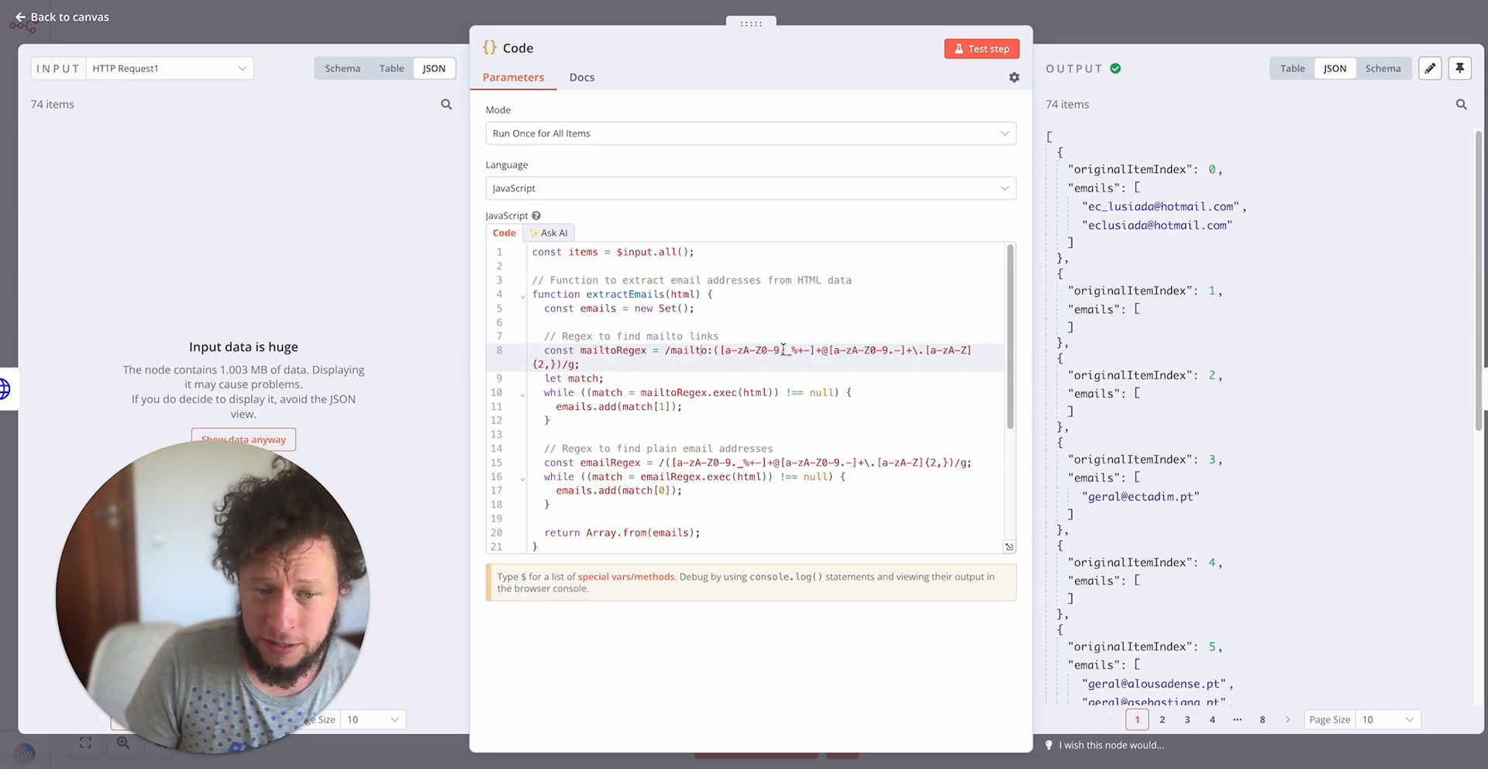
{"action": "scroll", "scroll_direction": "down", "scroll_amount": 3}
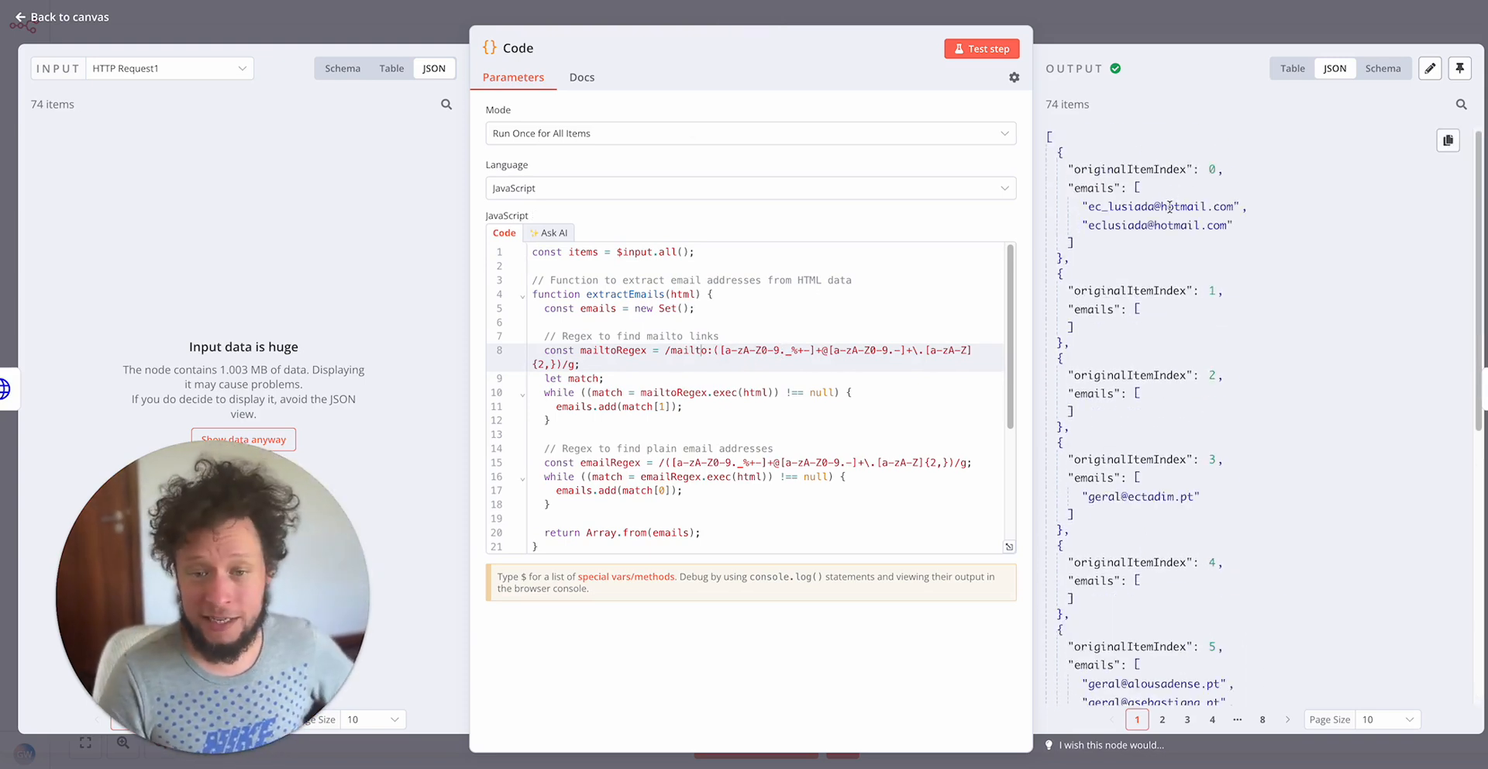
{"action": "double_click", "coordinate": [1160, 206]}
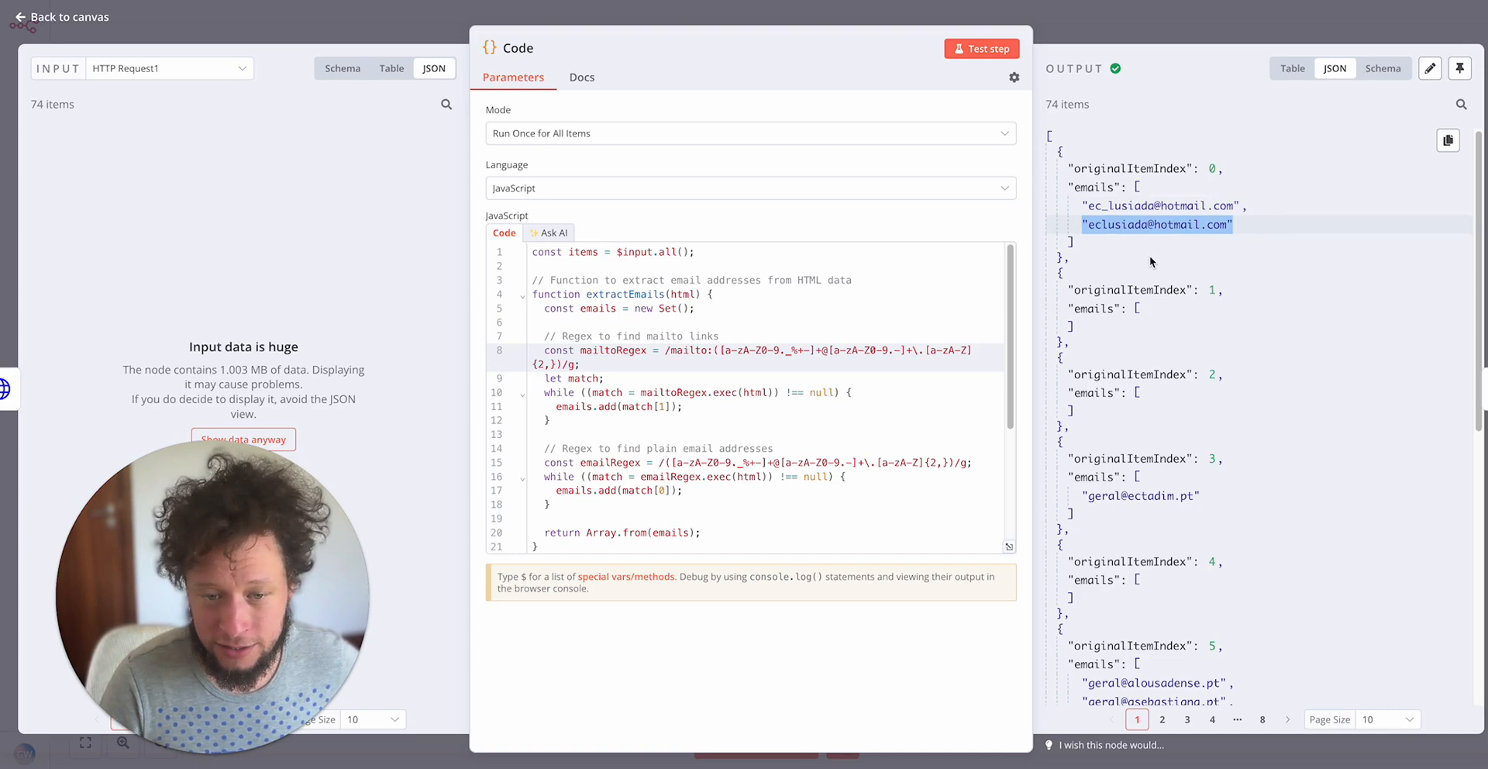
{"action": "scroll", "scroll_direction": "down", "scroll_amount": 3}
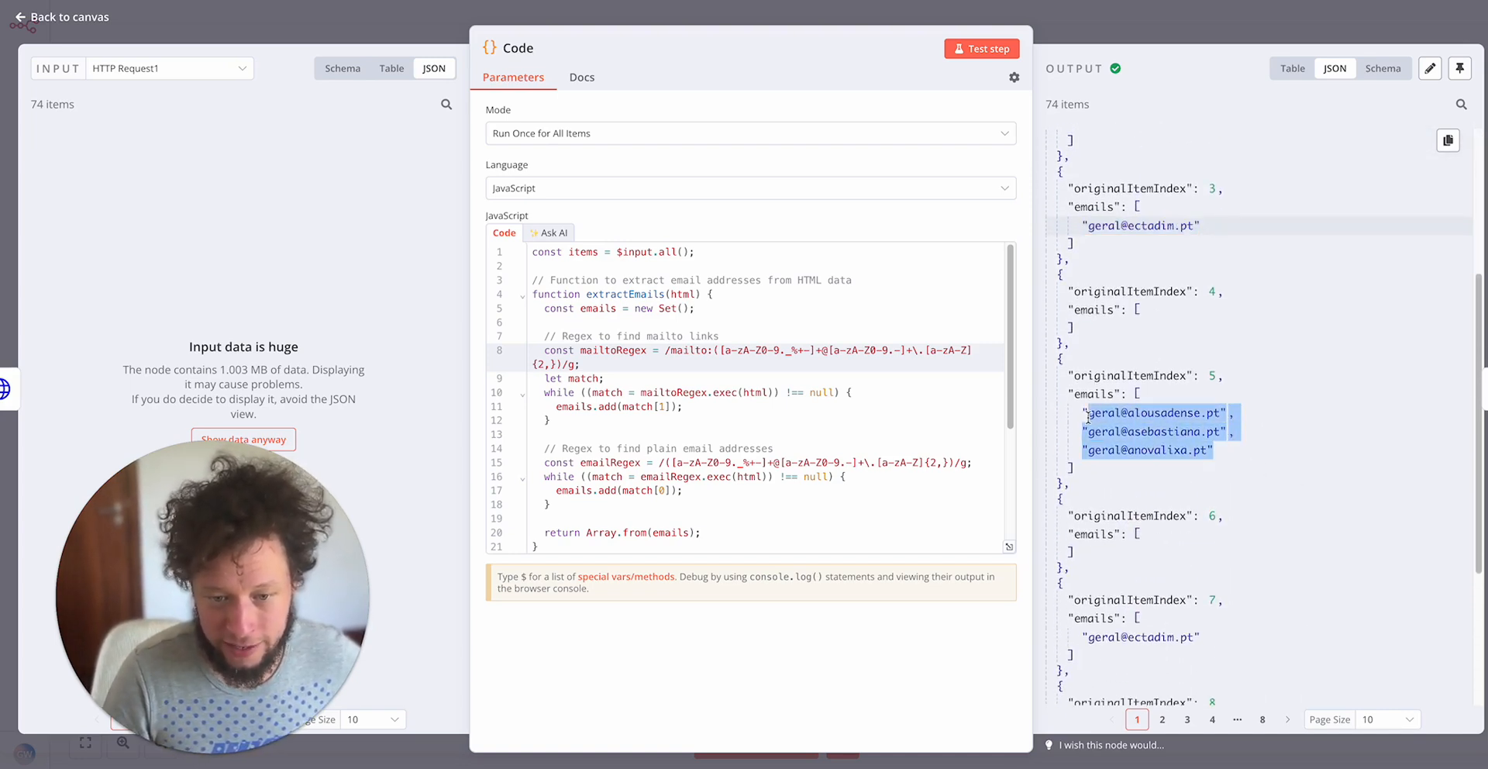
{"action": "scroll", "scroll_direction": "down", "scroll_amount": 3}
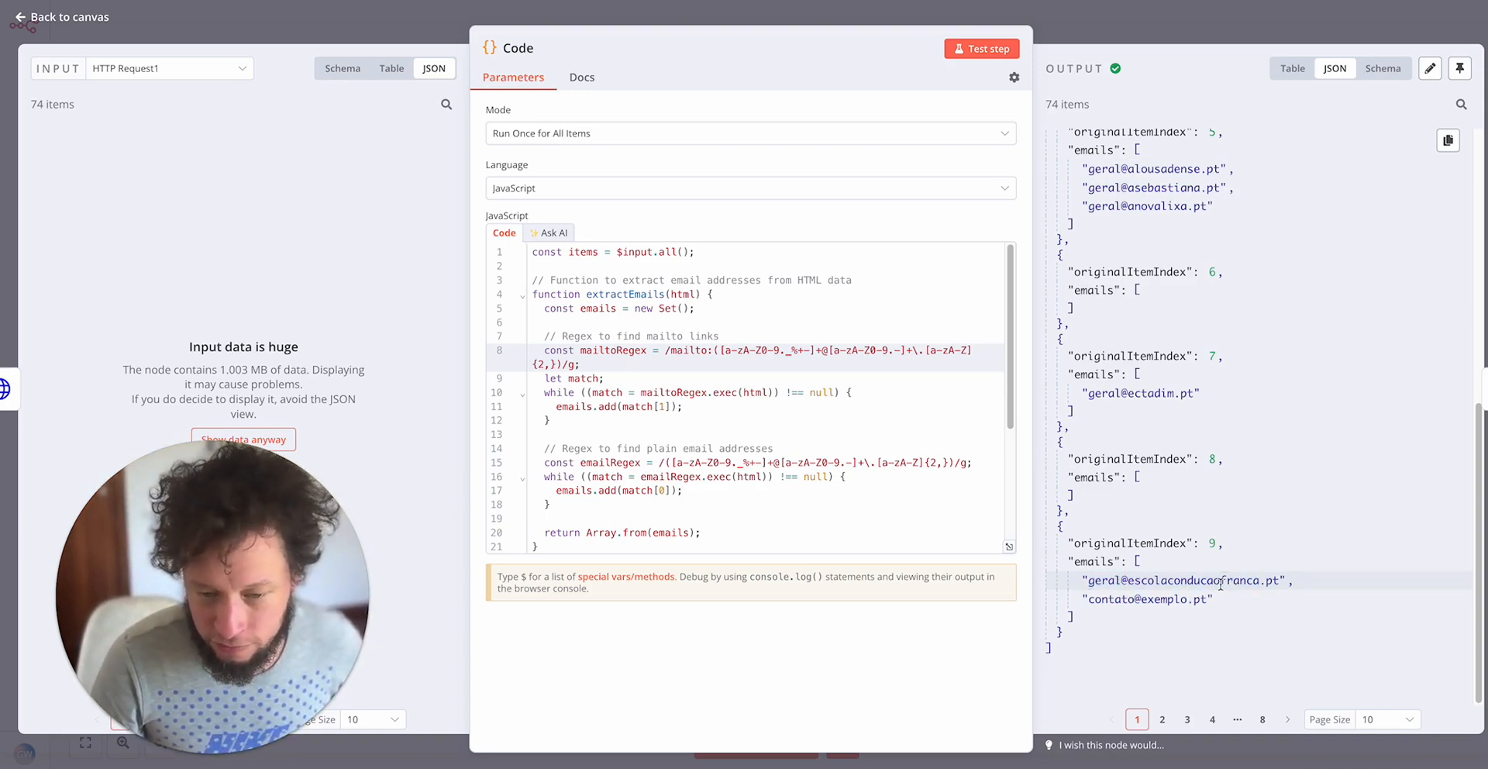
{"action": "double_click", "coordinate": [1180, 579]}
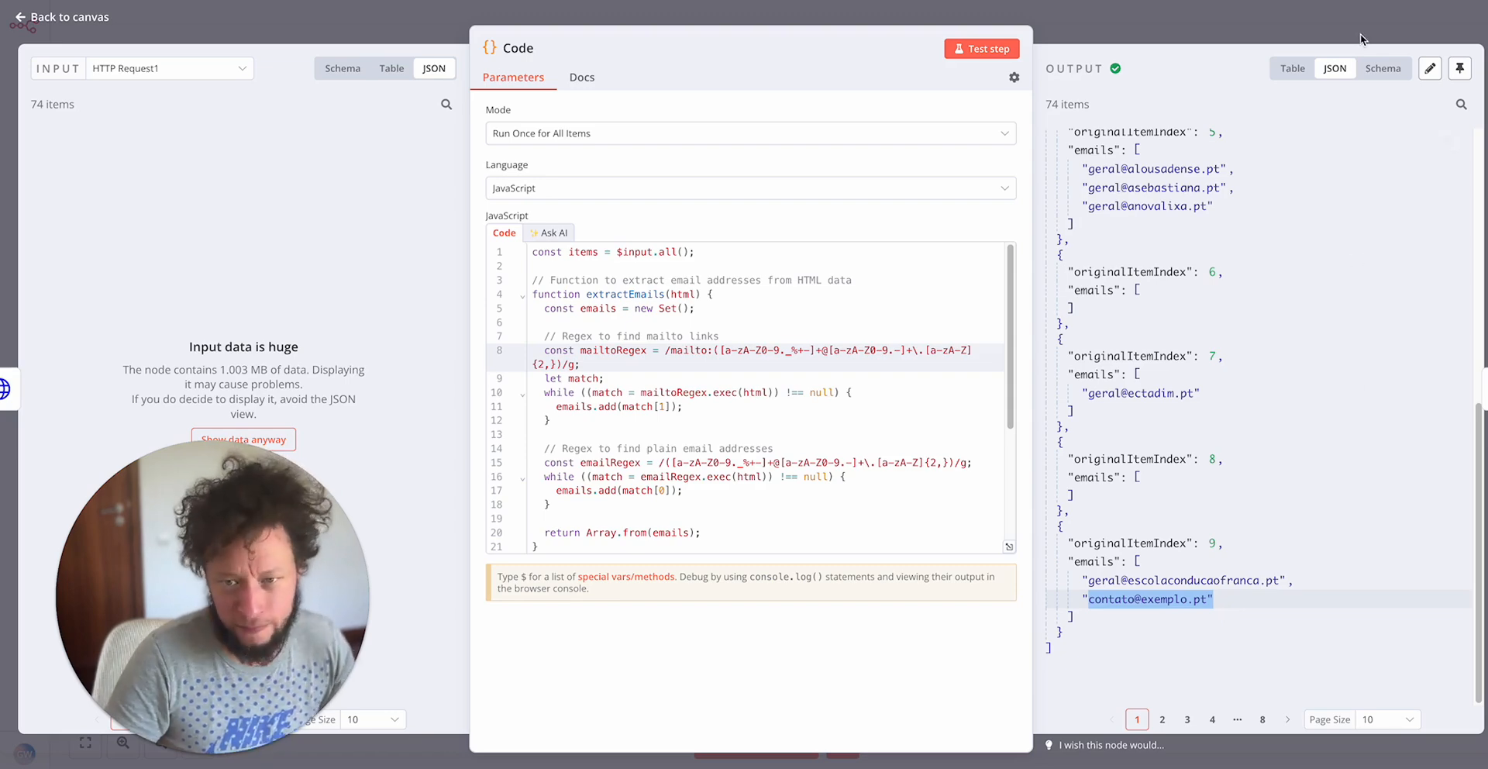
{"action": "left_click", "coordinate": [59, 16]}
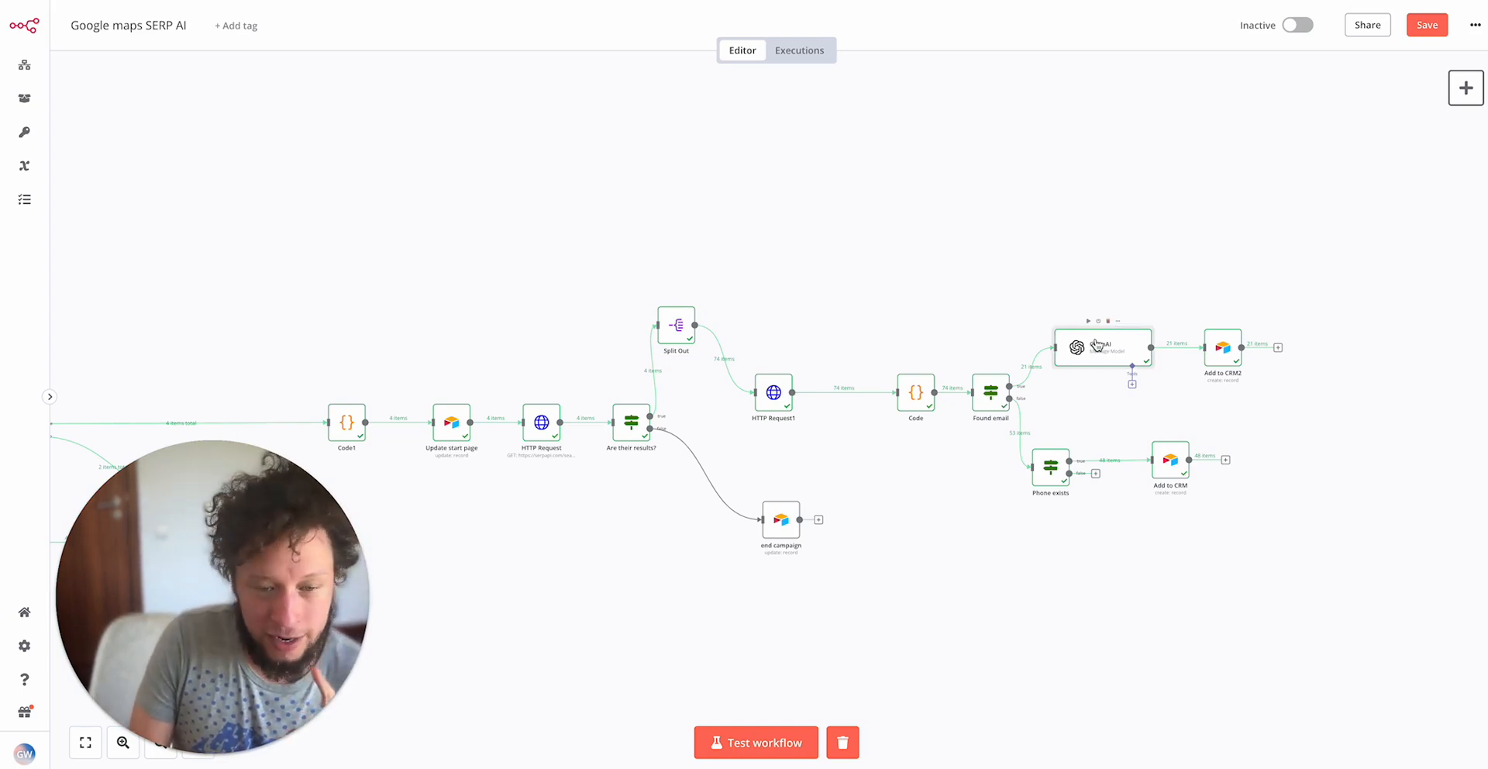
{"action": "double_click", "coordinate": [1102, 346]}
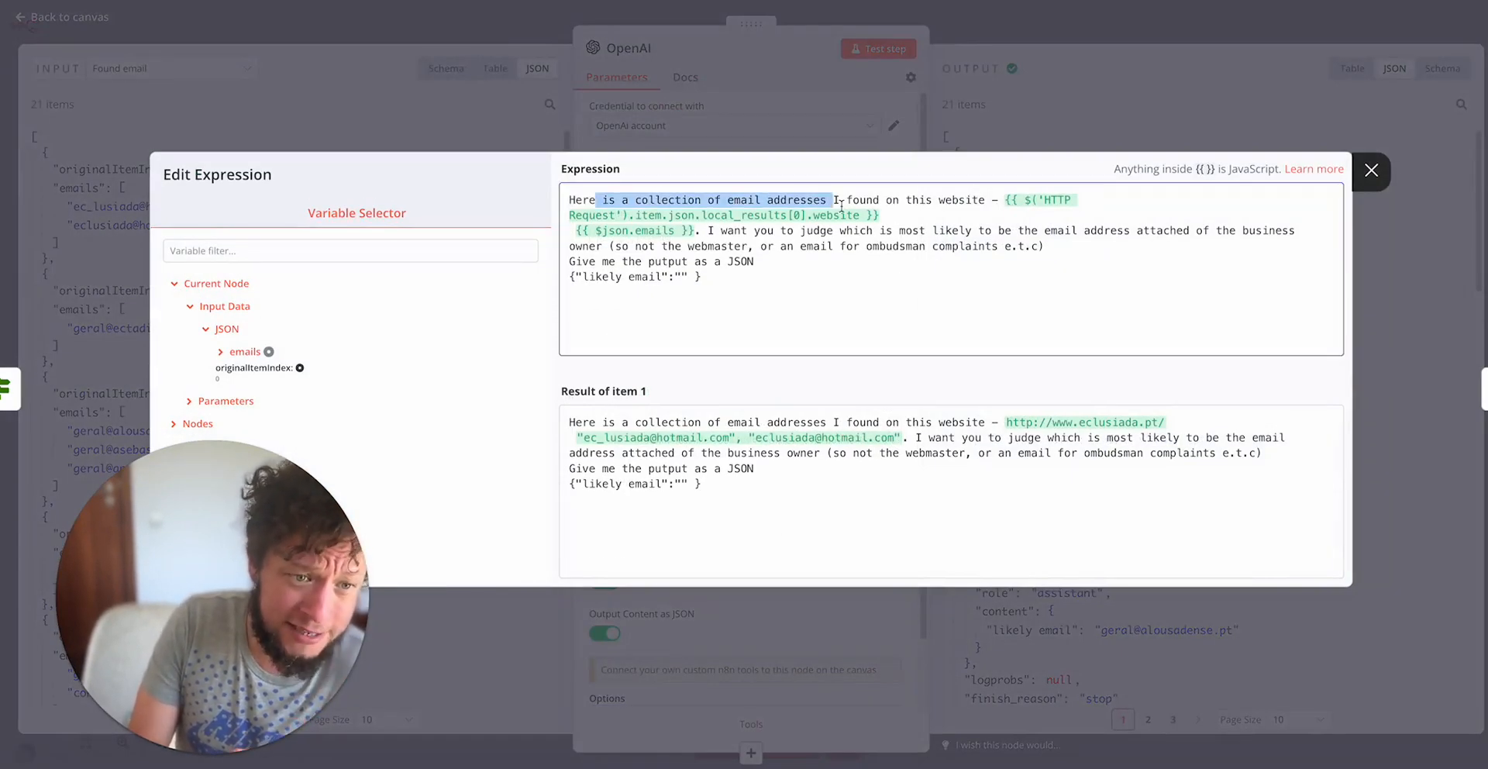
{"action": "left_click_drag", "start_coordinate": [830, 199], "coordinate": [994, 199]}
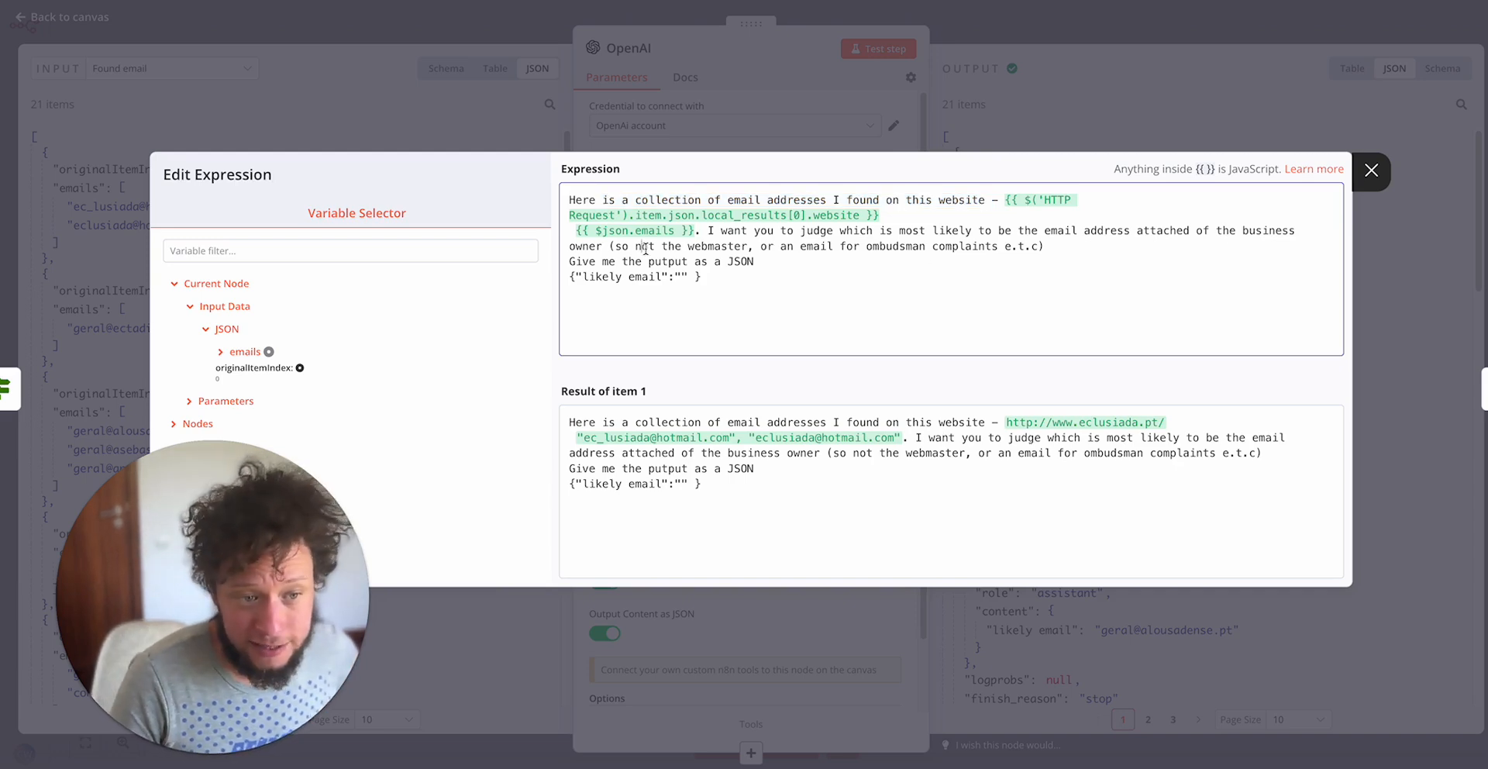
{"action": "double_click", "coordinate": [685, 246]}
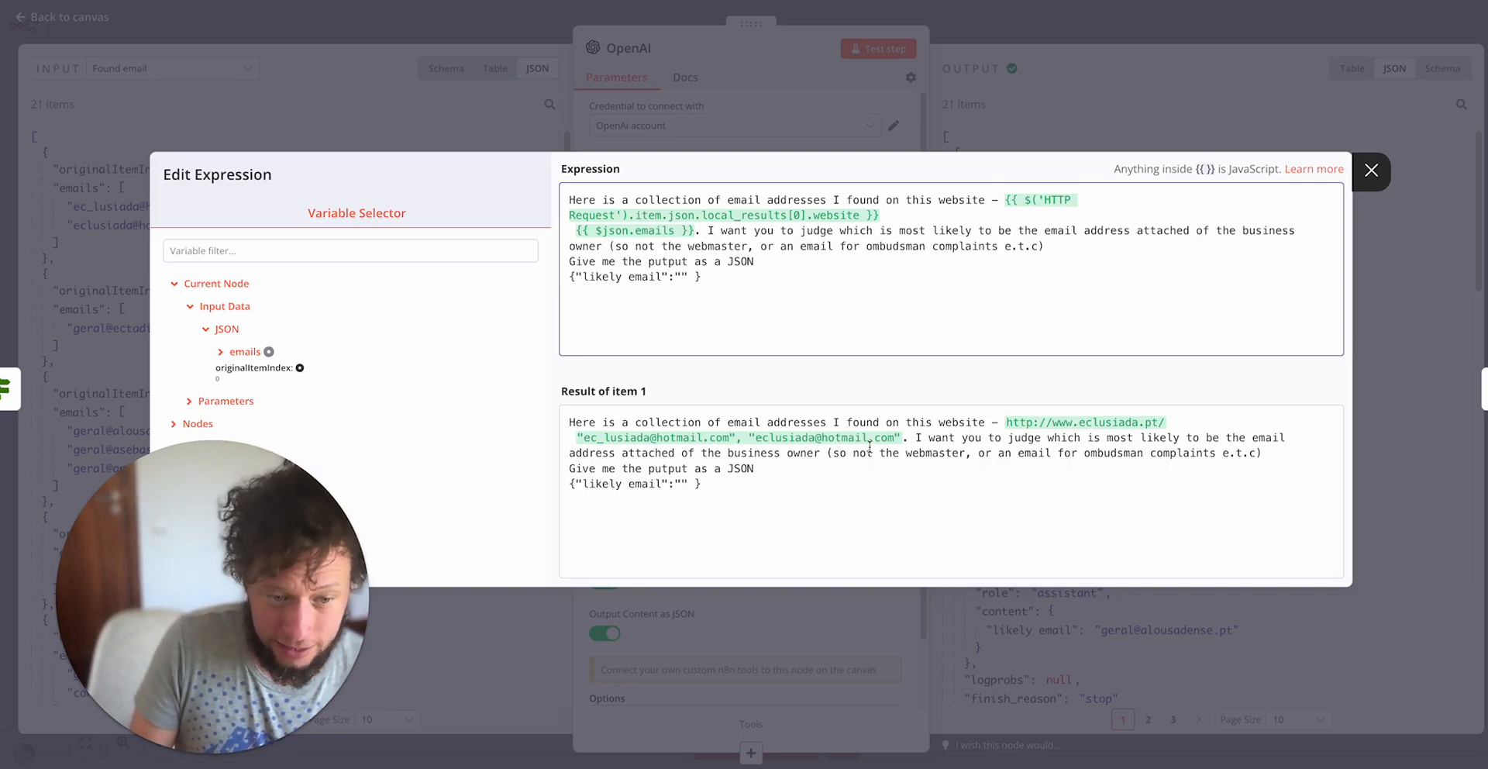
{"action": "mouse_move", "coordinate": [1088, 98]}
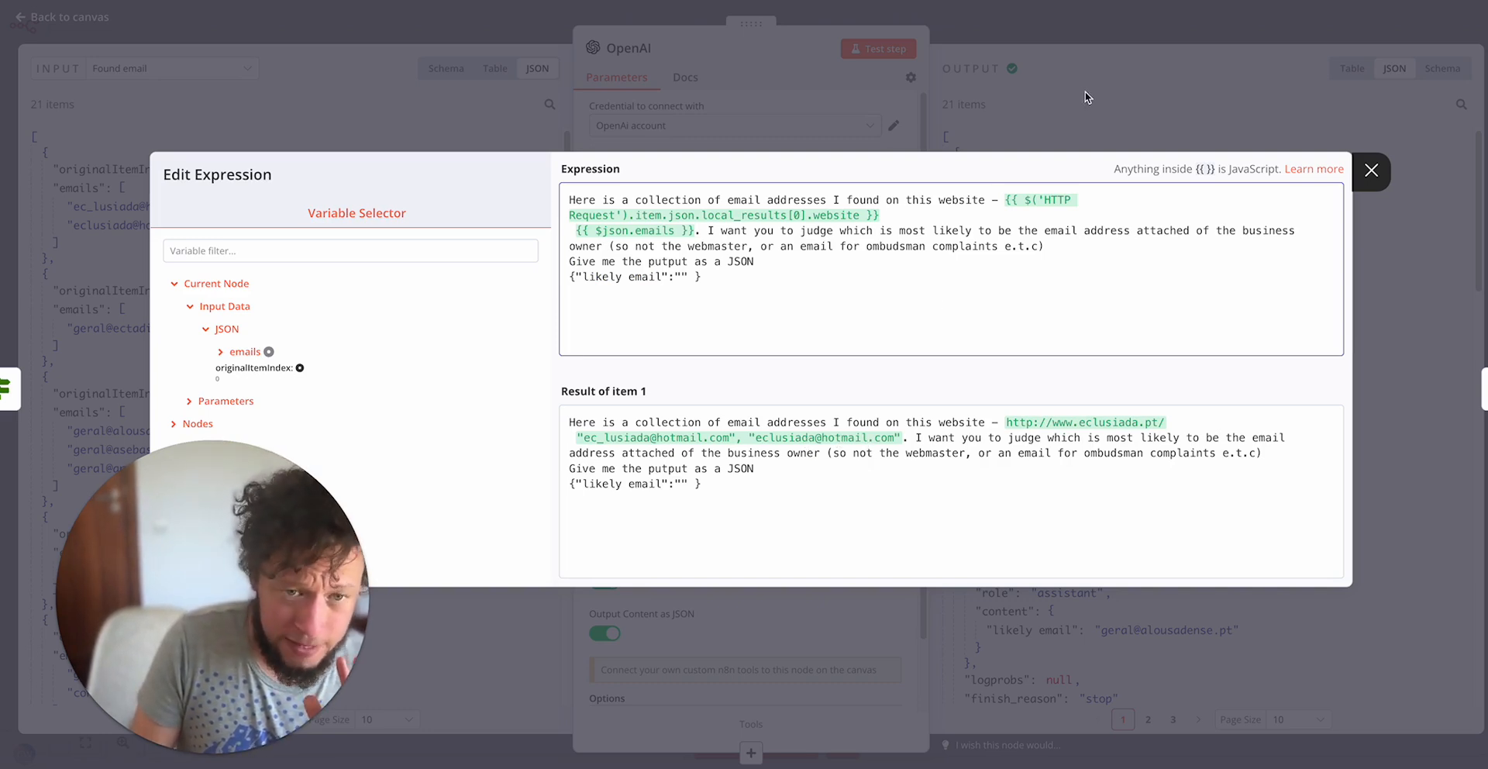
{"action": "left_click", "coordinate": [1371, 170]}
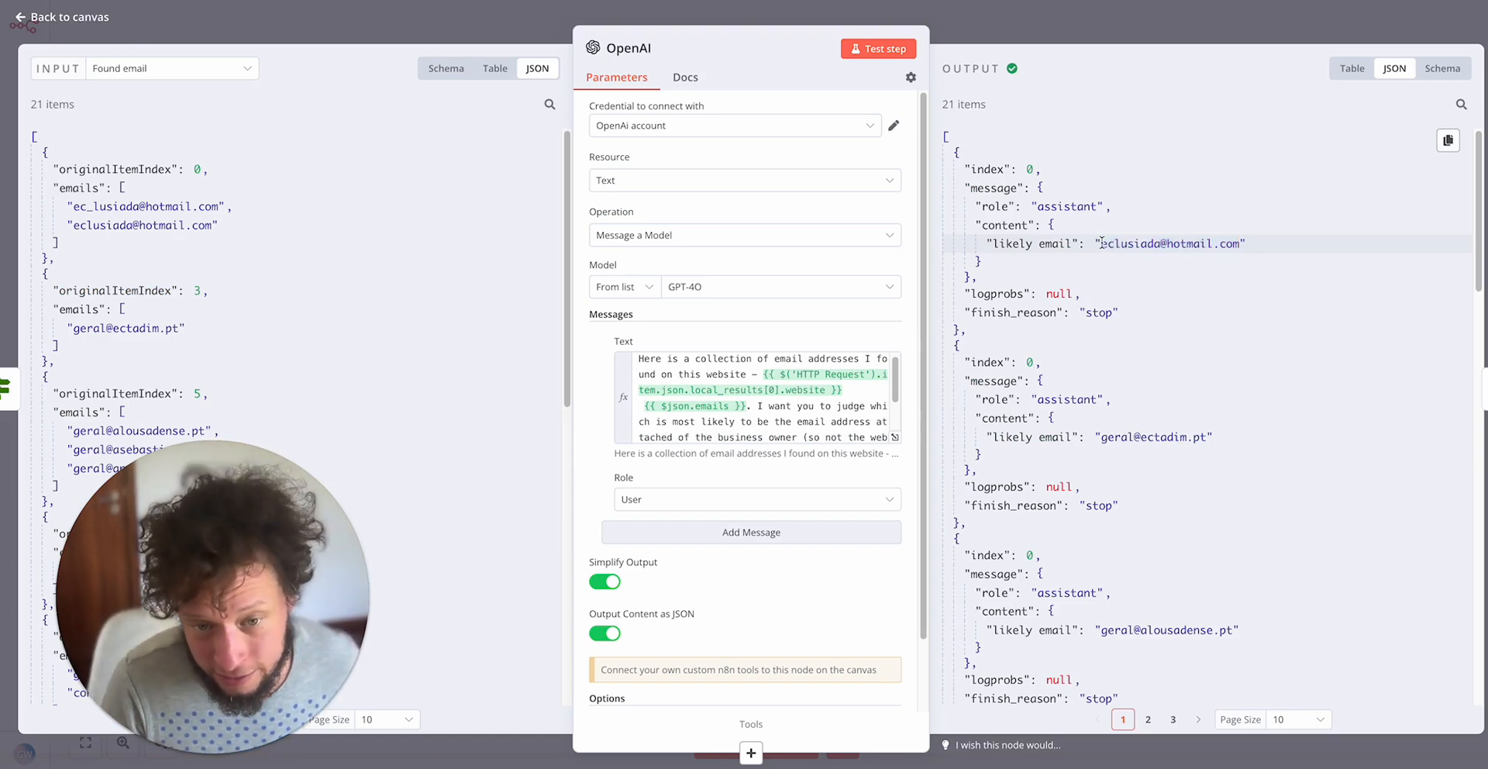
{"action": "mouse_move", "coordinate": [1106, 243]}
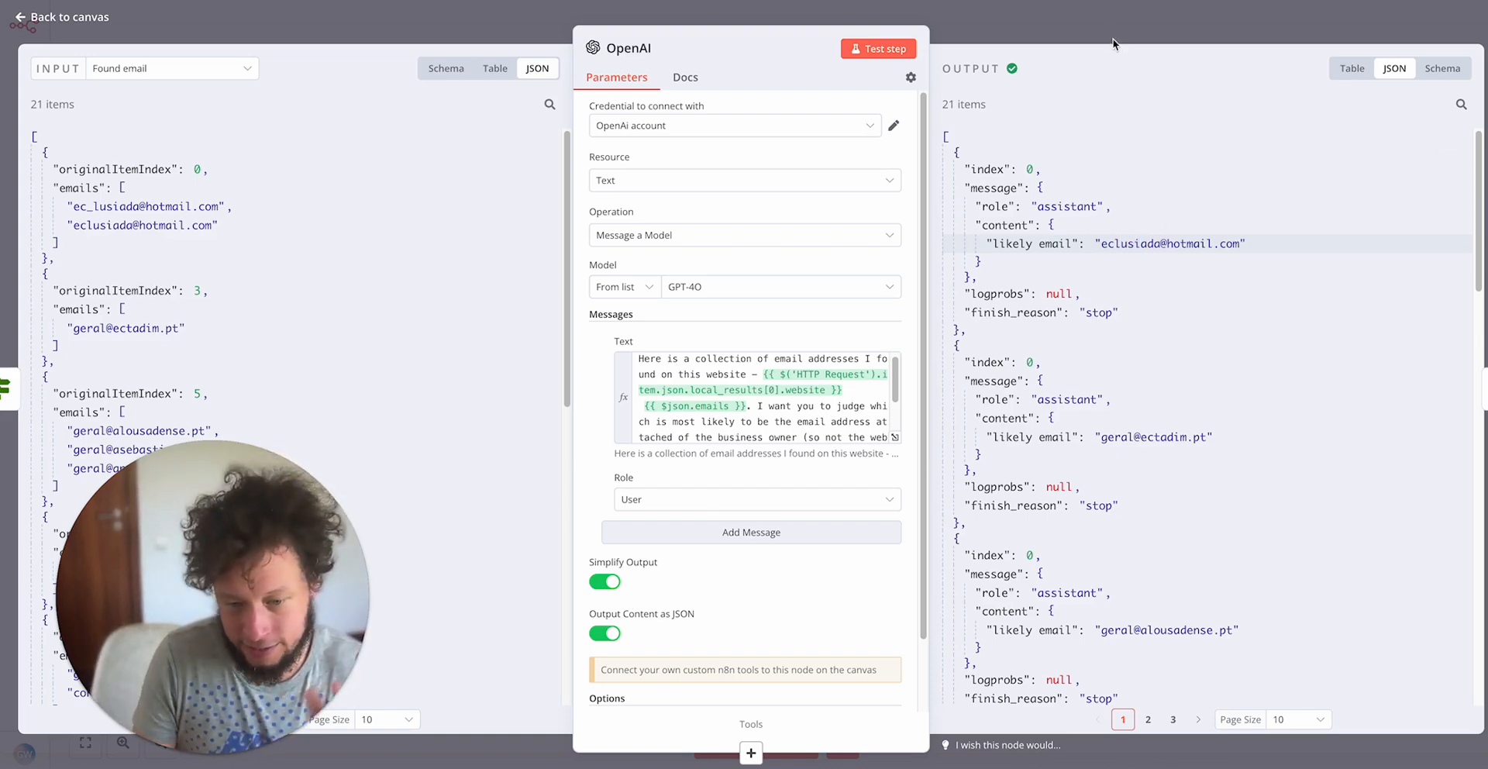
{"action": "left_click", "coordinate": [60, 17]}
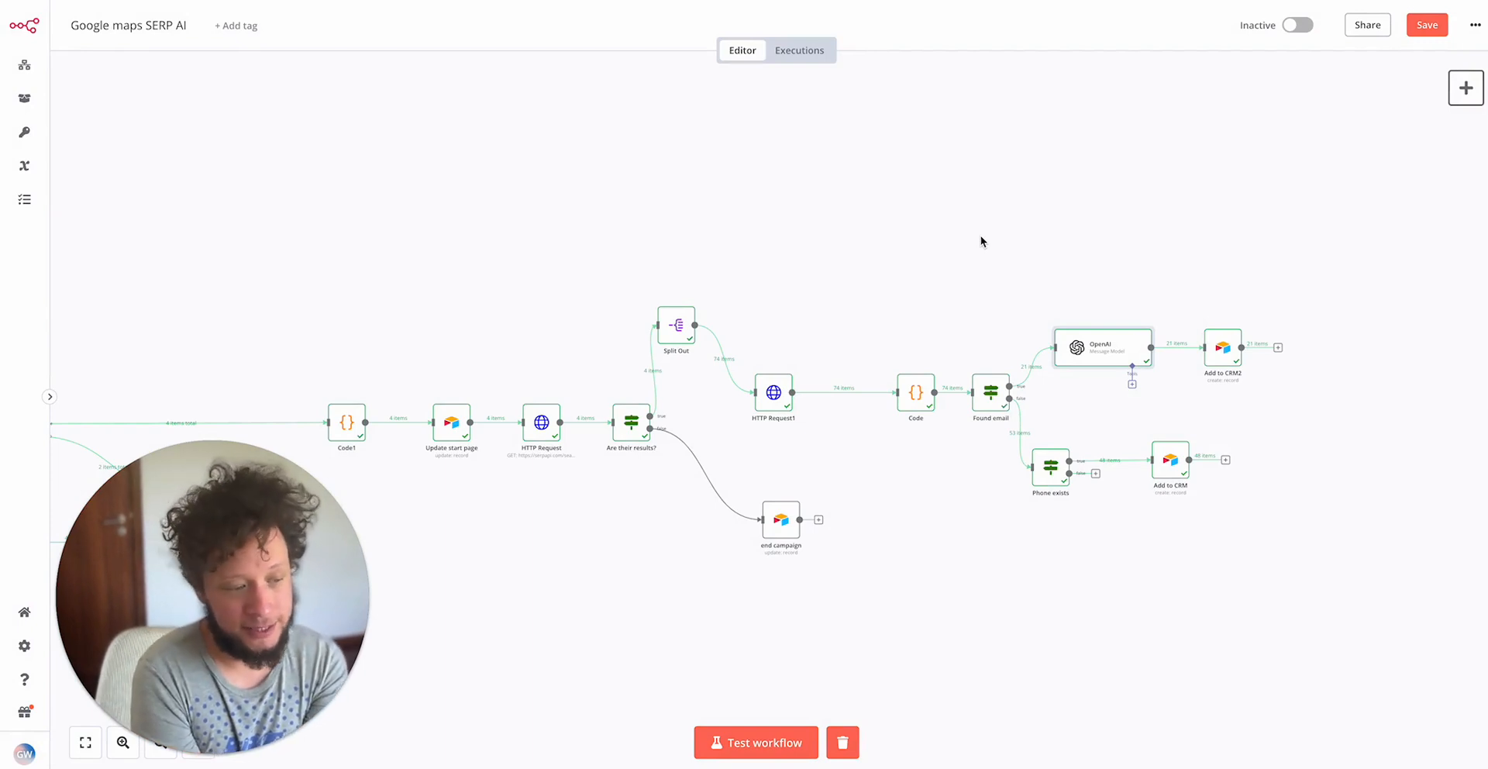
{"action": "mouse_move", "coordinate": [1194, 286]}
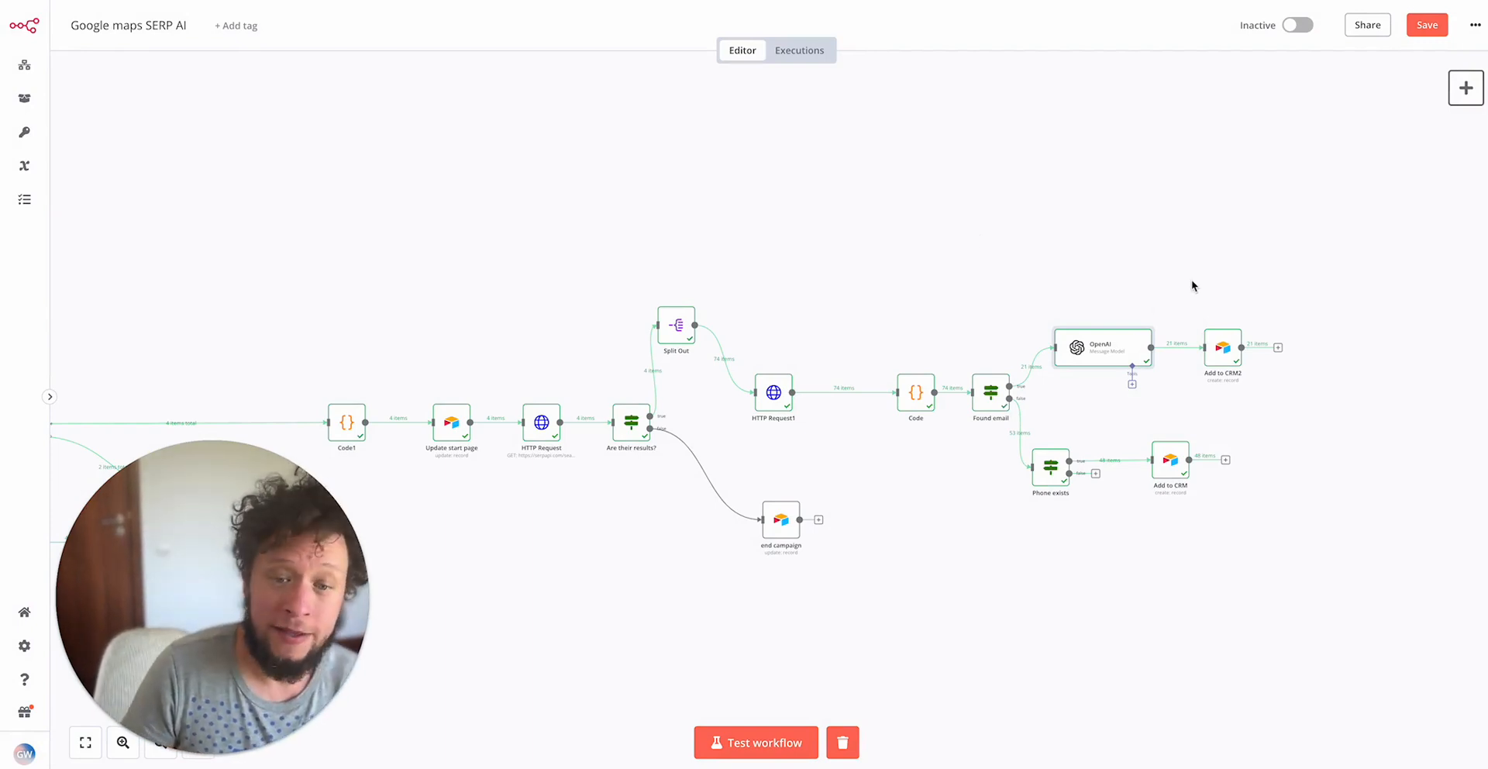
{"action": "mouse_move", "coordinate": [1223, 347]}
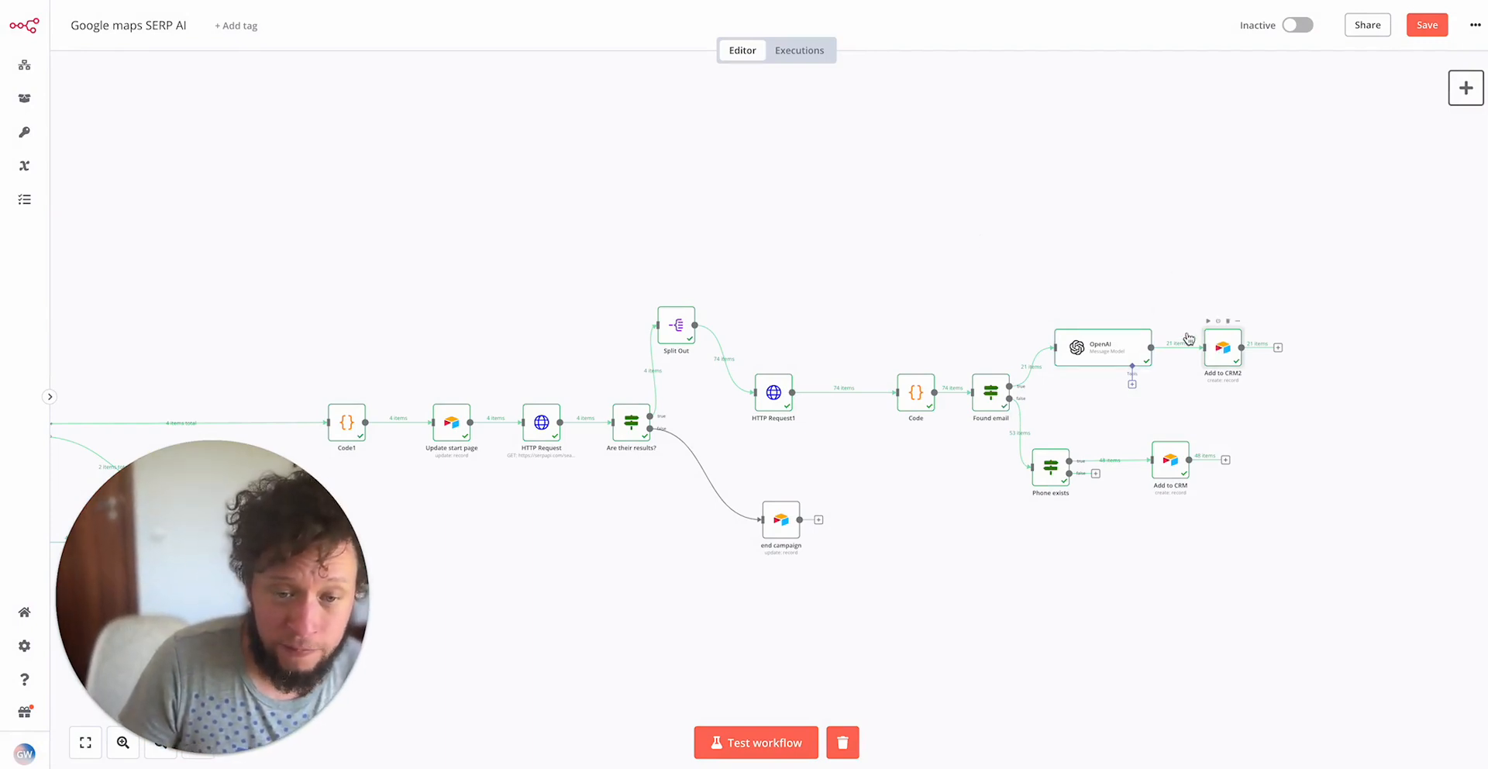
Review the Add to CRM2 node's Airtable field mapping for name, website, rating, email, phone
{"action": "double_click", "coordinate": [1222, 348]}
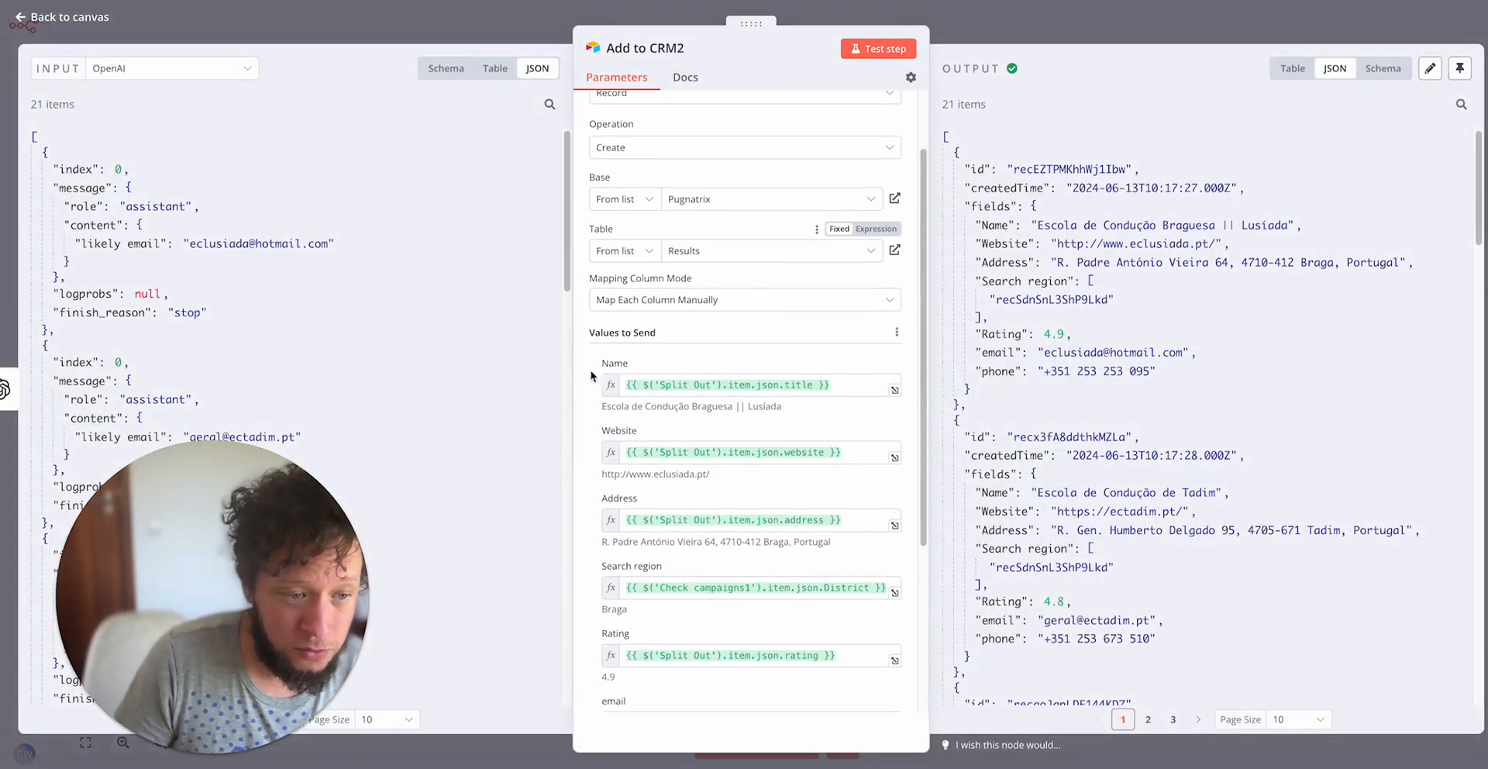
{"action": "scroll", "scroll_direction": "down", "scroll_amount": 3}
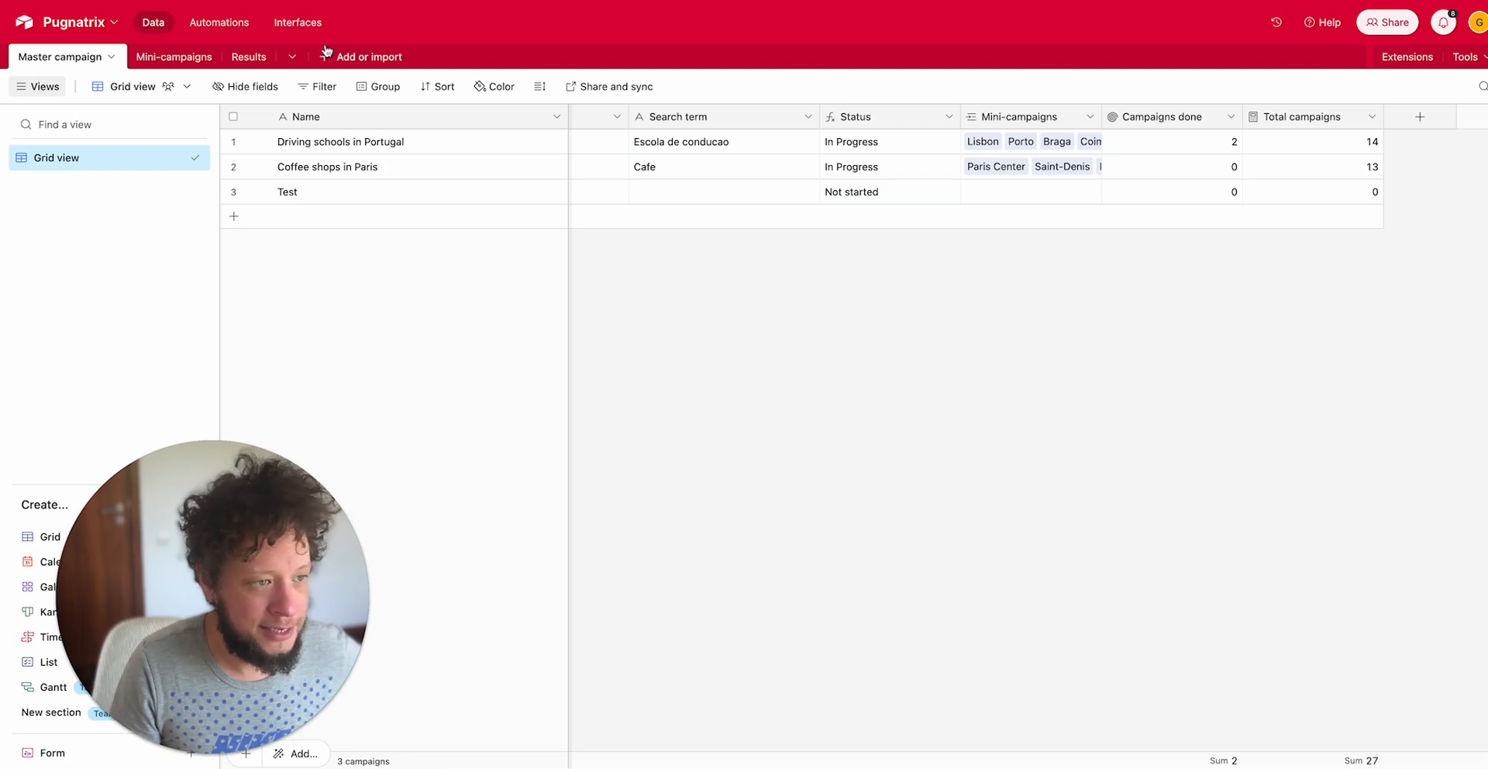
Browse Airtable's Results table of 69 scraped leads
{"action": "left_click", "coordinate": [248, 56]}
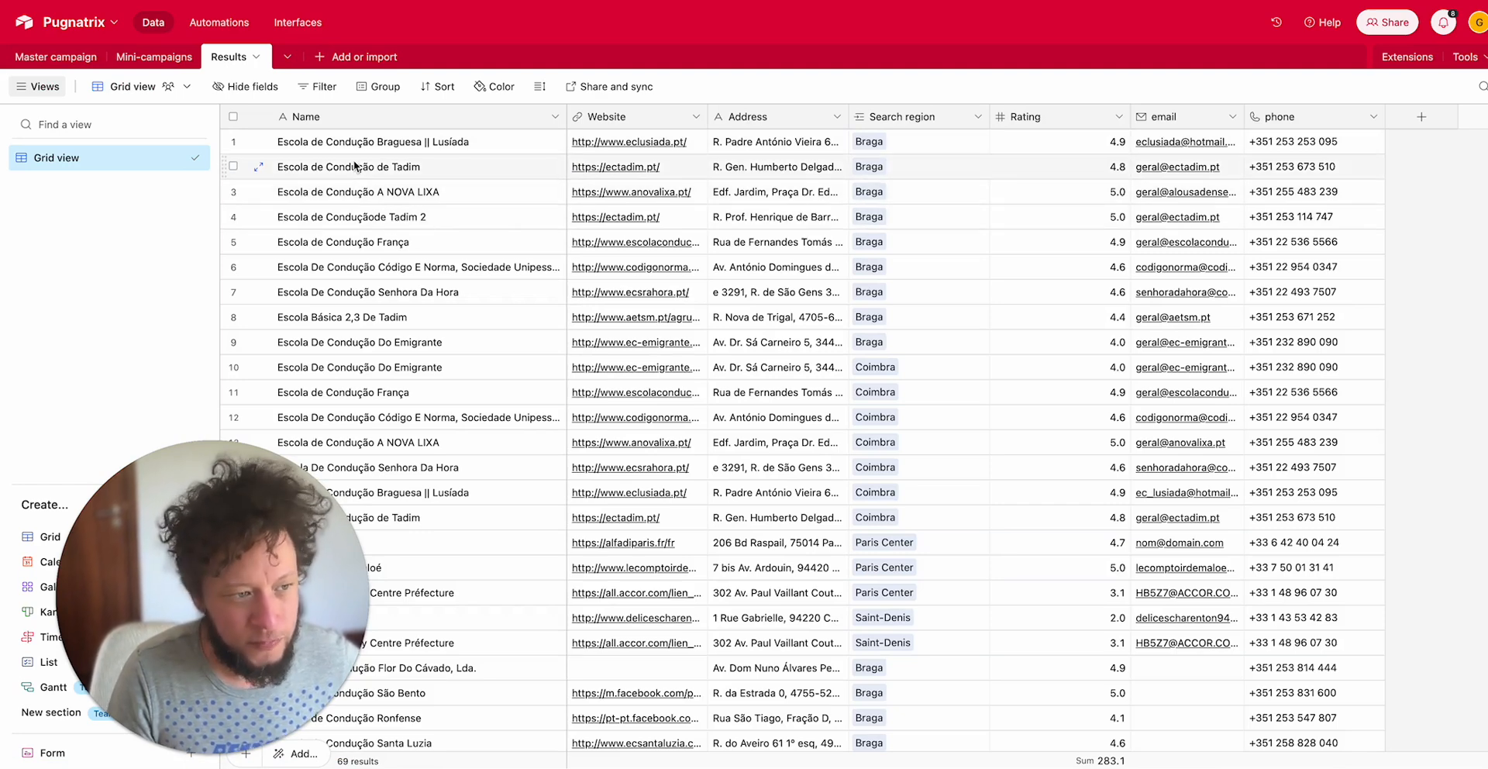
{"action": "left_click", "coordinate": [380, 393]}
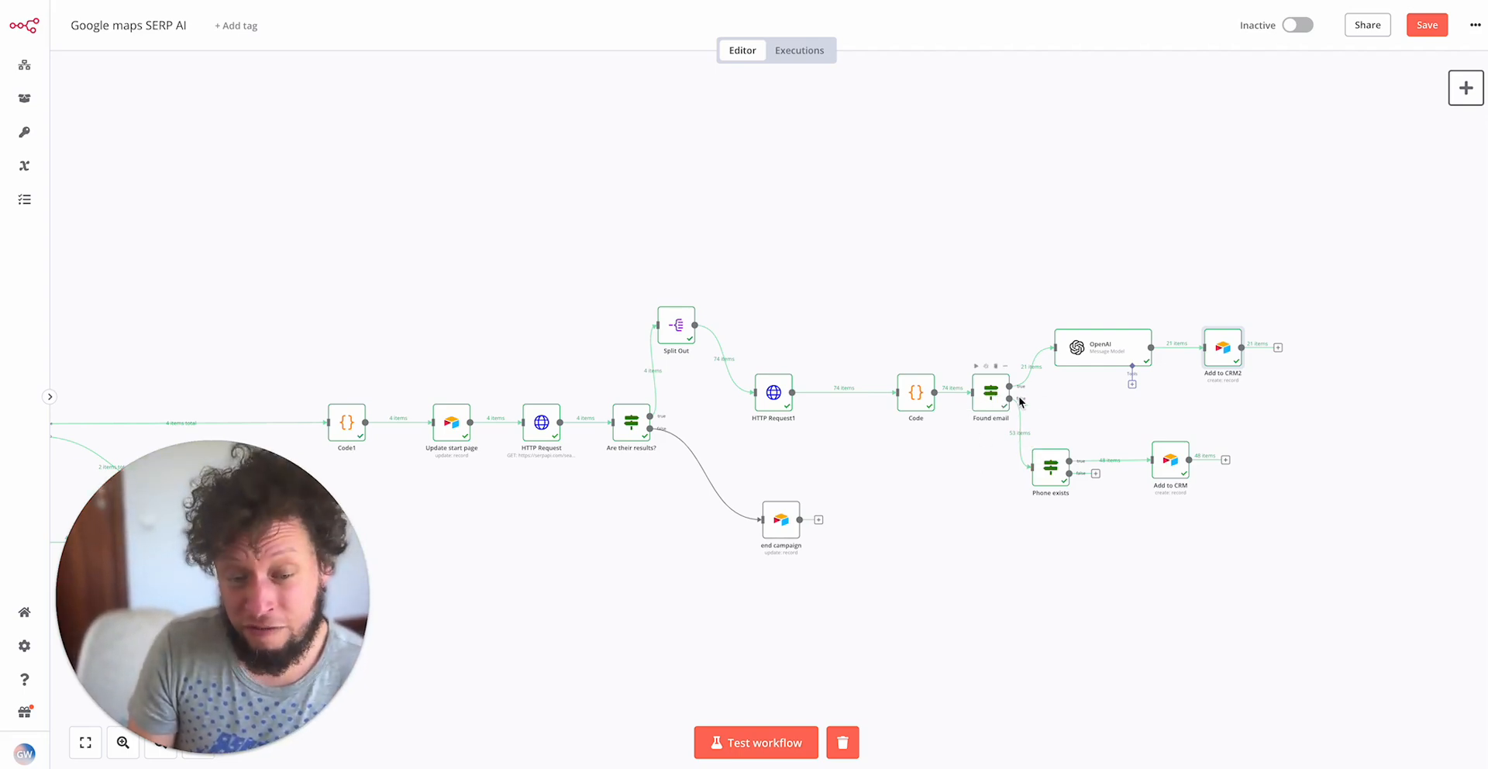
{"action": "double_click", "coordinate": [990, 391]}
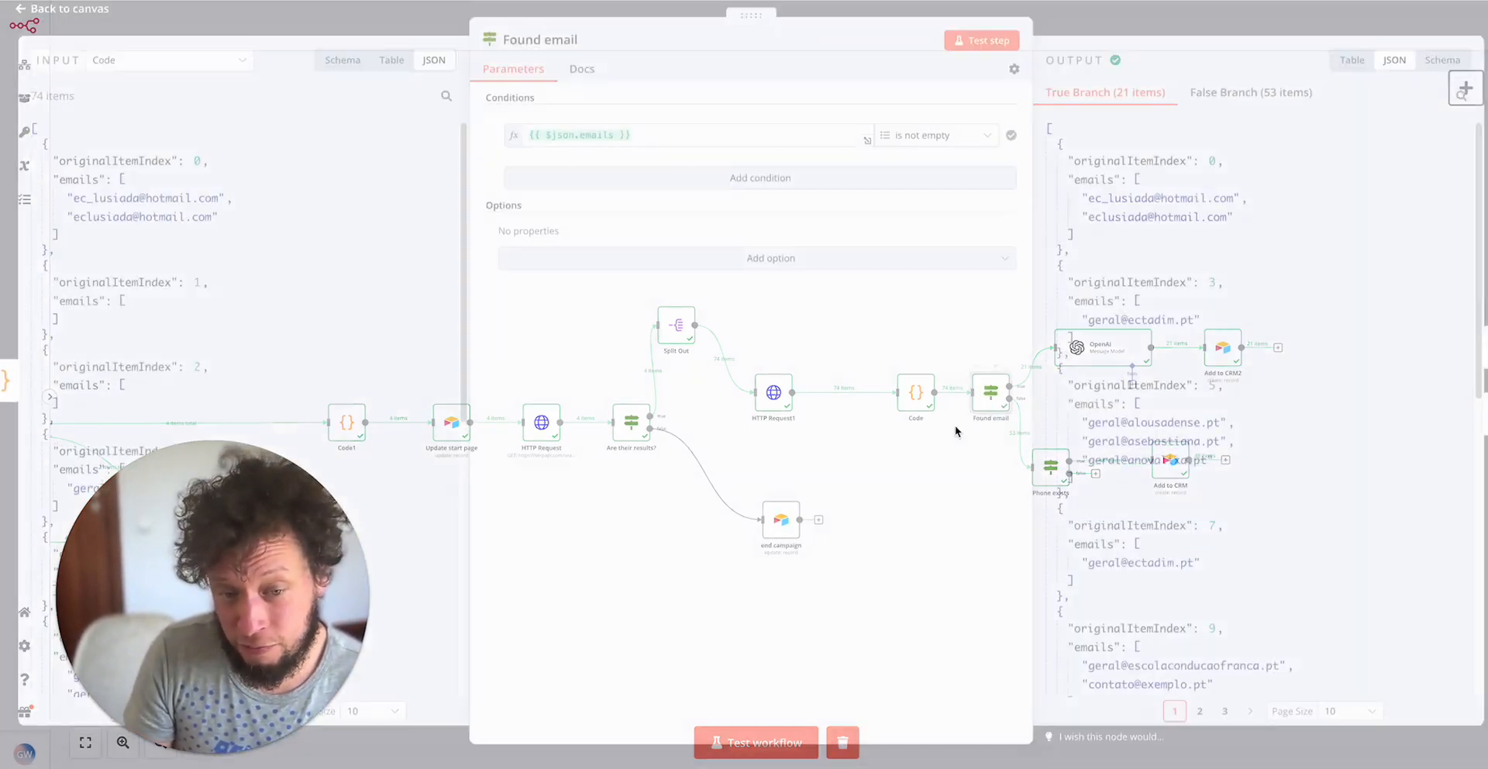
{"action": "left_click", "coordinate": [62, 8]}
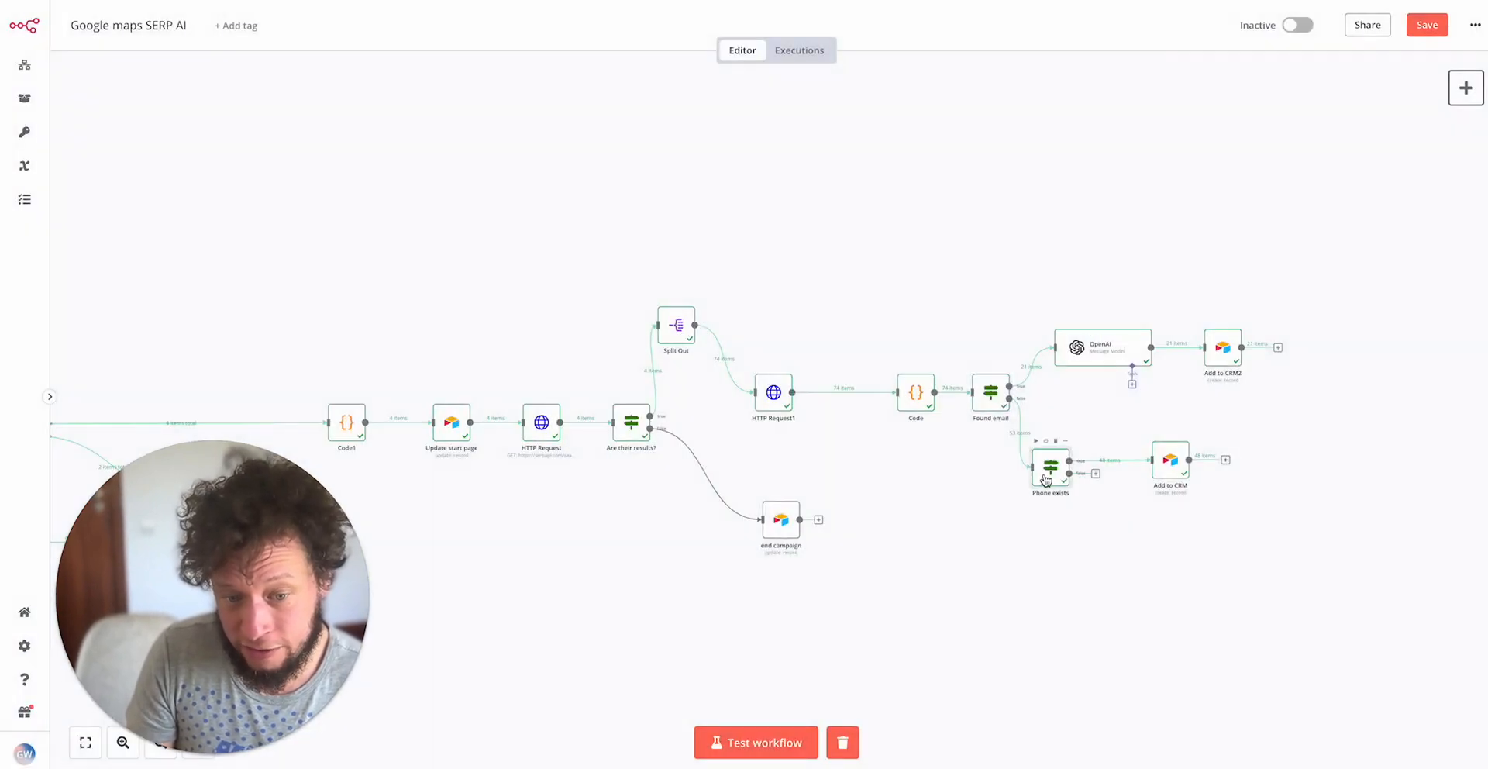
{"action": "double_click", "coordinate": [1051, 466]}
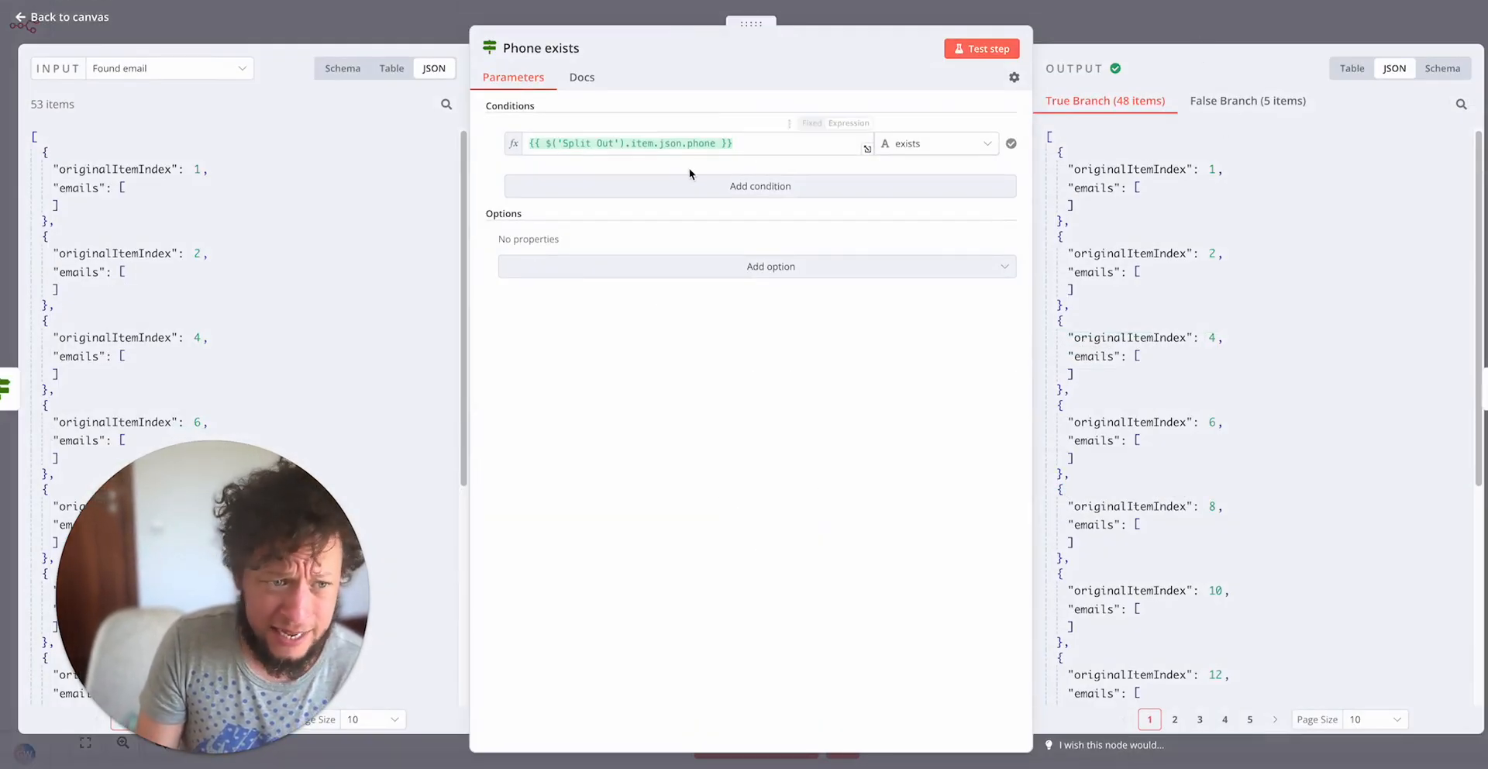
{"action": "left_click", "coordinate": [61, 16]}
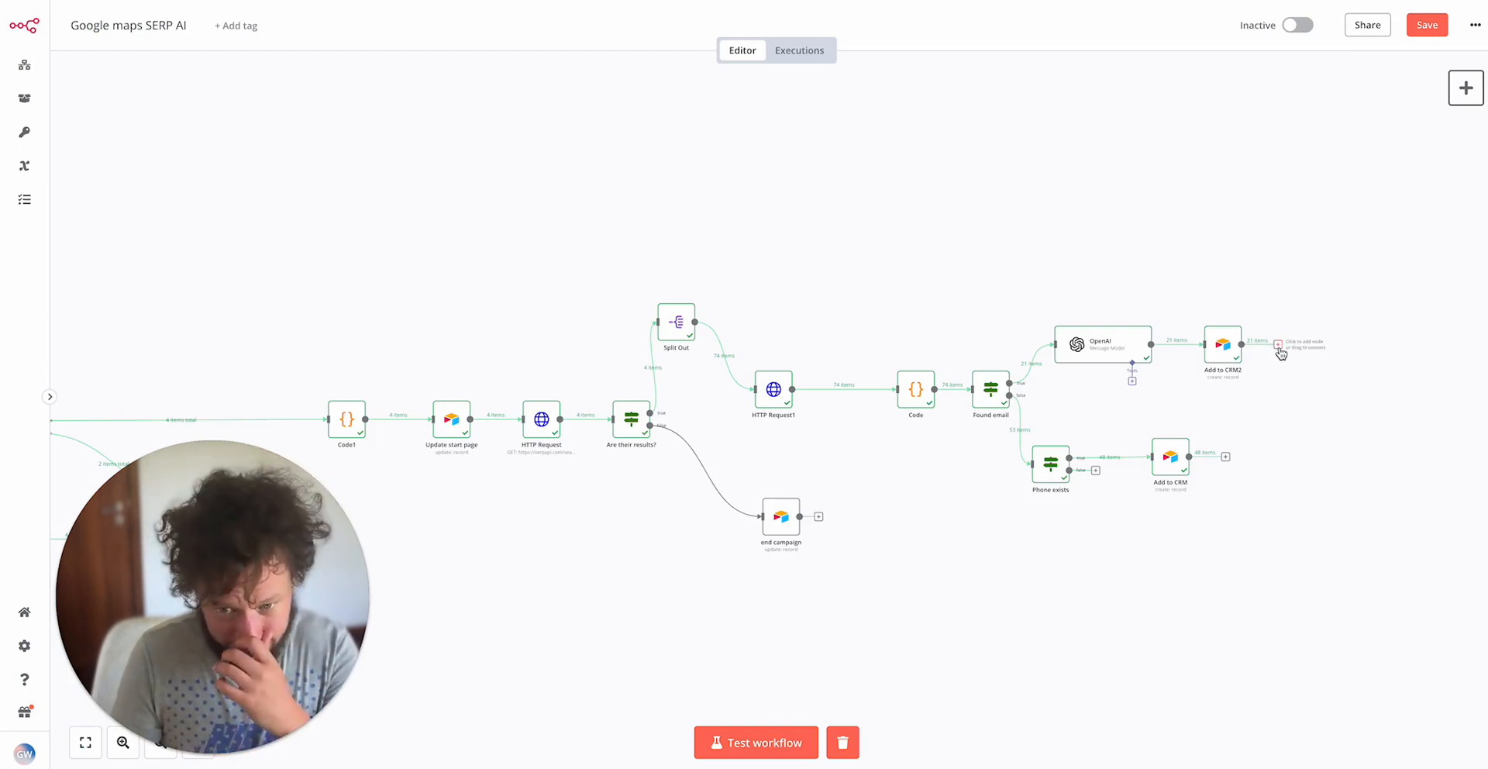
{"action": "mouse_move", "coordinate": [1051, 204]}
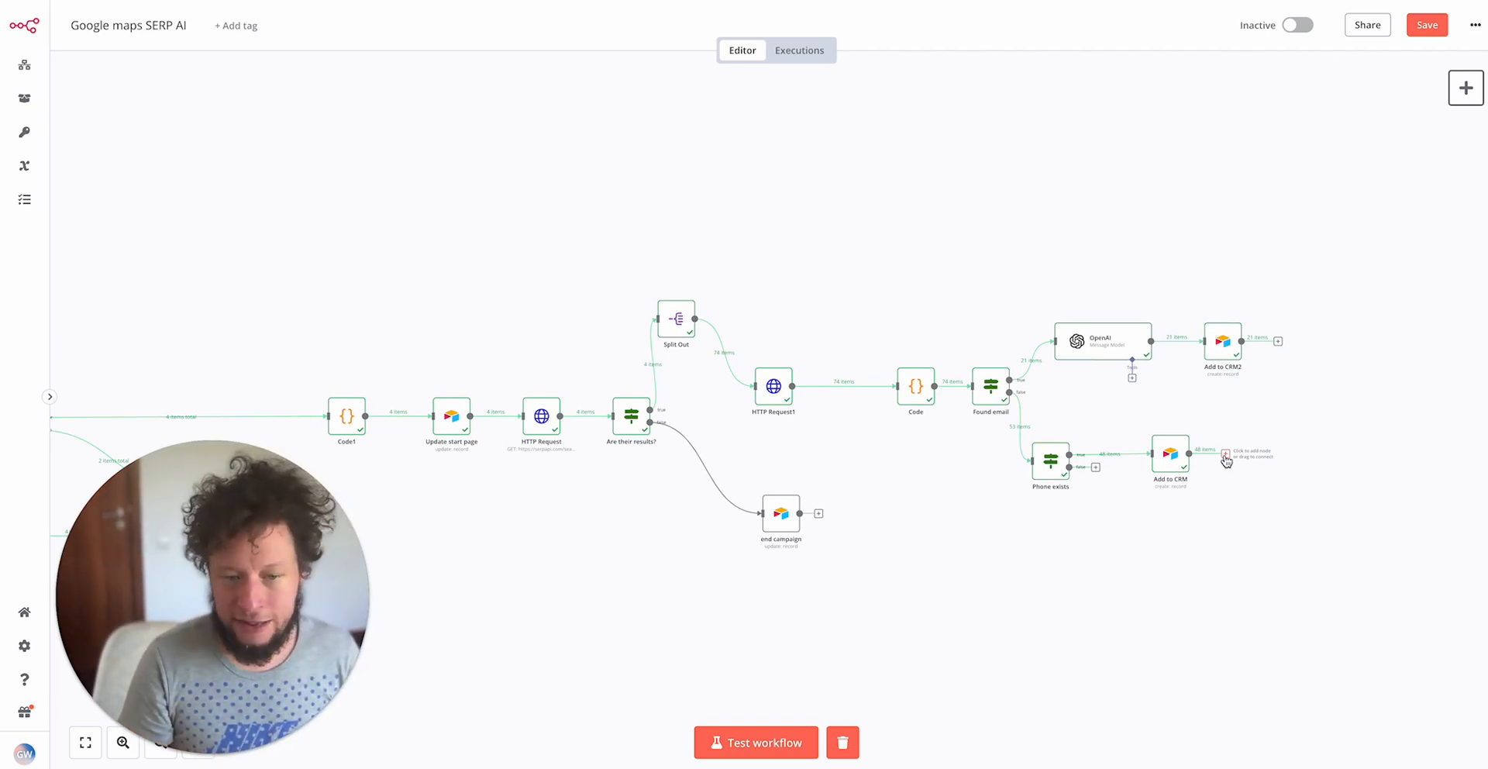
{"action": "right_click", "coordinate": [892, 140]}
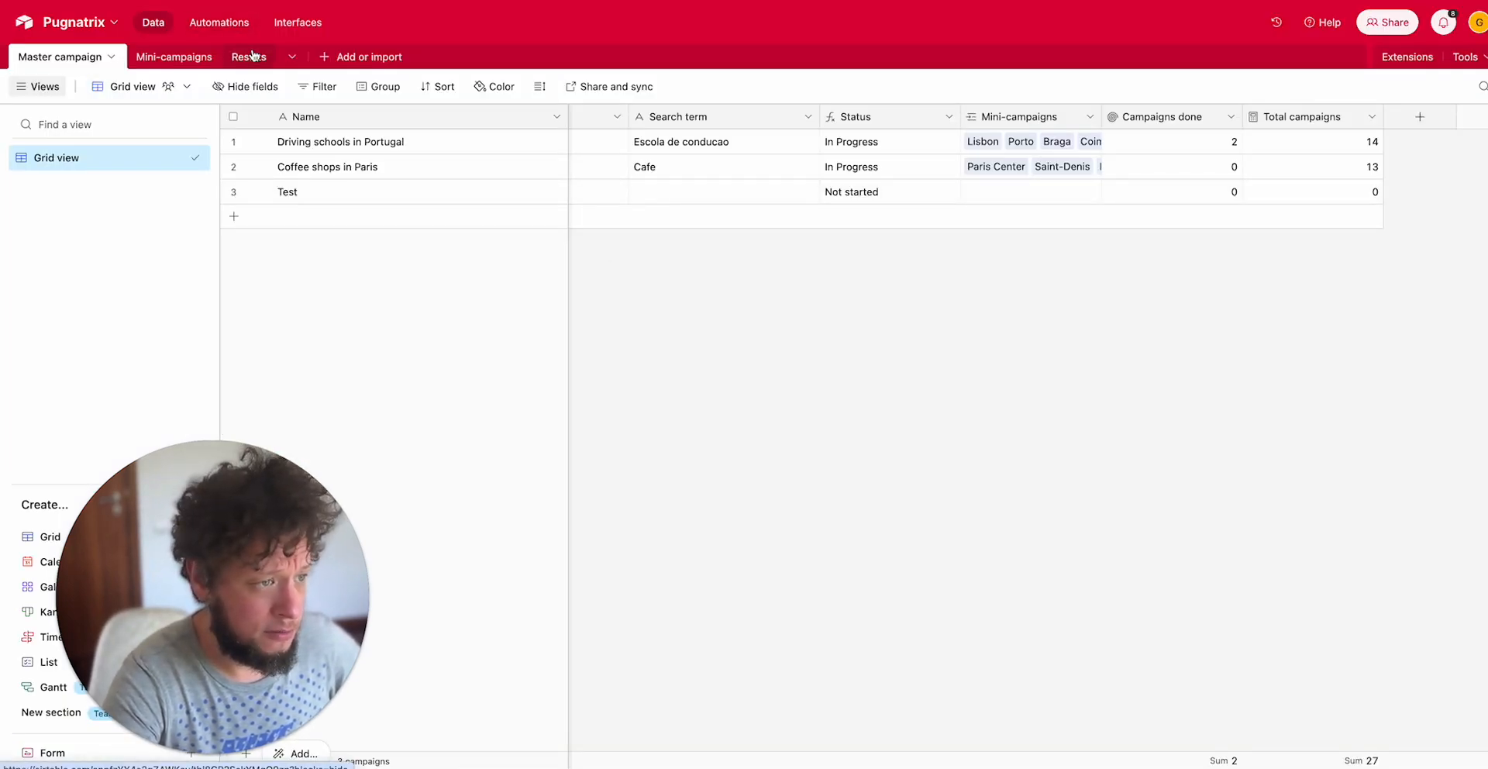
Open the Pugnatrix base's Results table listing leads from Coimbra, Paris Center and Saint-Denis
{"action": "left_click", "coordinate": [228, 56]}
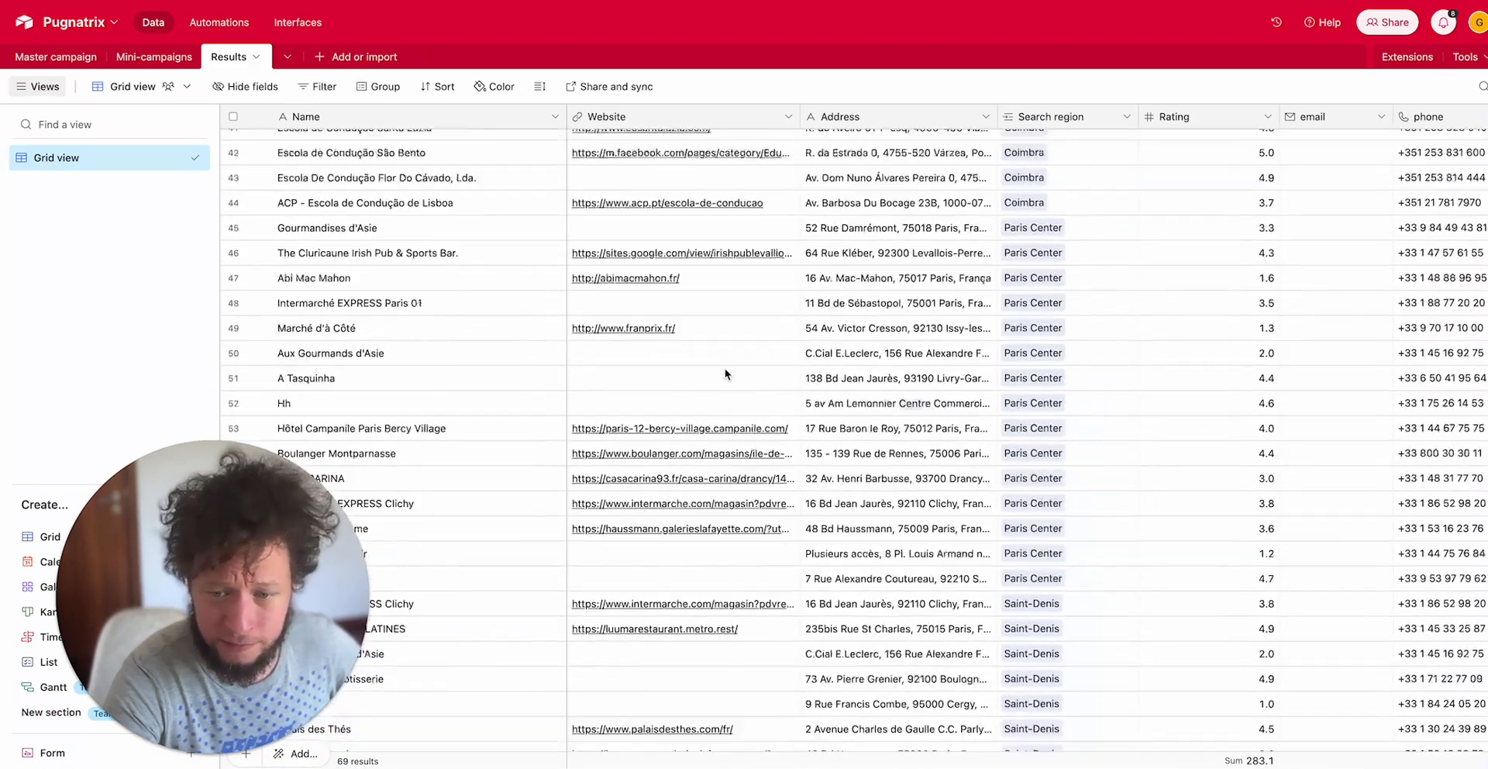